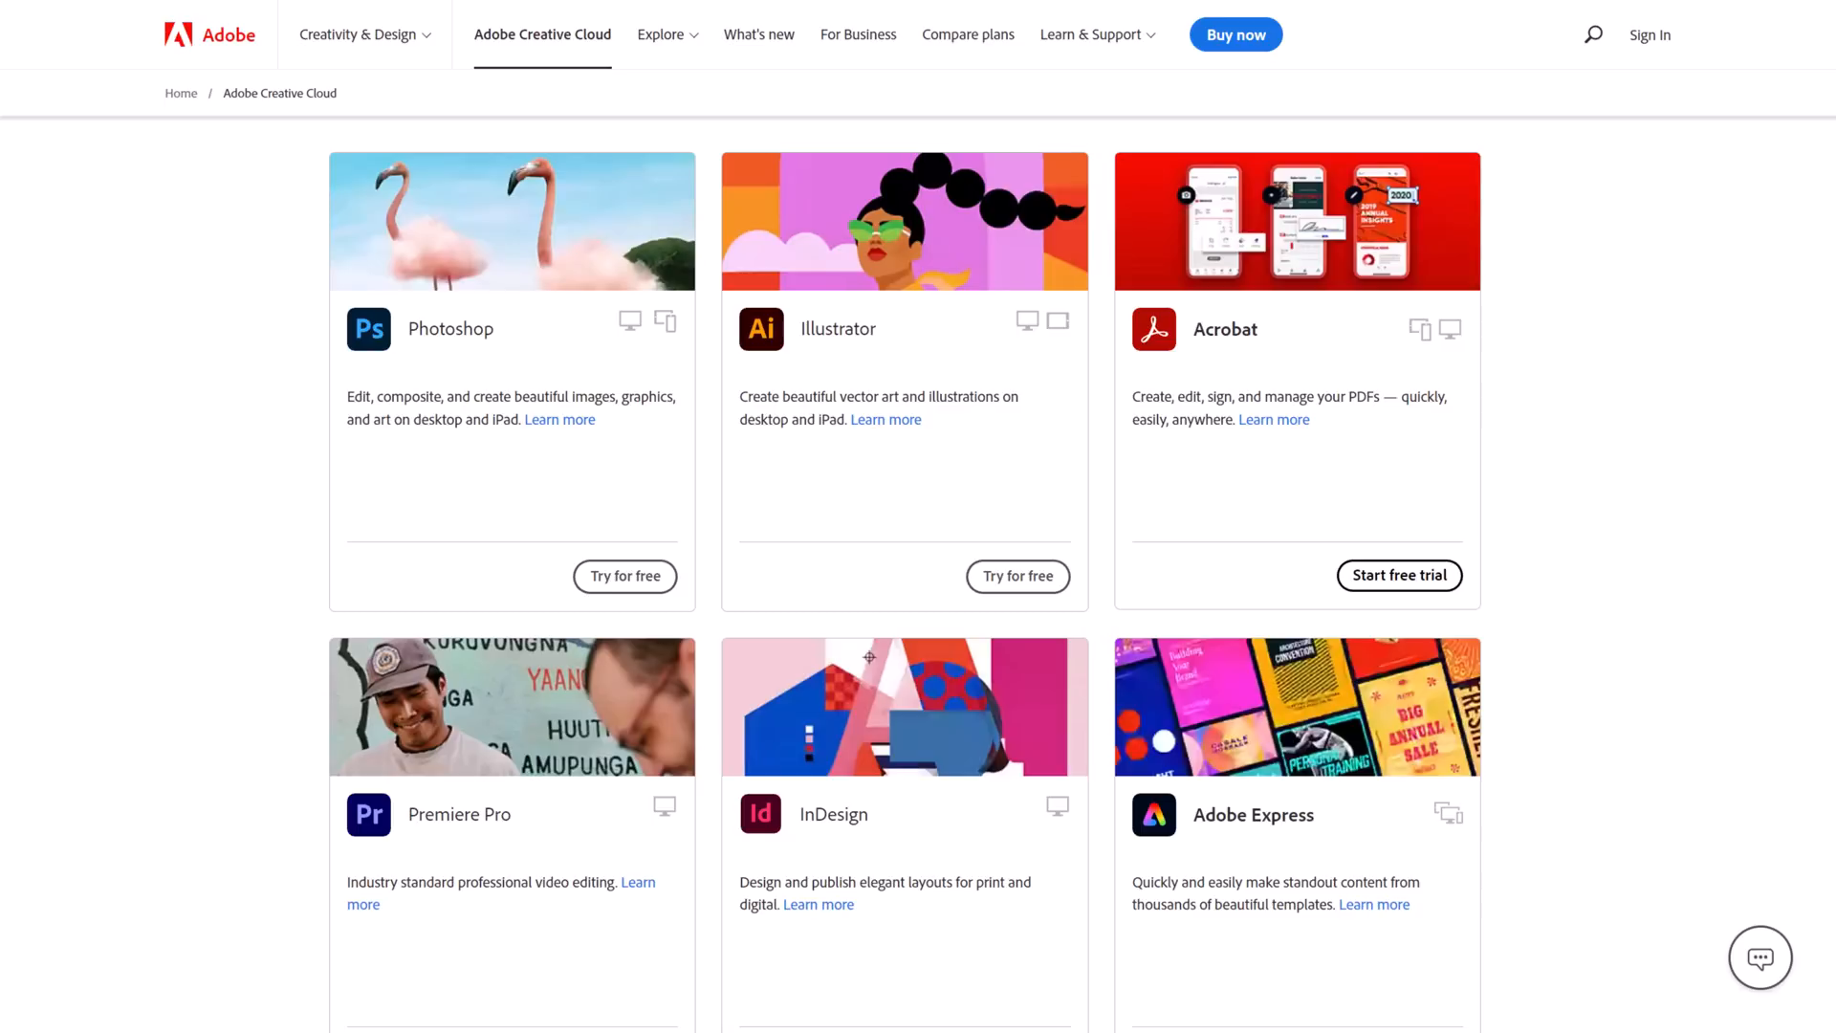
pyautogui.moveTo(1583, 570)
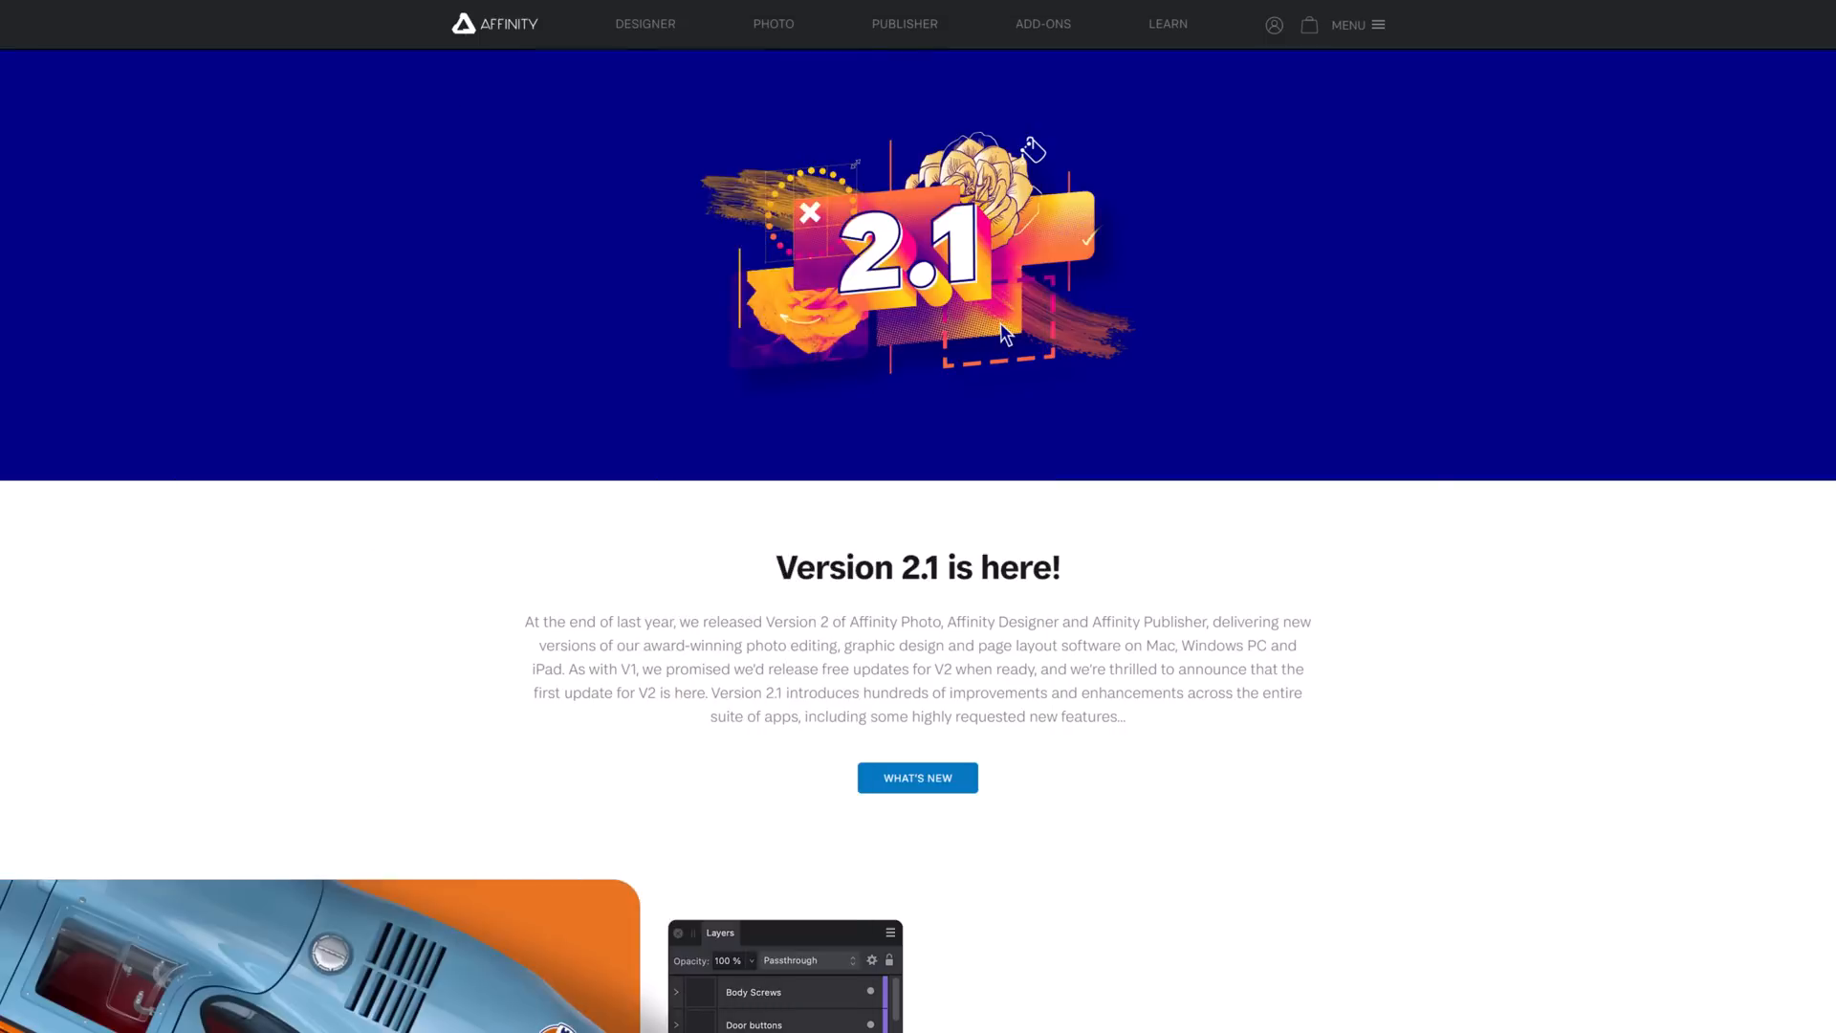
pyautogui.moveTo(1010, 530)
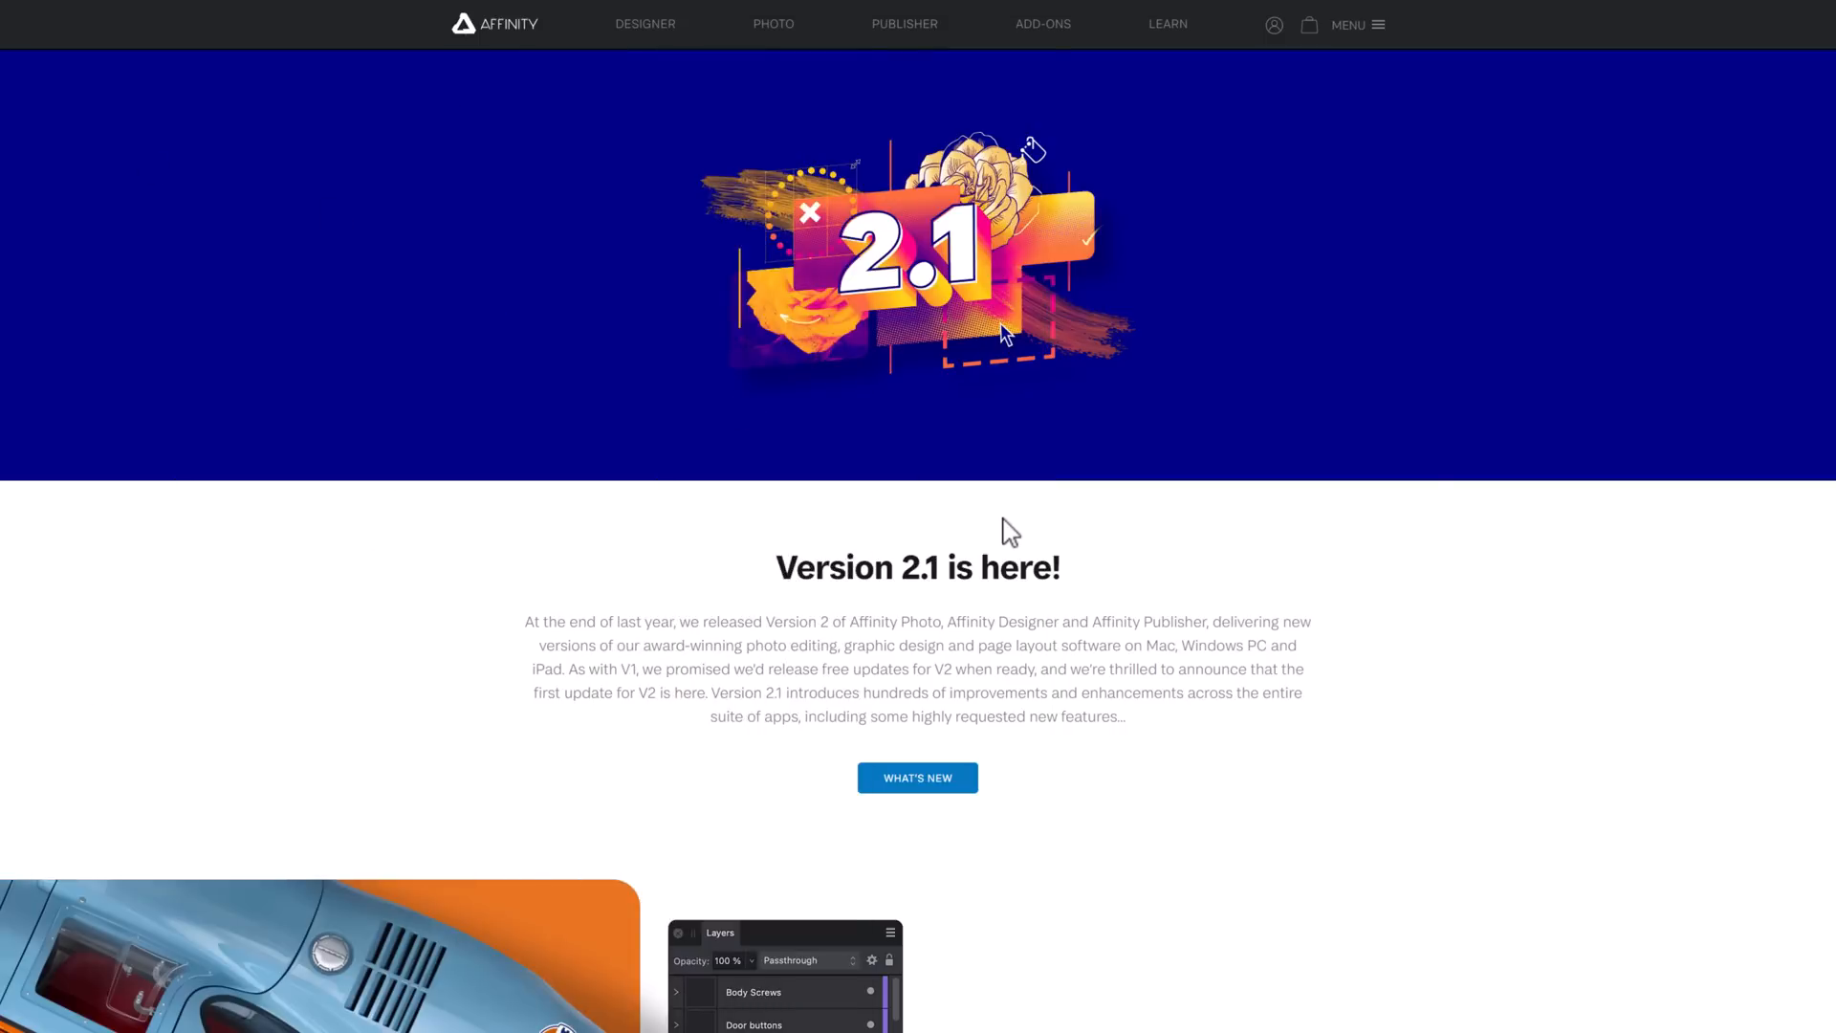
pyautogui.moveTo(1019, 541)
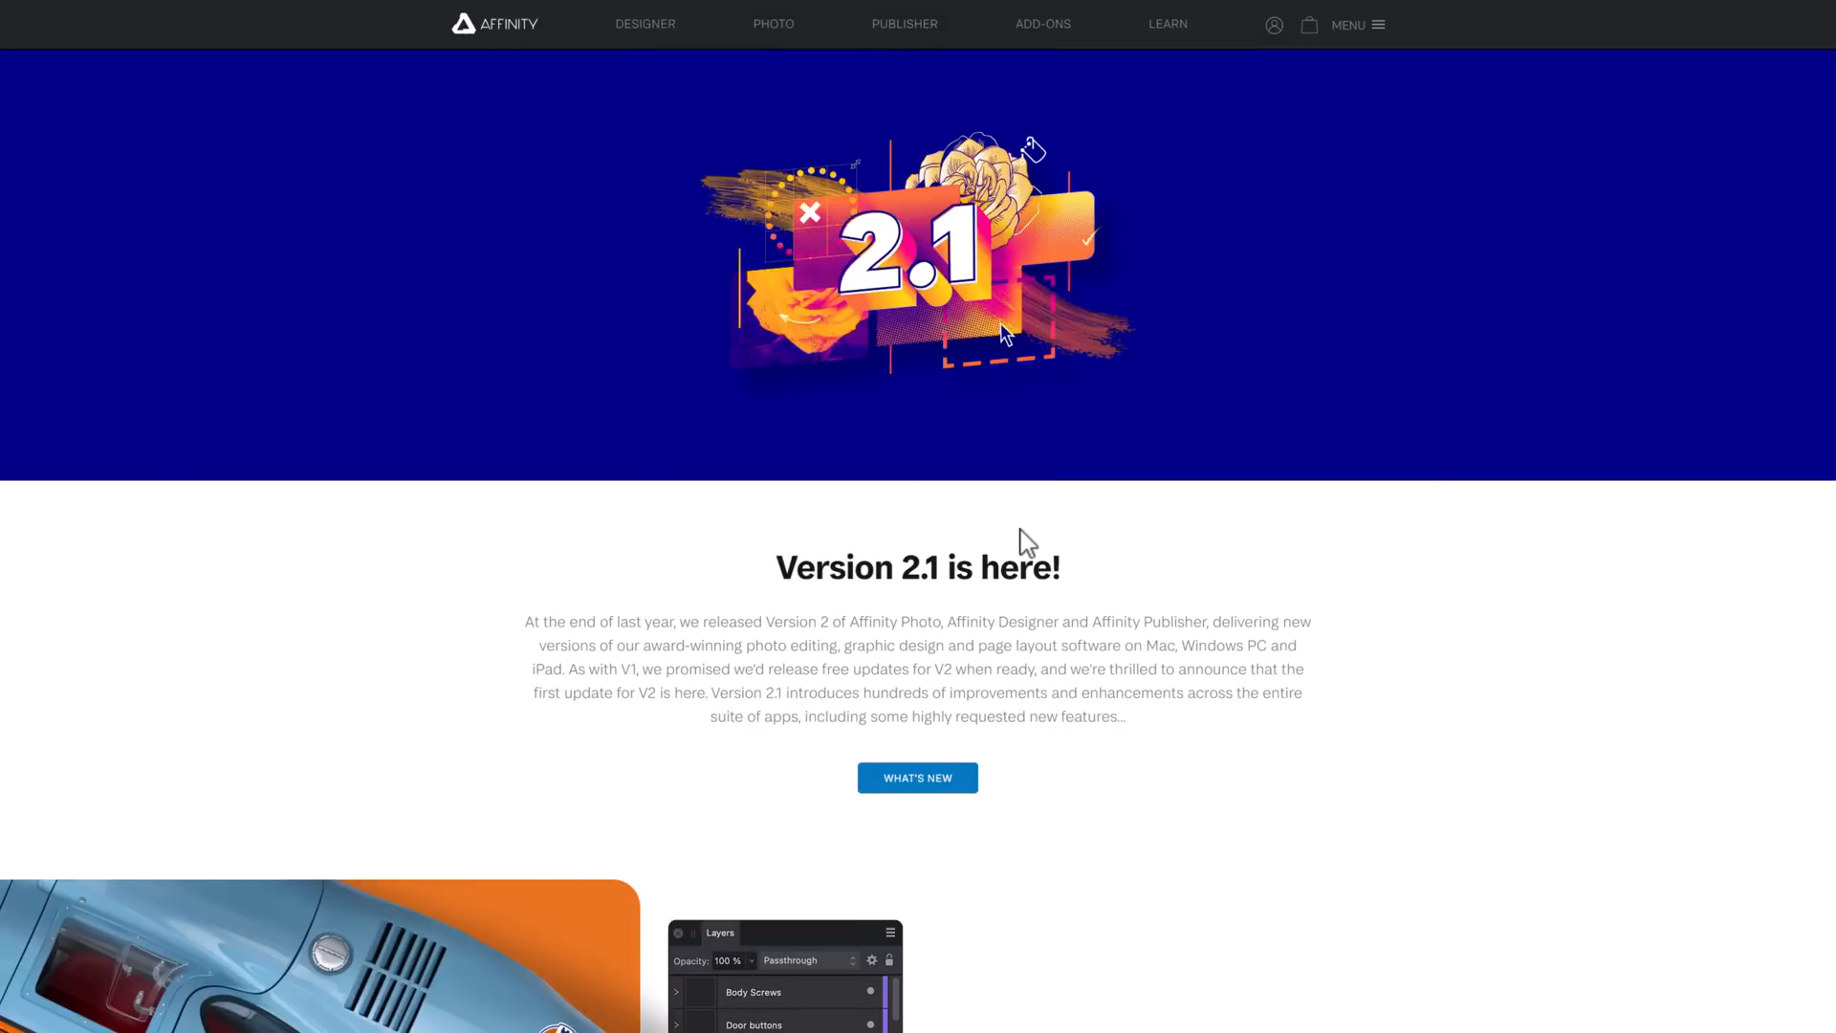
pyautogui.moveTo(1389, 682)
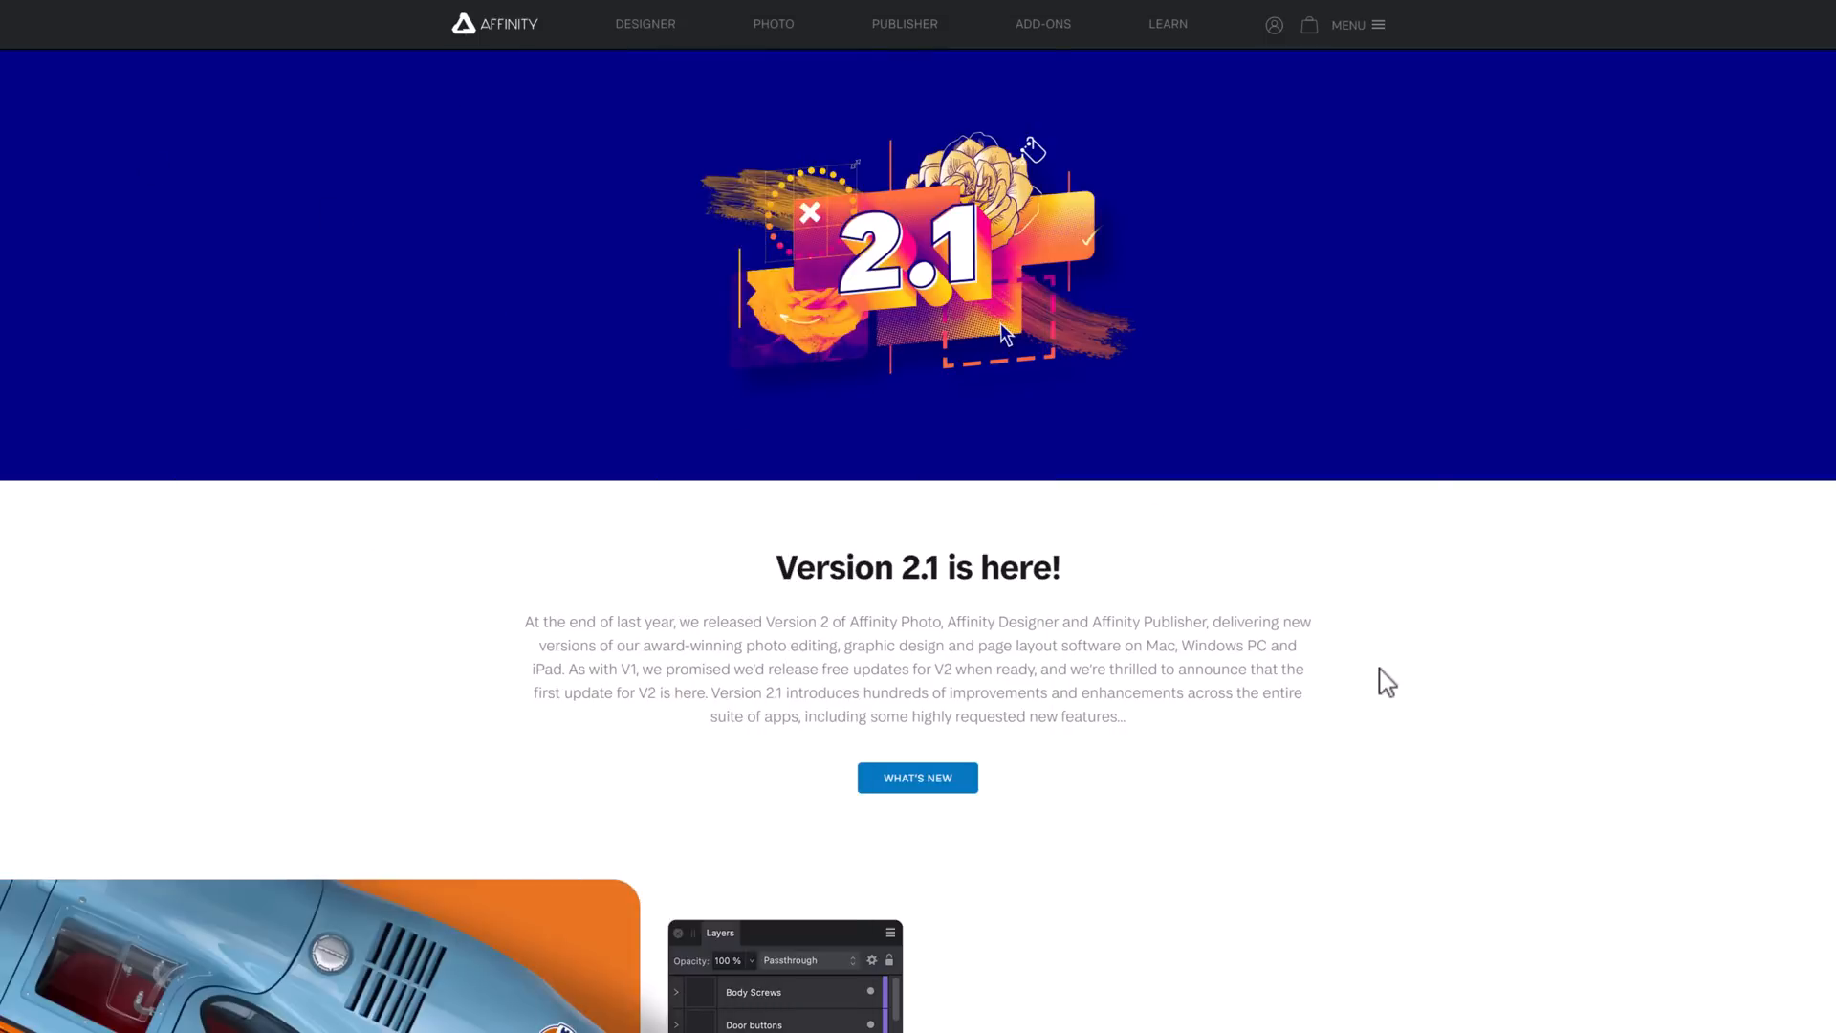
pyautogui.moveTo(1364, 702)
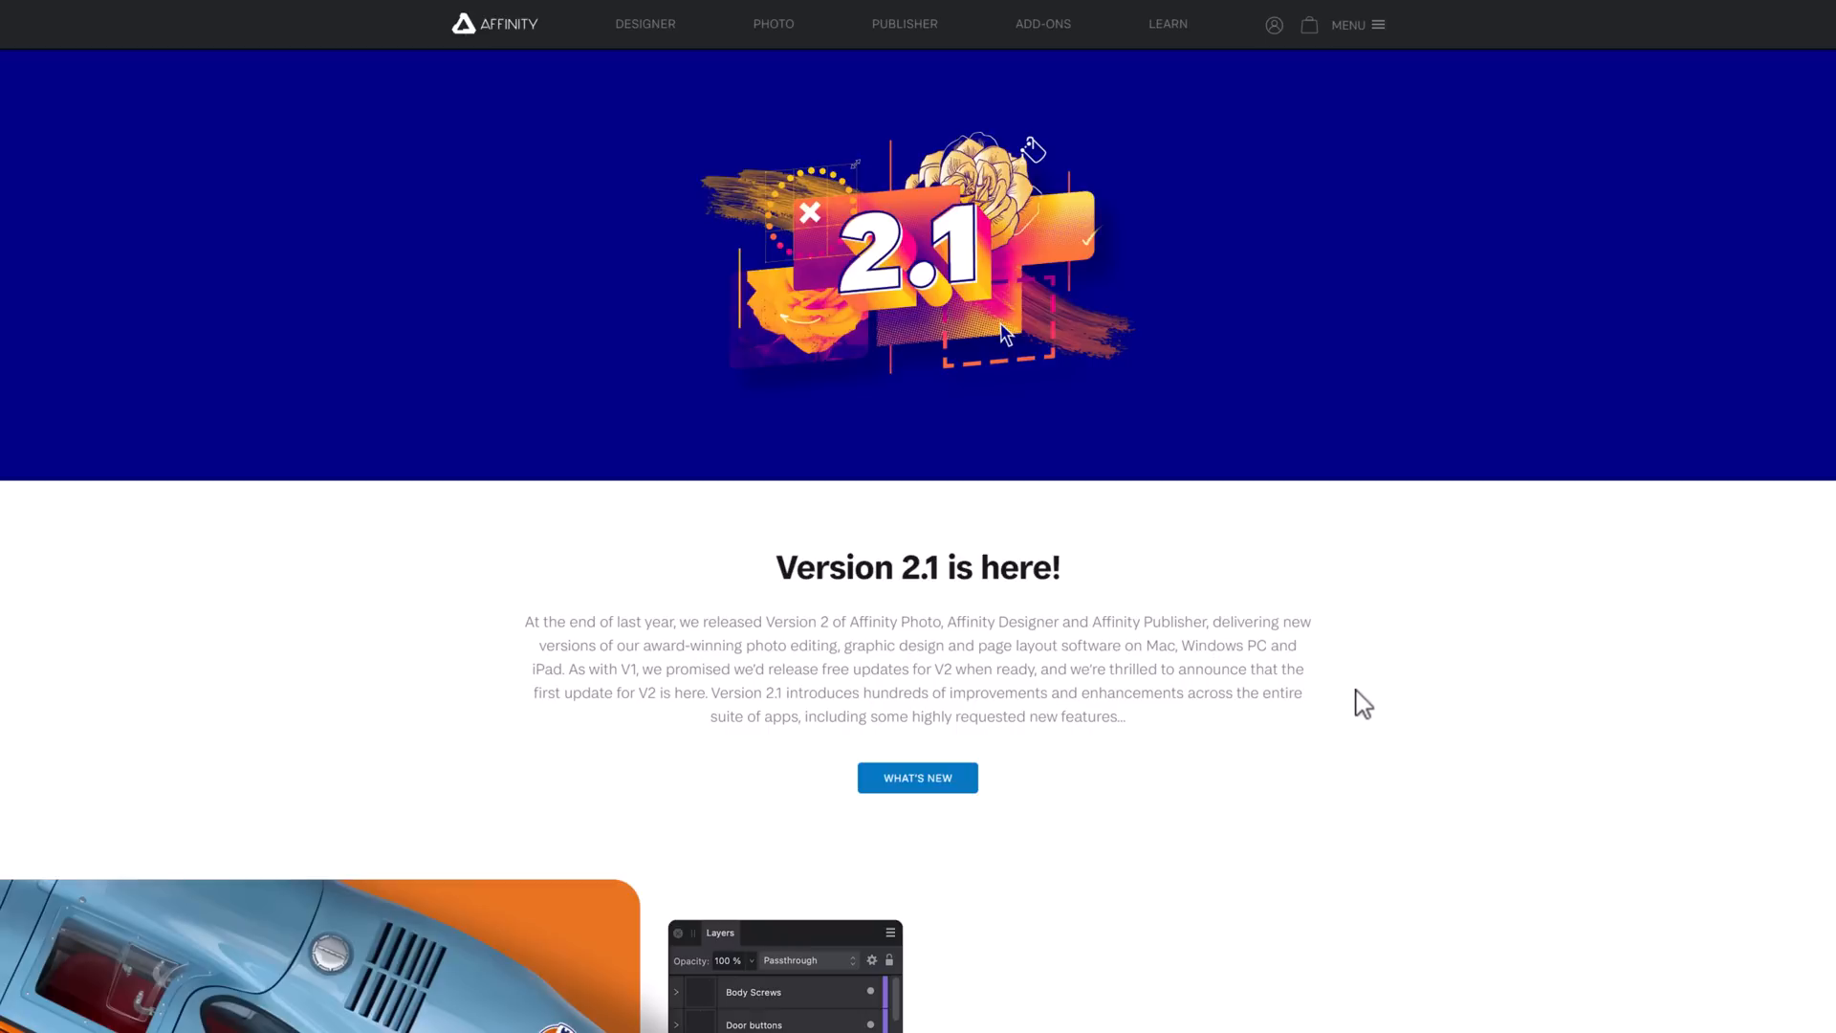
pyautogui.moveTo(1402, 700)
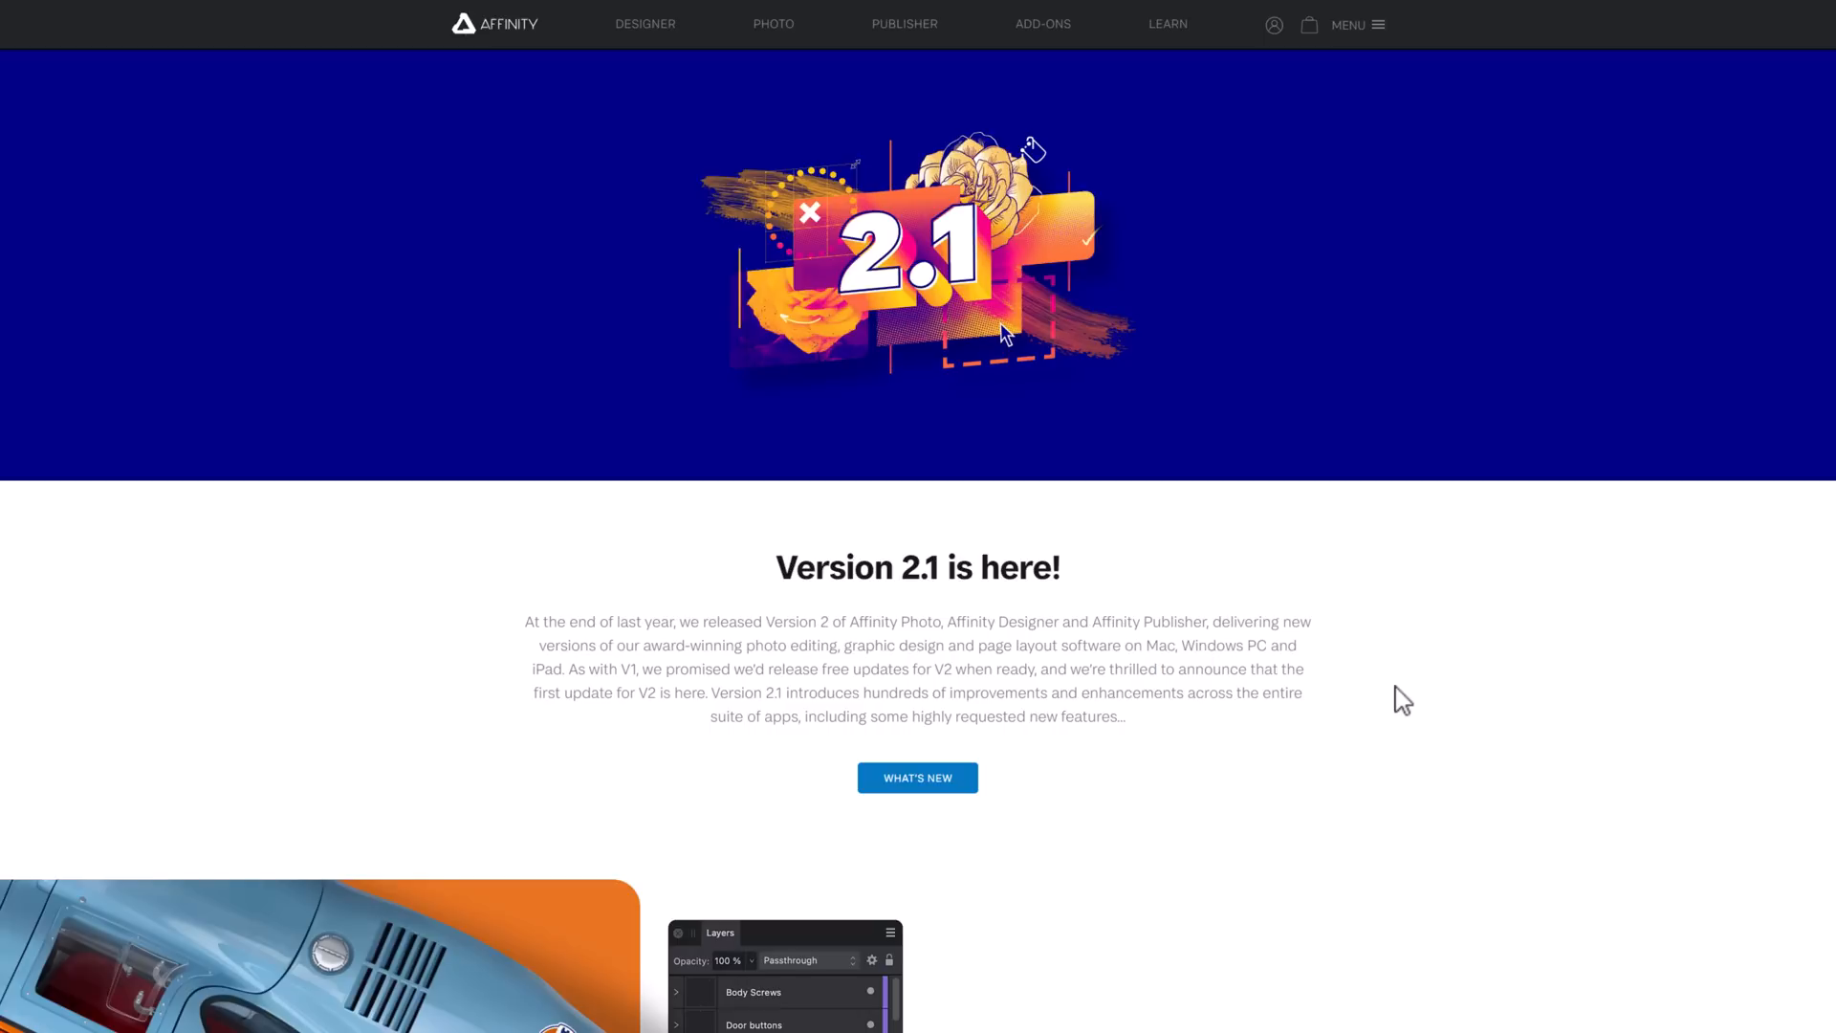
pyautogui.moveTo(821, 566)
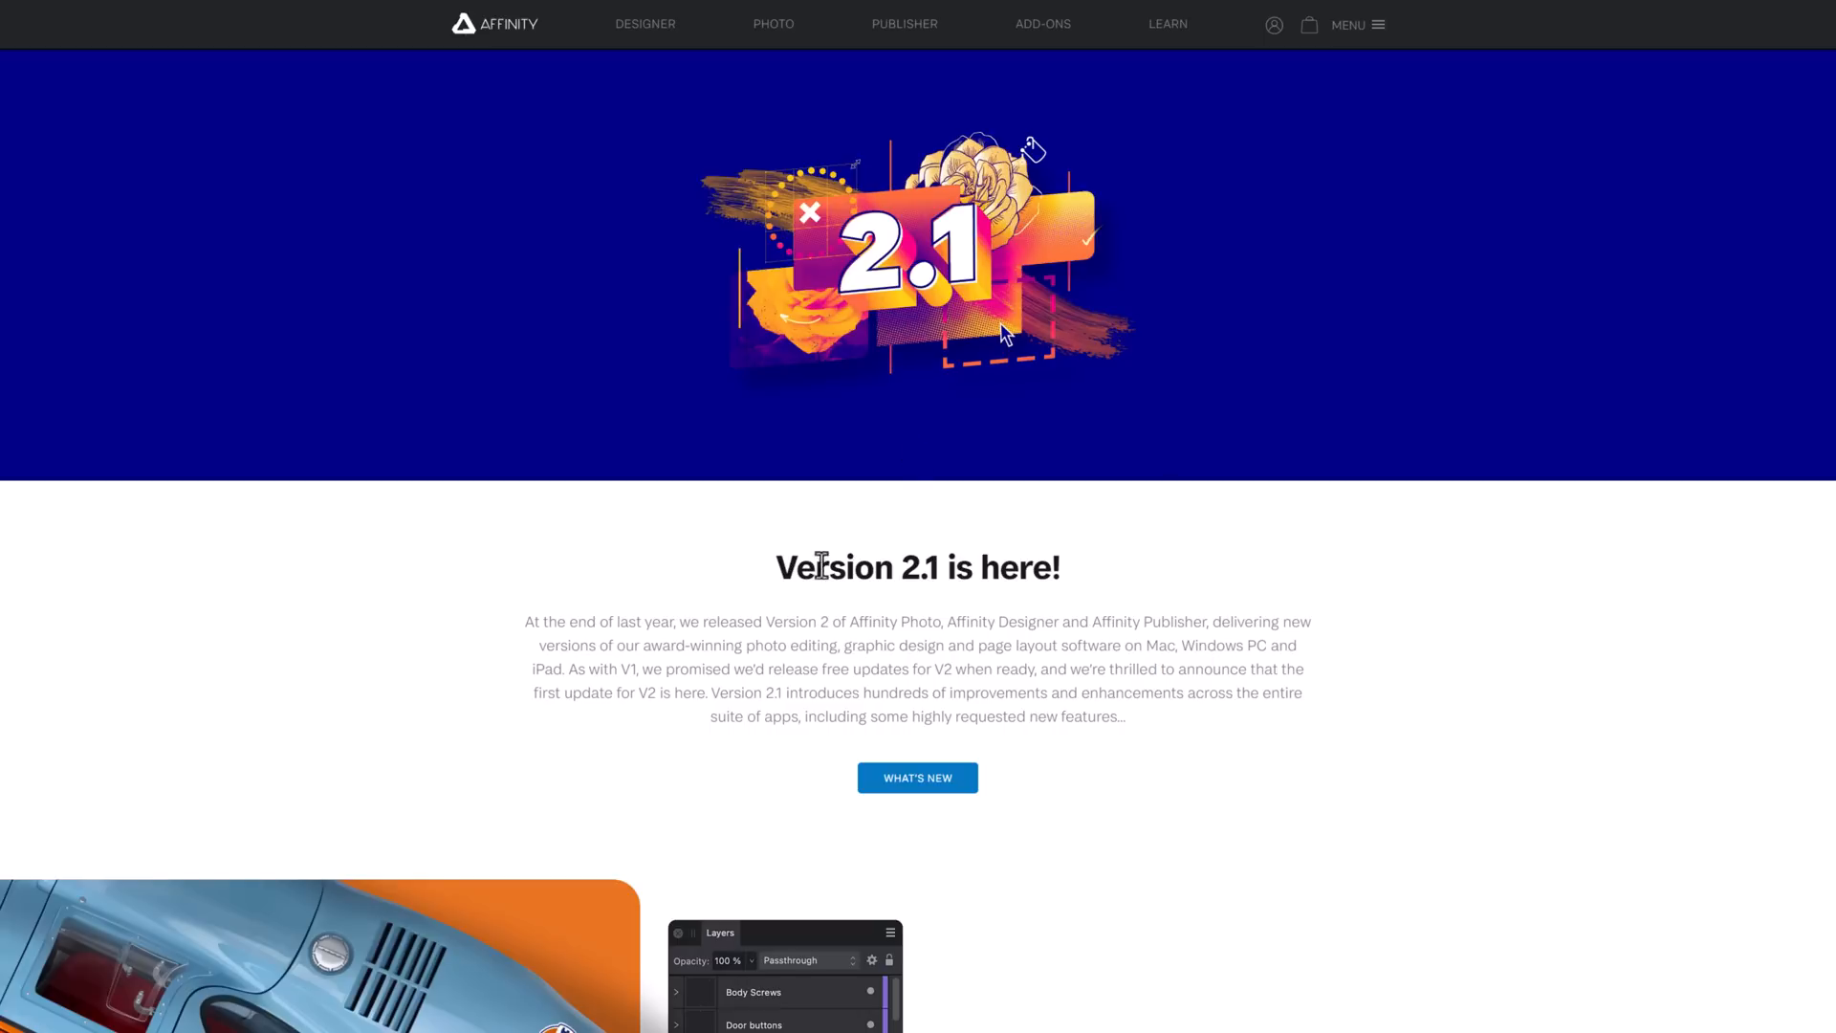
pyautogui.moveTo(1088, 622)
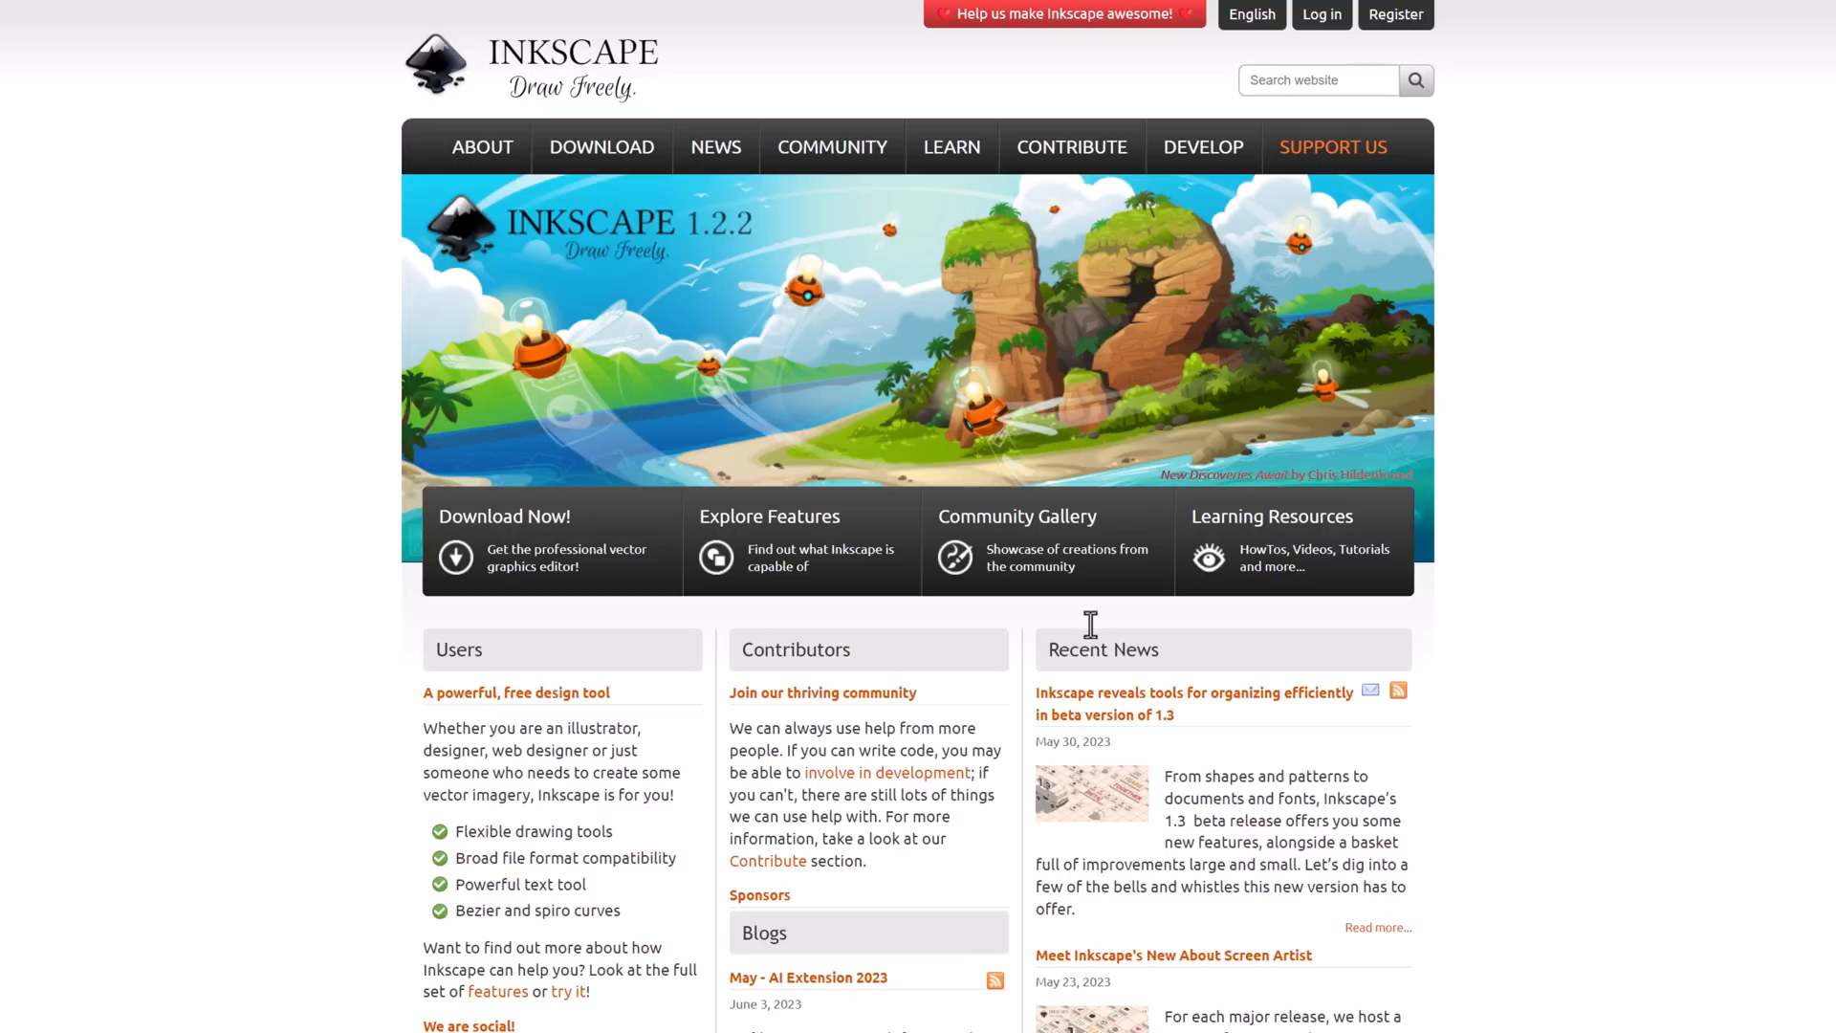
pyautogui.moveTo(1333, 828)
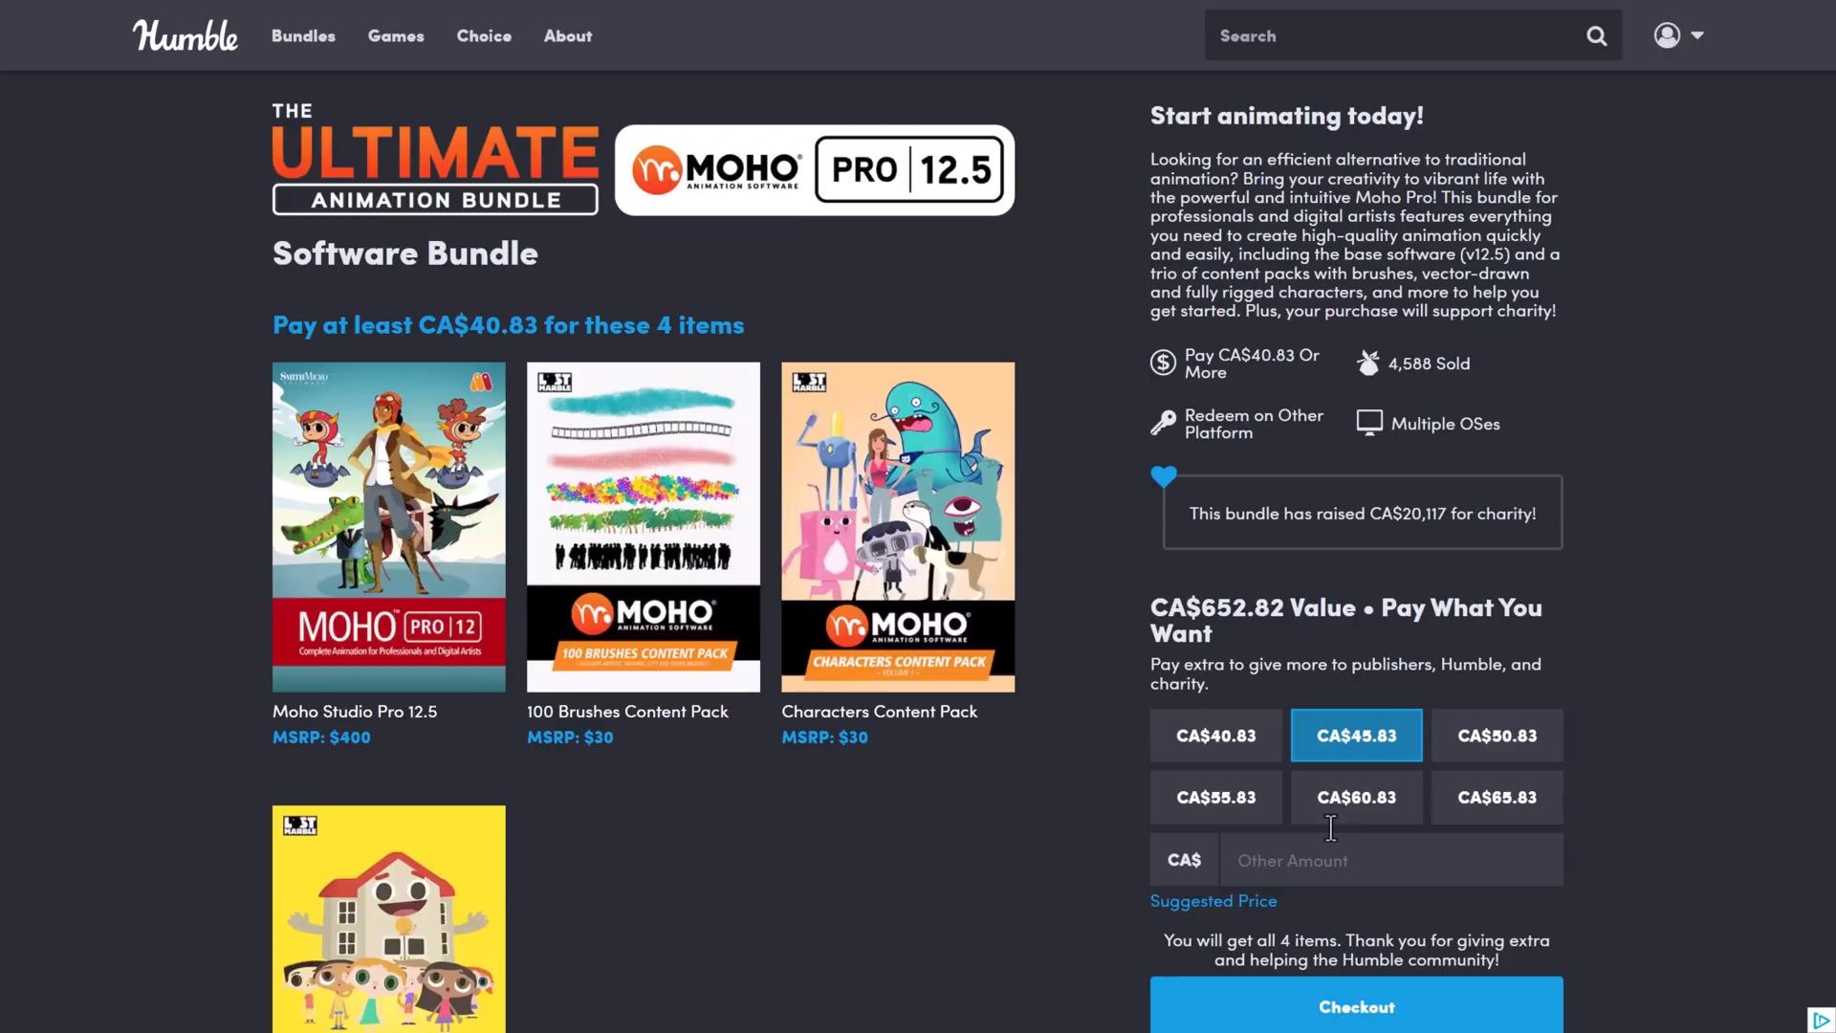
pyautogui.moveTo(388, 667)
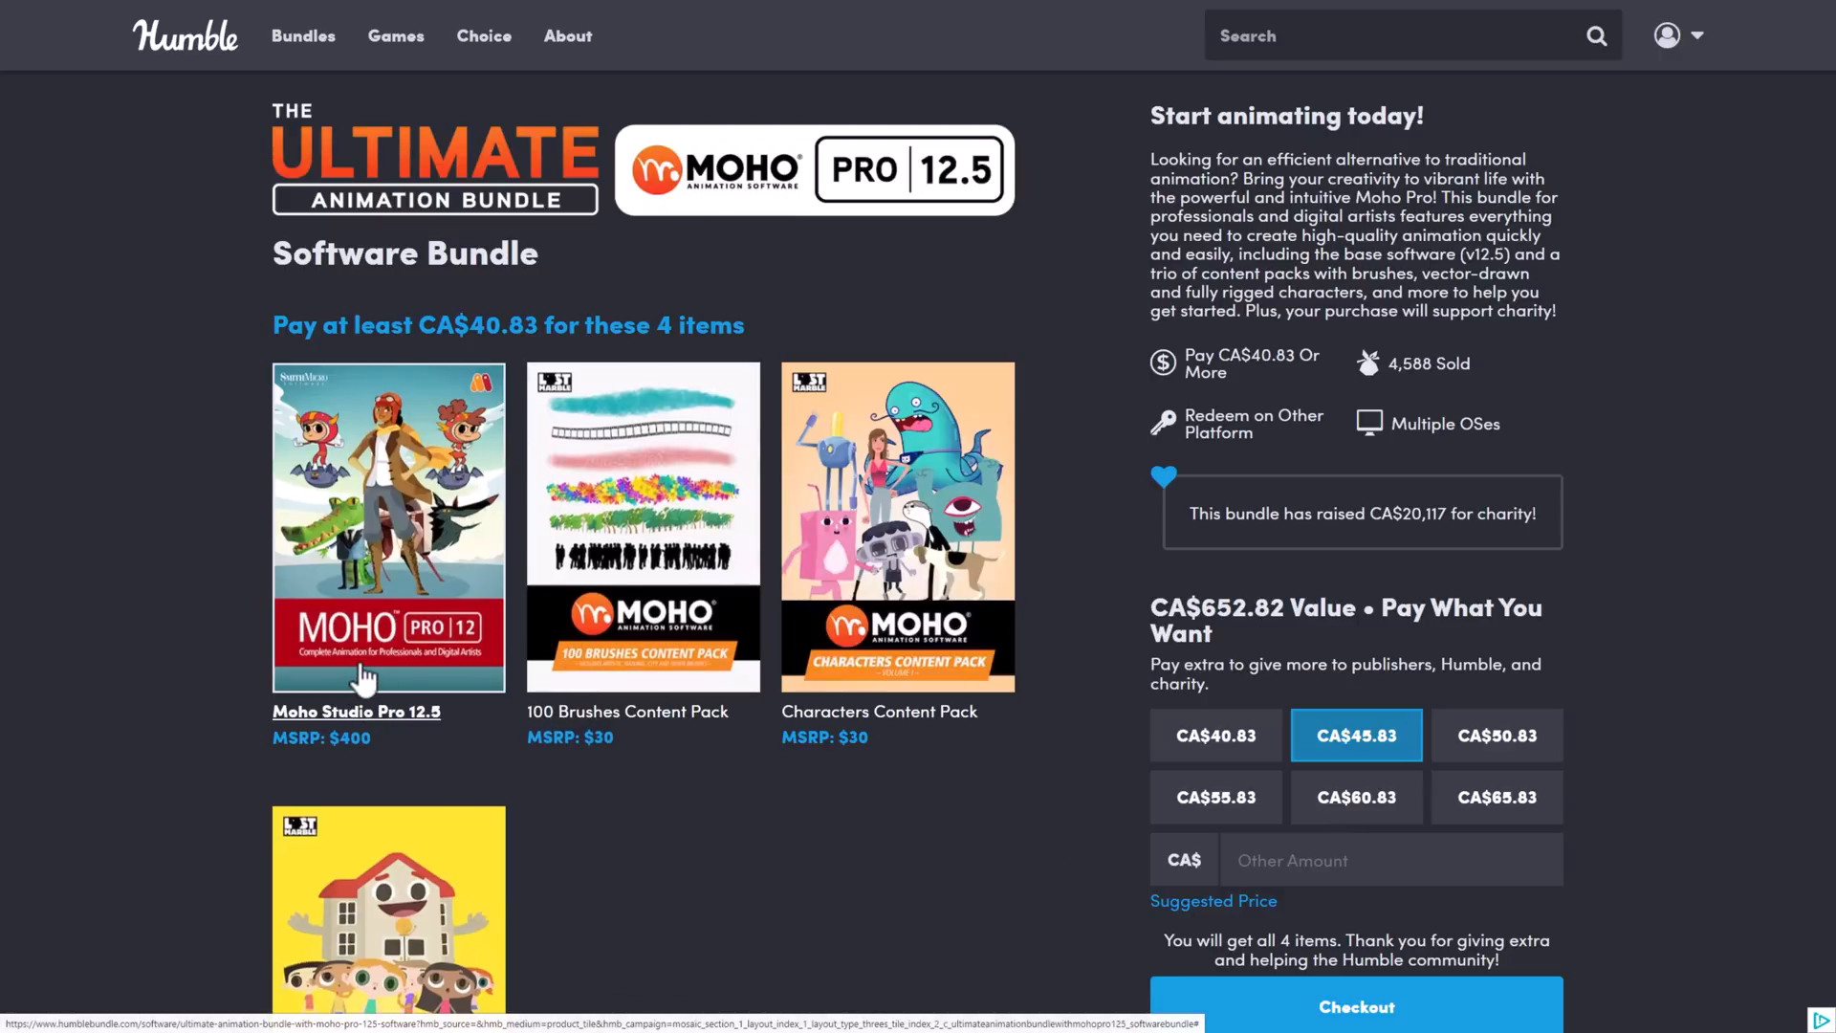
pyautogui.moveTo(363, 673)
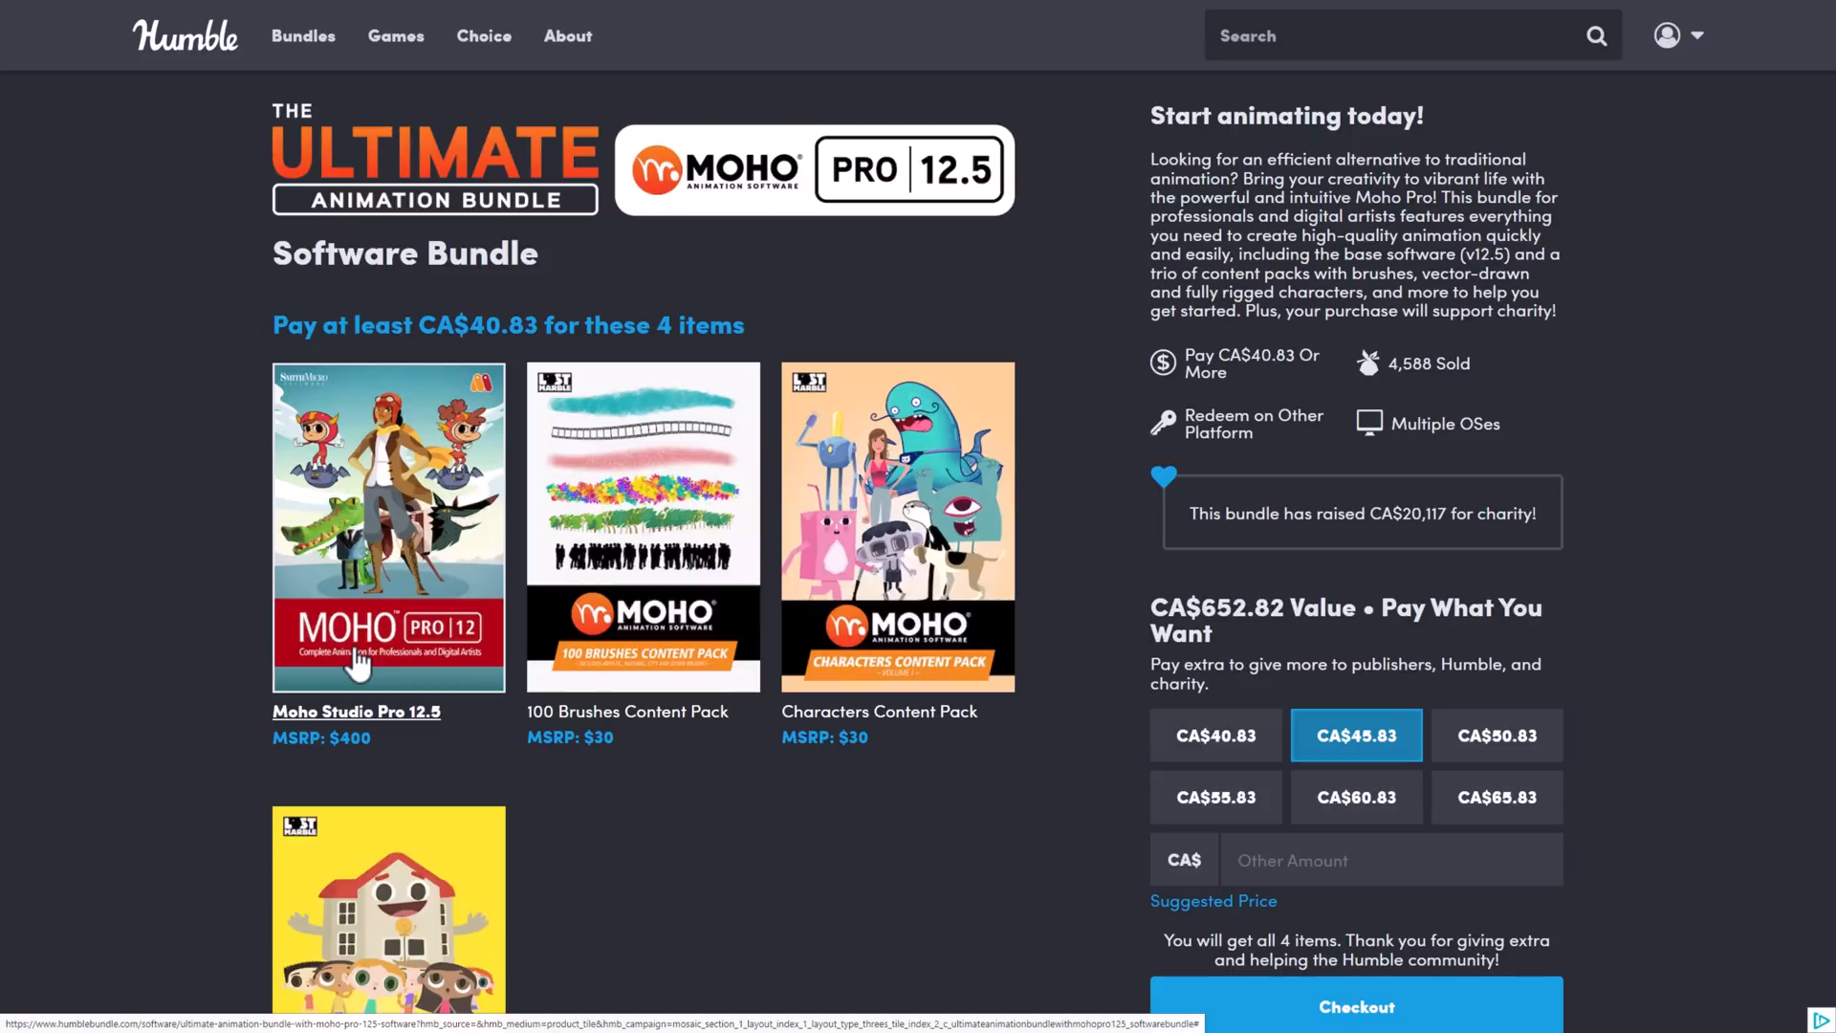
pyautogui.moveTo(286, 497)
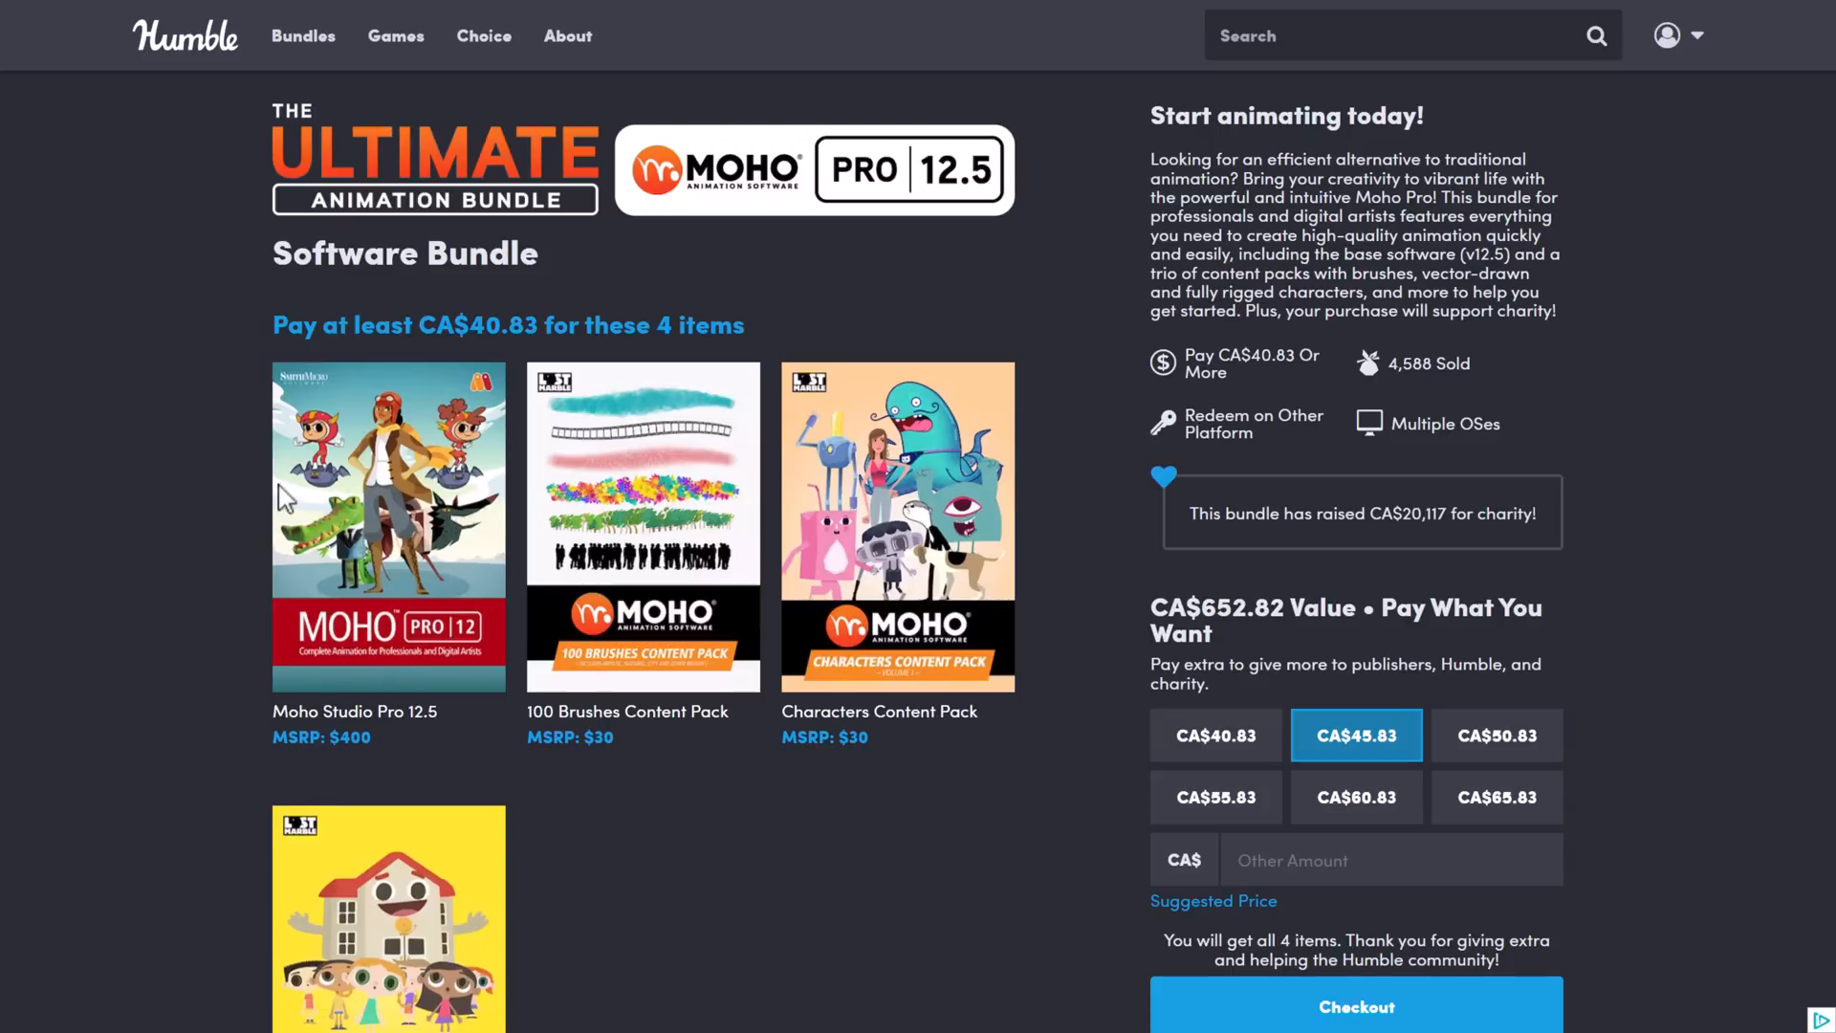
pyautogui.moveTo(466, 539)
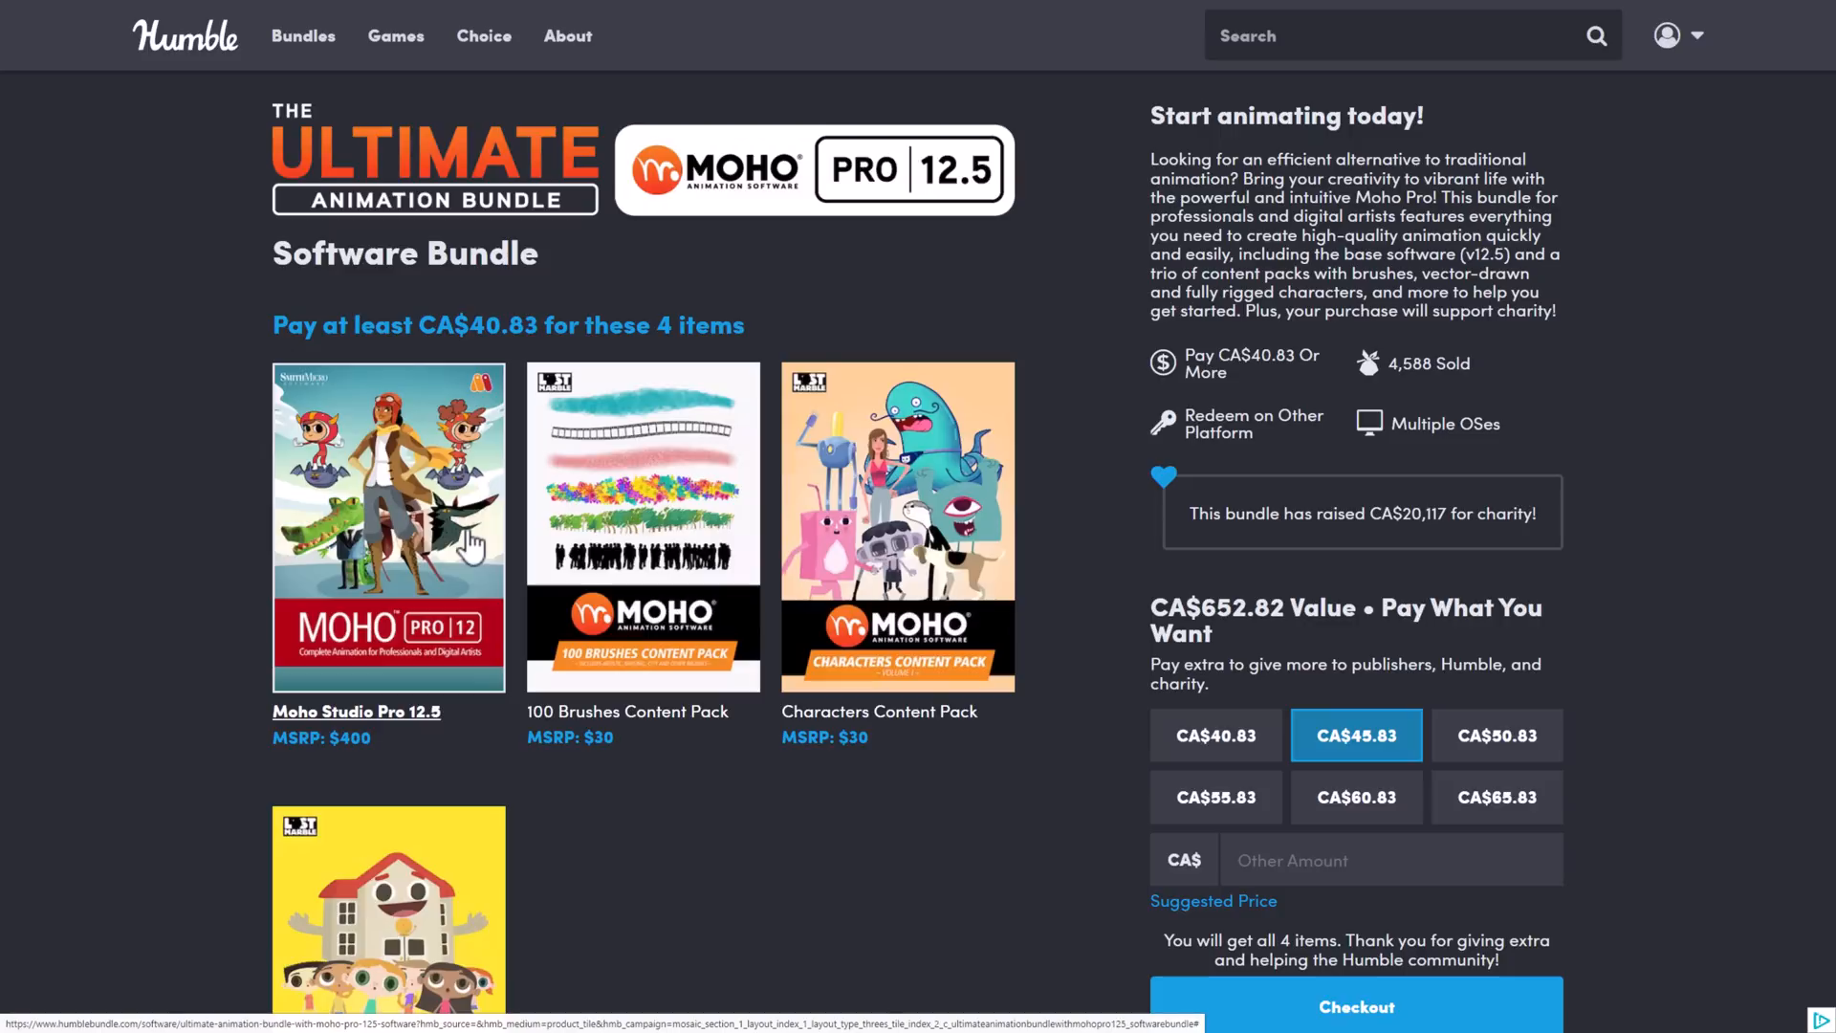
pyautogui.moveTo(425, 679)
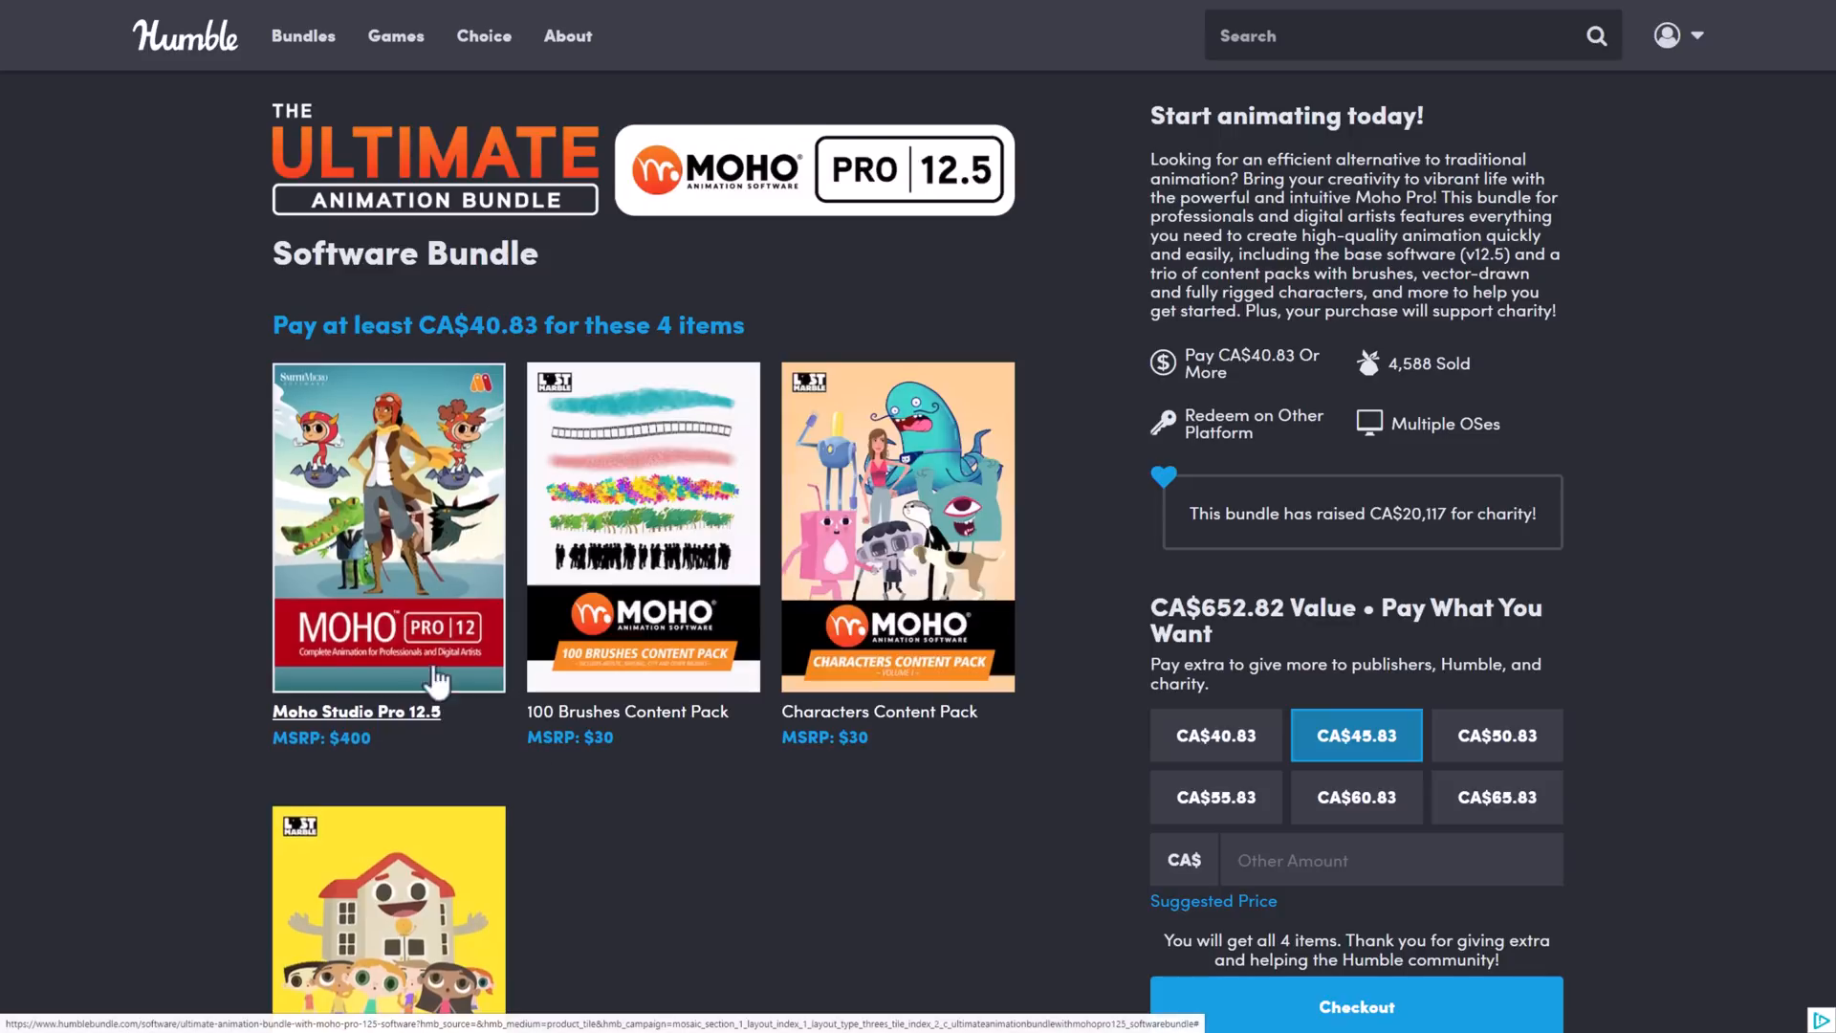
pyautogui.moveTo(843, 910)
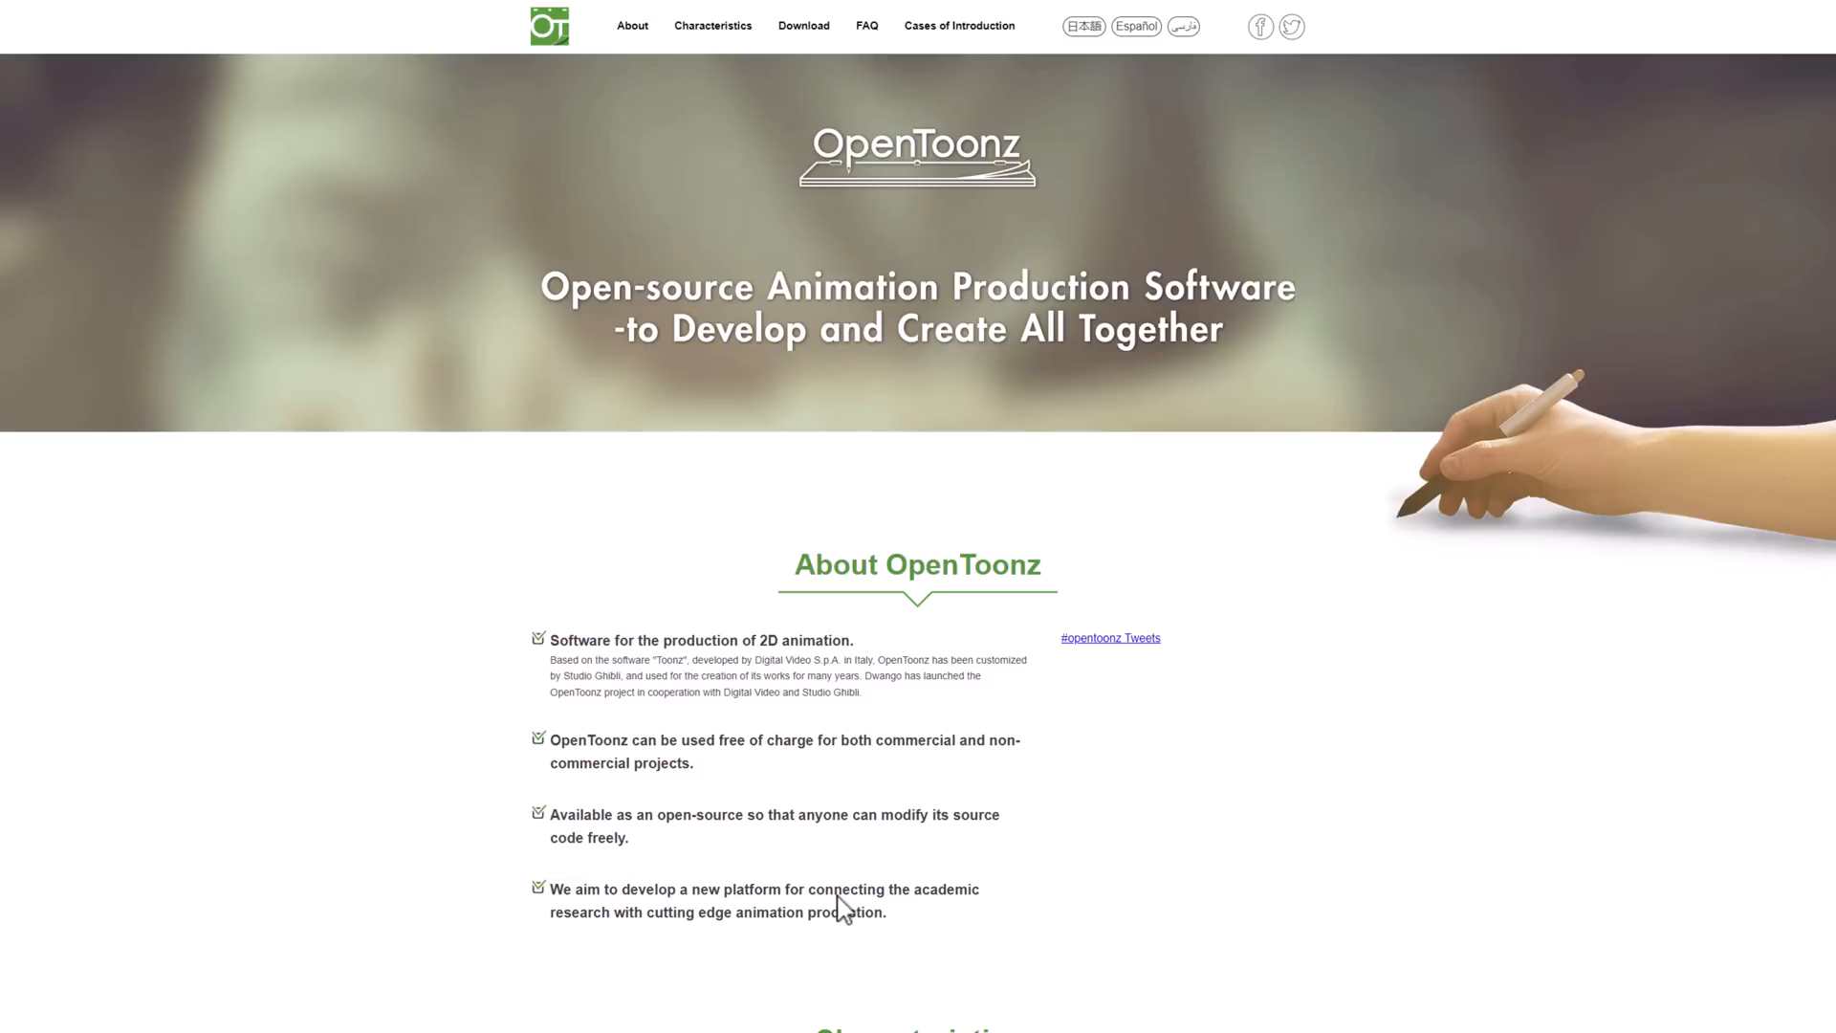
pyautogui.moveTo(734, 805)
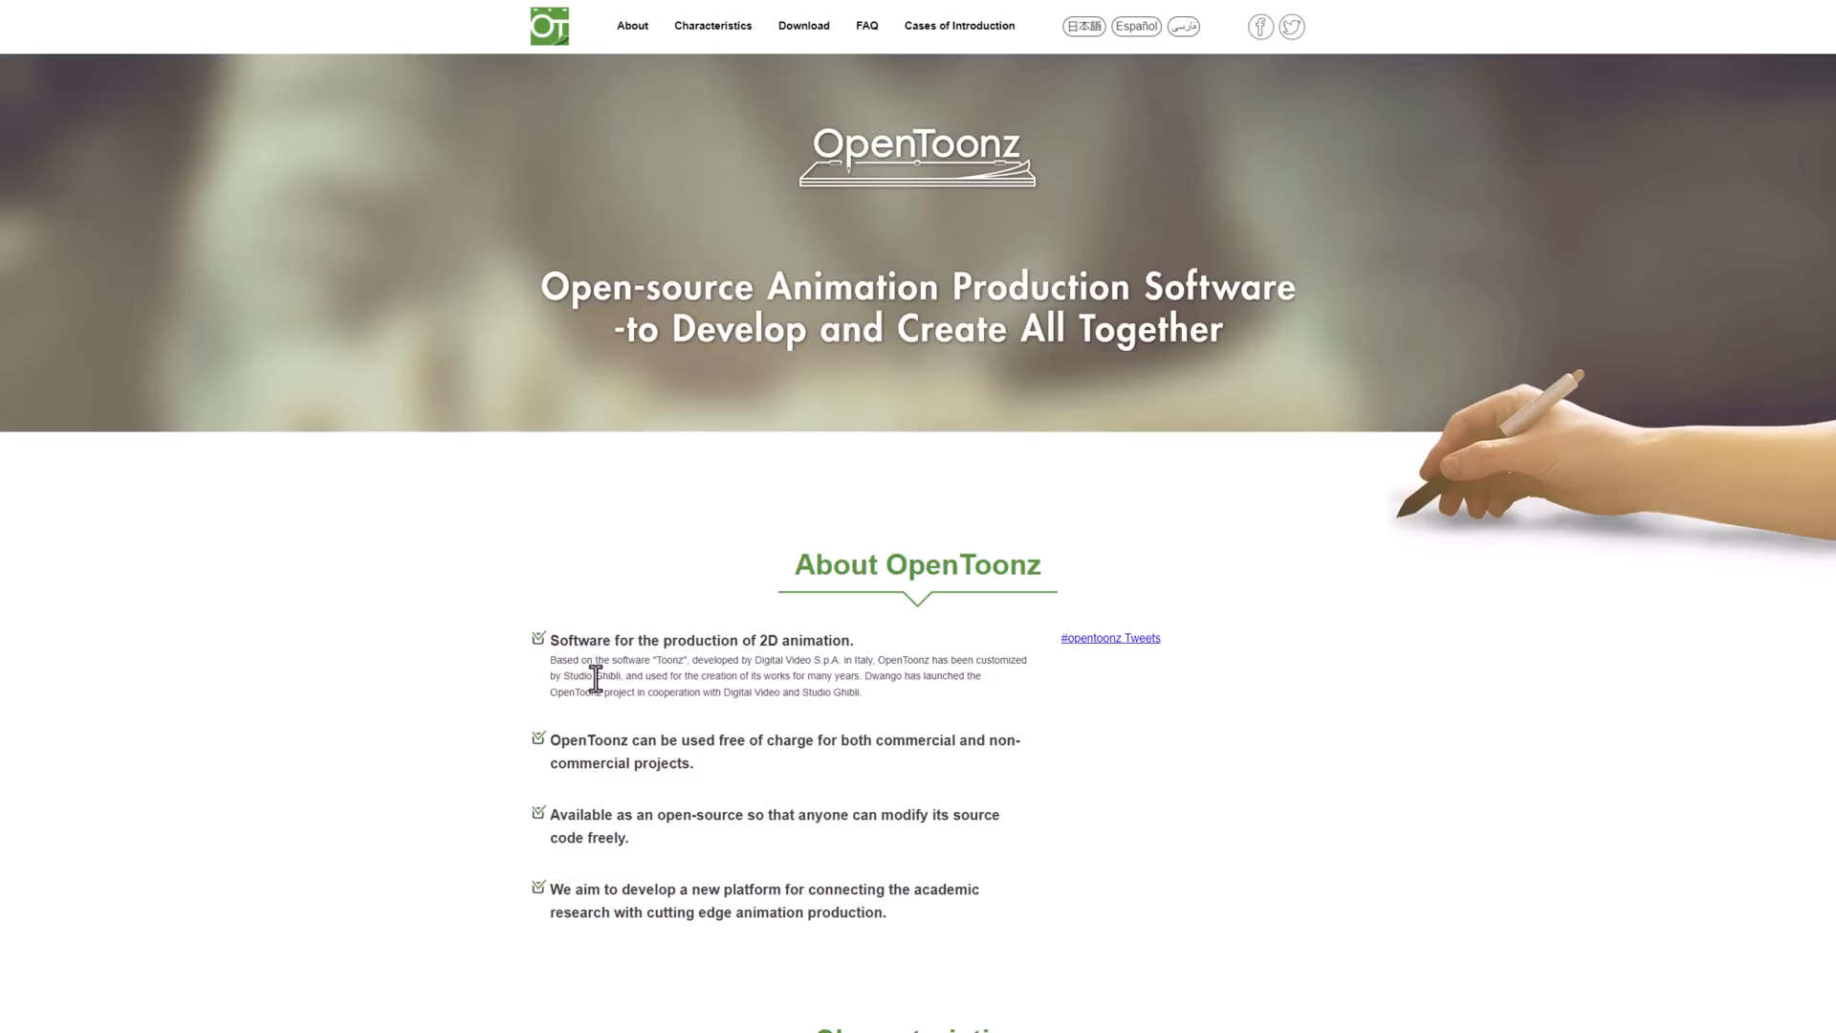
pyautogui.moveTo(1203, 312)
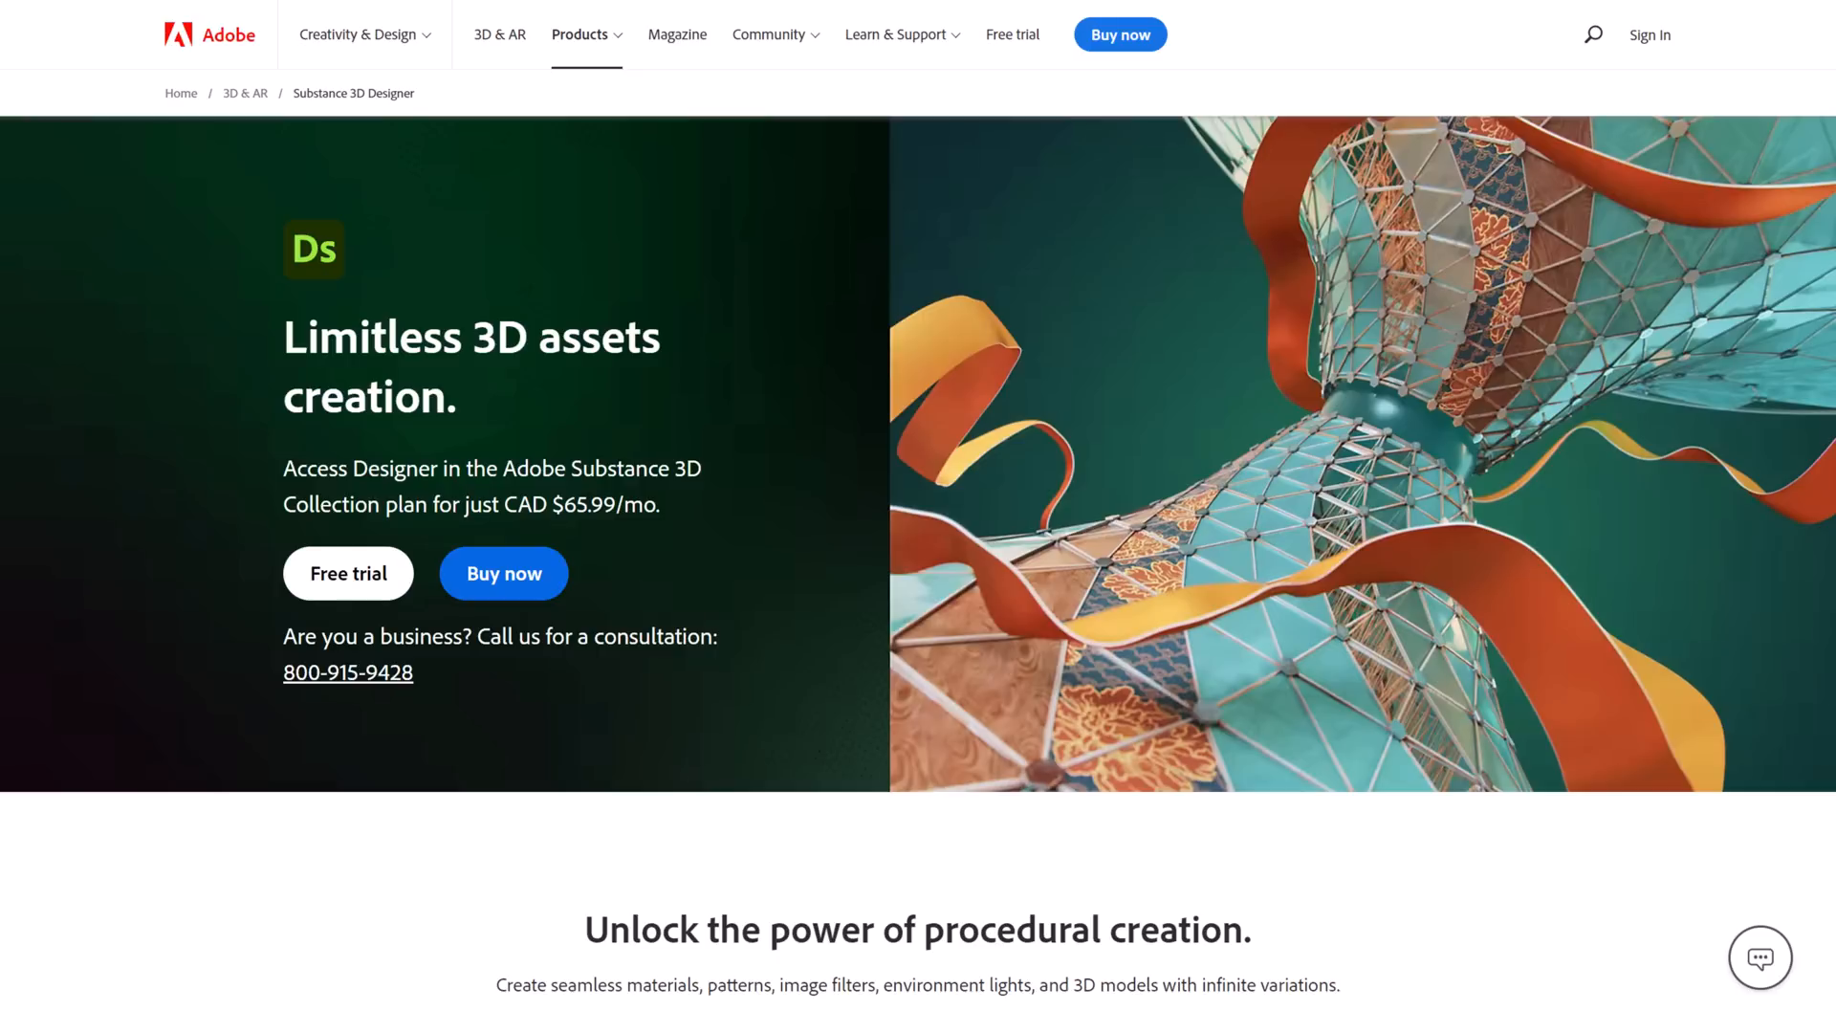
pyautogui.moveTo(750, 537)
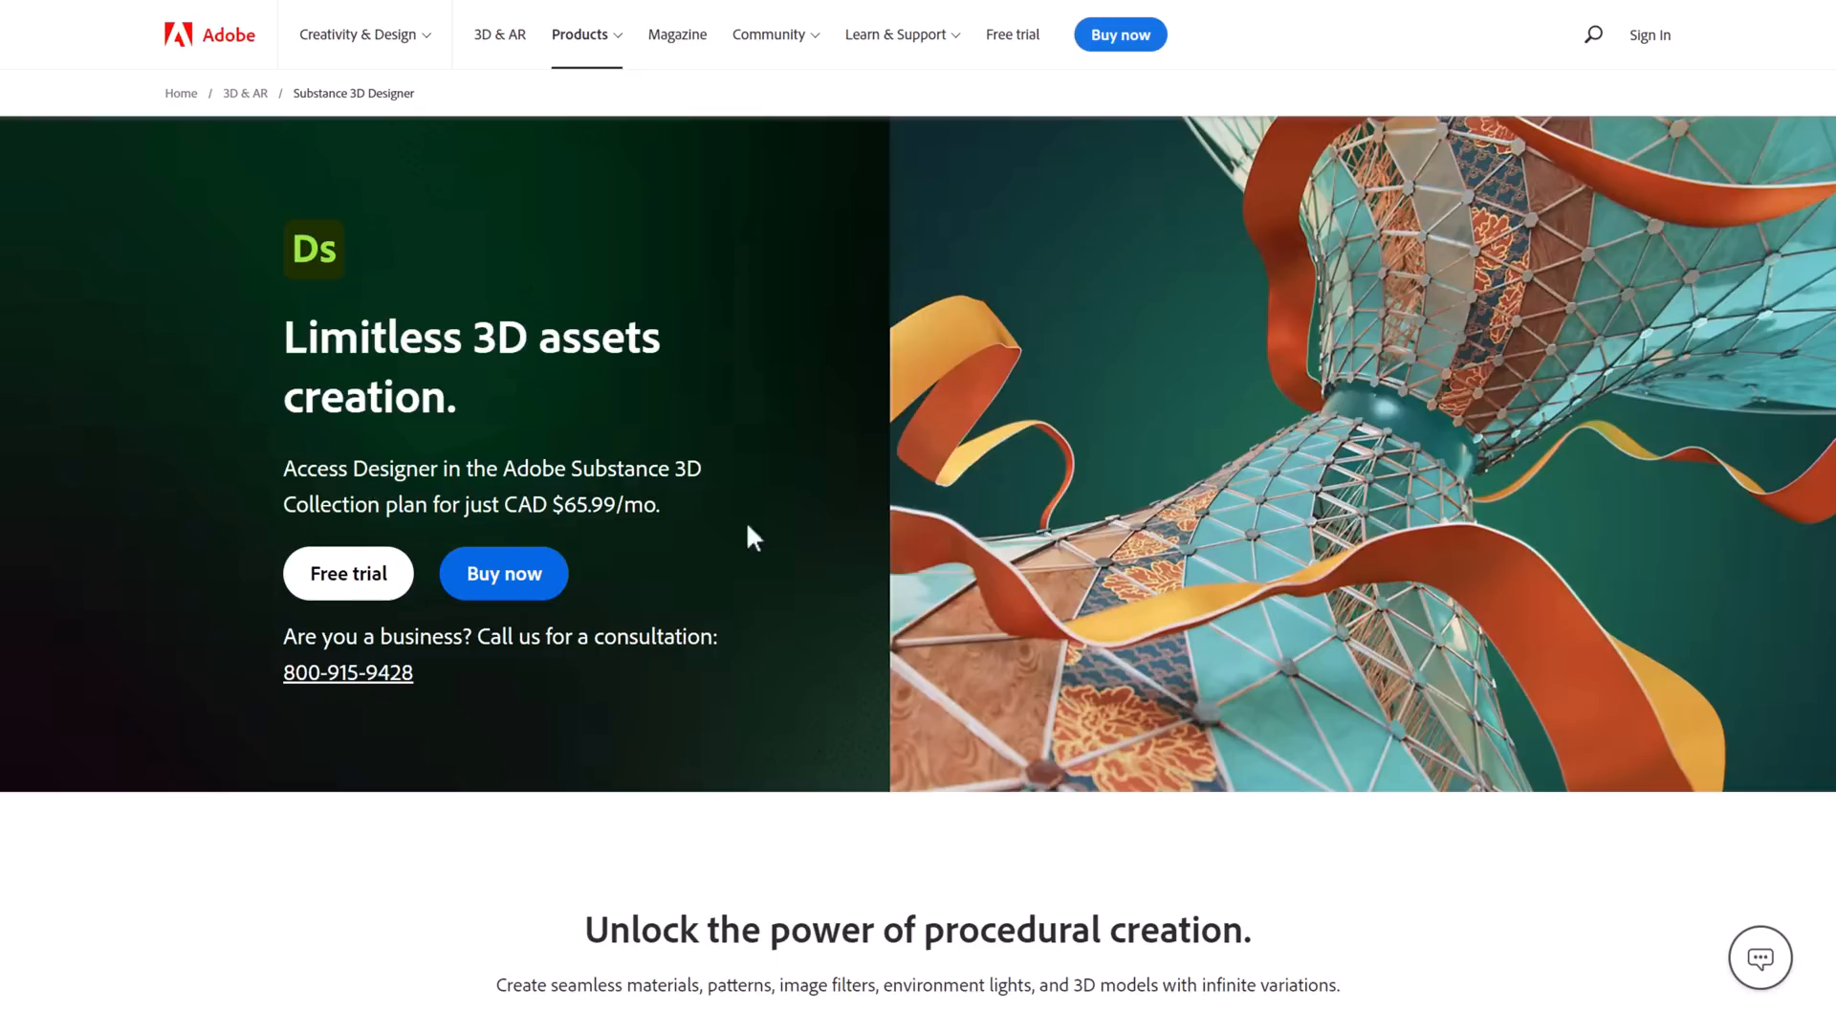
pyautogui.moveTo(803, 530)
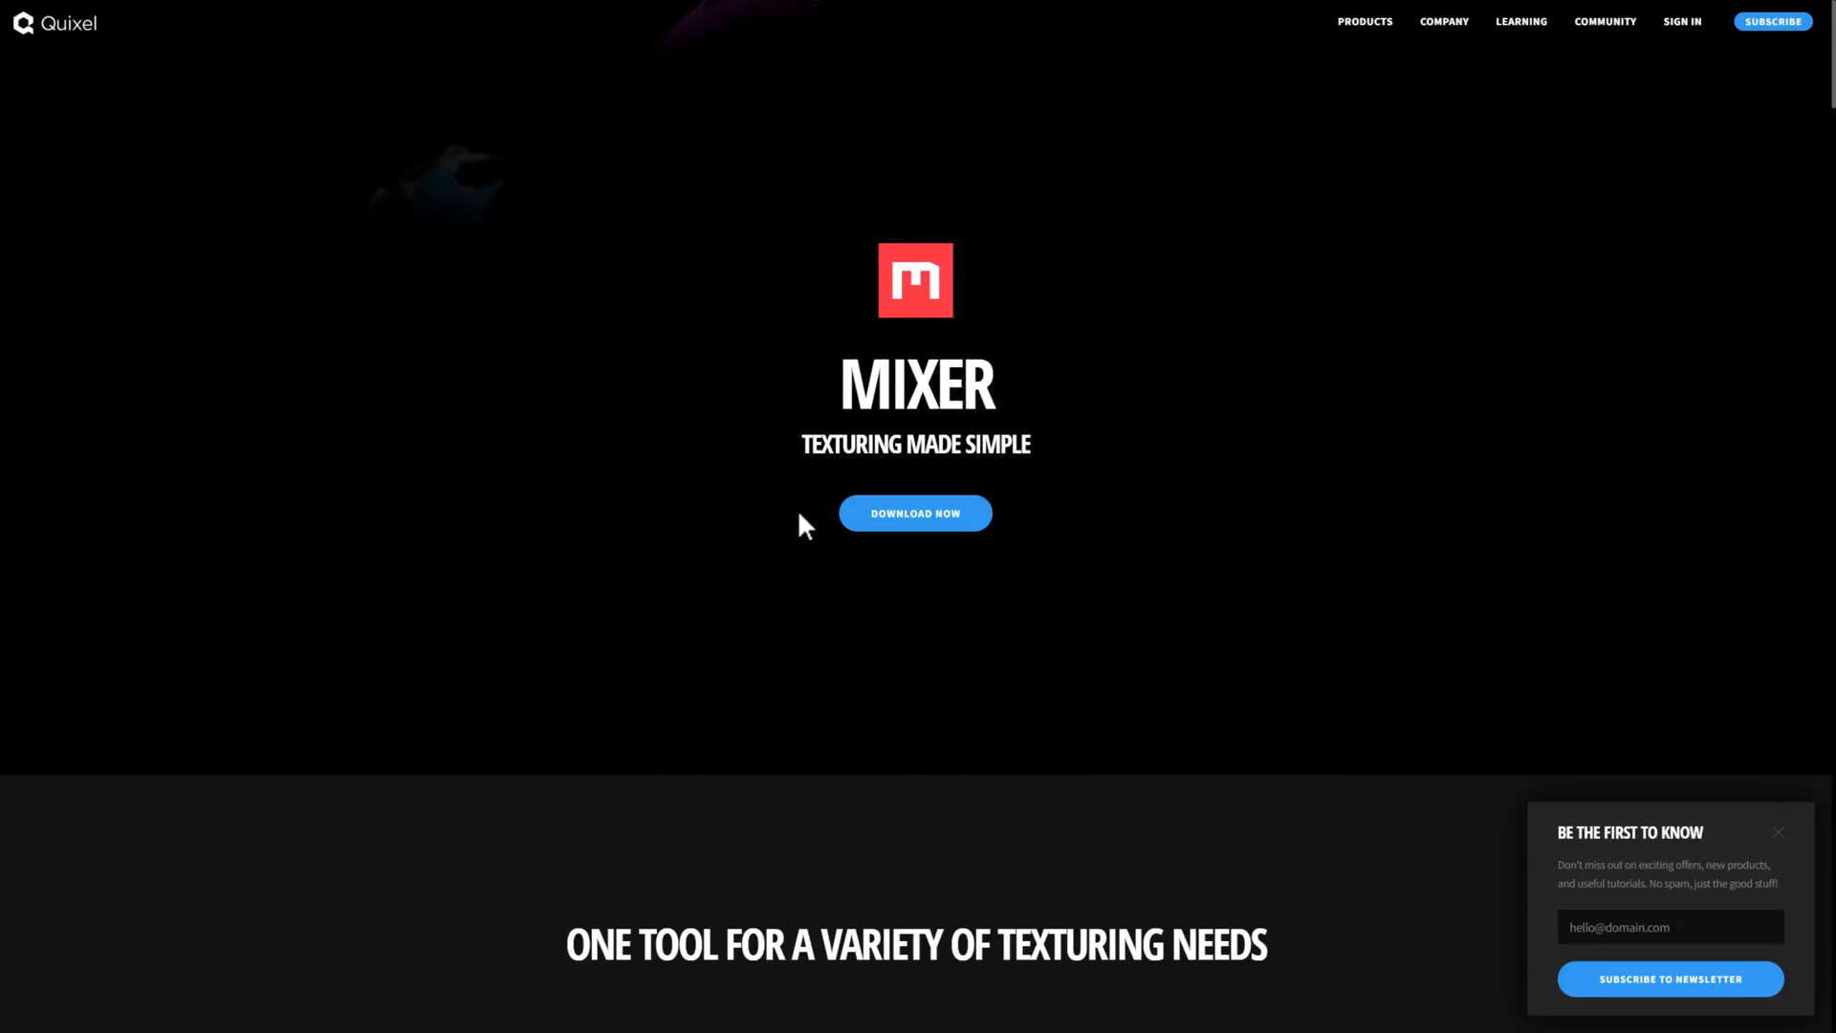
# Step: Scroll through Mixer's feature sections from 3D Texturing Reinvented to Megascans Smart Materials, then back toward the overview
pyautogui.scroll(-3)
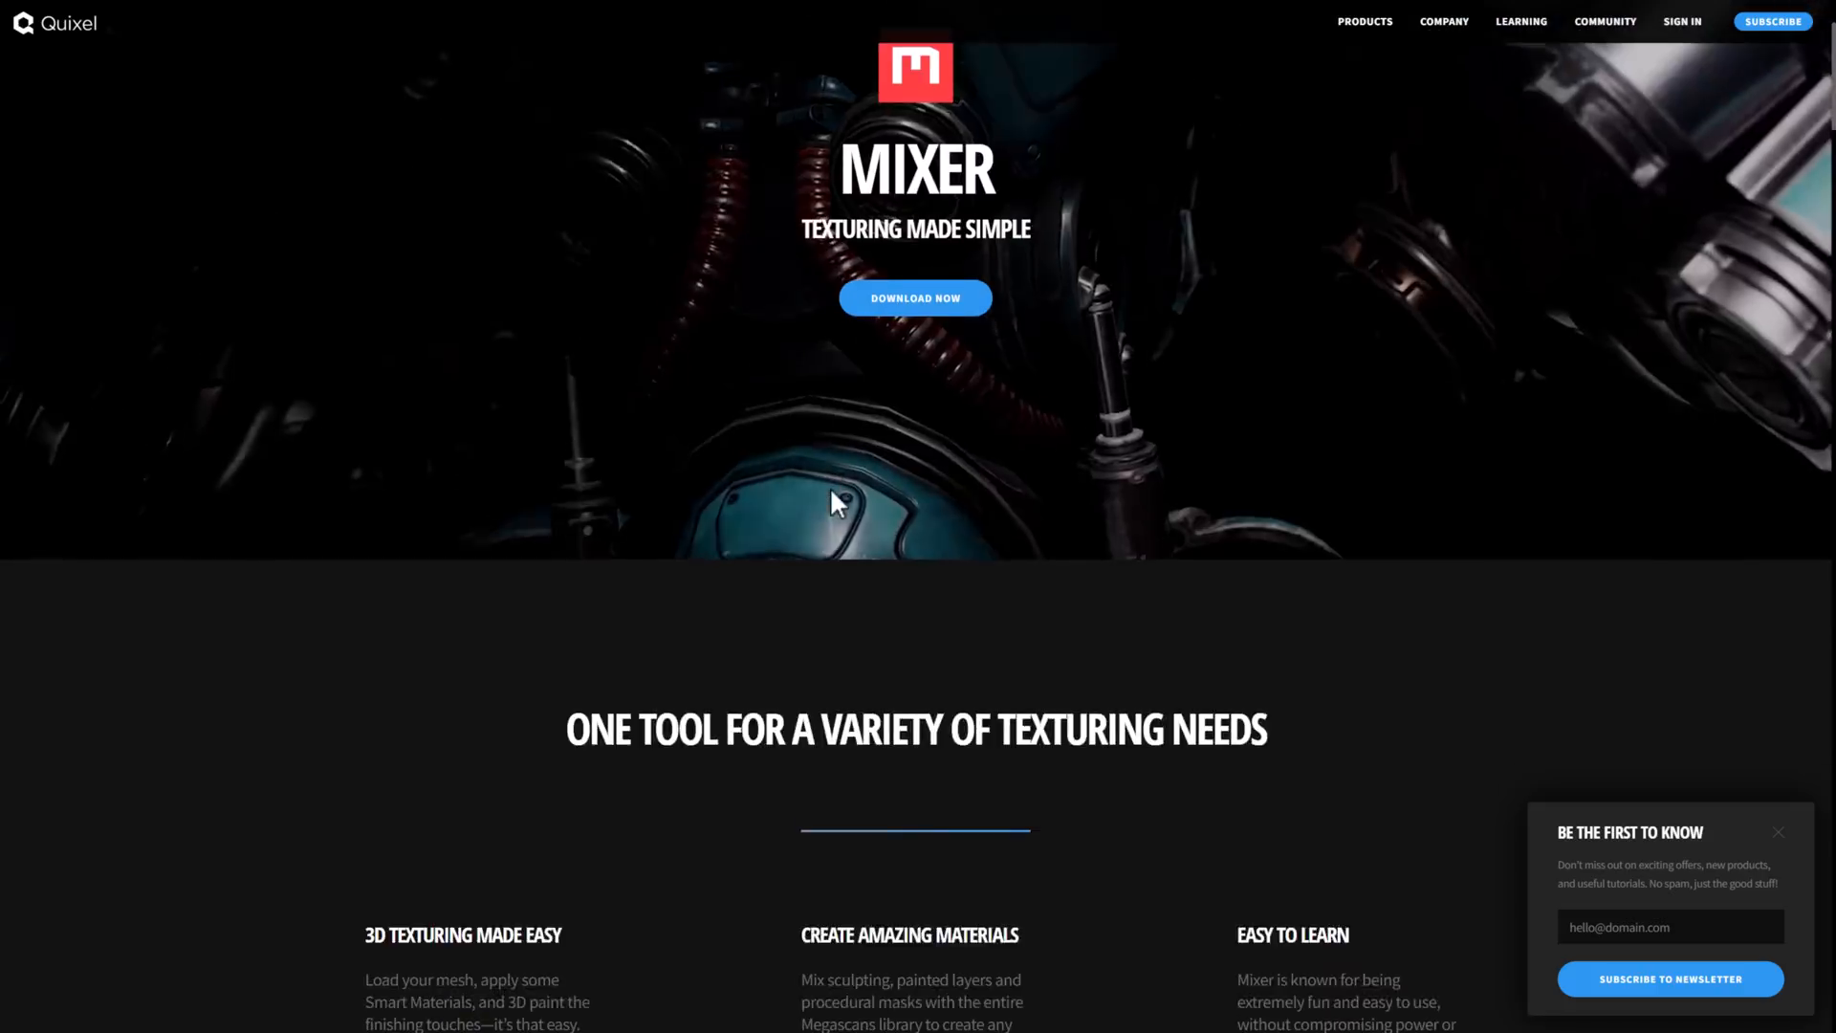
pyautogui.scroll(-3)
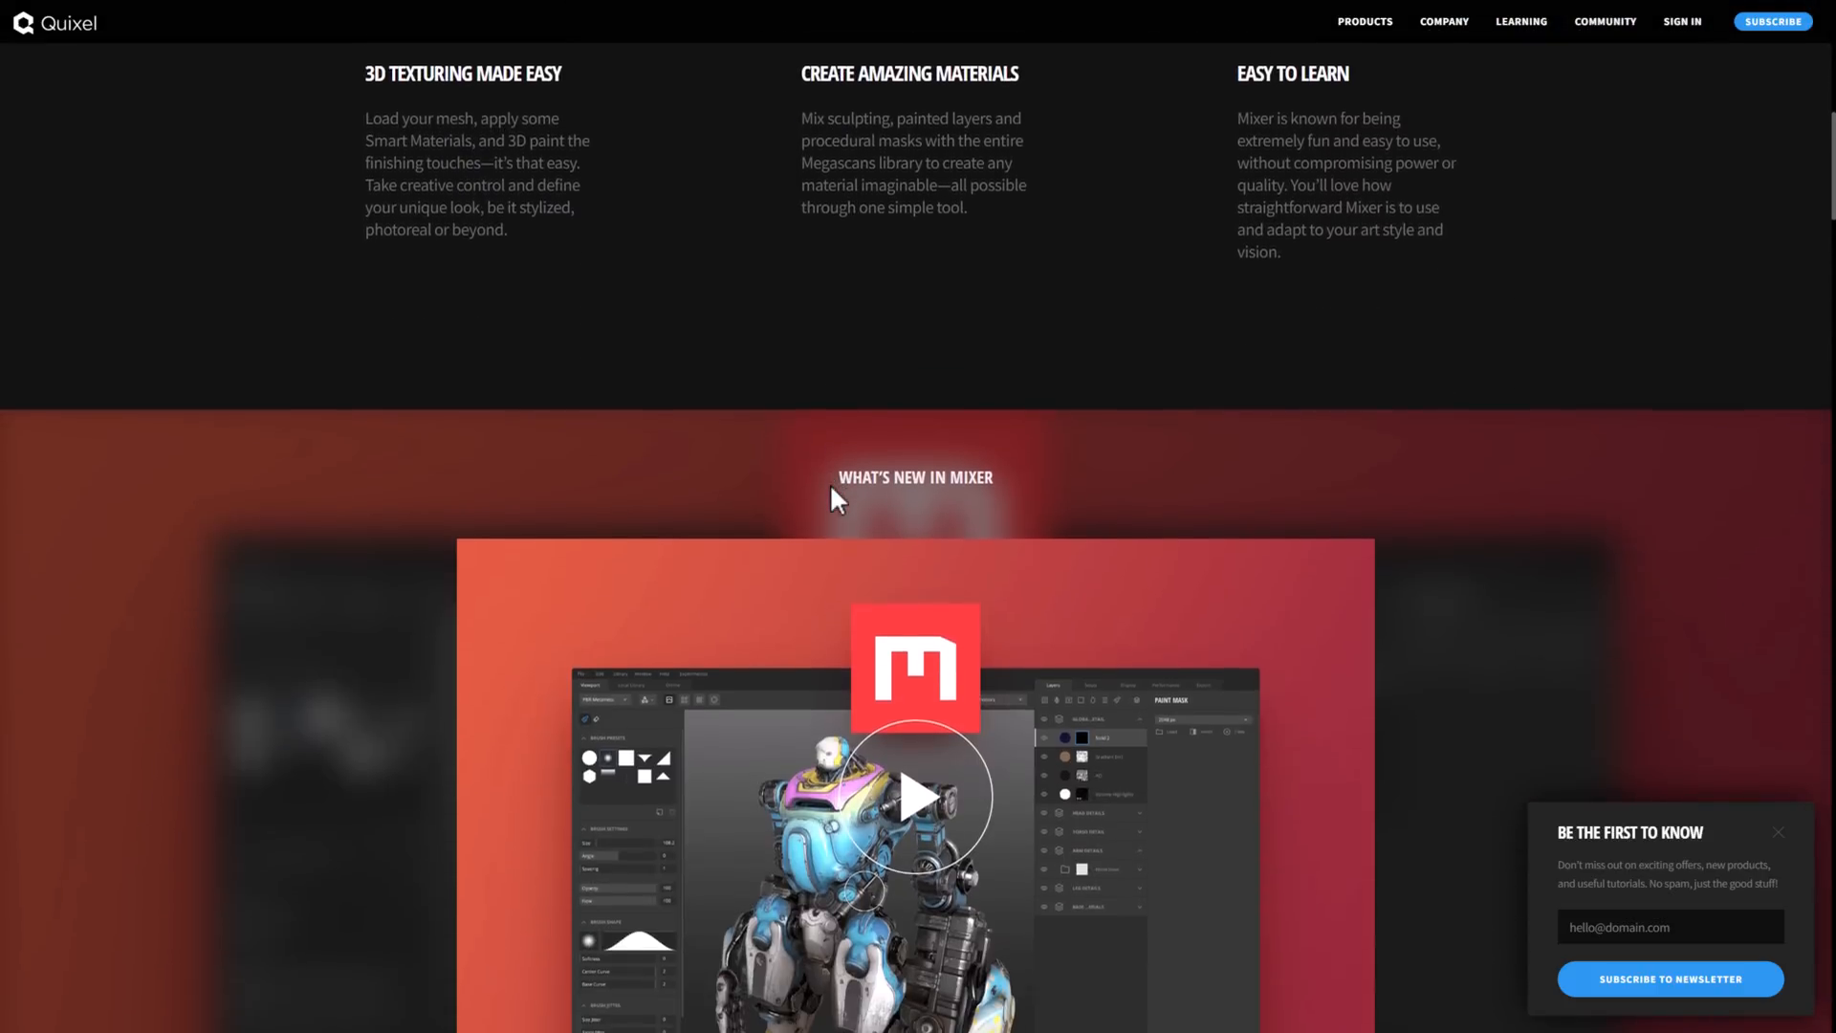
pyautogui.scroll(-3)
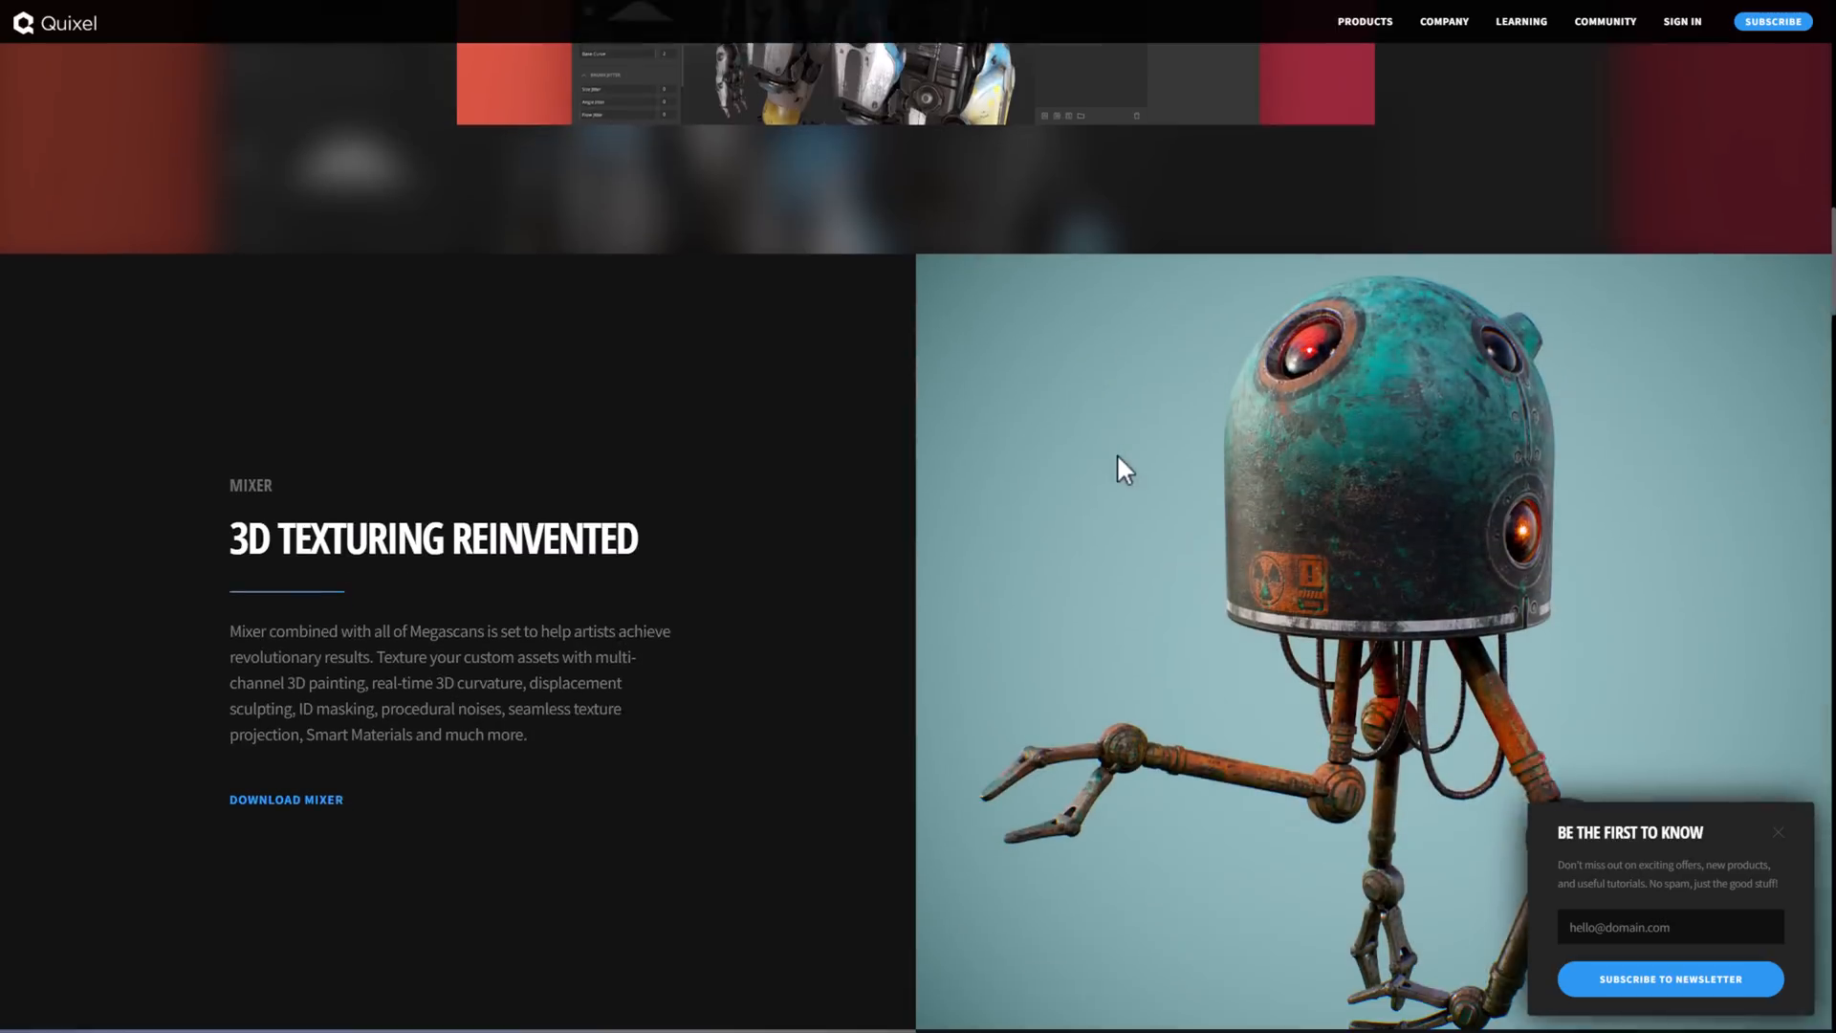
pyautogui.scroll(-3)
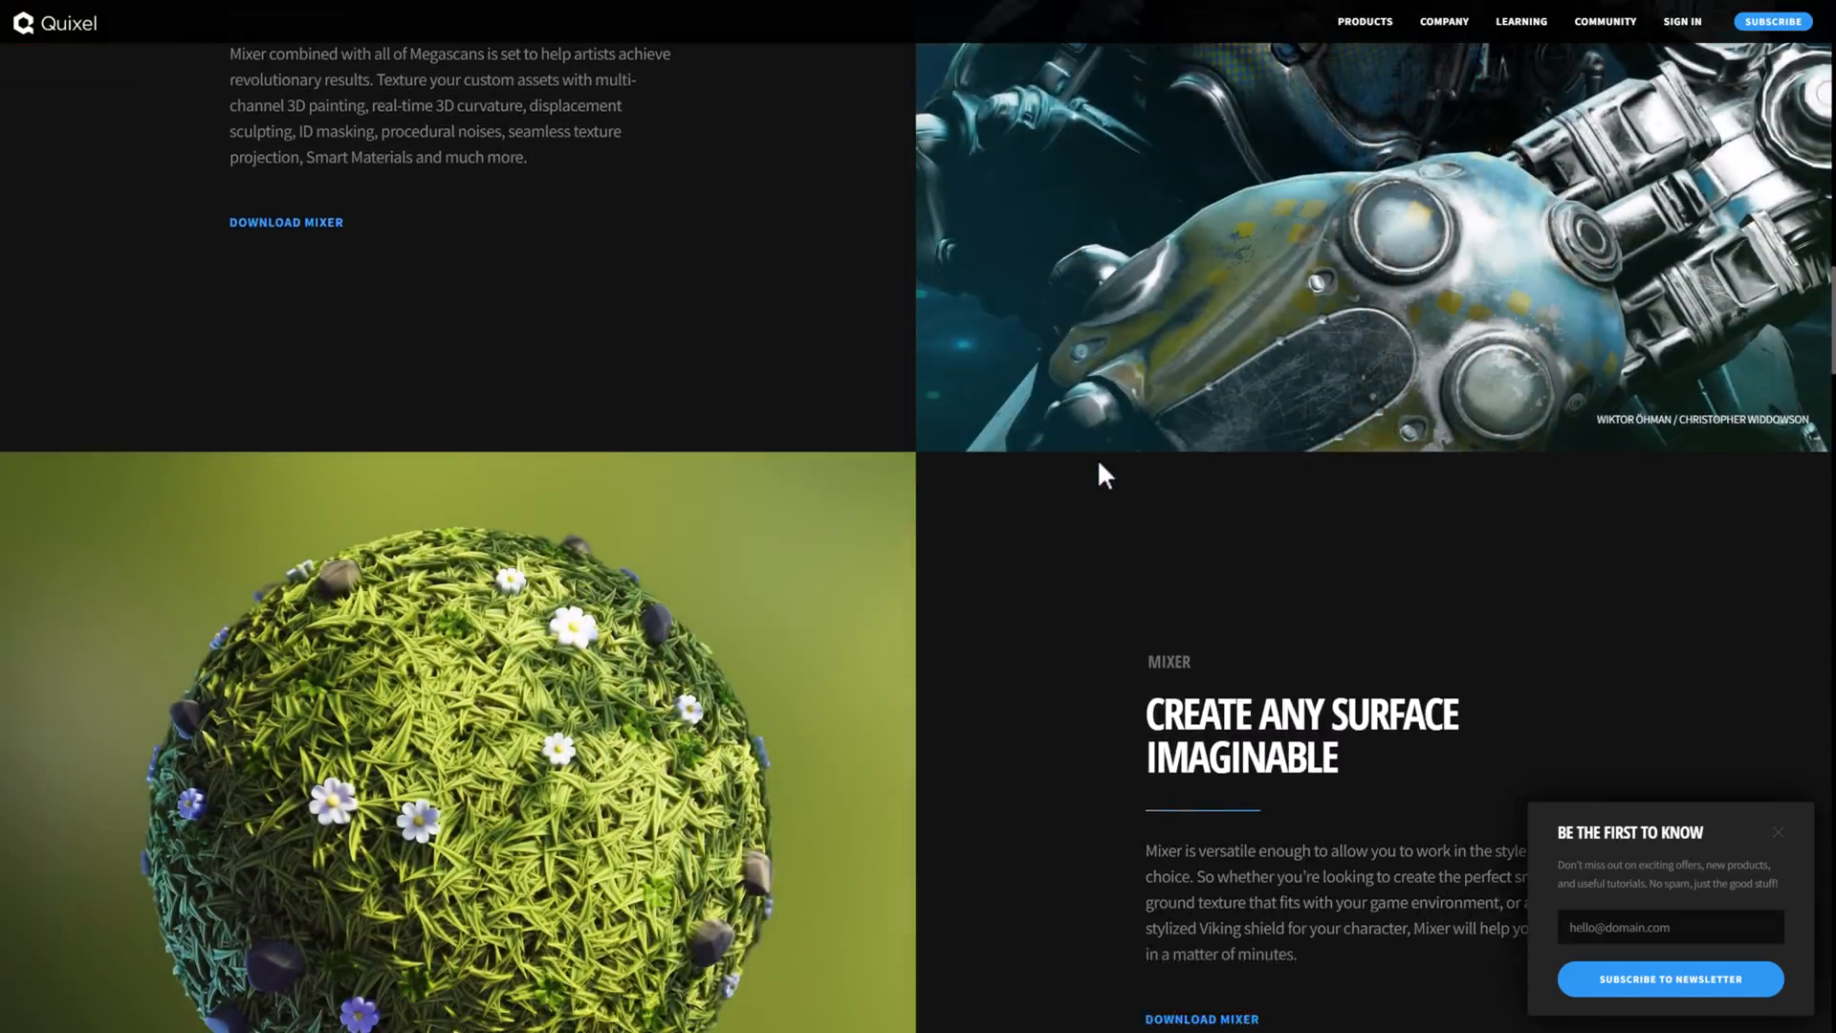
pyautogui.scroll(-3)
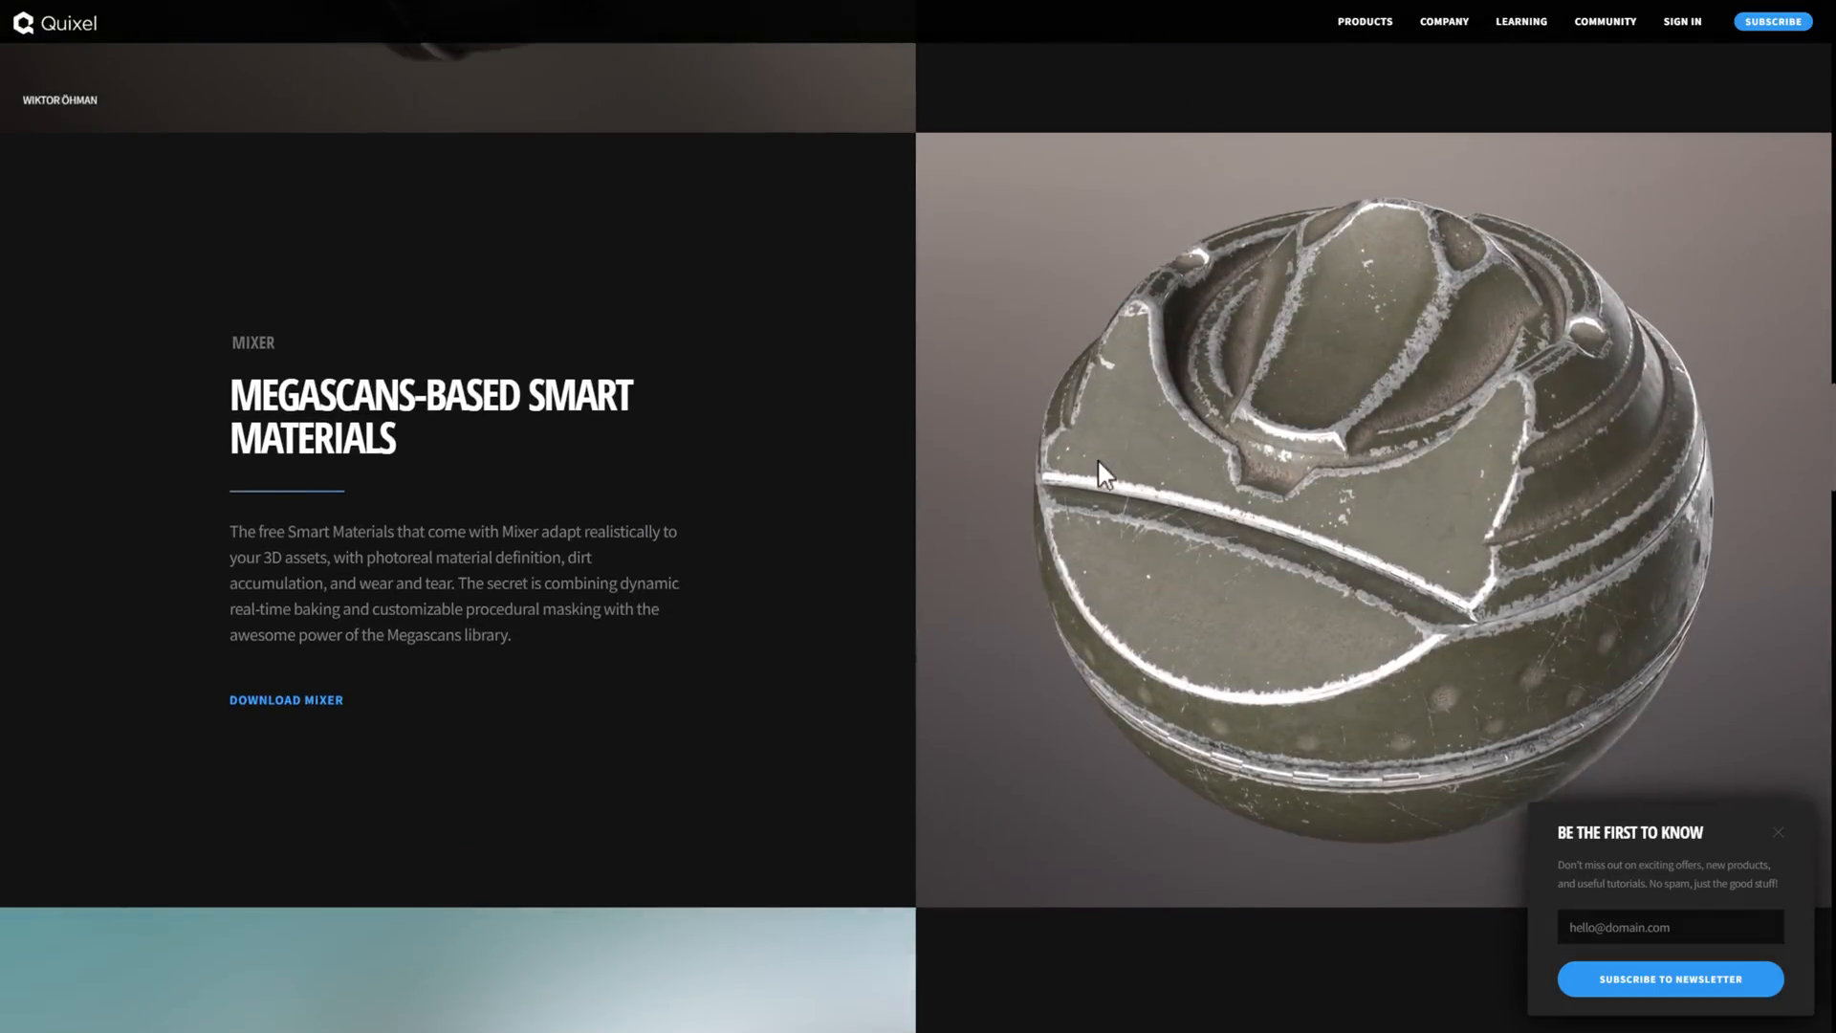
pyautogui.scroll(-3)
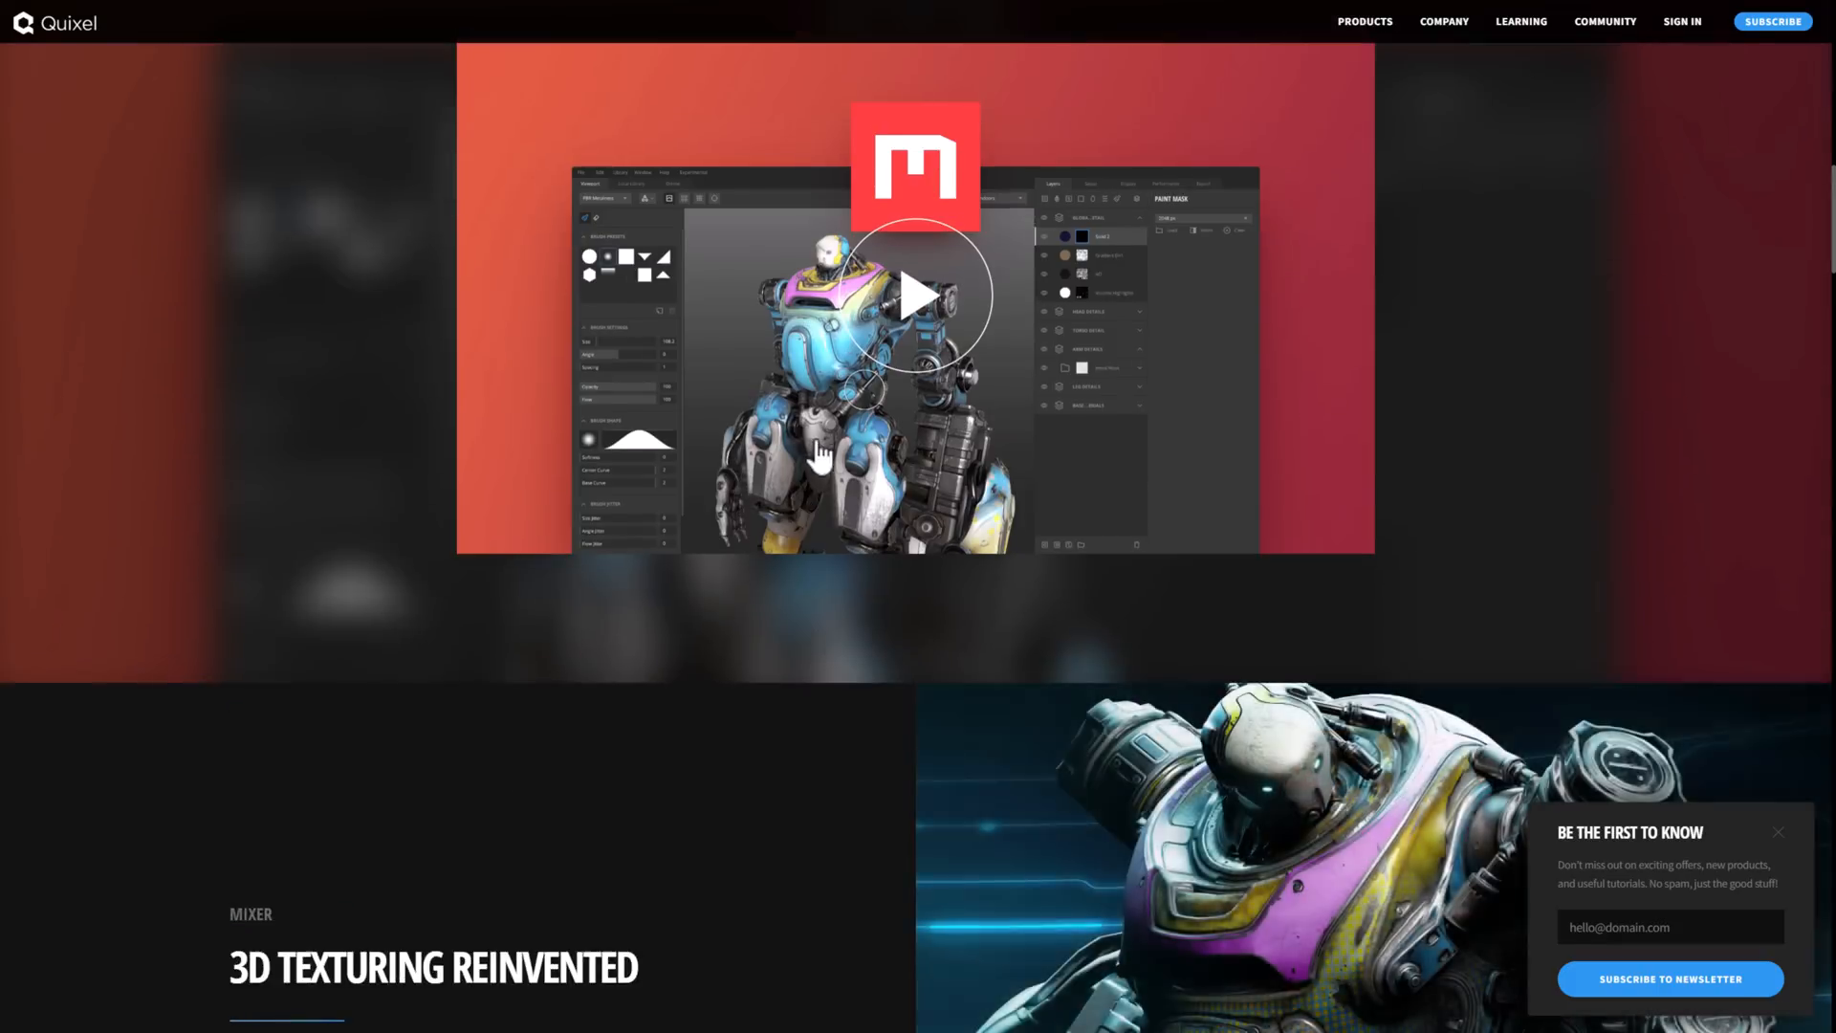
pyautogui.scroll(-3)
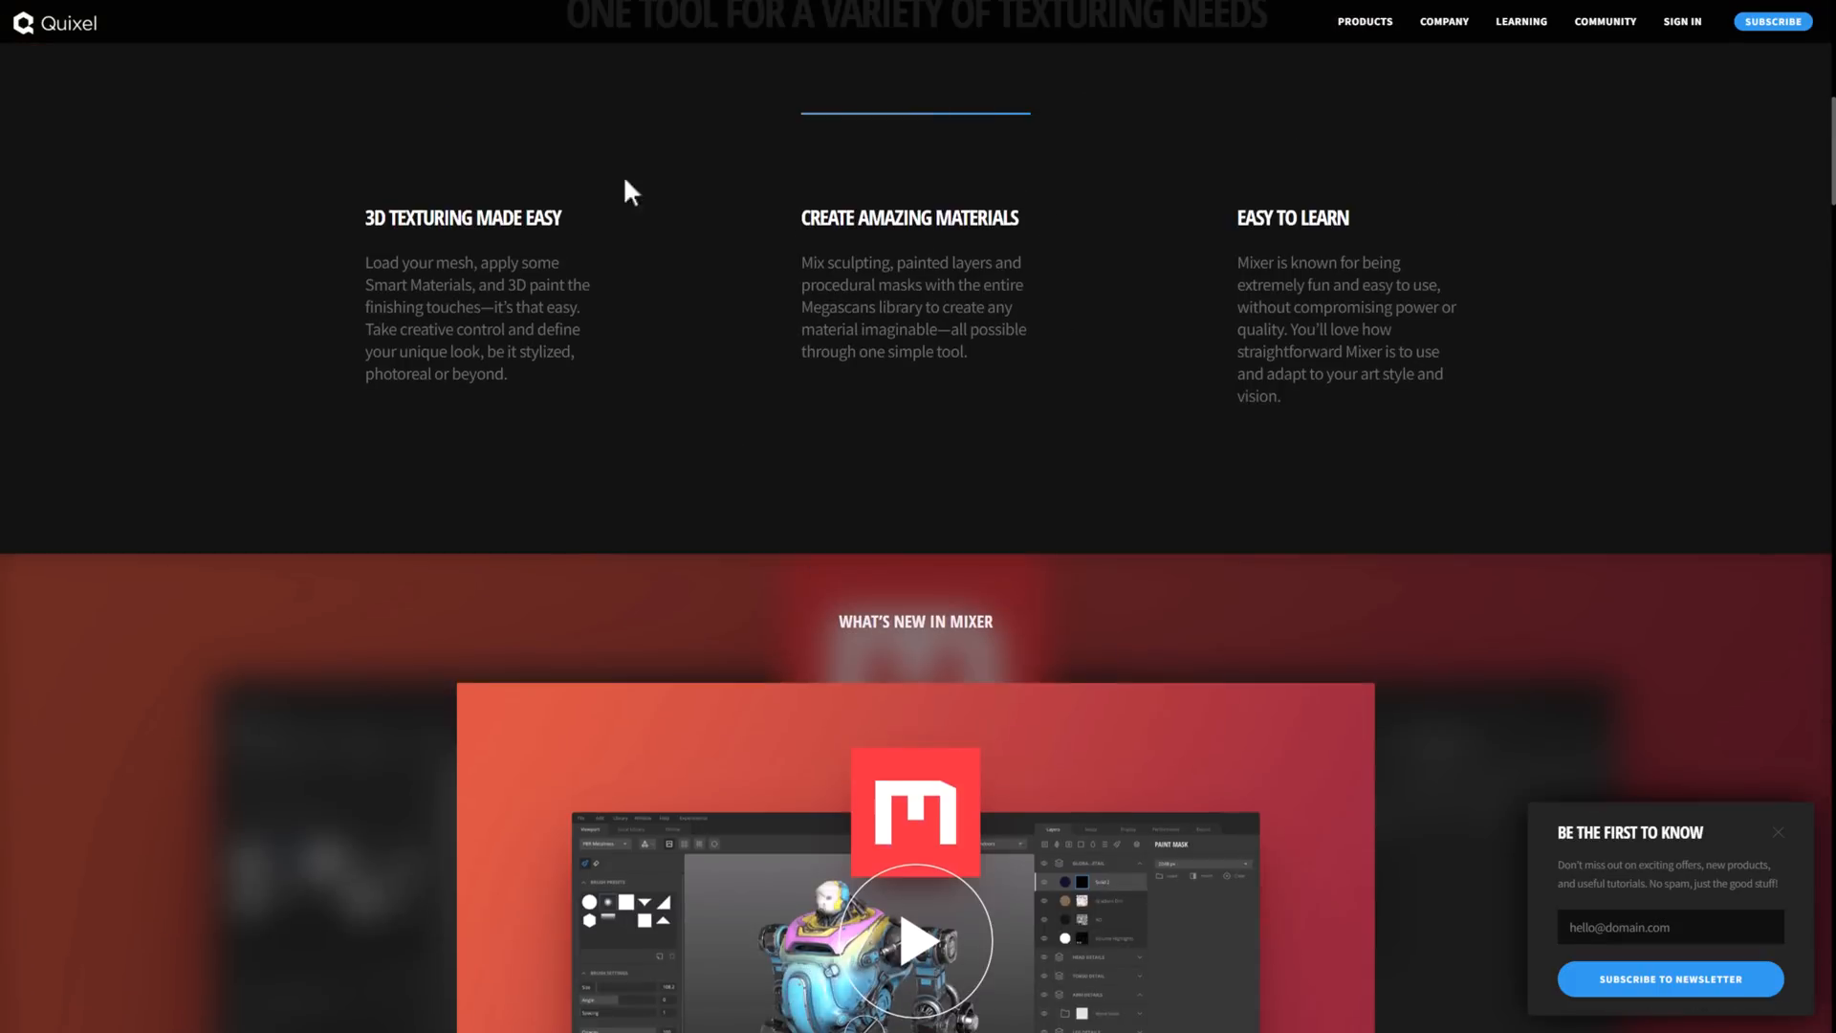
pyautogui.moveTo(954, 484)
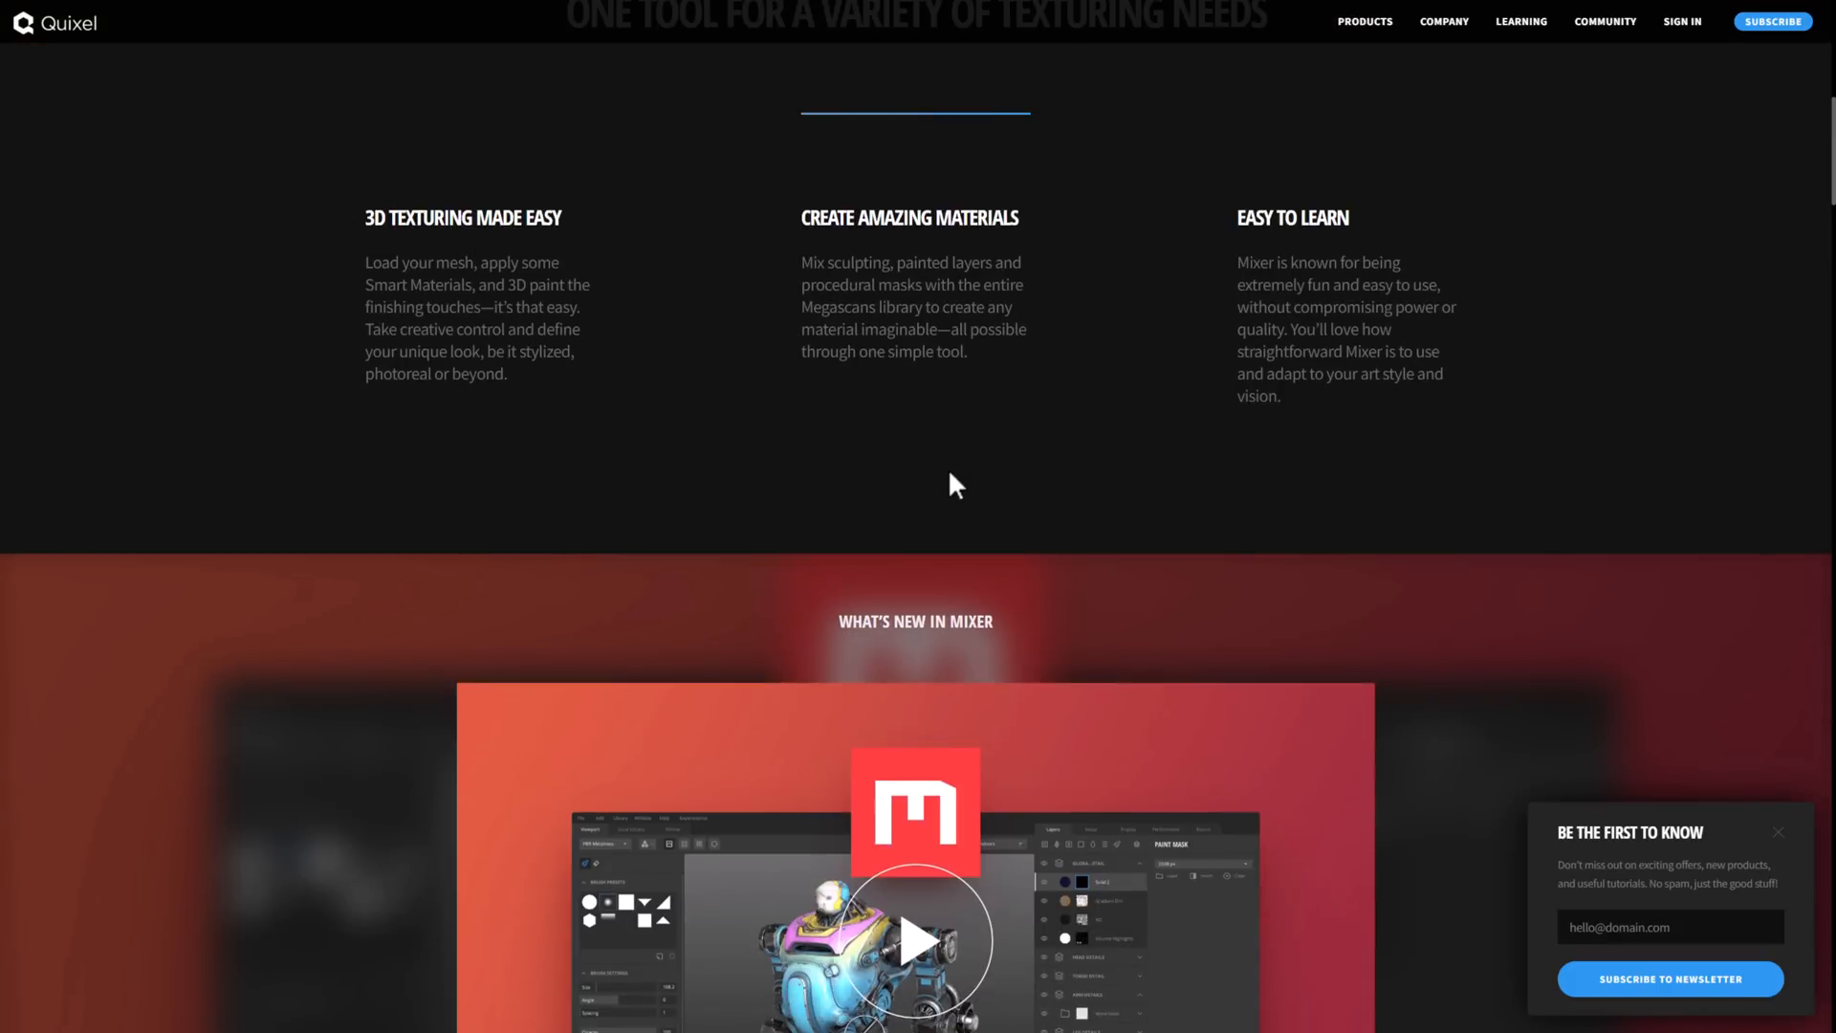
pyautogui.scroll(3)
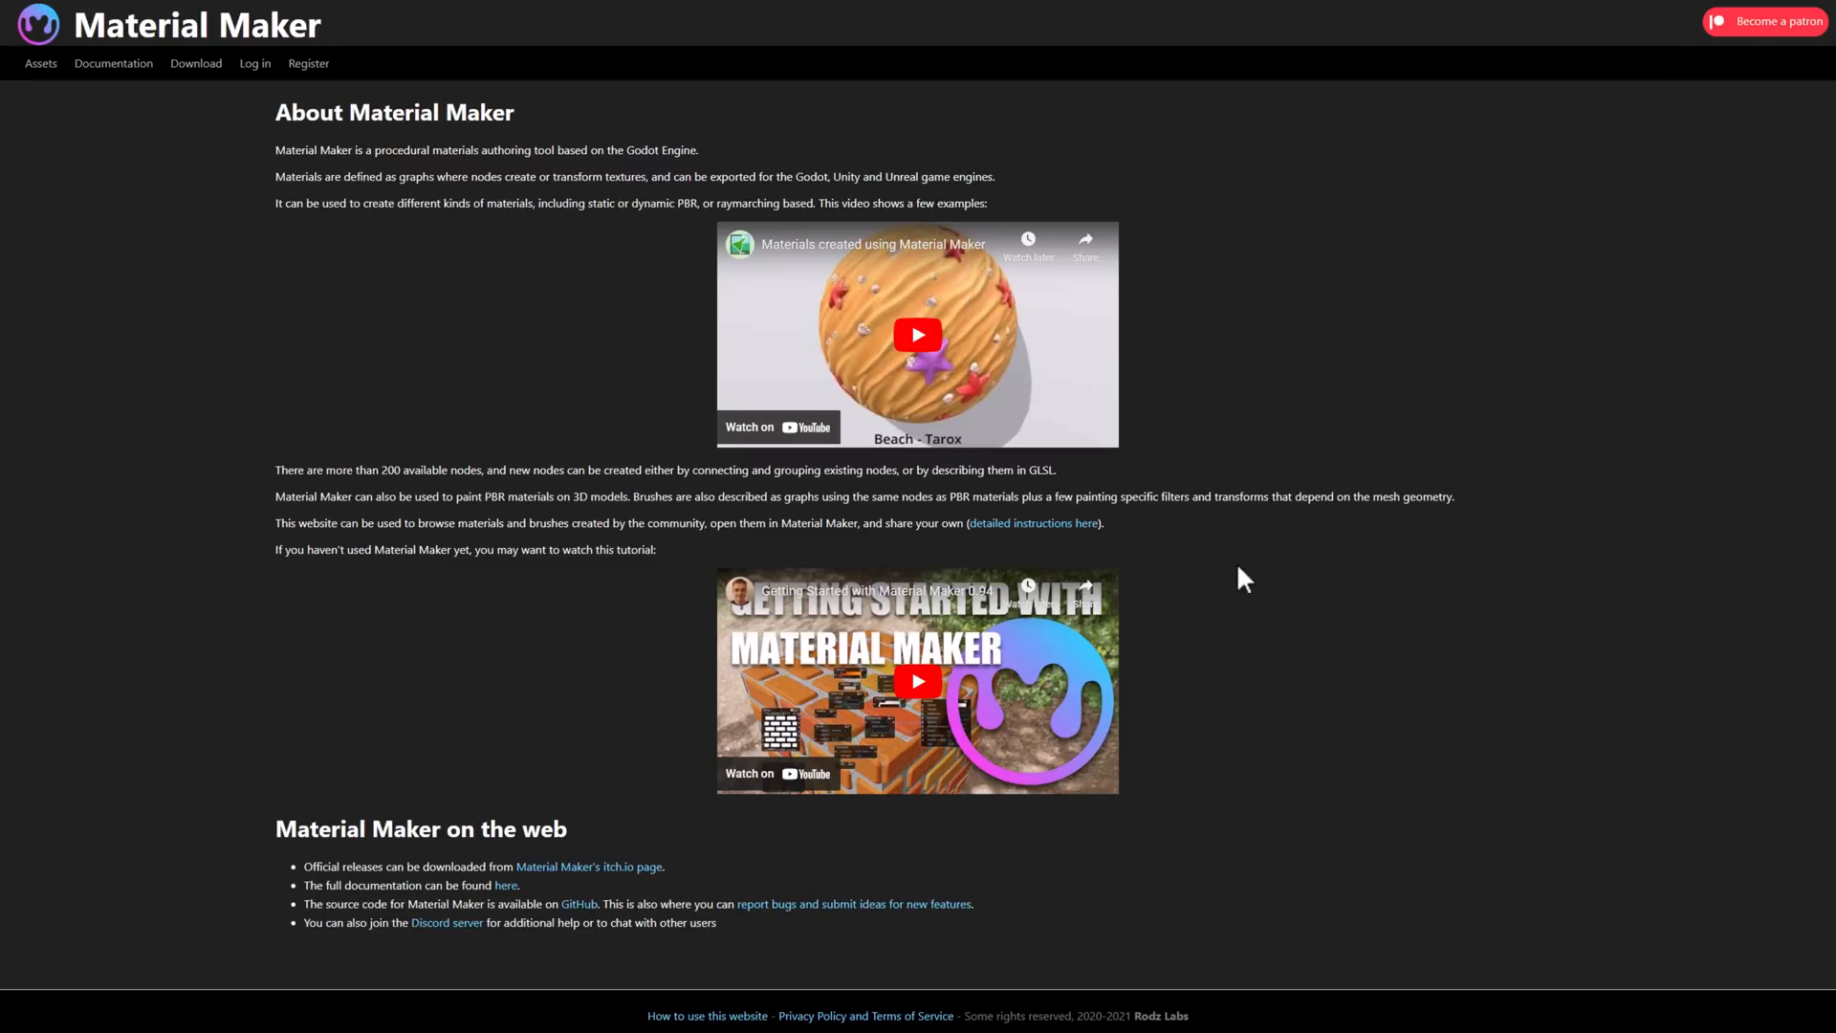
pyautogui.moveTo(94, 78)
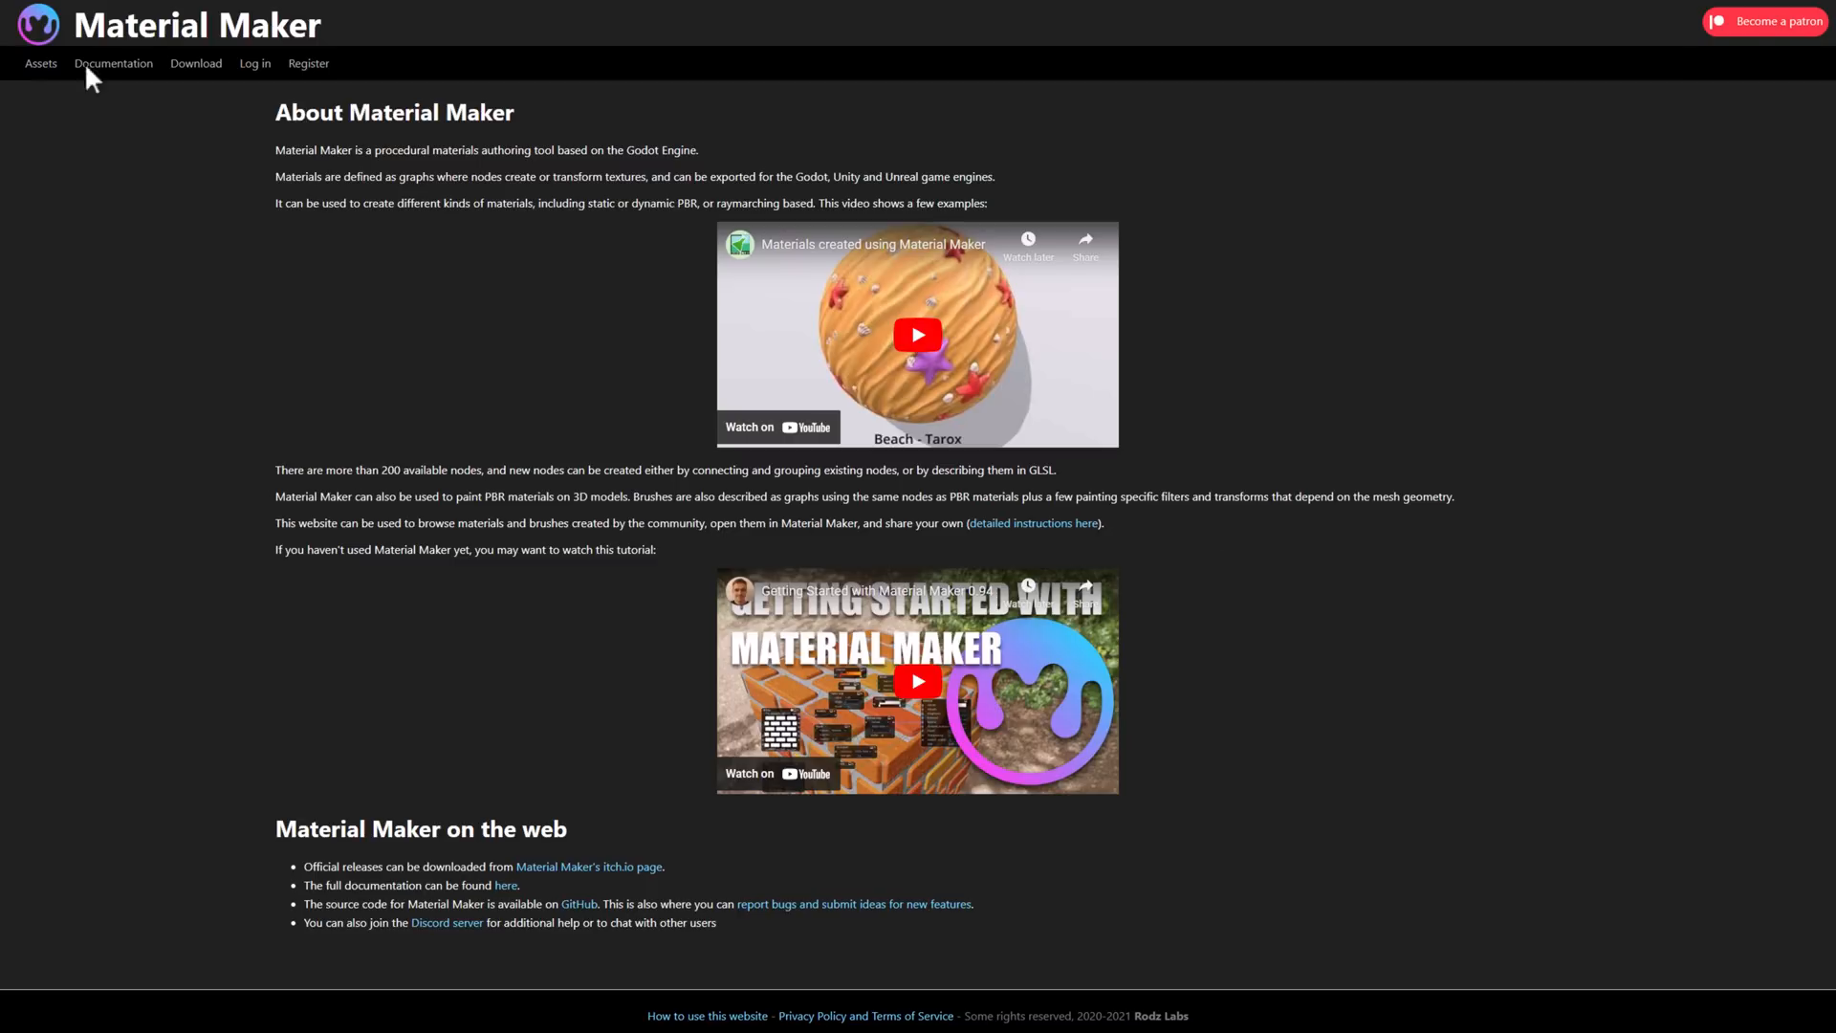
pyautogui.moveTo(761, 430)
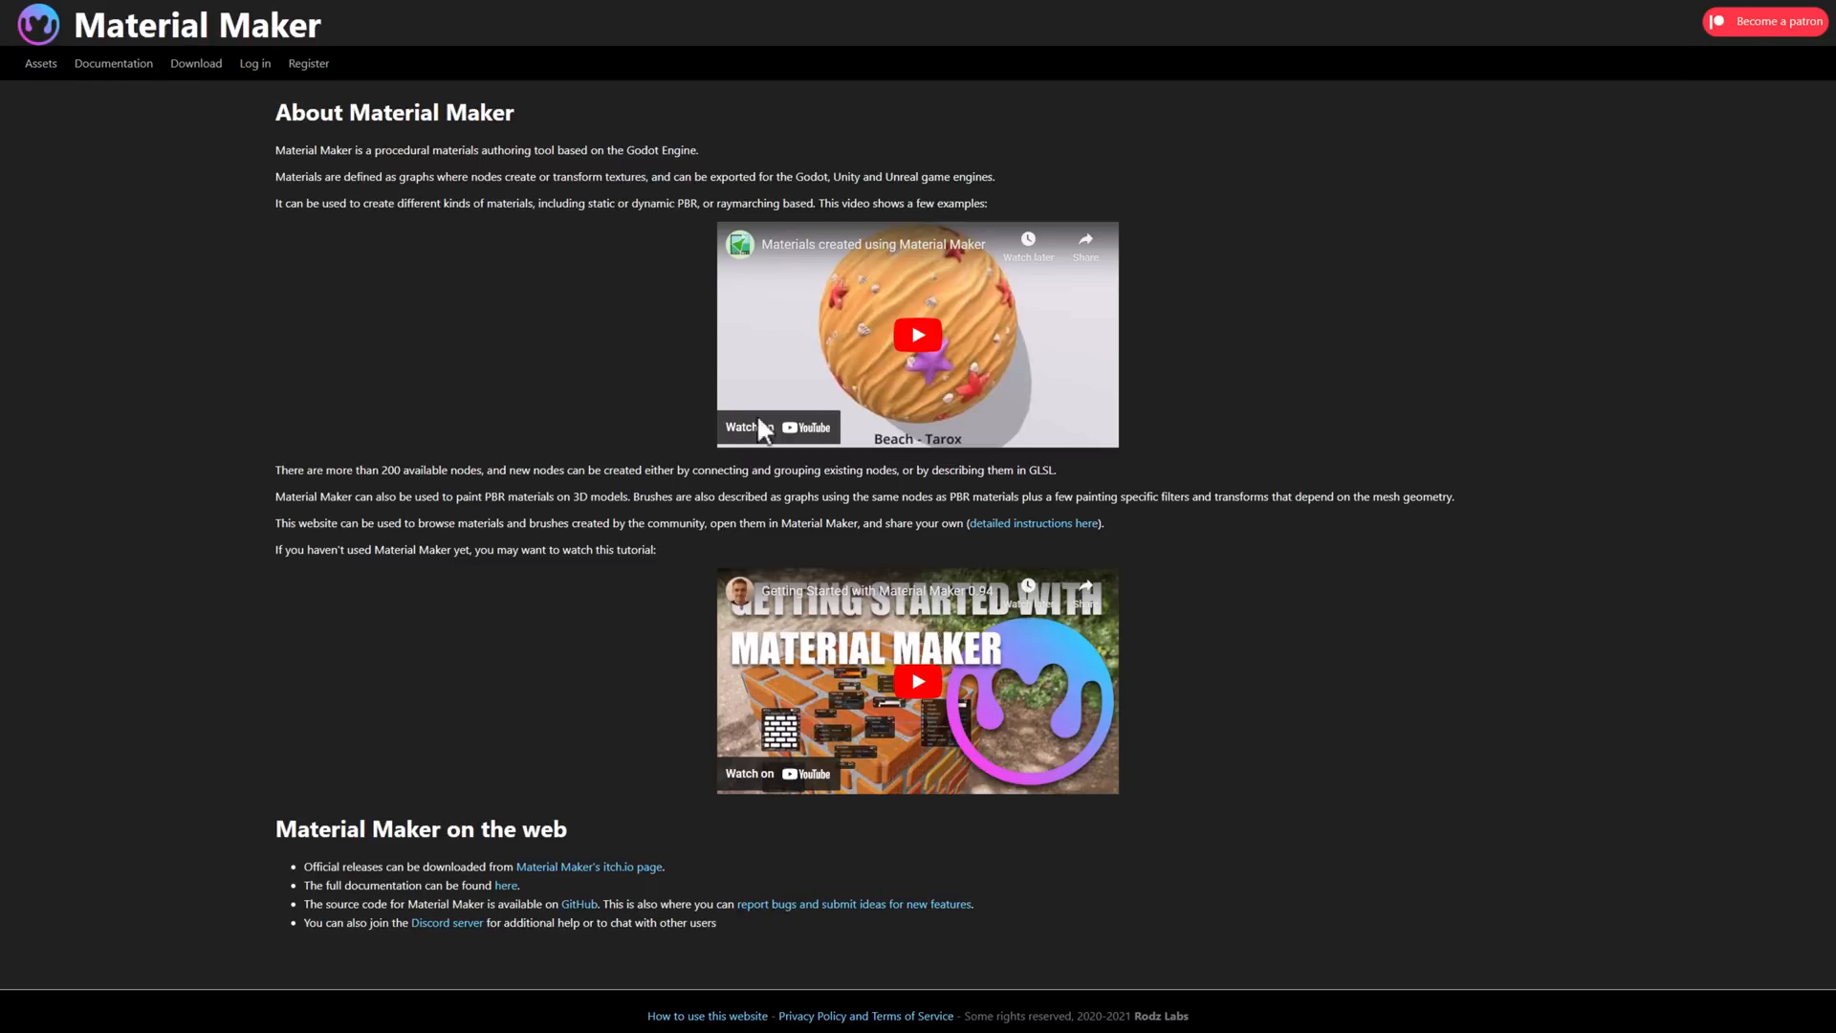
# Step: Open the Assets materials browser from the top navigation and point at the tag filters
pyautogui.click(40, 63)
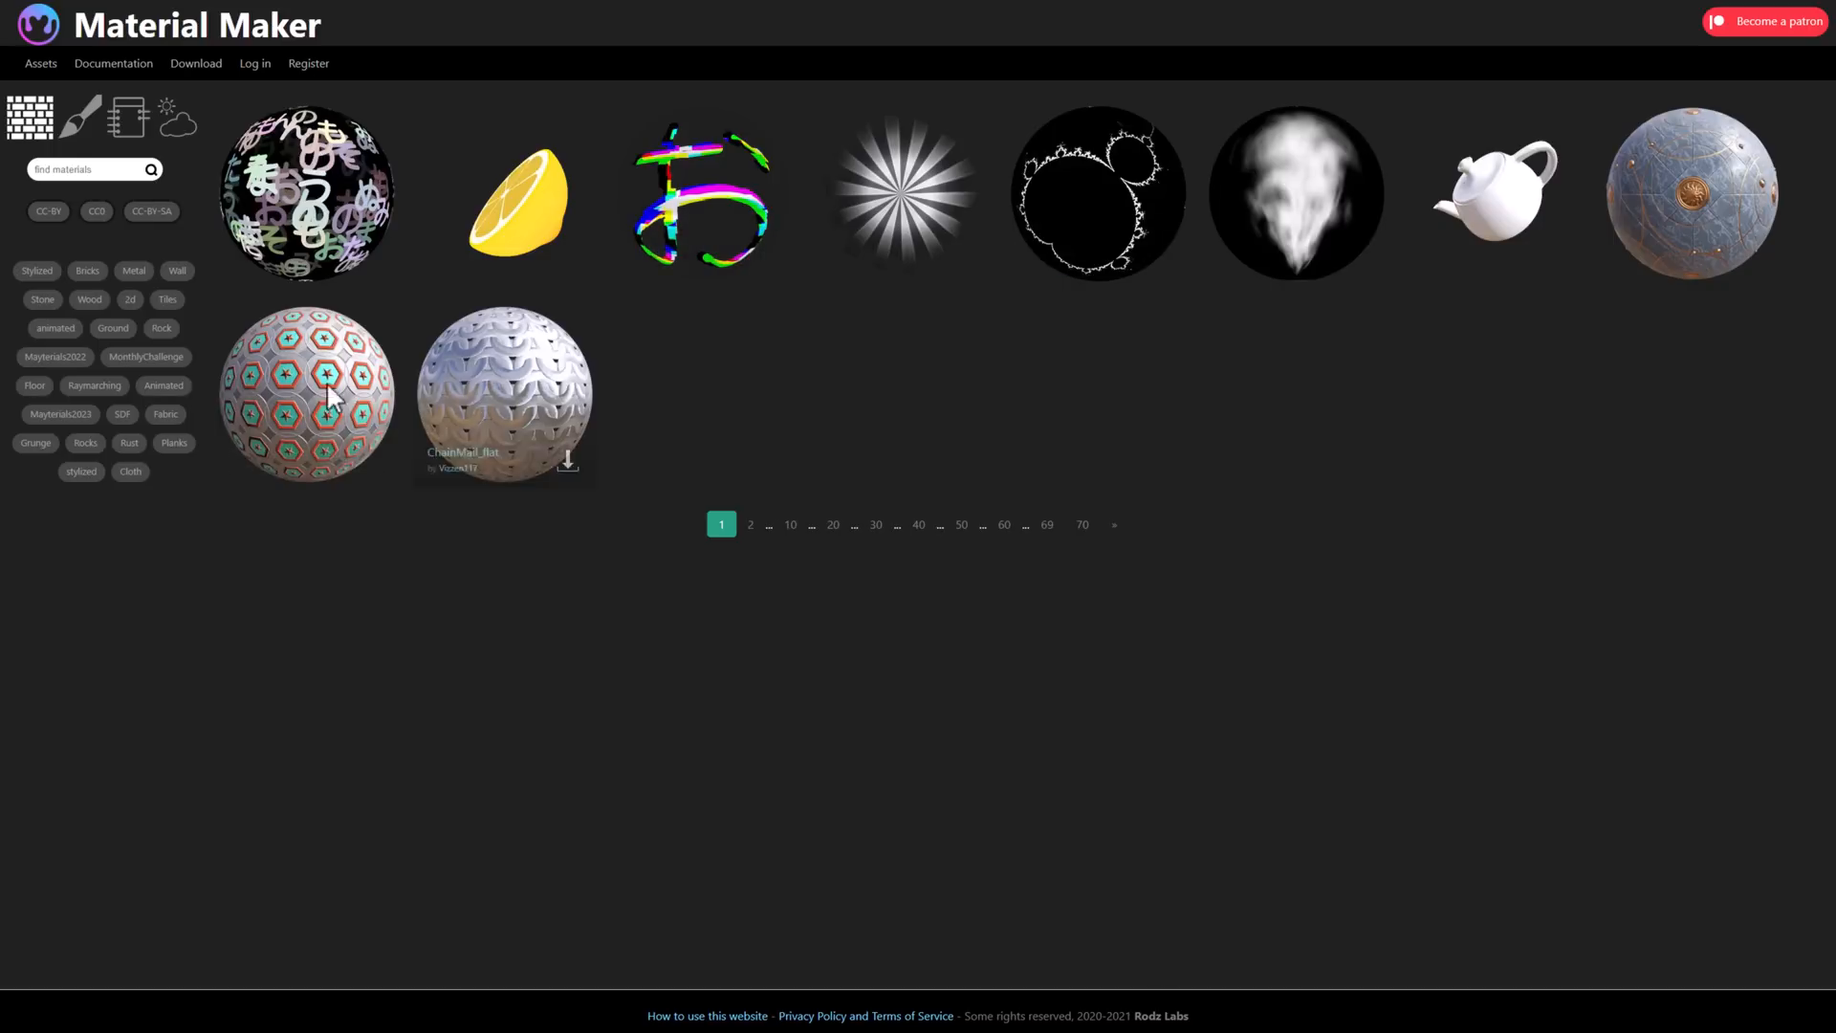
pyautogui.moveTo(146, 355)
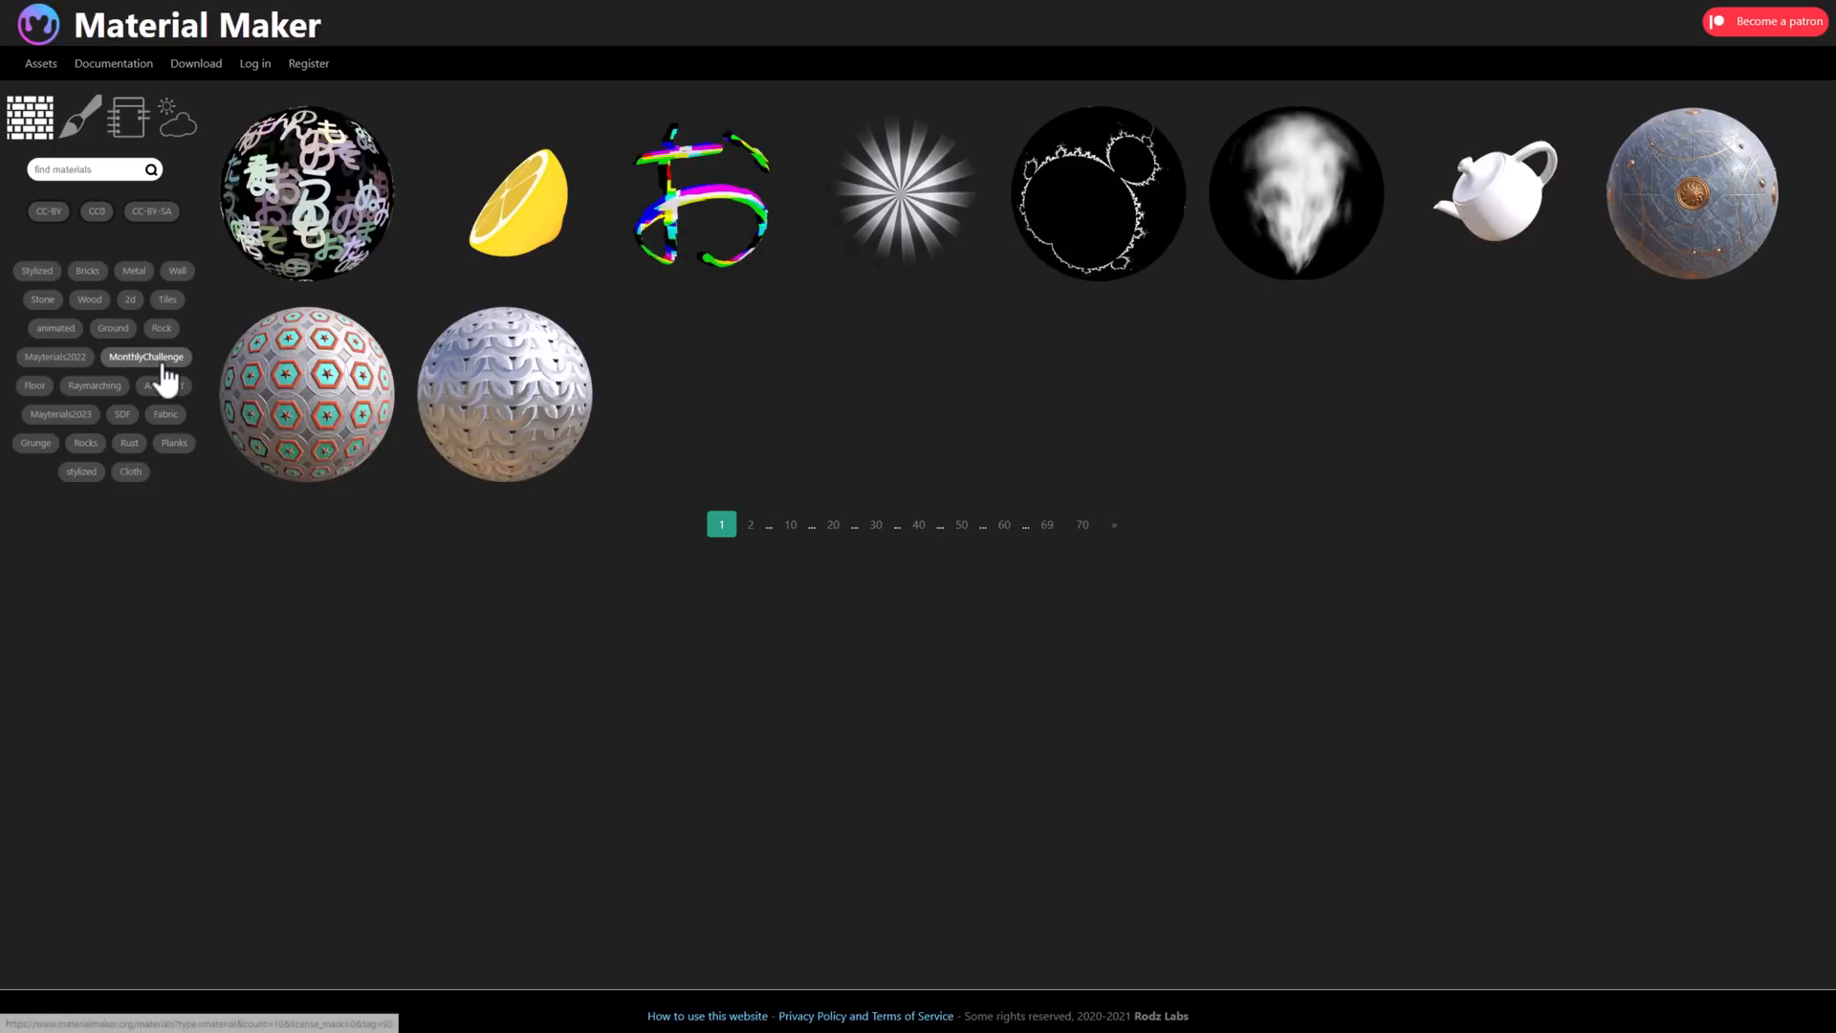
pyautogui.click(145, 356)
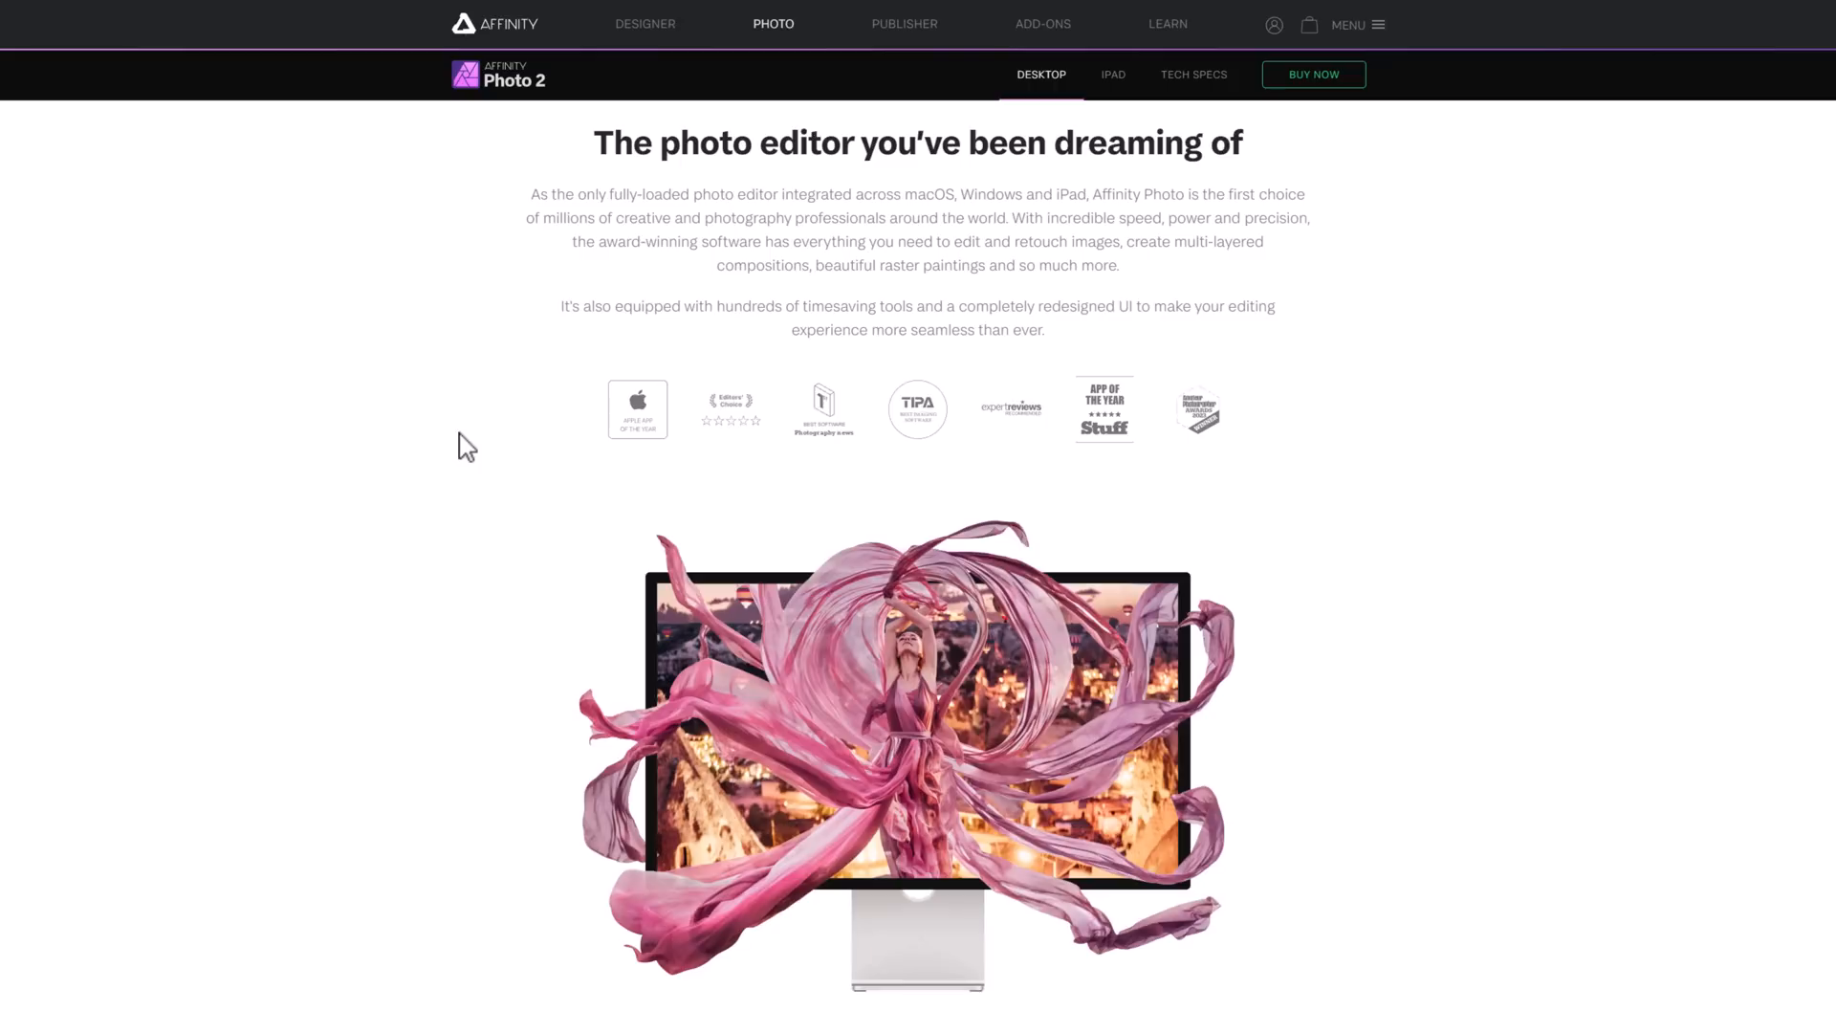
pyautogui.moveTo(1359, 457)
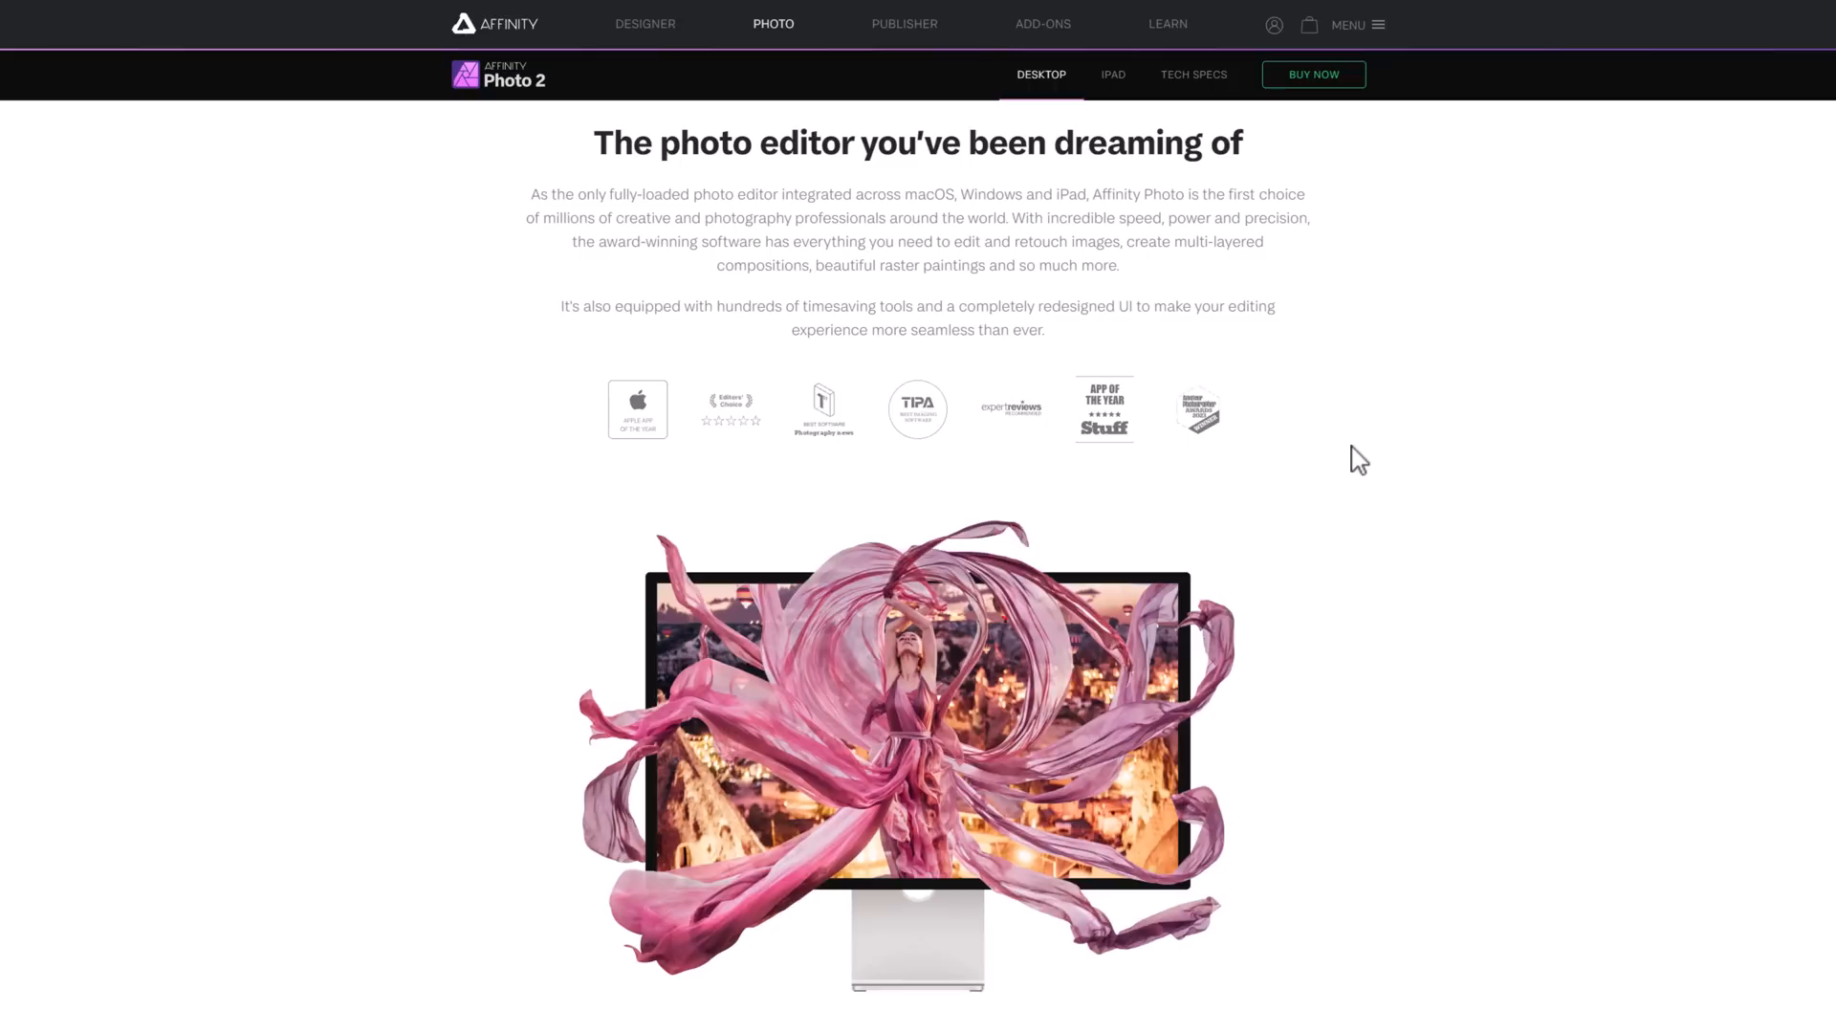
pyautogui.moveTo(1144, 327)
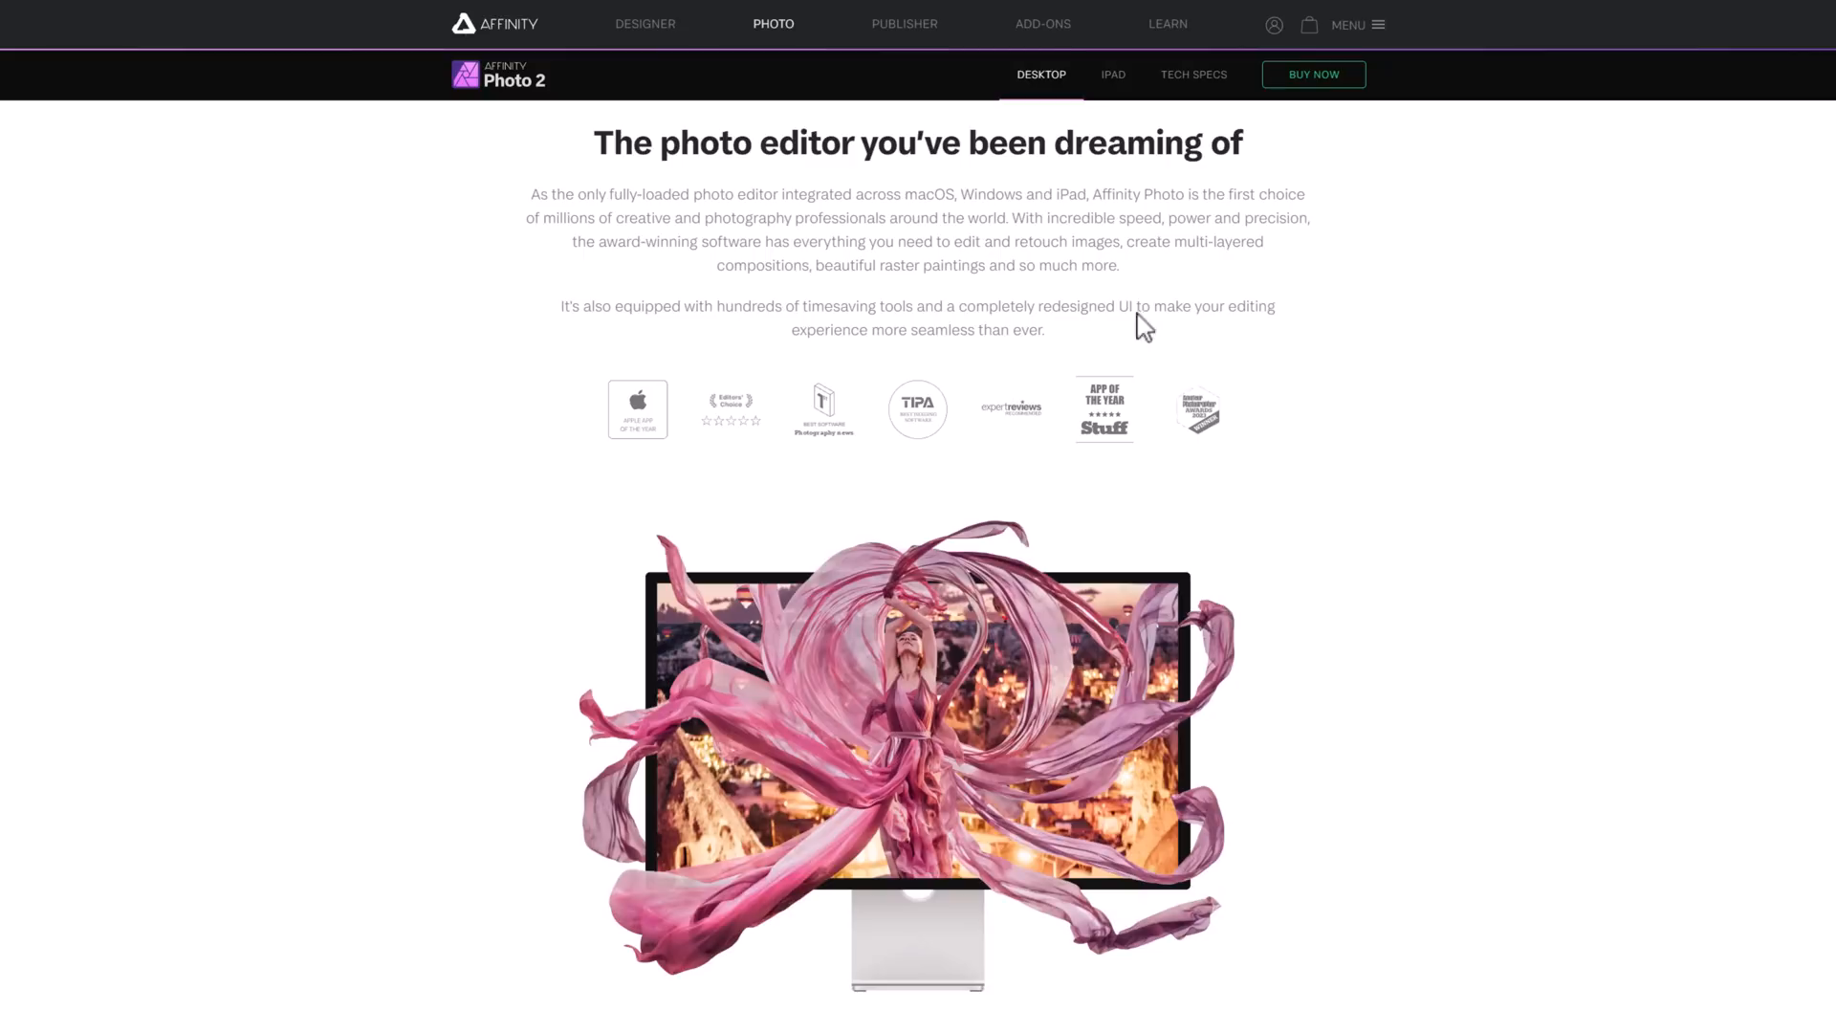
pyautogui.moveTo(1348, 325)
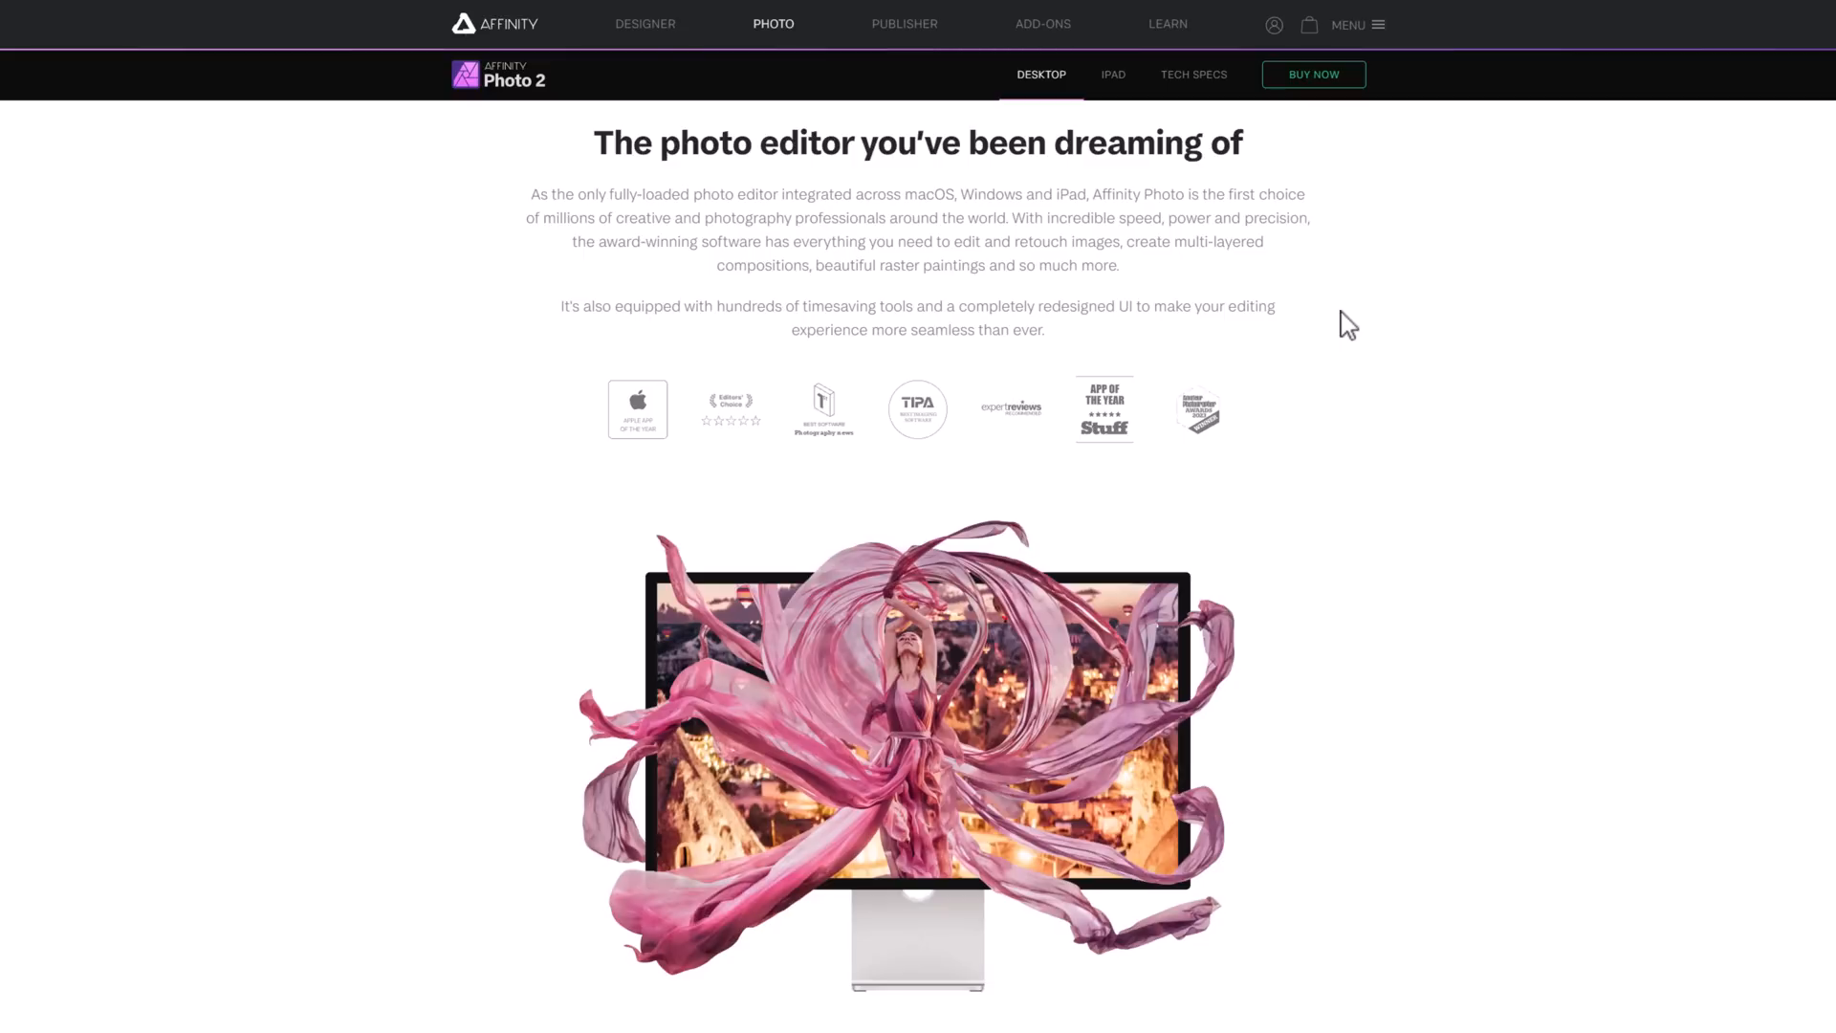
pyautogui.moveTo(457, 461)
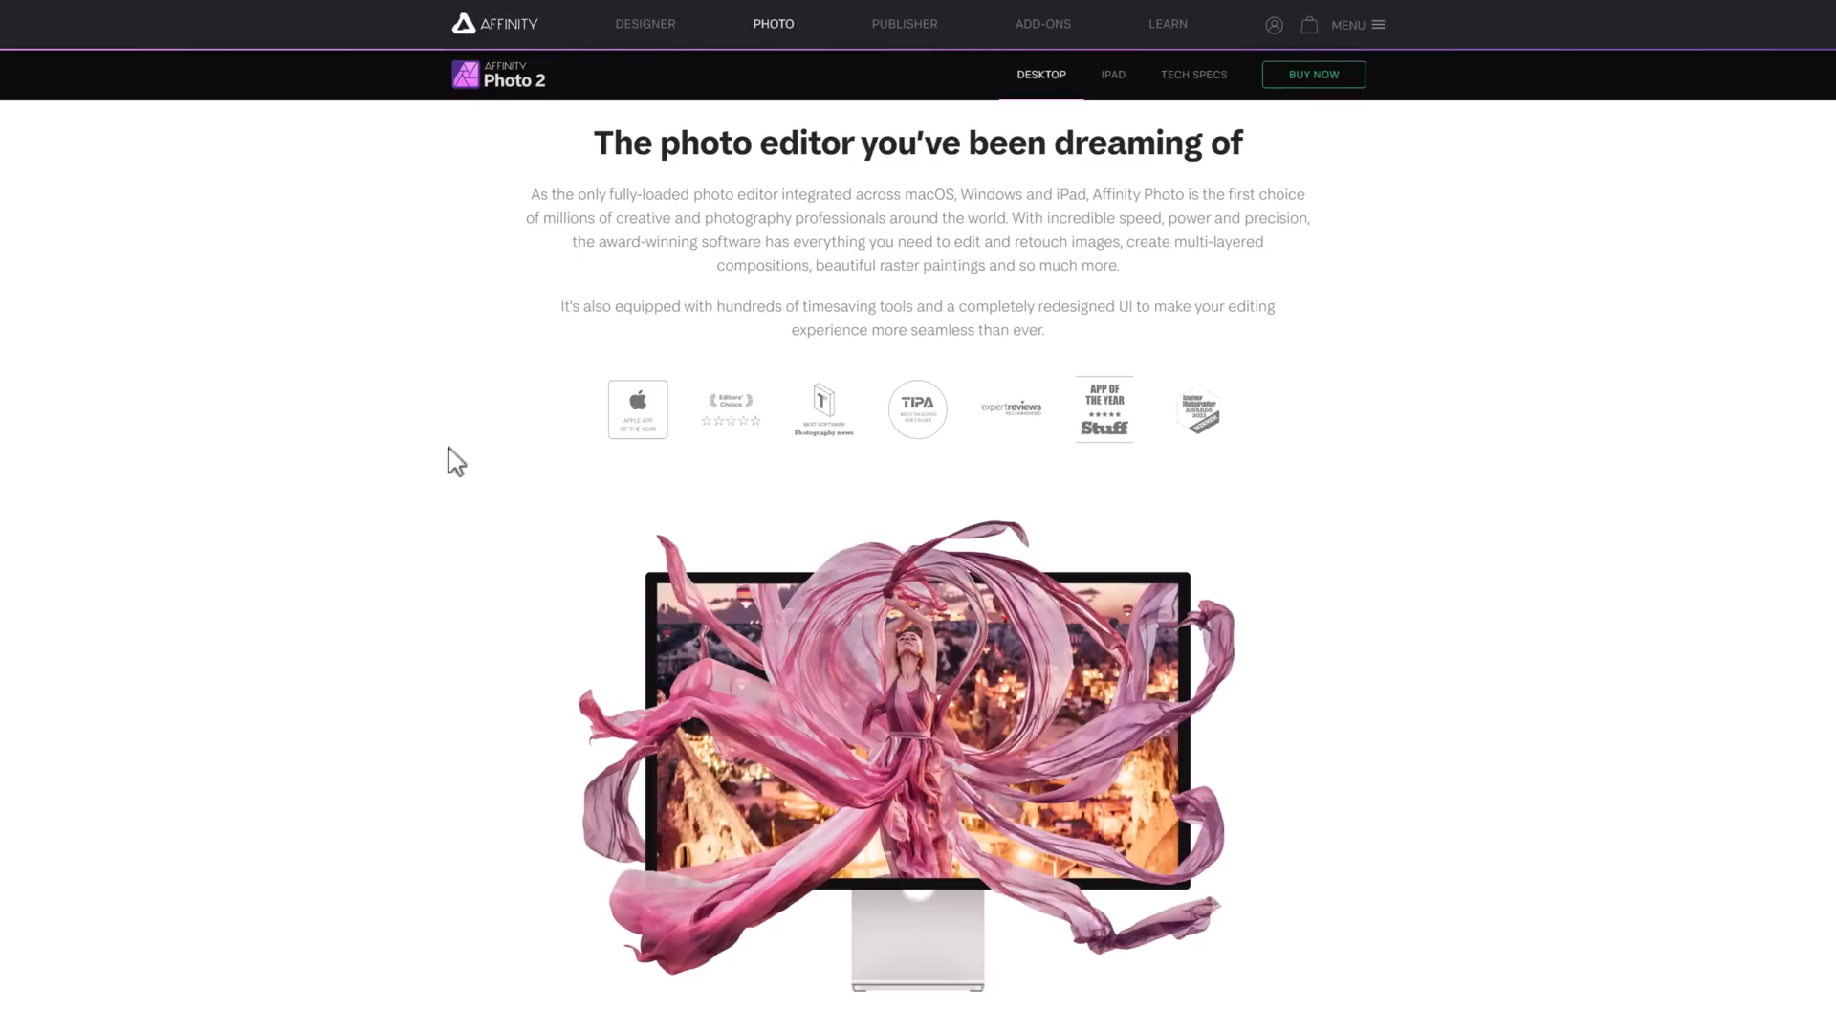
pyautogui.moveTo(981, 376)
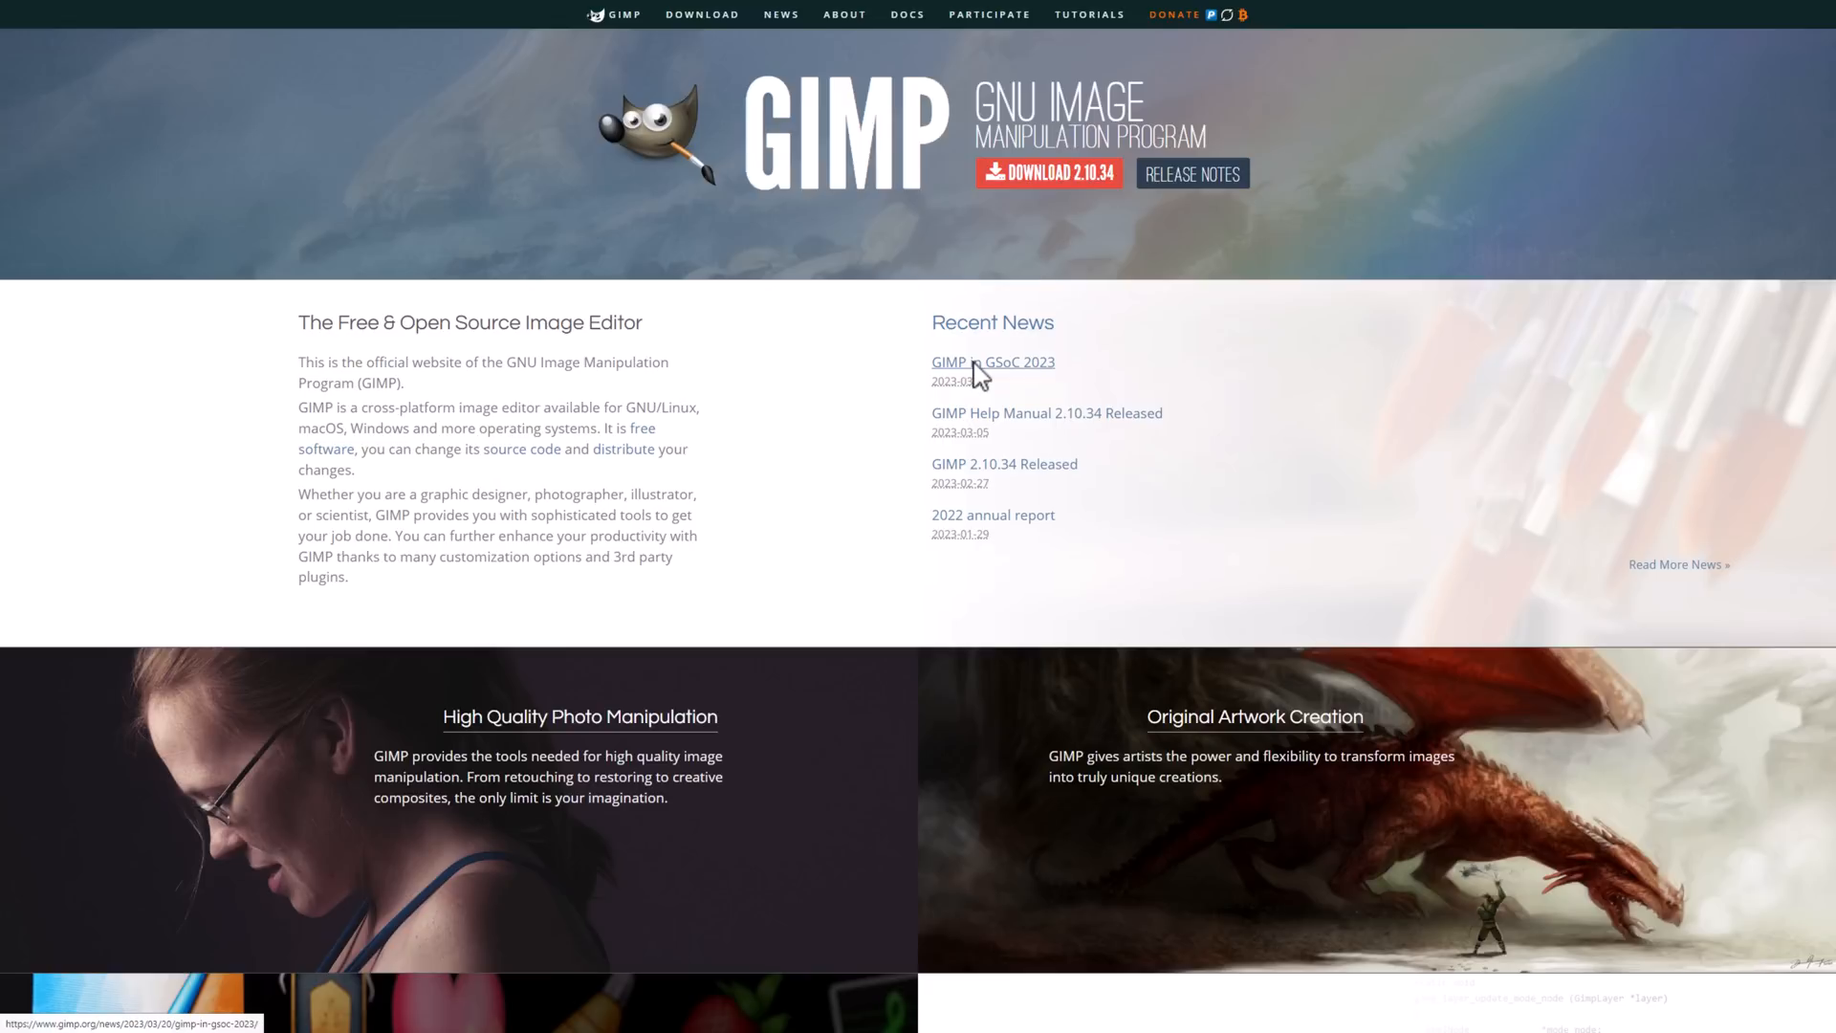
# Step: Scroll the GIMP homepage from the news section past the feature panels to the footer
pyautogui.scroll(-3)
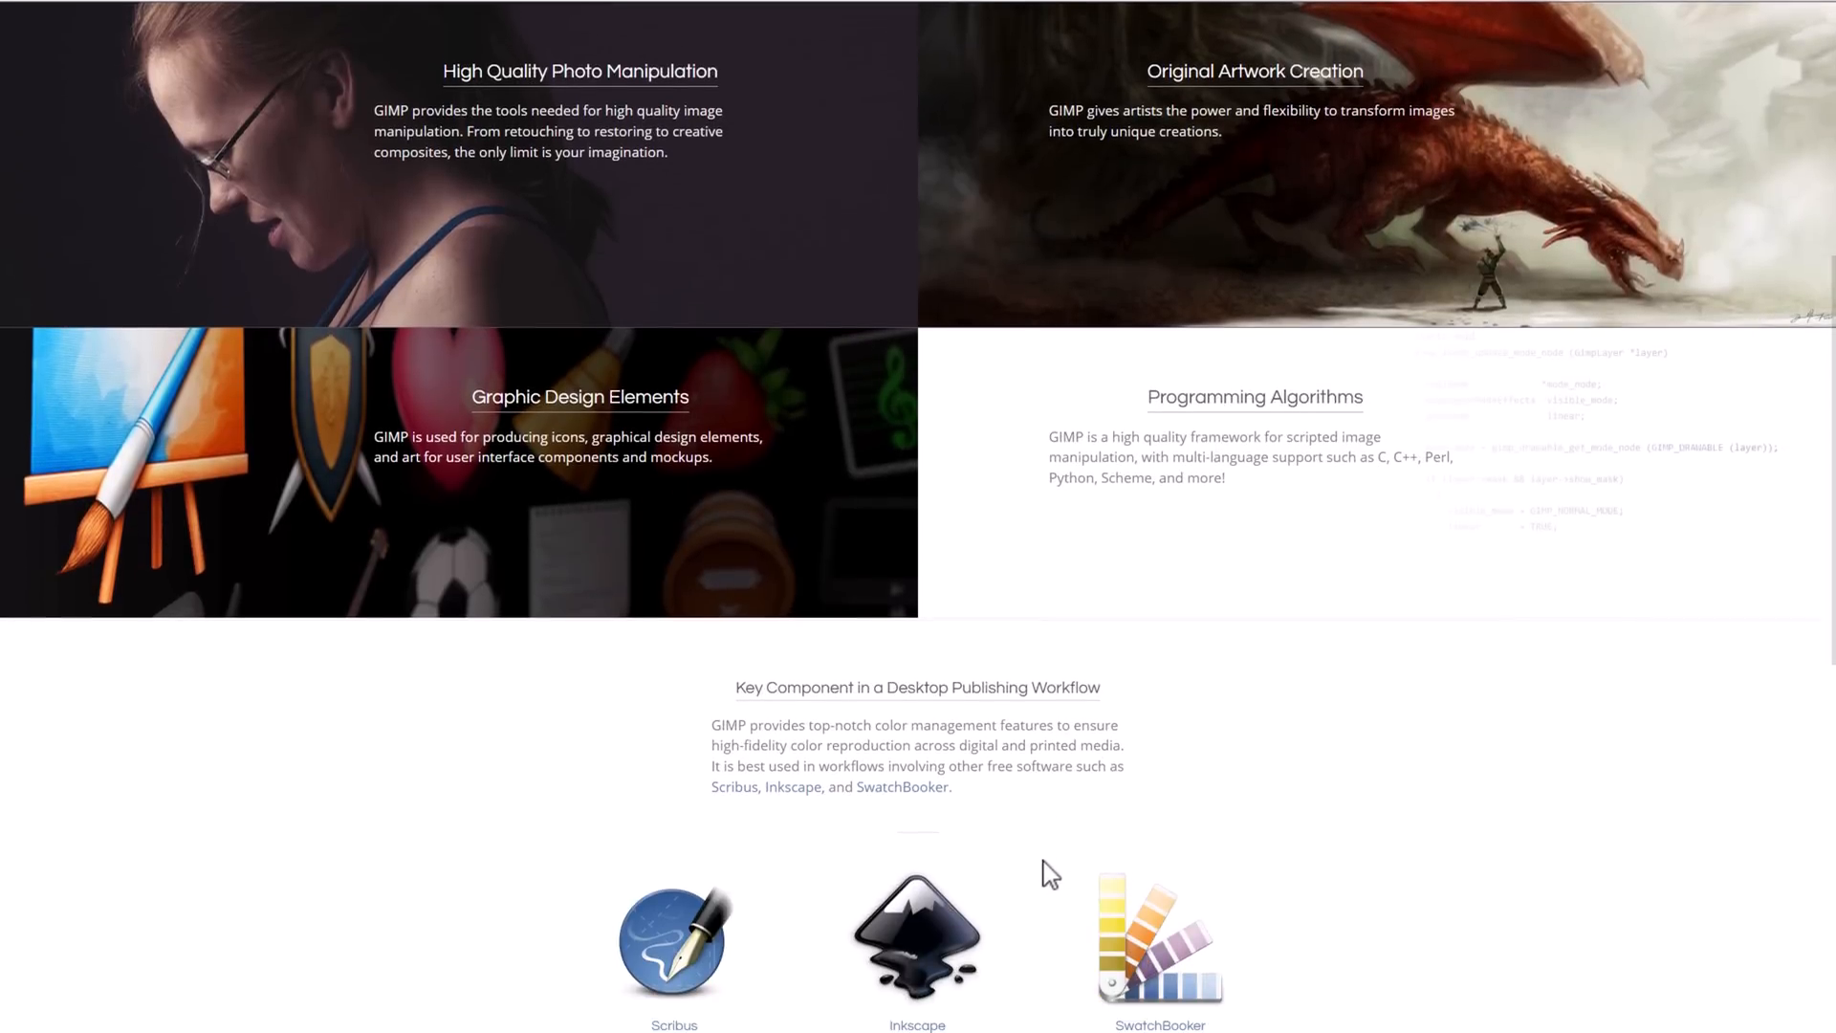
pyautogui.scroll(-3)
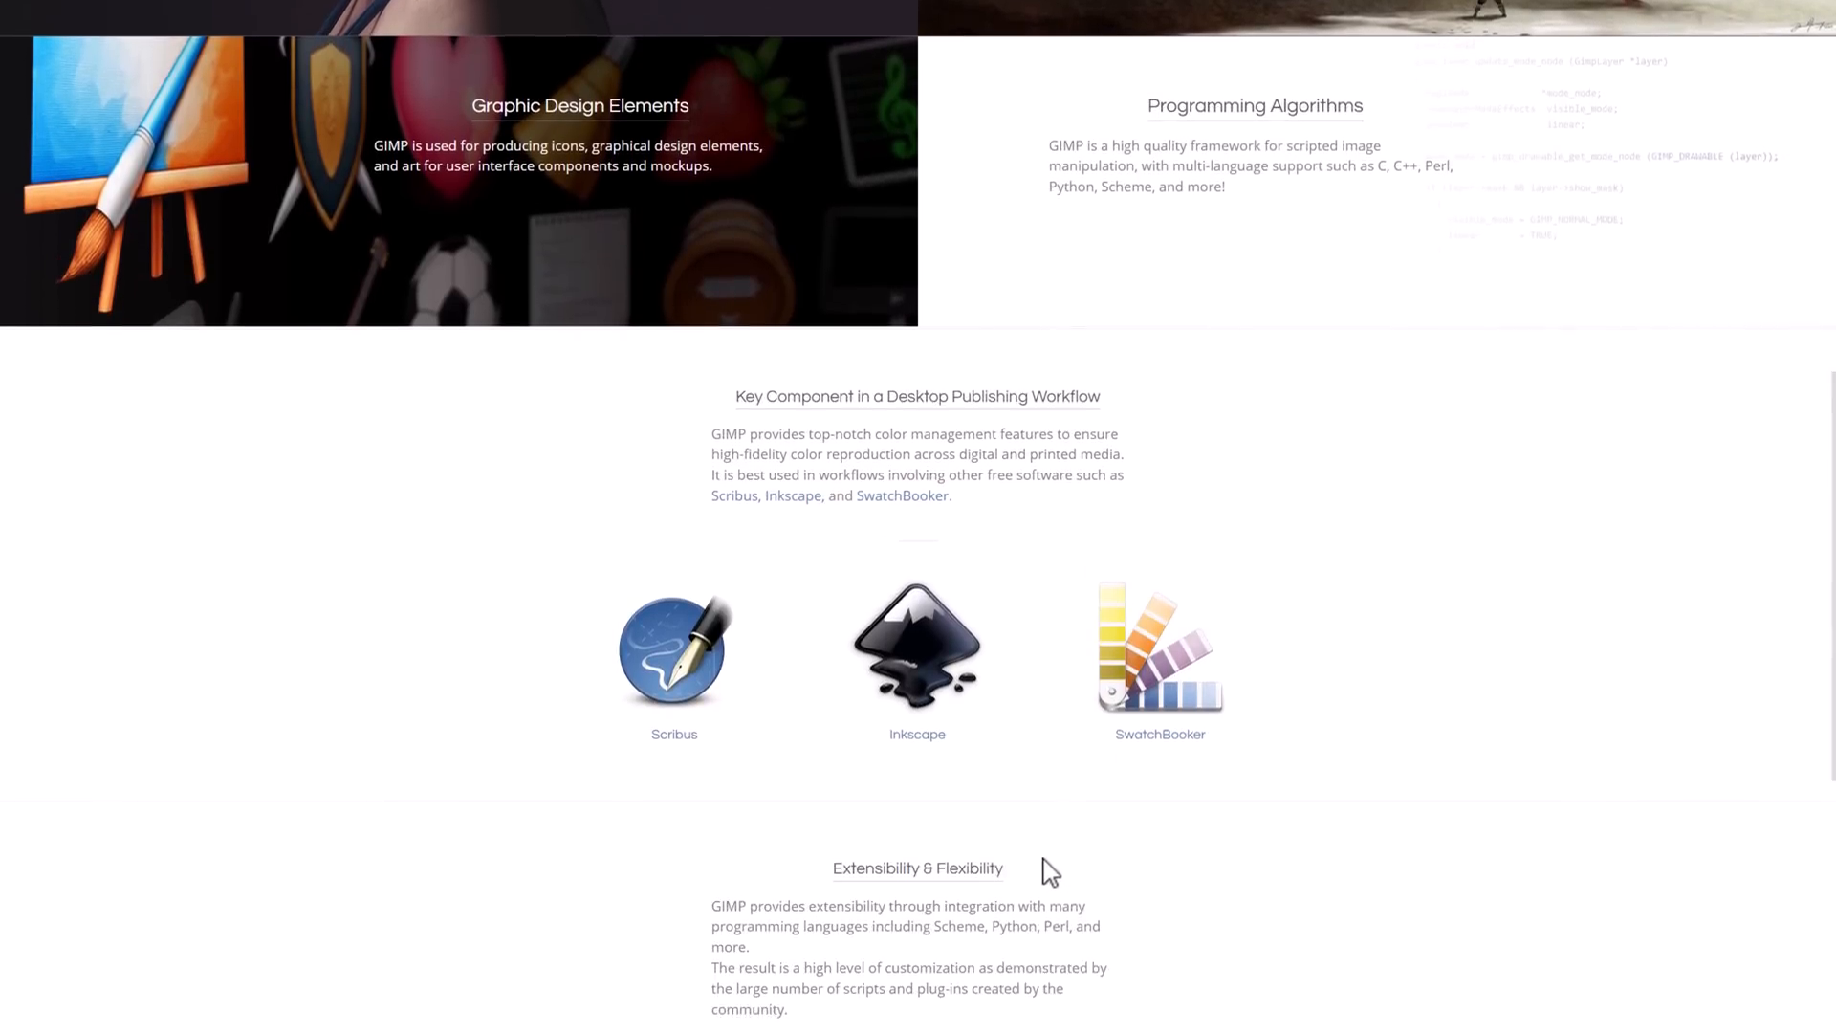
pyautogui.scroll(-3)
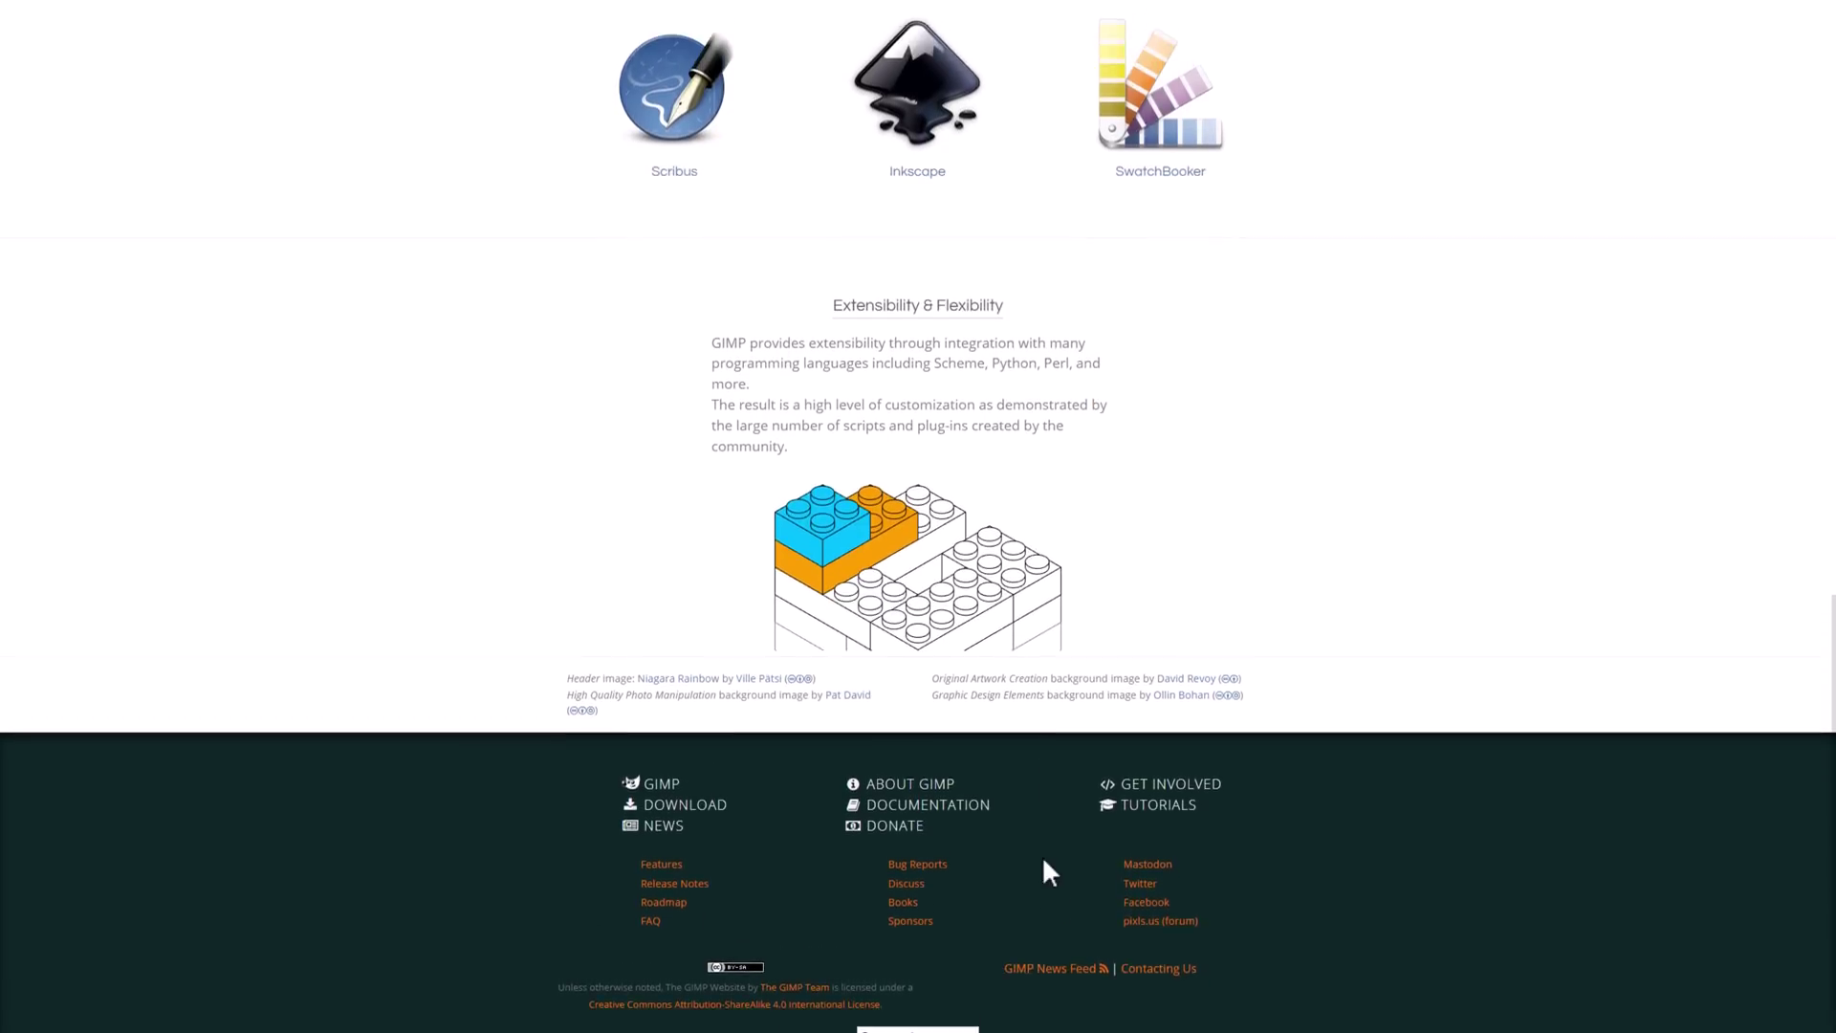
pyautogui.scroll(3)
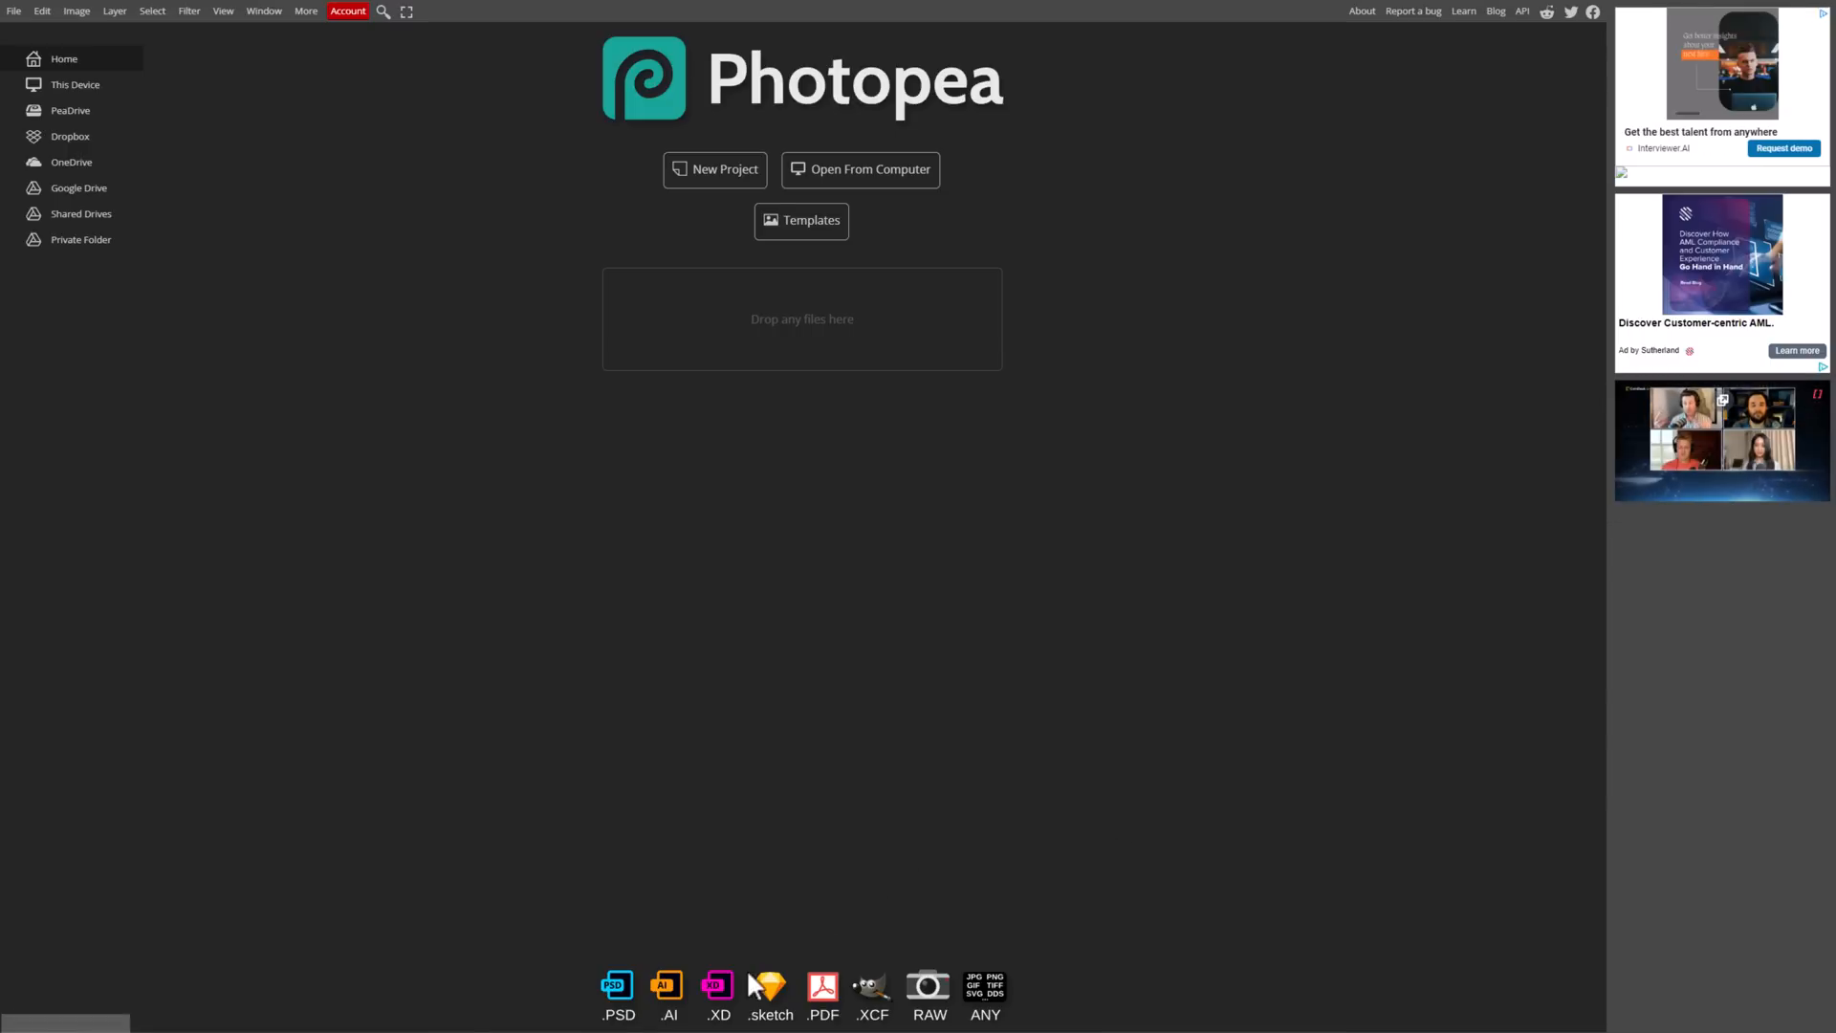
pyautogui.moveTo(883, 852)
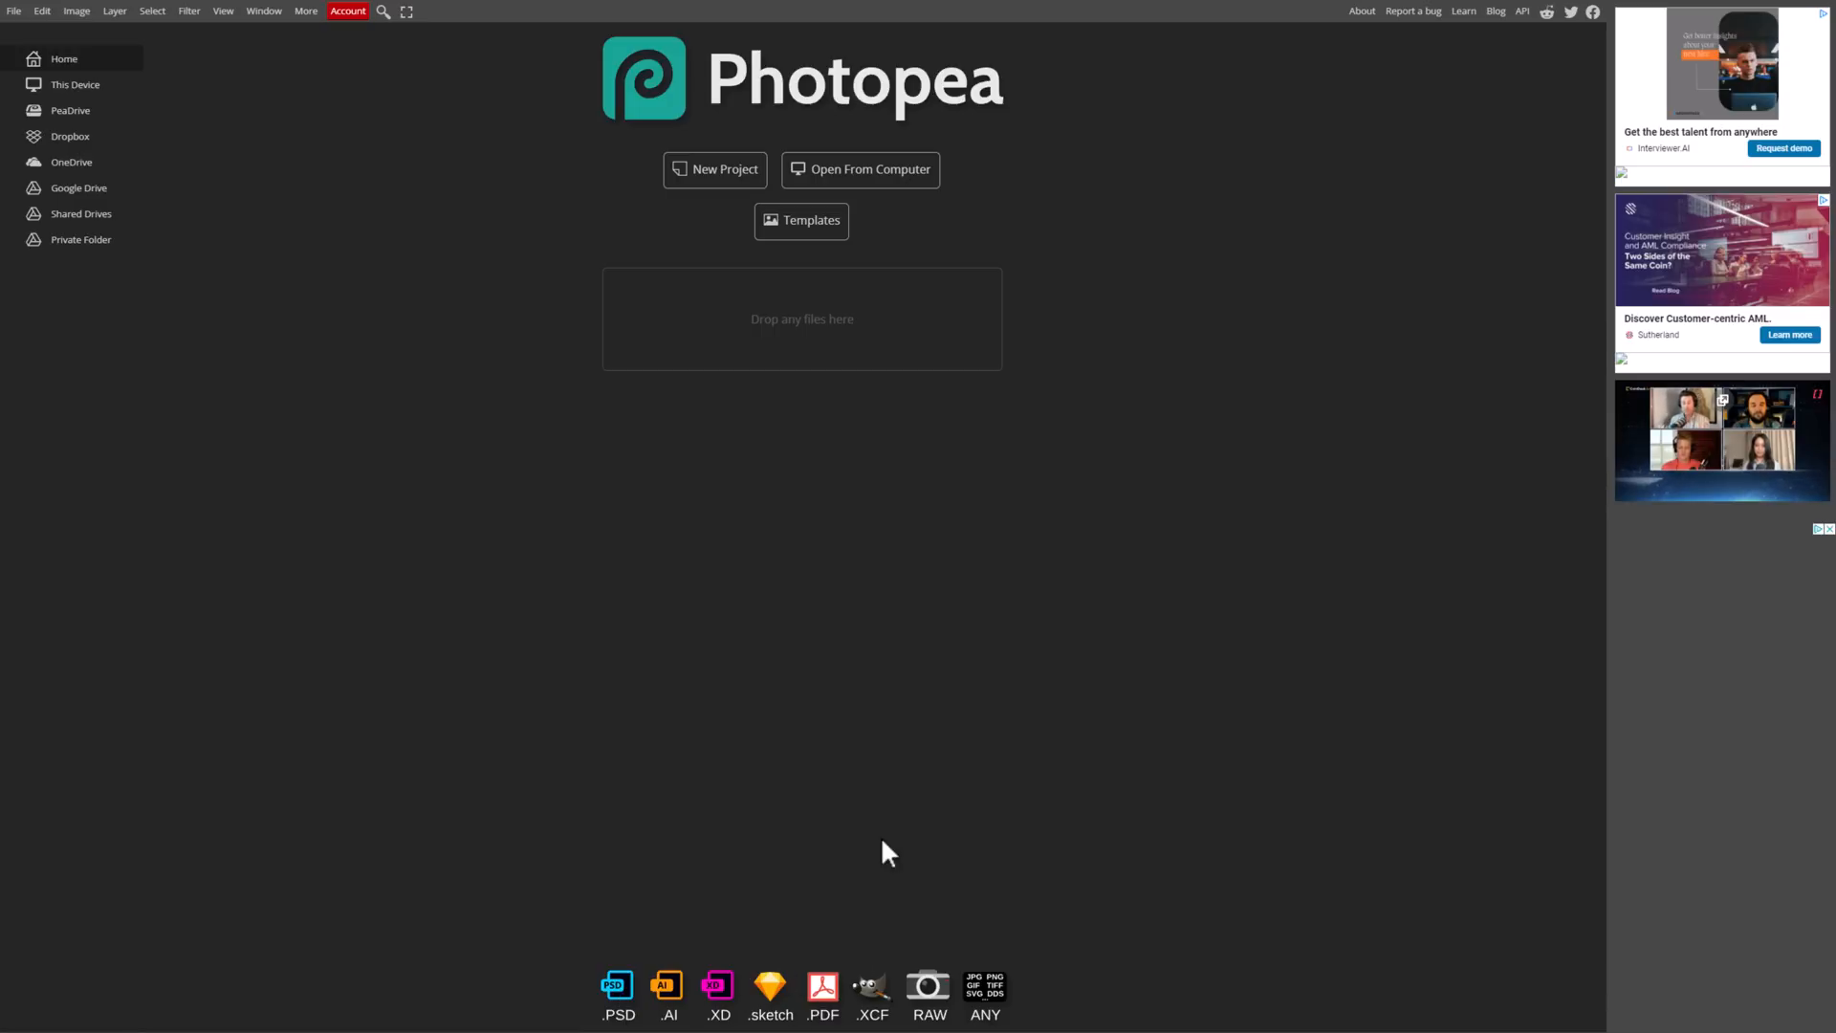
# Step: Open the New Project dialog showing Photopea's ready-made templates gallery
pyautogui.click(713, 169)
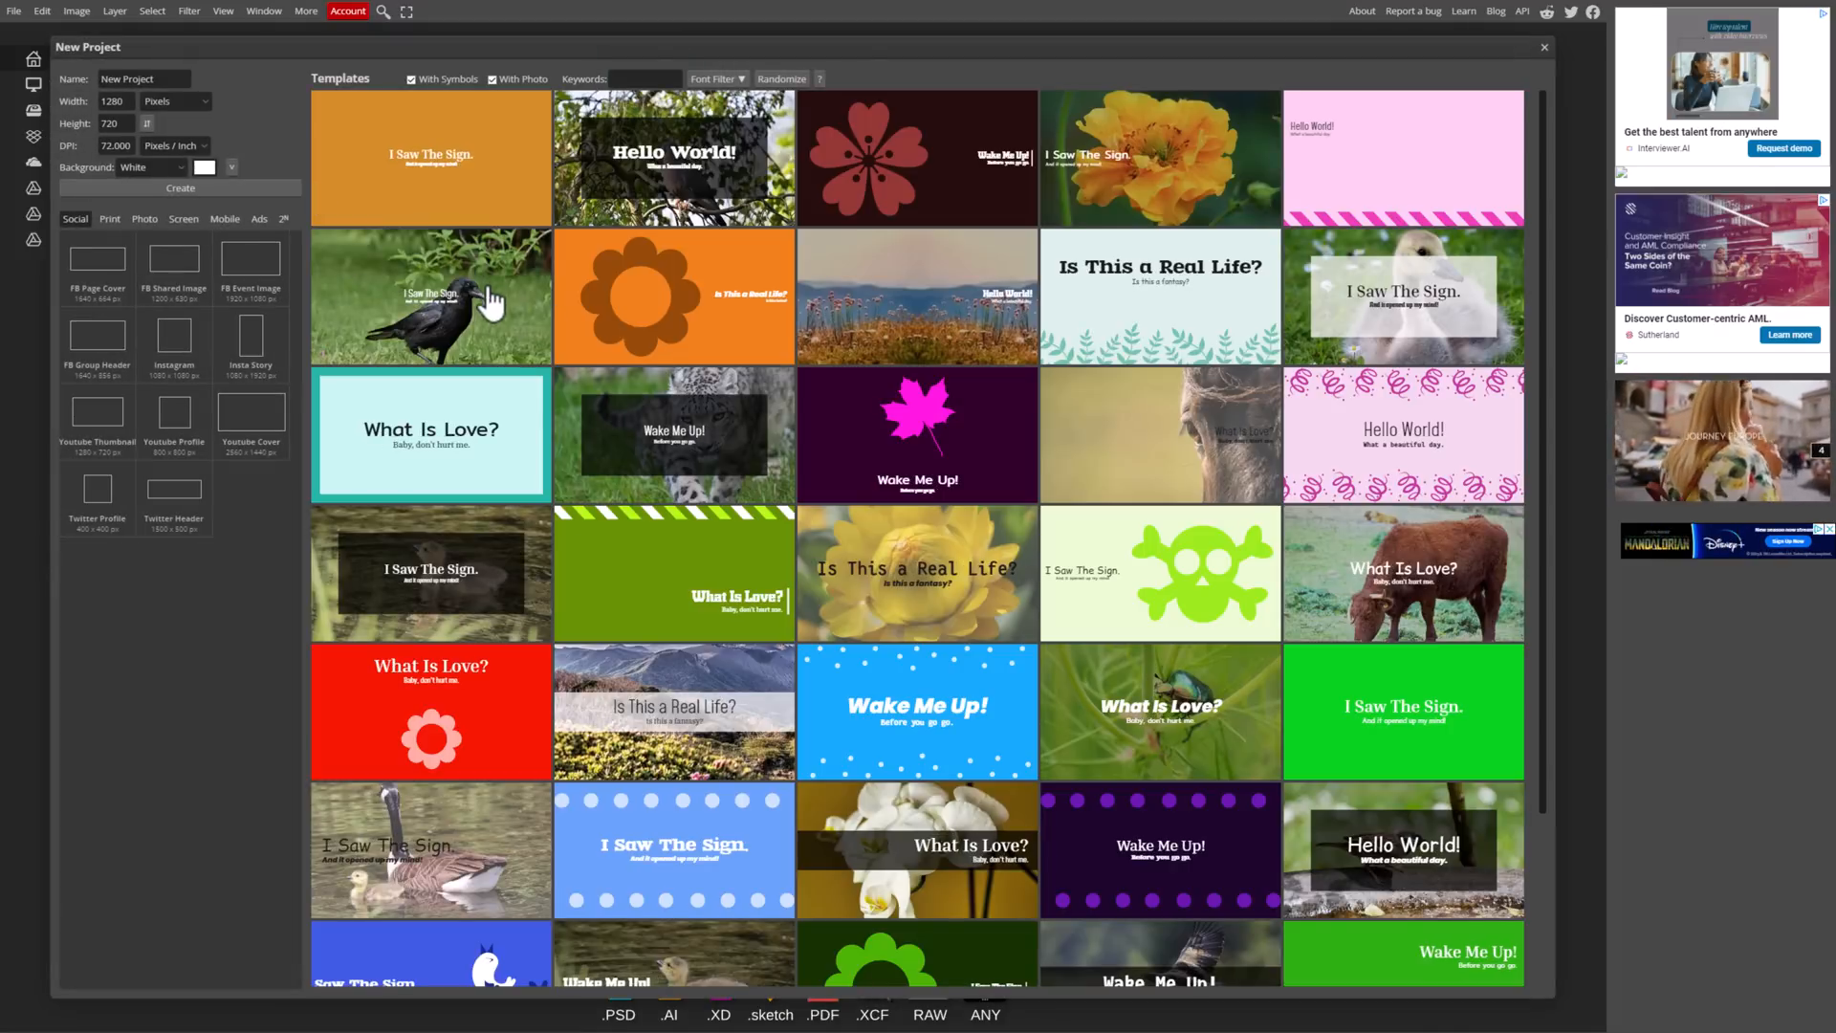
# Step: Open the crow 'I Saw The Sign.' template as an editable template.psd document
pyautogui.doubleClick(430, 296)
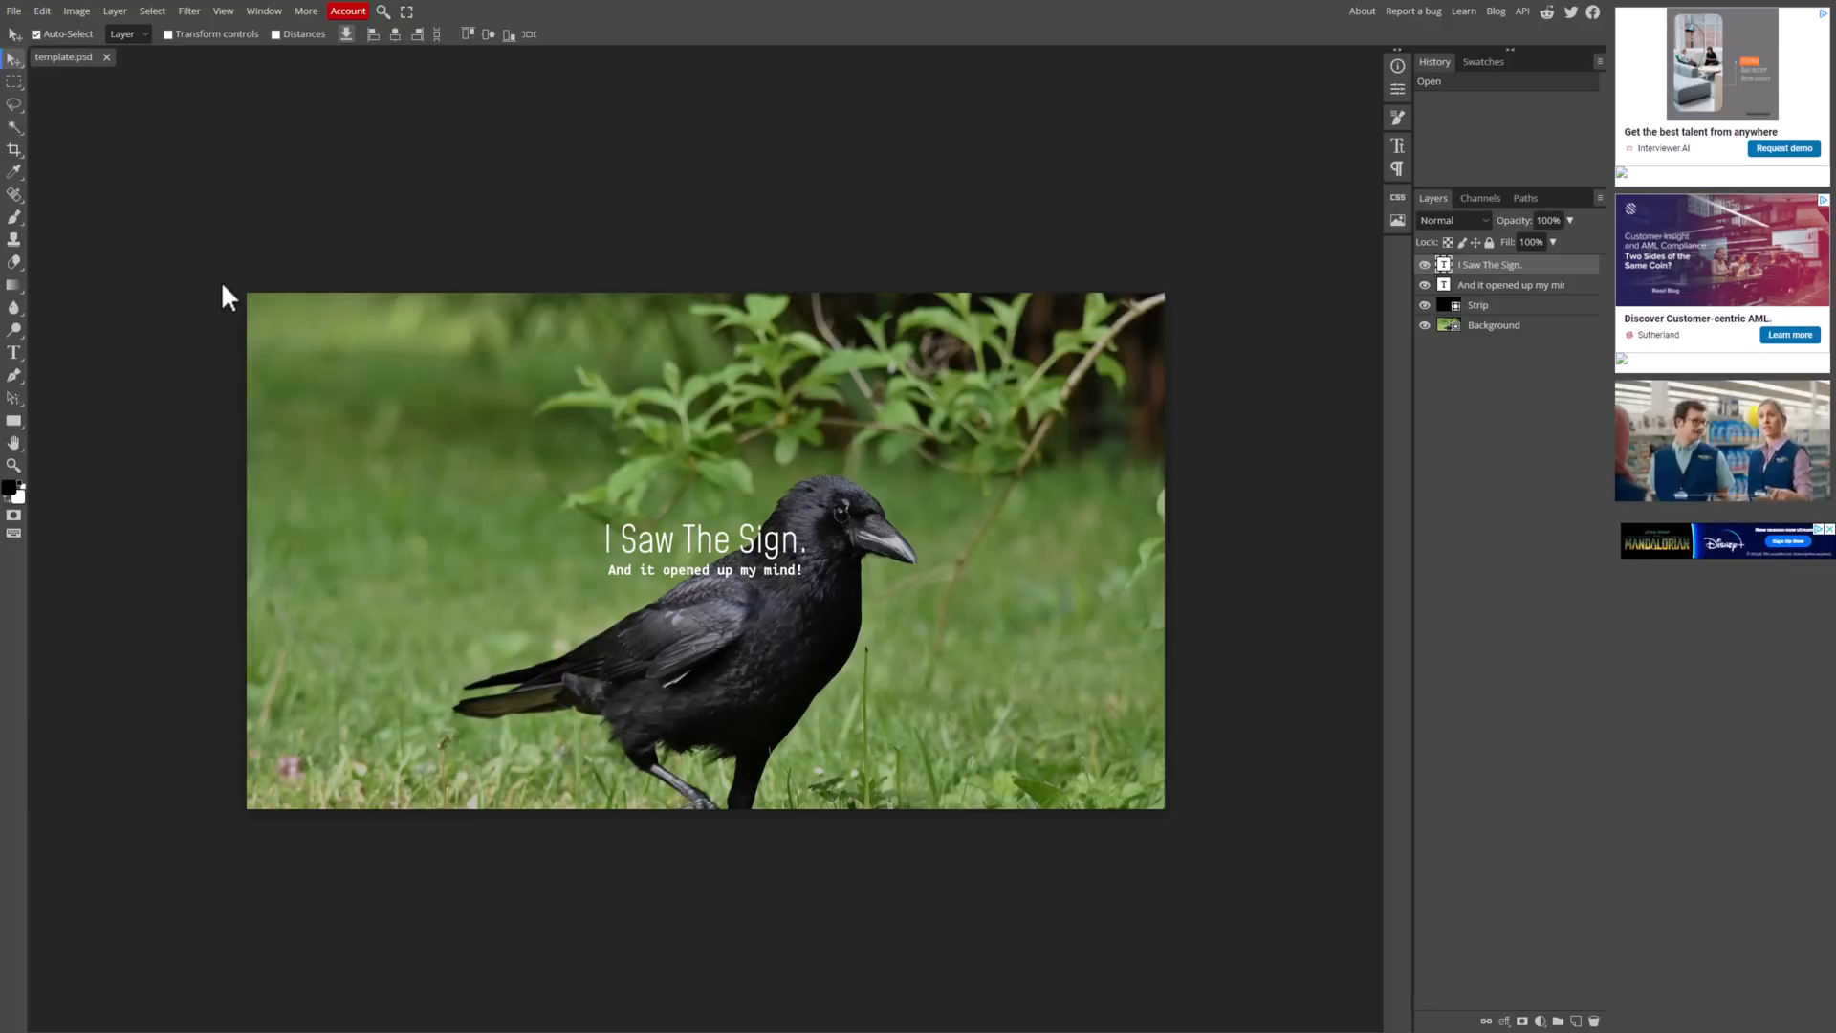
pyautogui.moveTo(1417, 33)
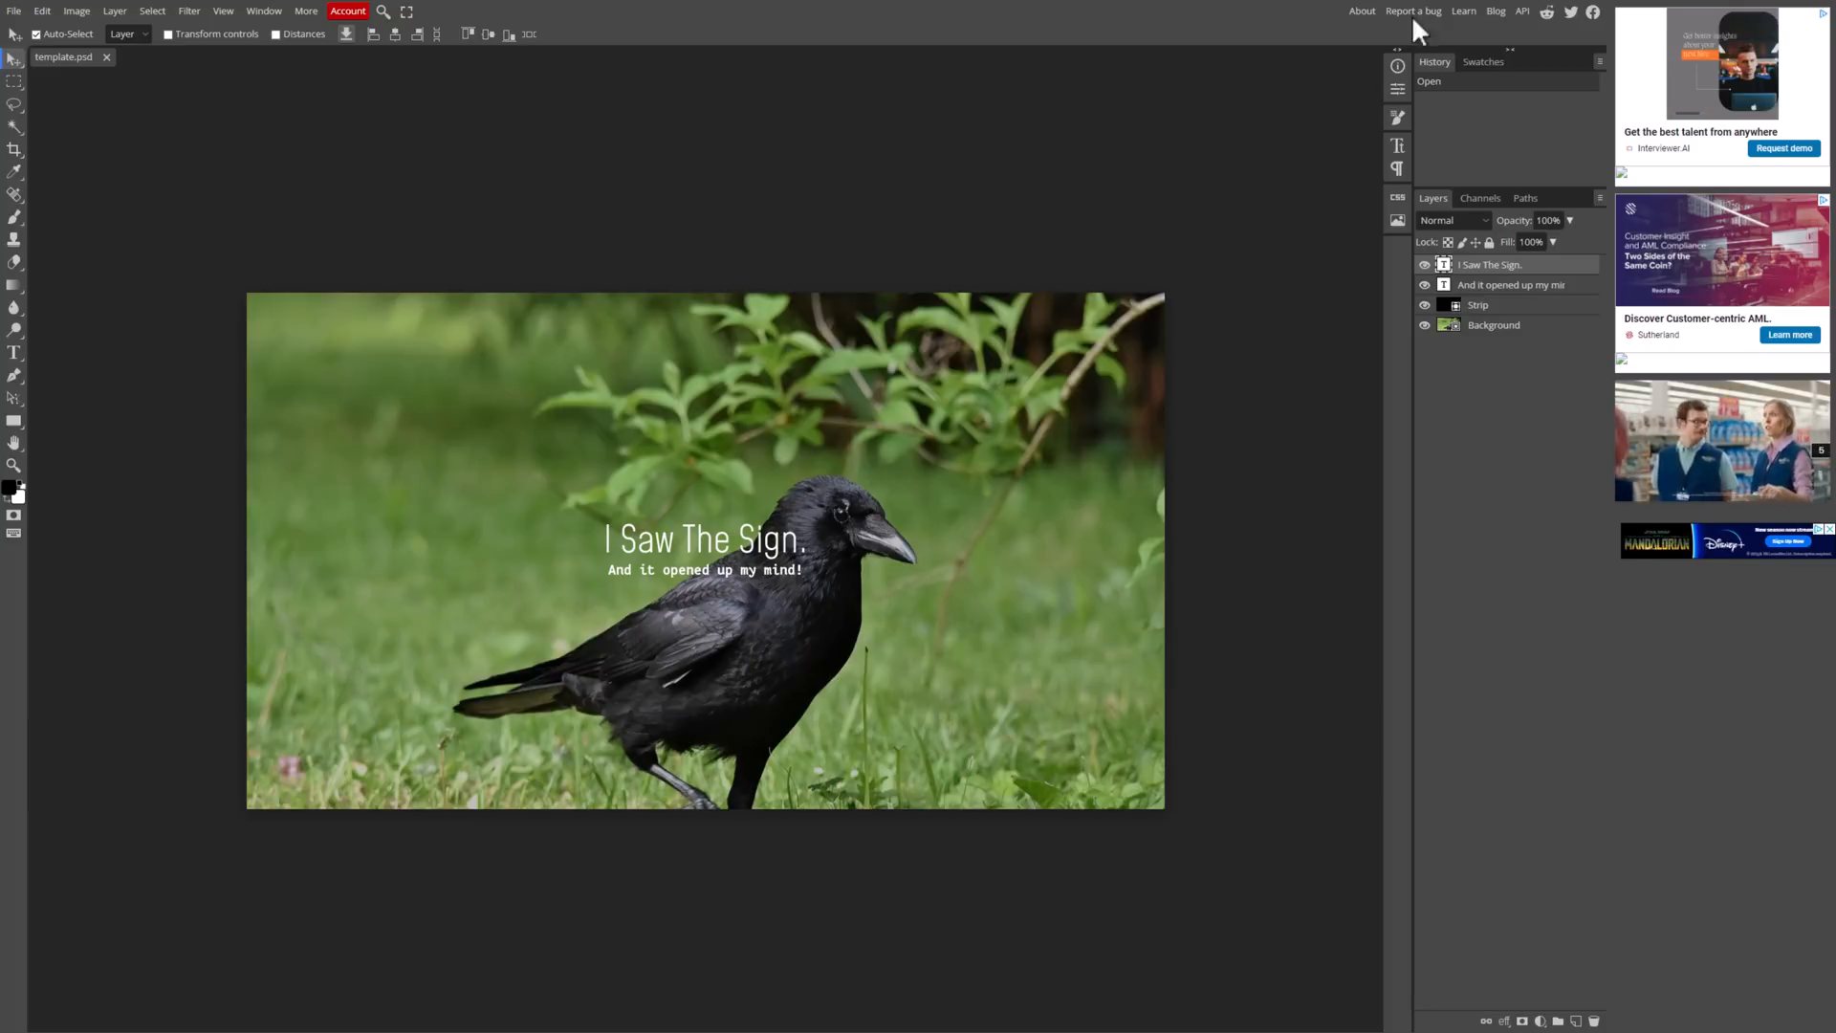
pyautogui.moveTo(820, 488)
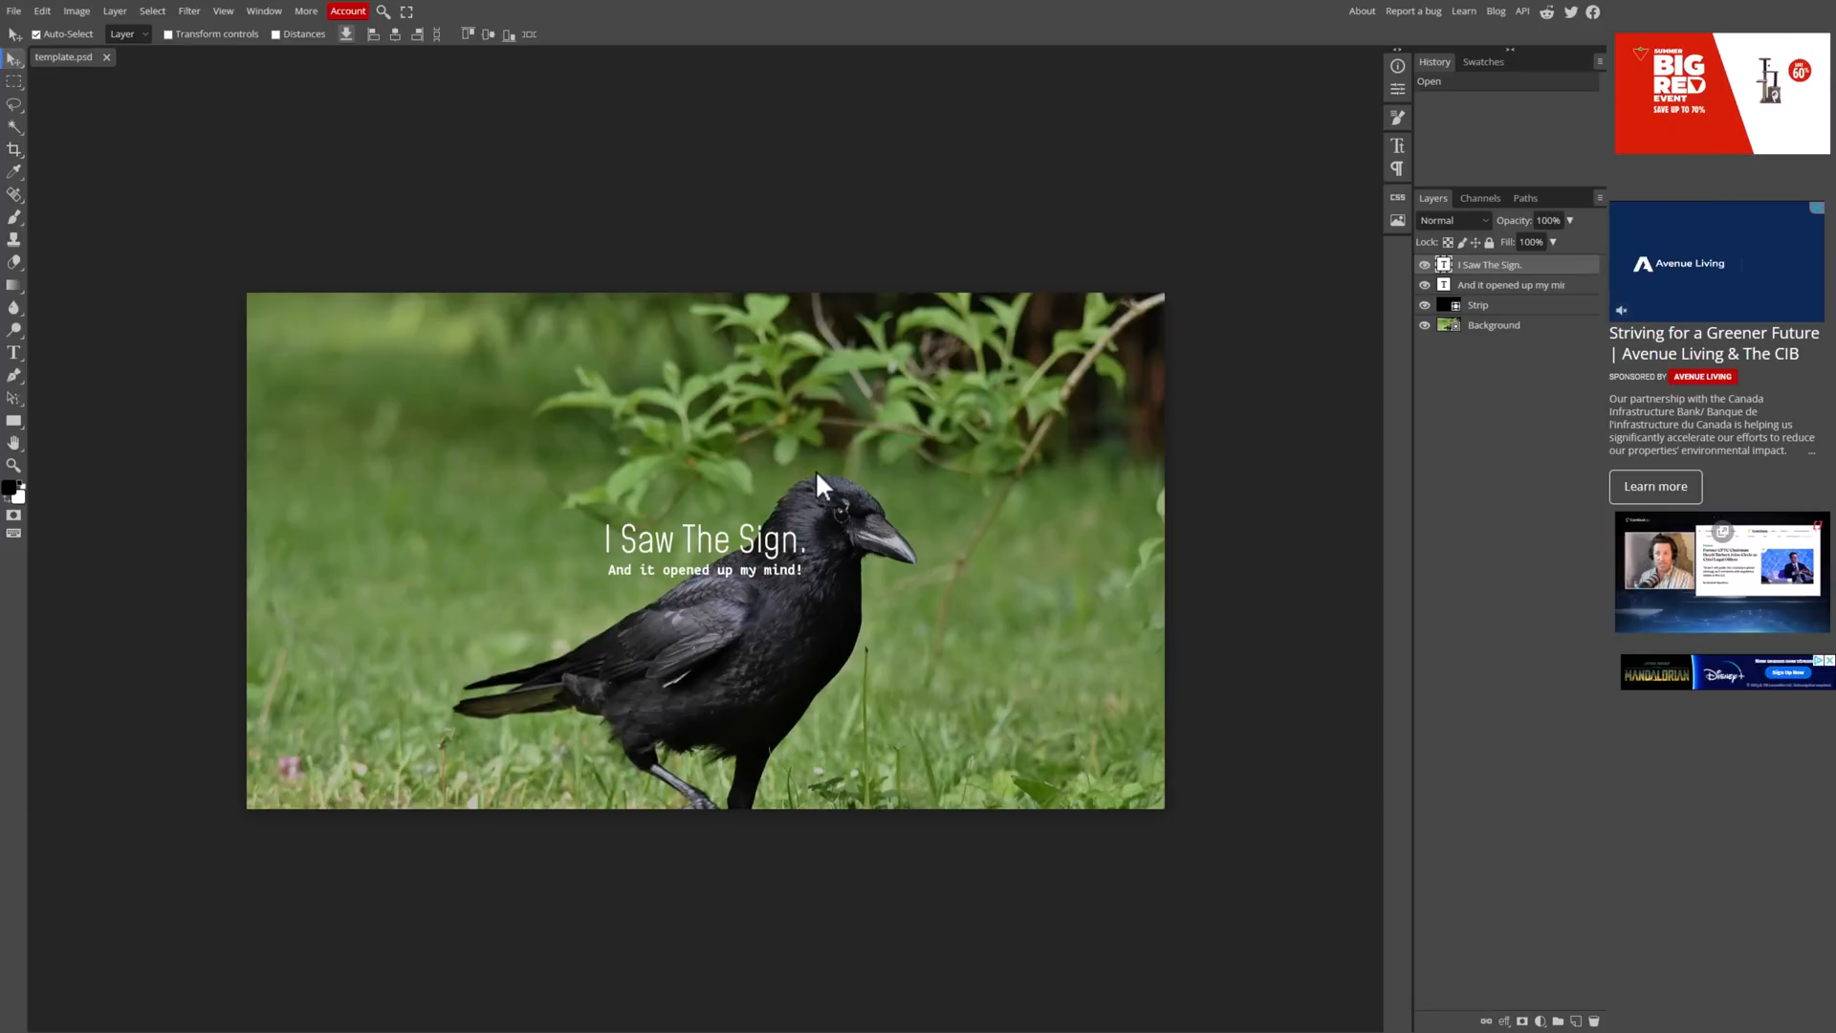
pyautogui.moveTo(449, 378)
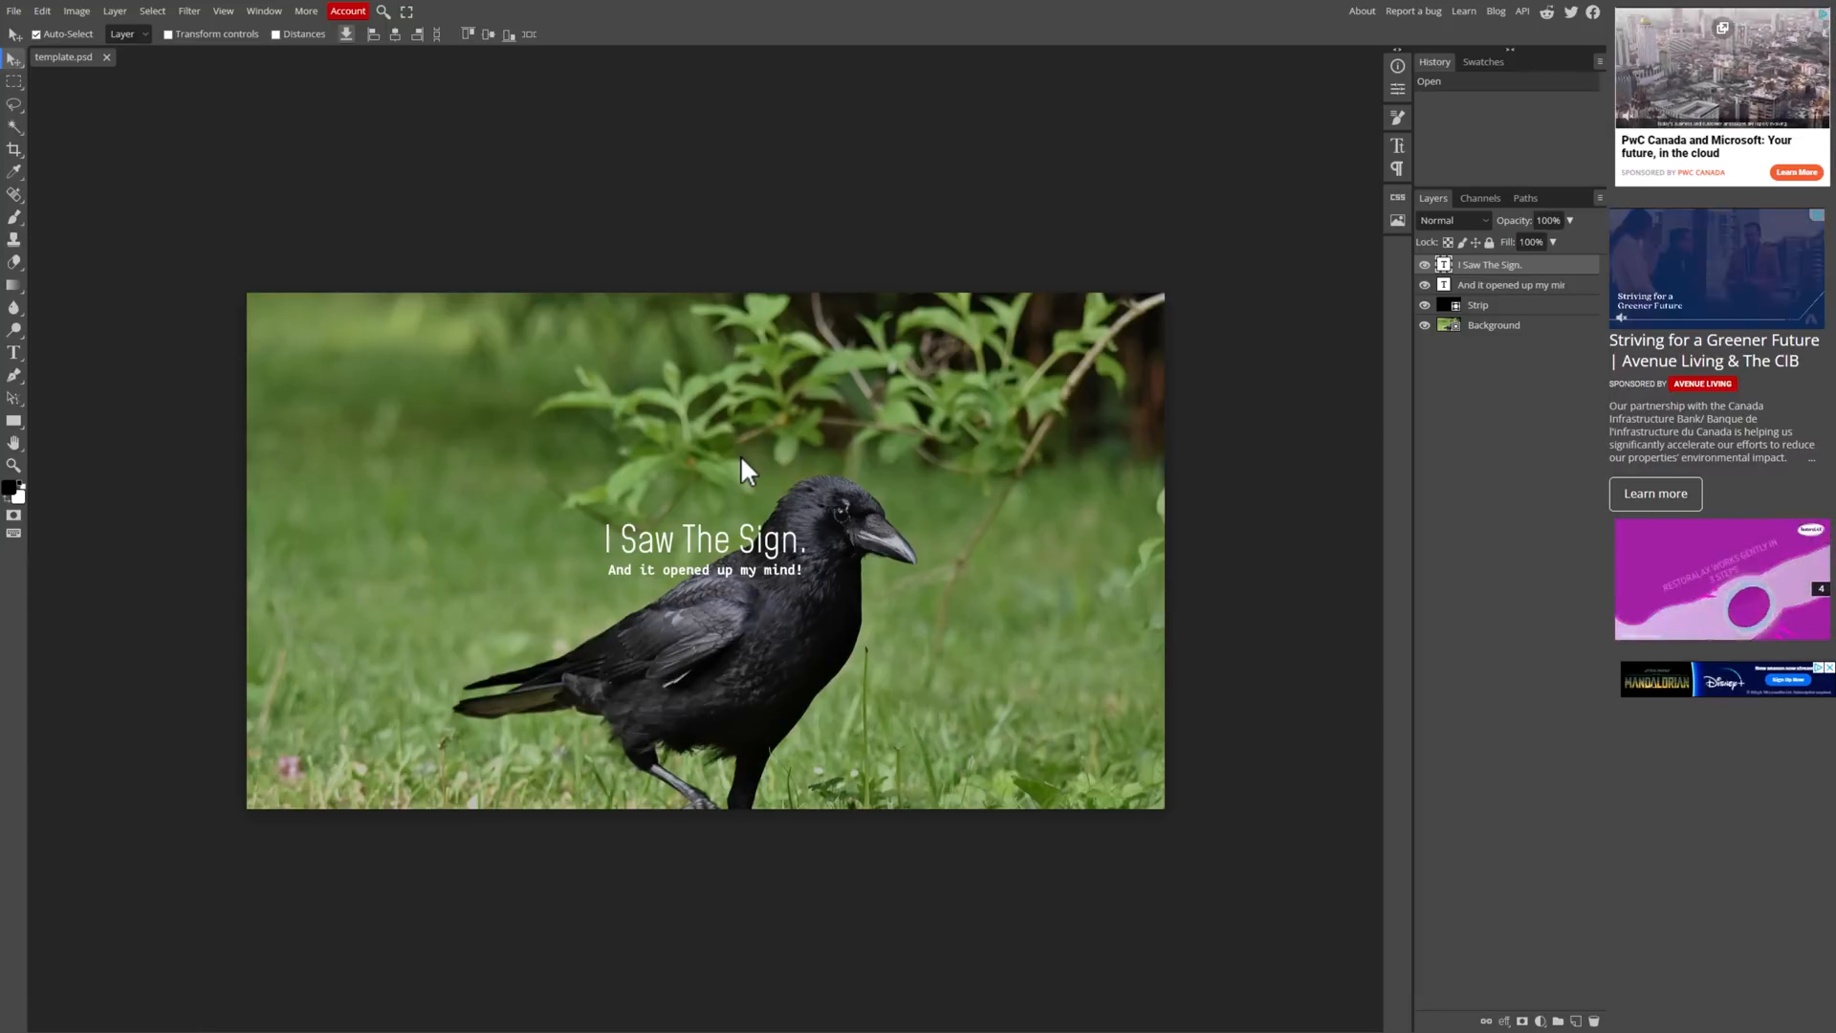
pyautogui.moveTo(771, 388)
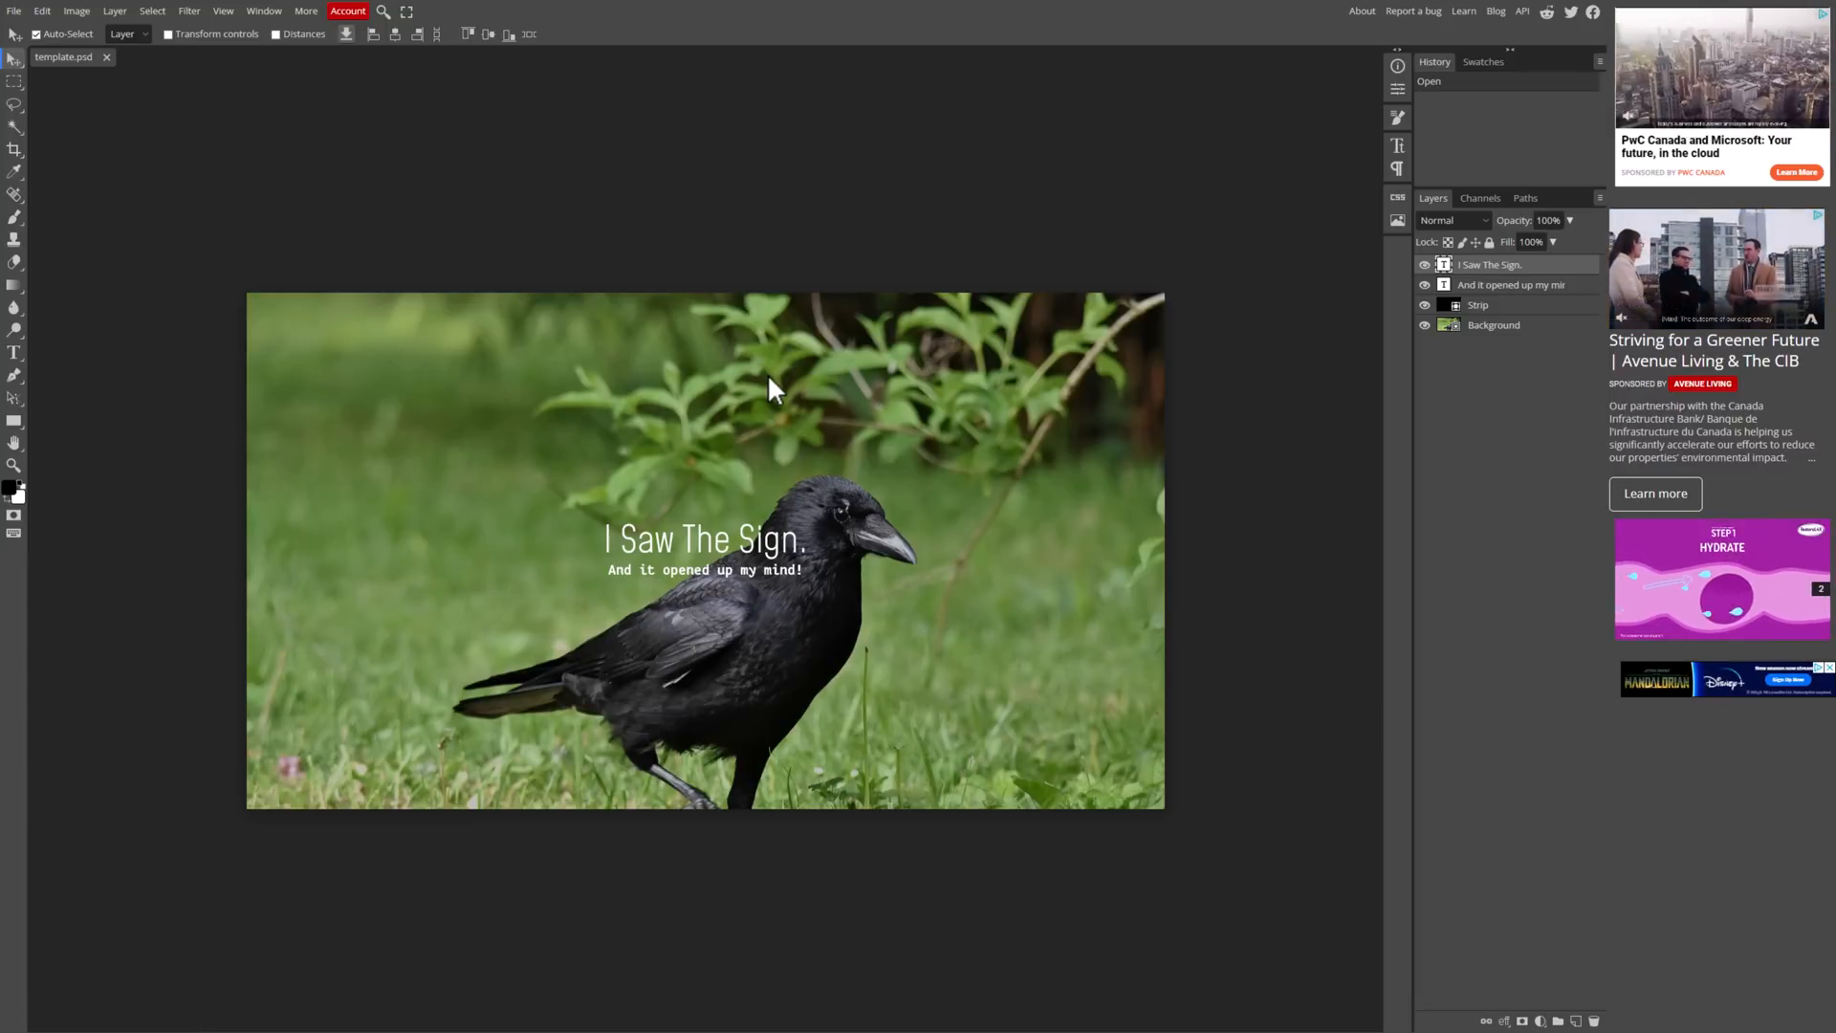
pyautogui.moveTo(807, 319)
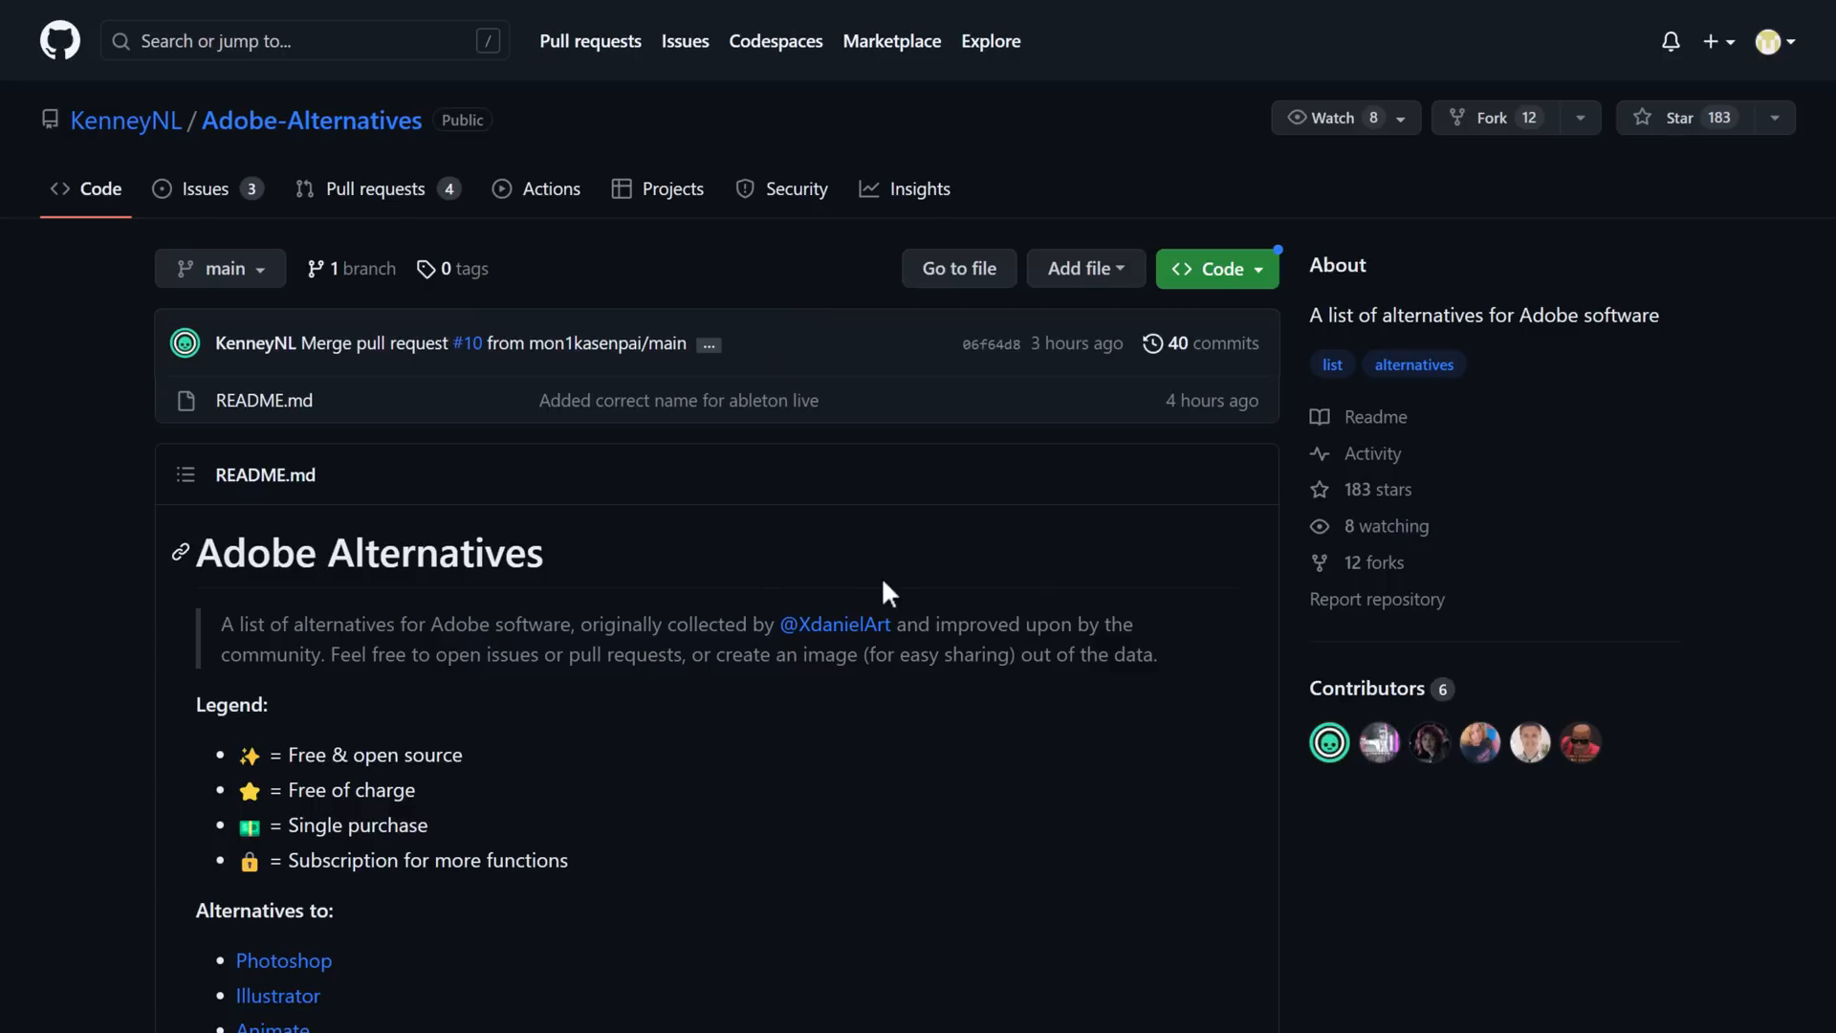
pyautogui.moveTo(828, 648)
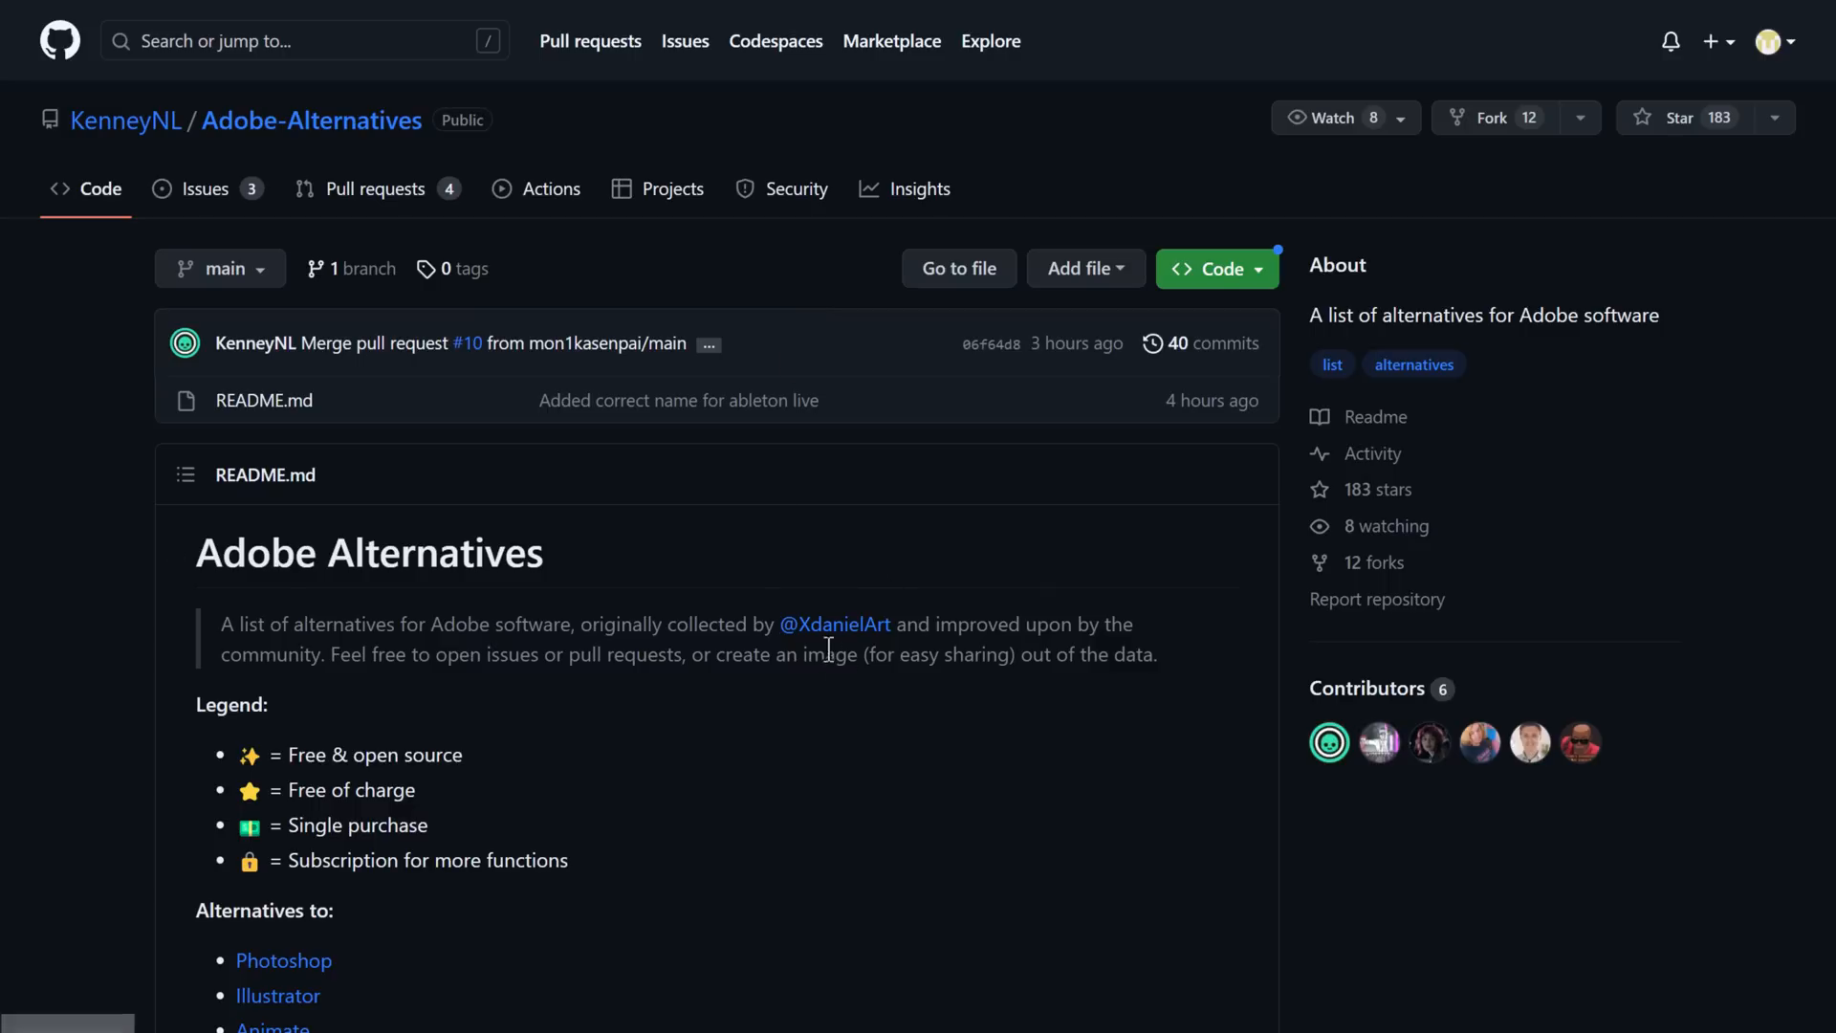
pyautogui.moveTo(872, 652)
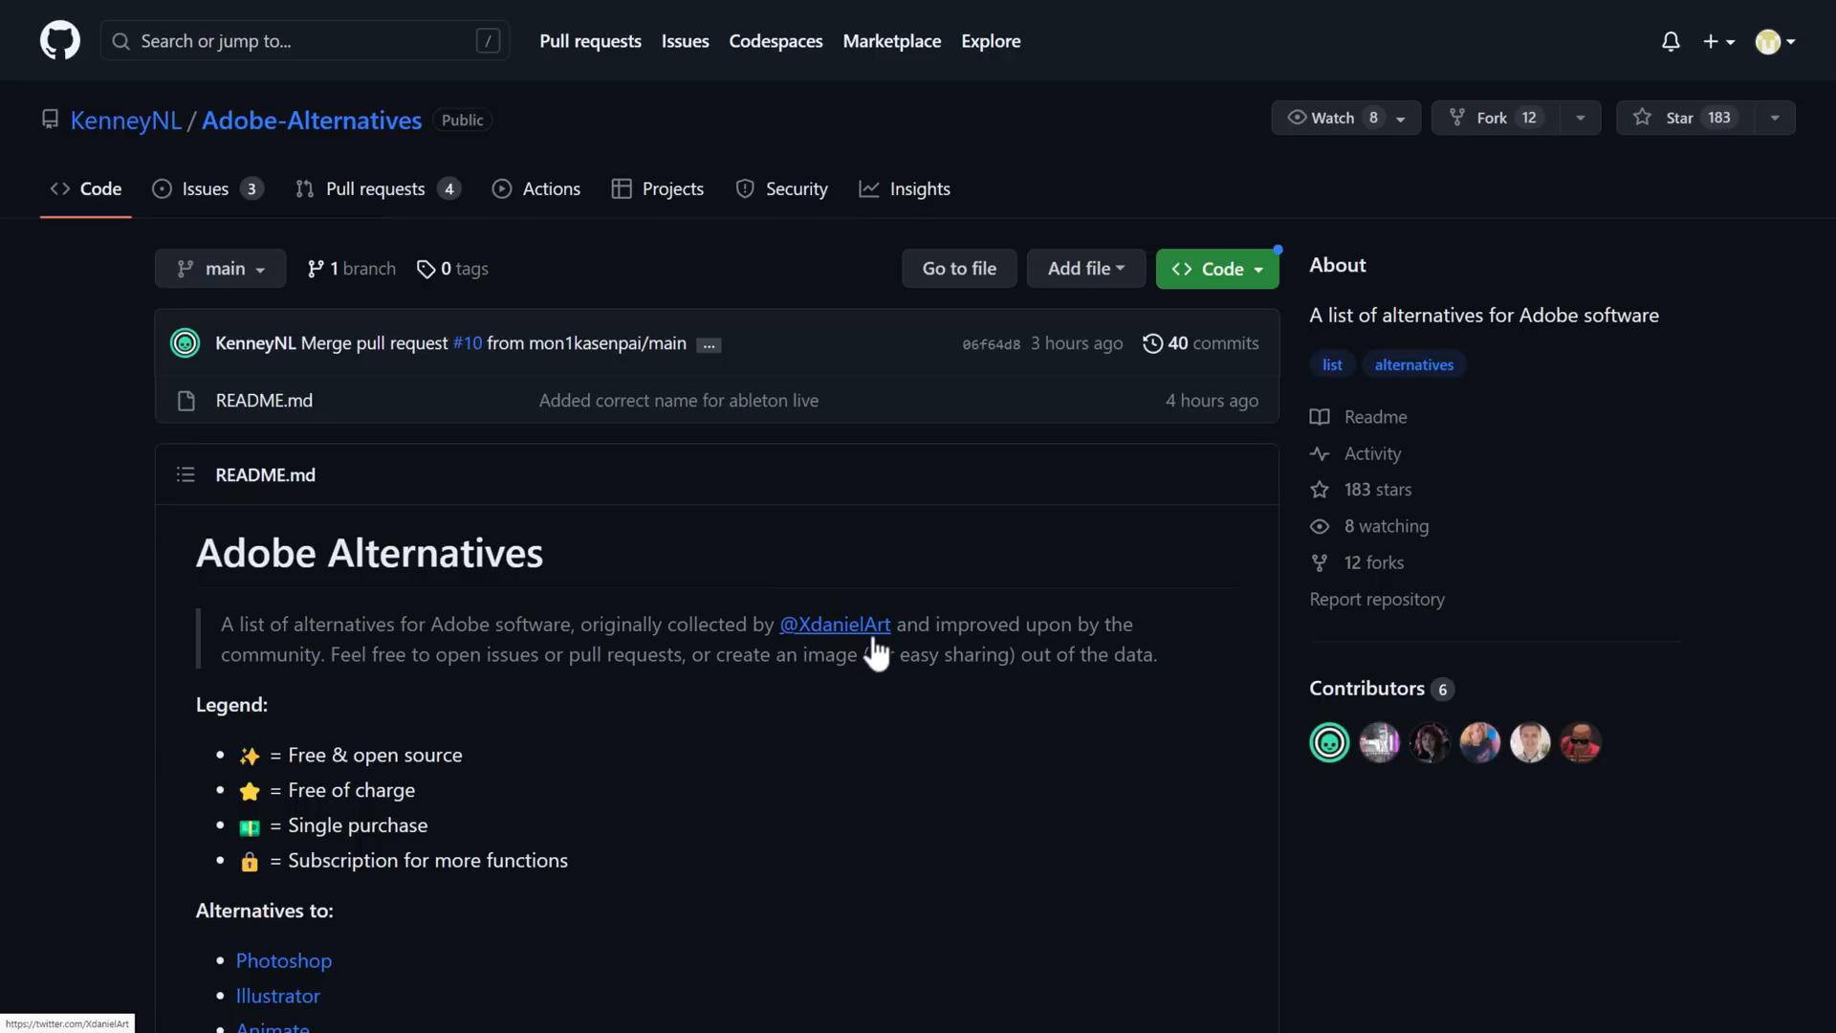
# Step: Scroll the README through the Photoshop, Painting and Pixel art alternatives lists
pyautogui.scroll(-3)
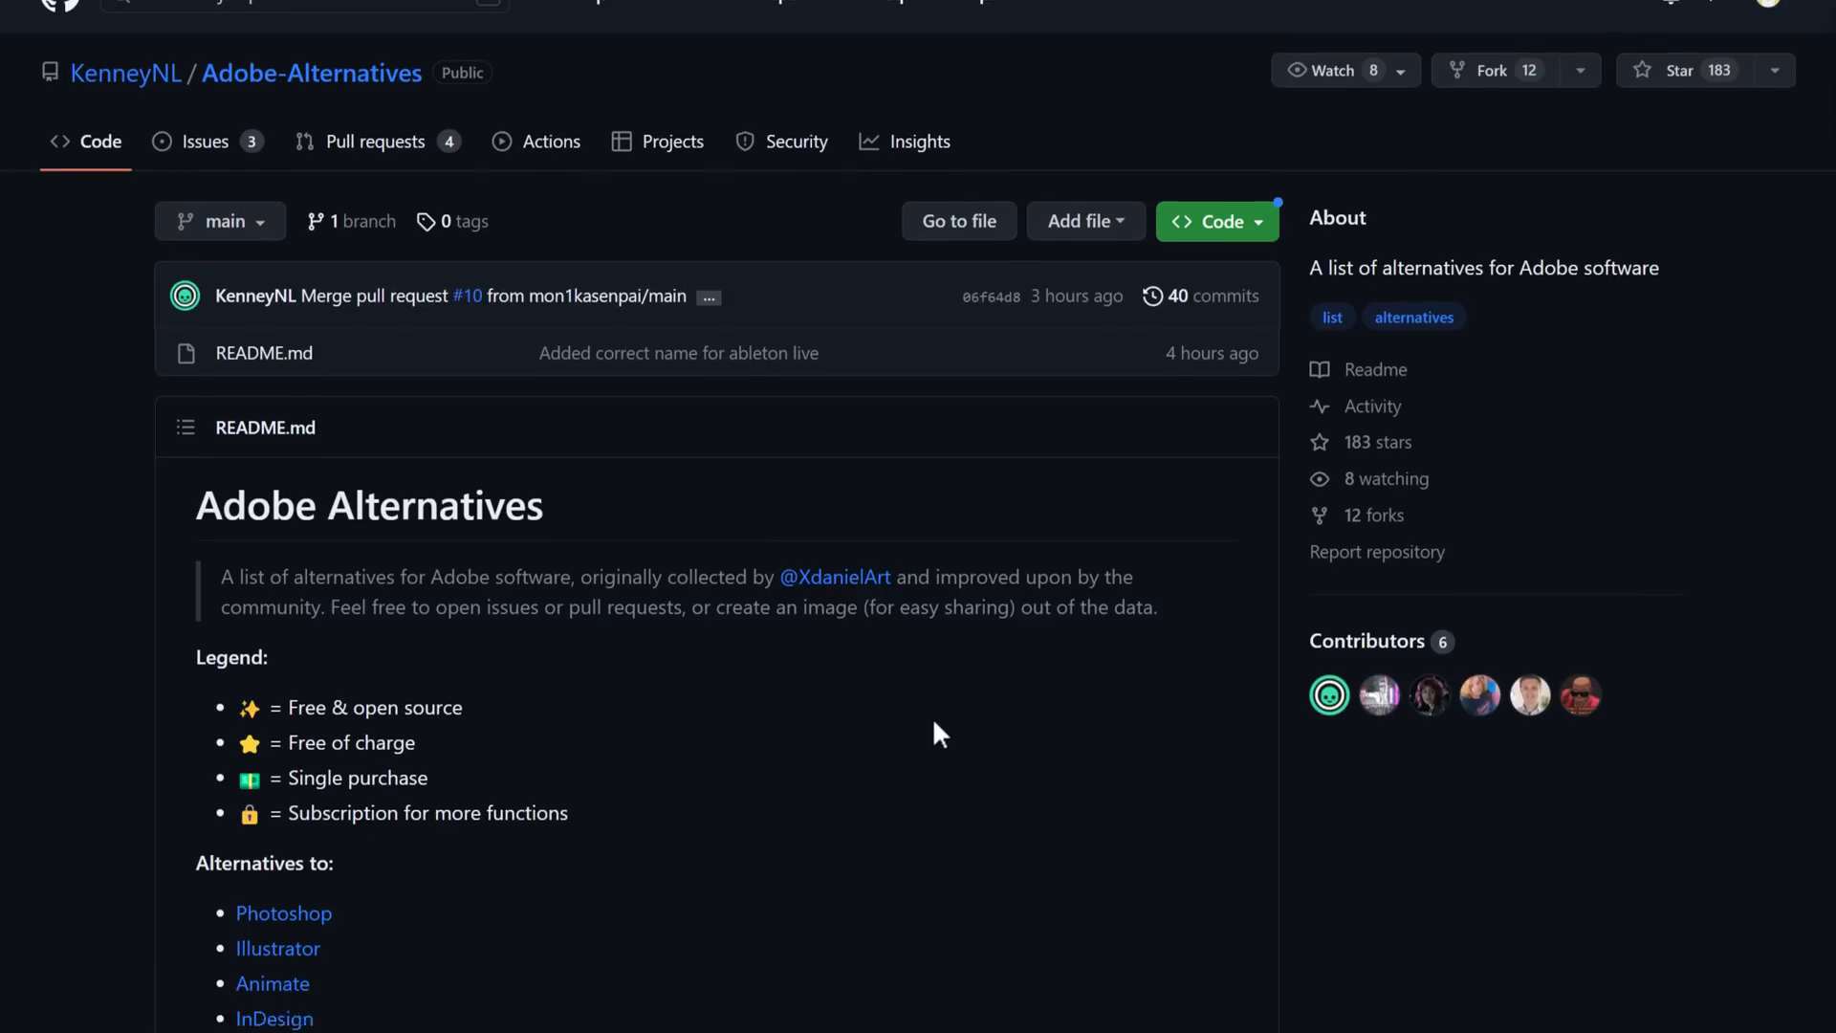
pyautogui.scroll(-3)
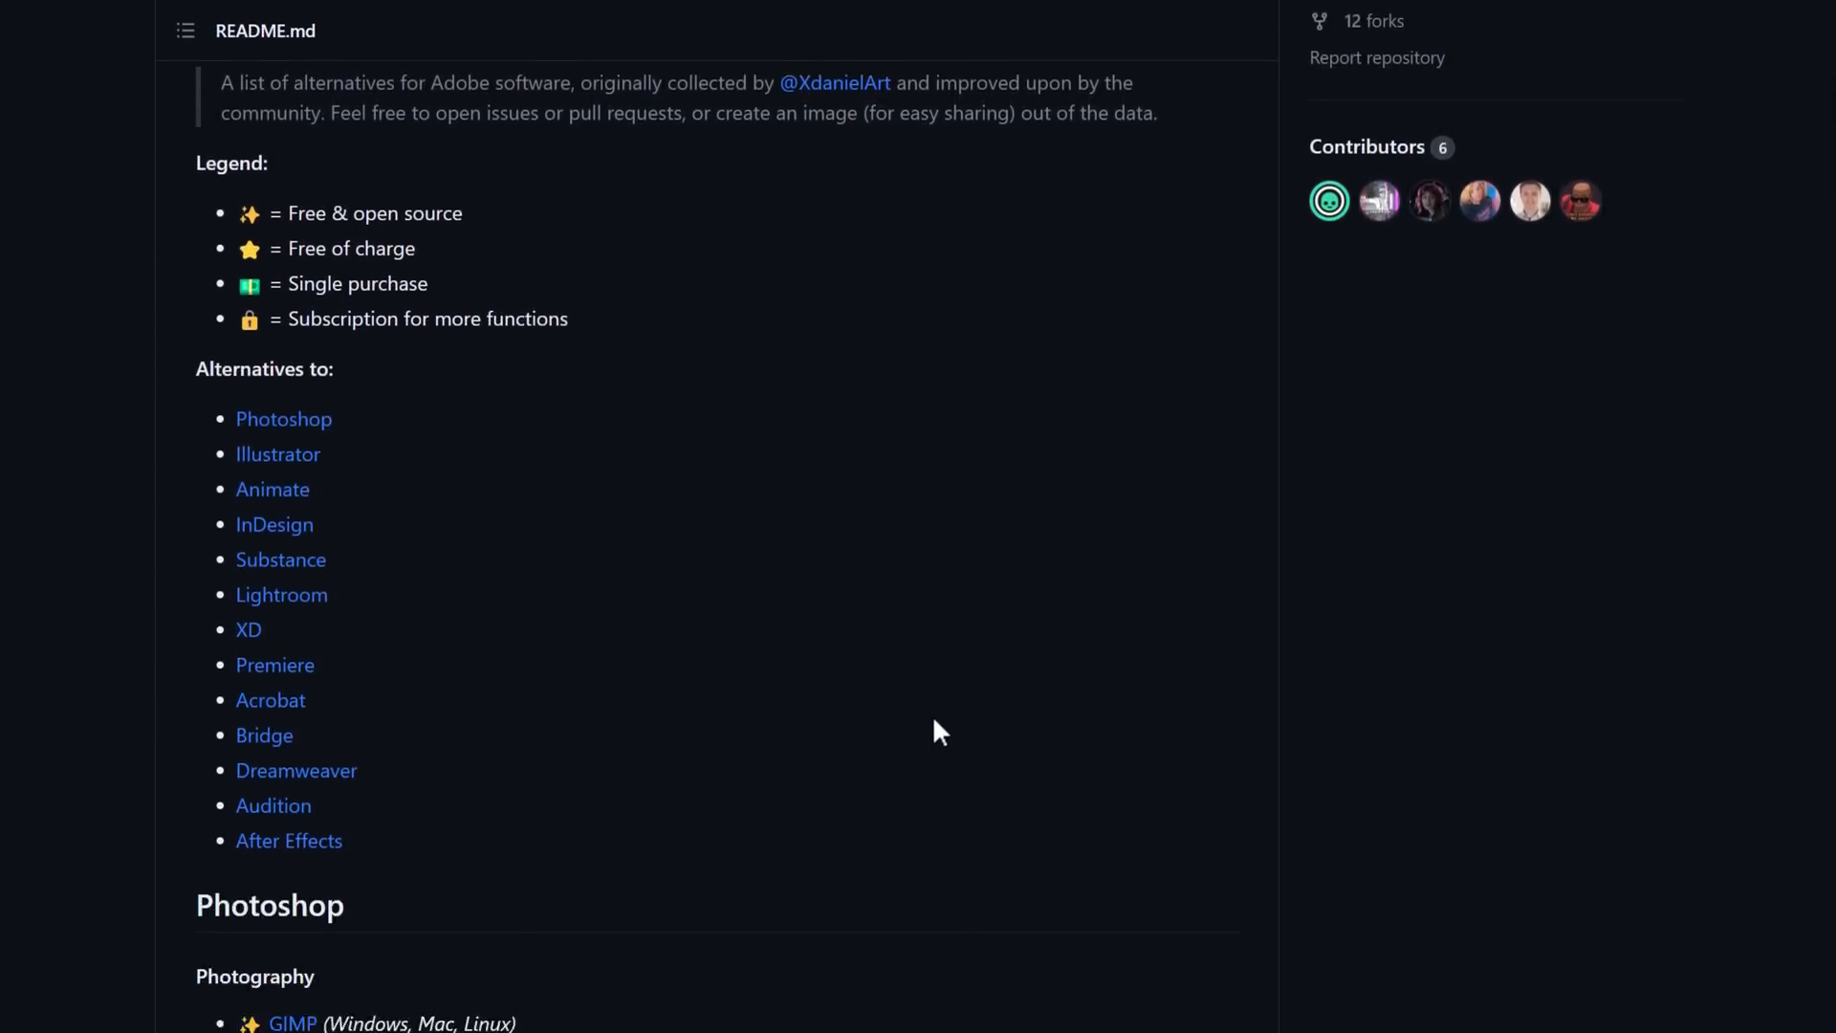
pyautogui.scroll(-3)
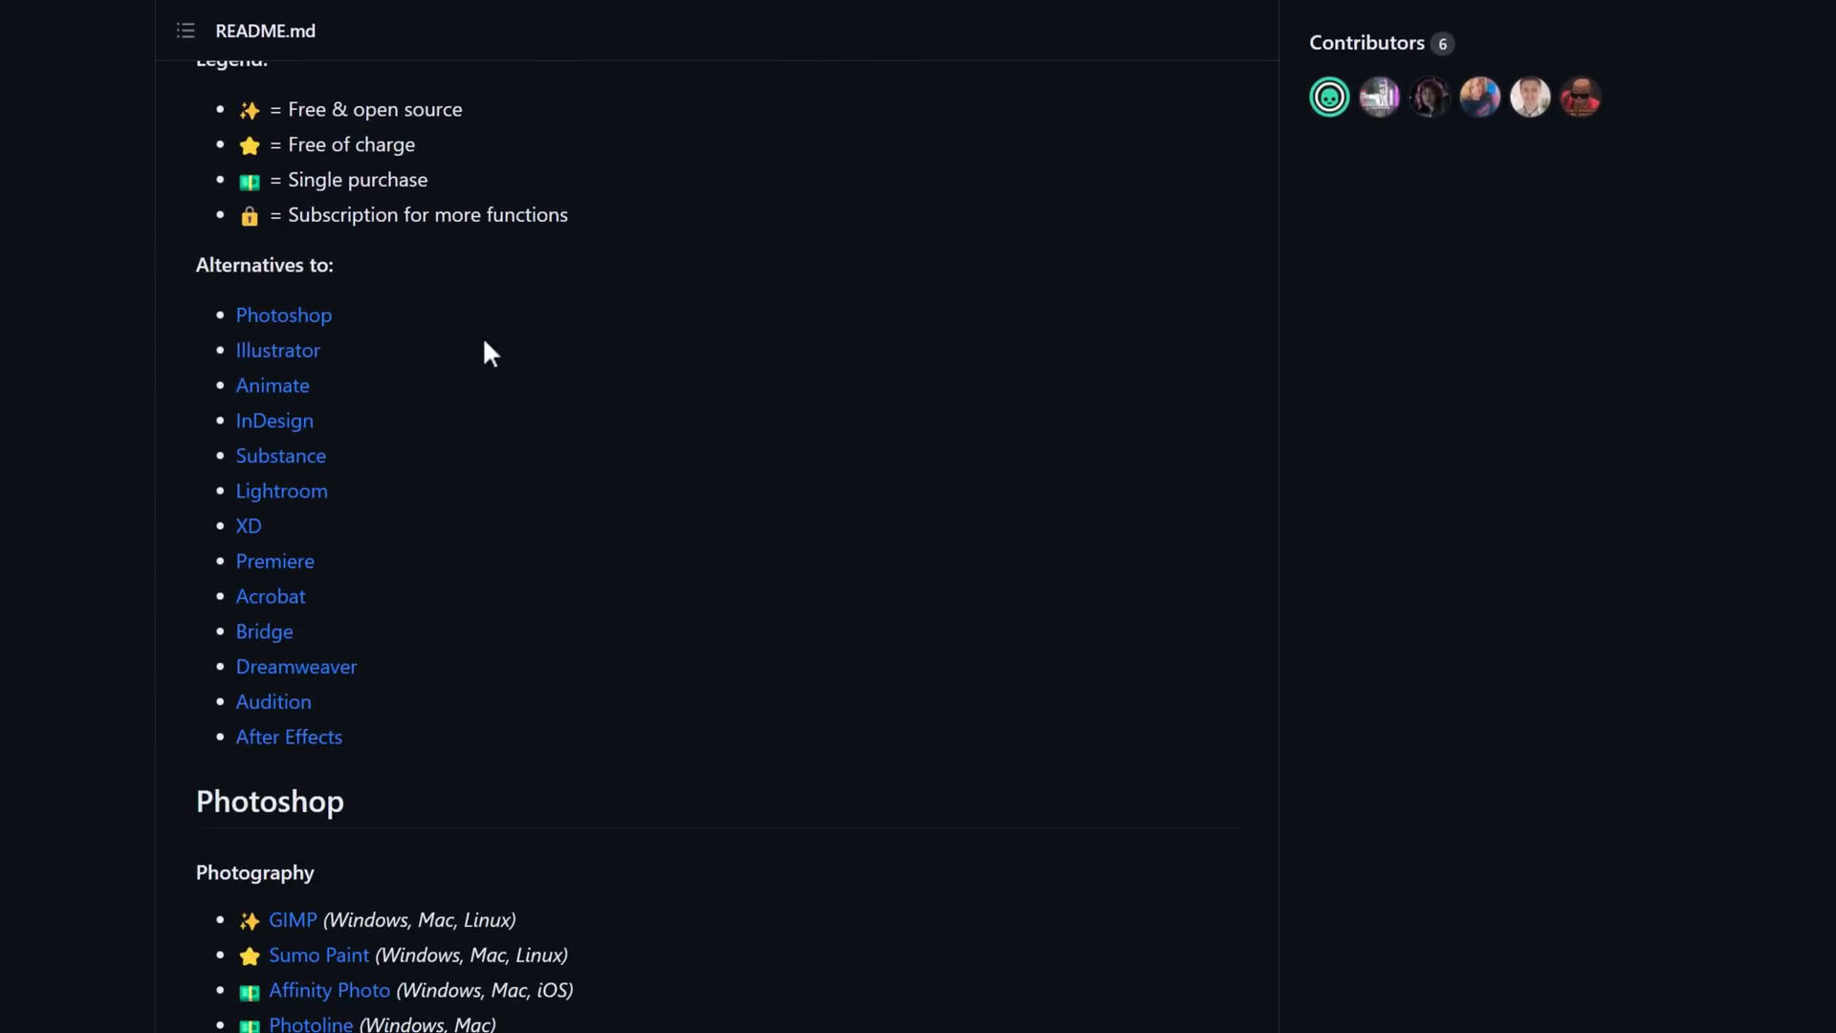
pyautogui.moveTo(388, 424)
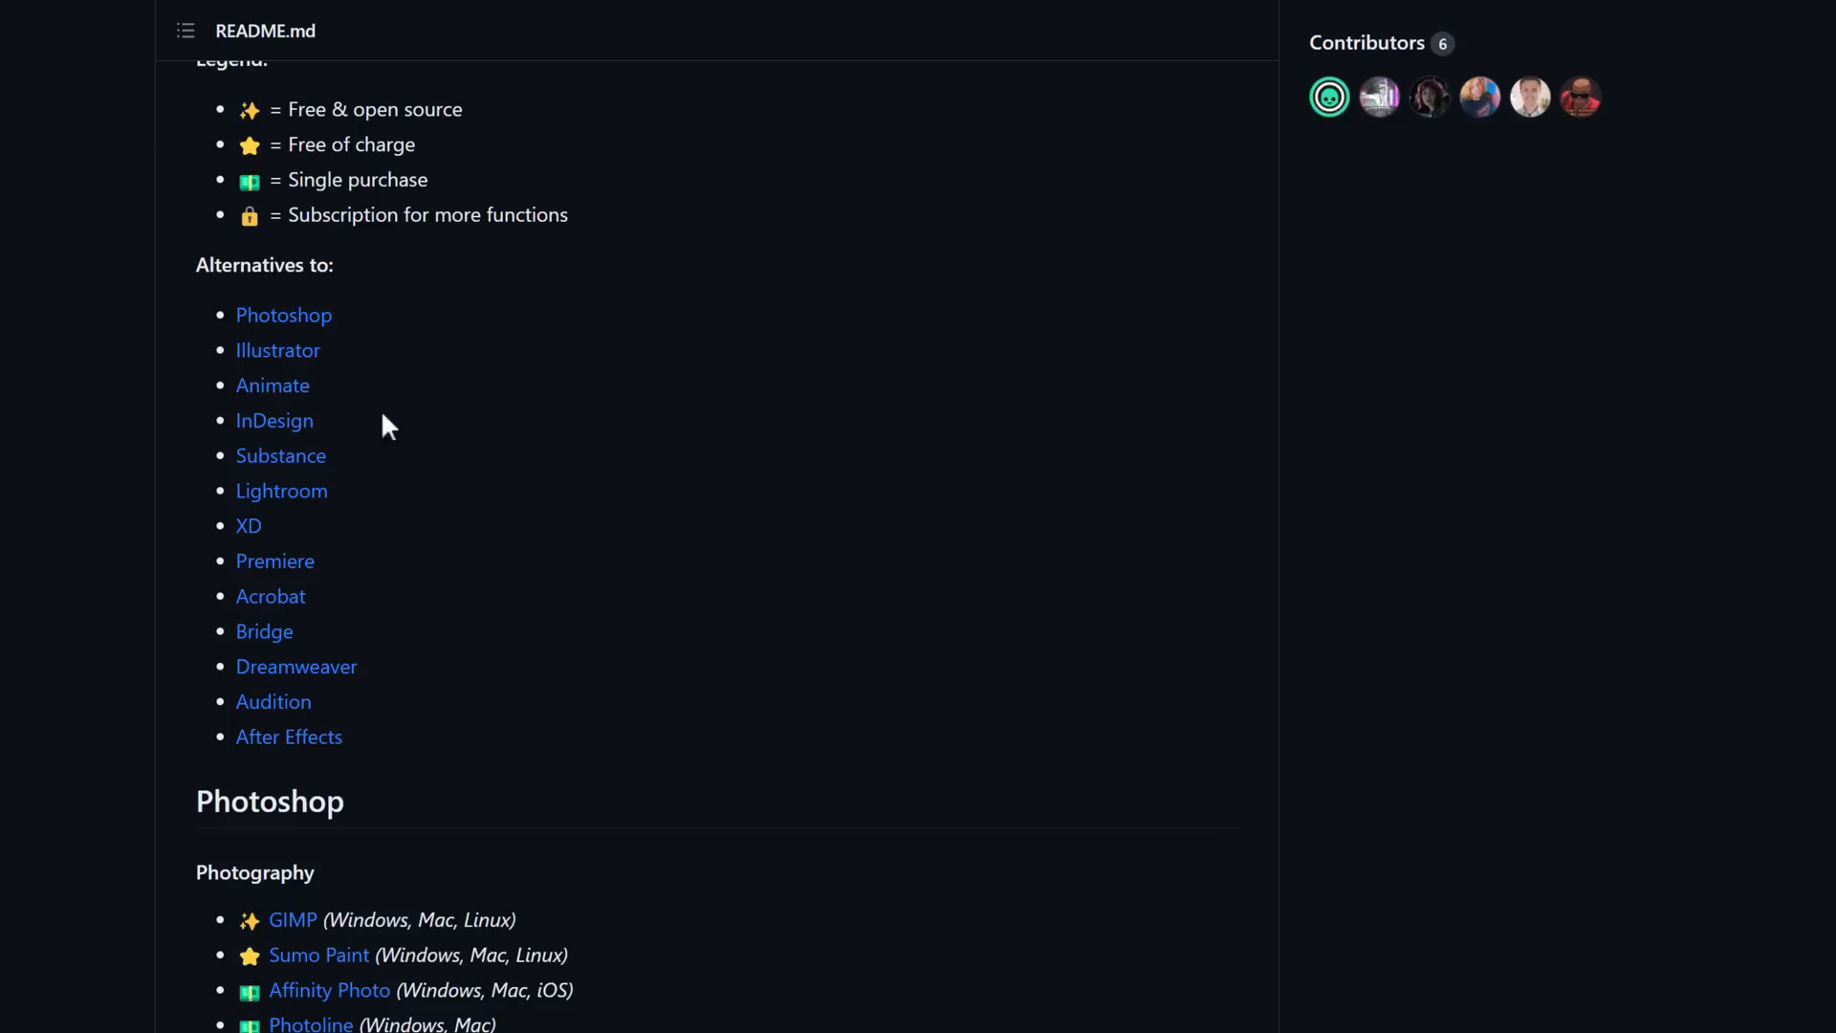
pyautogui.moveTo(332, 608)
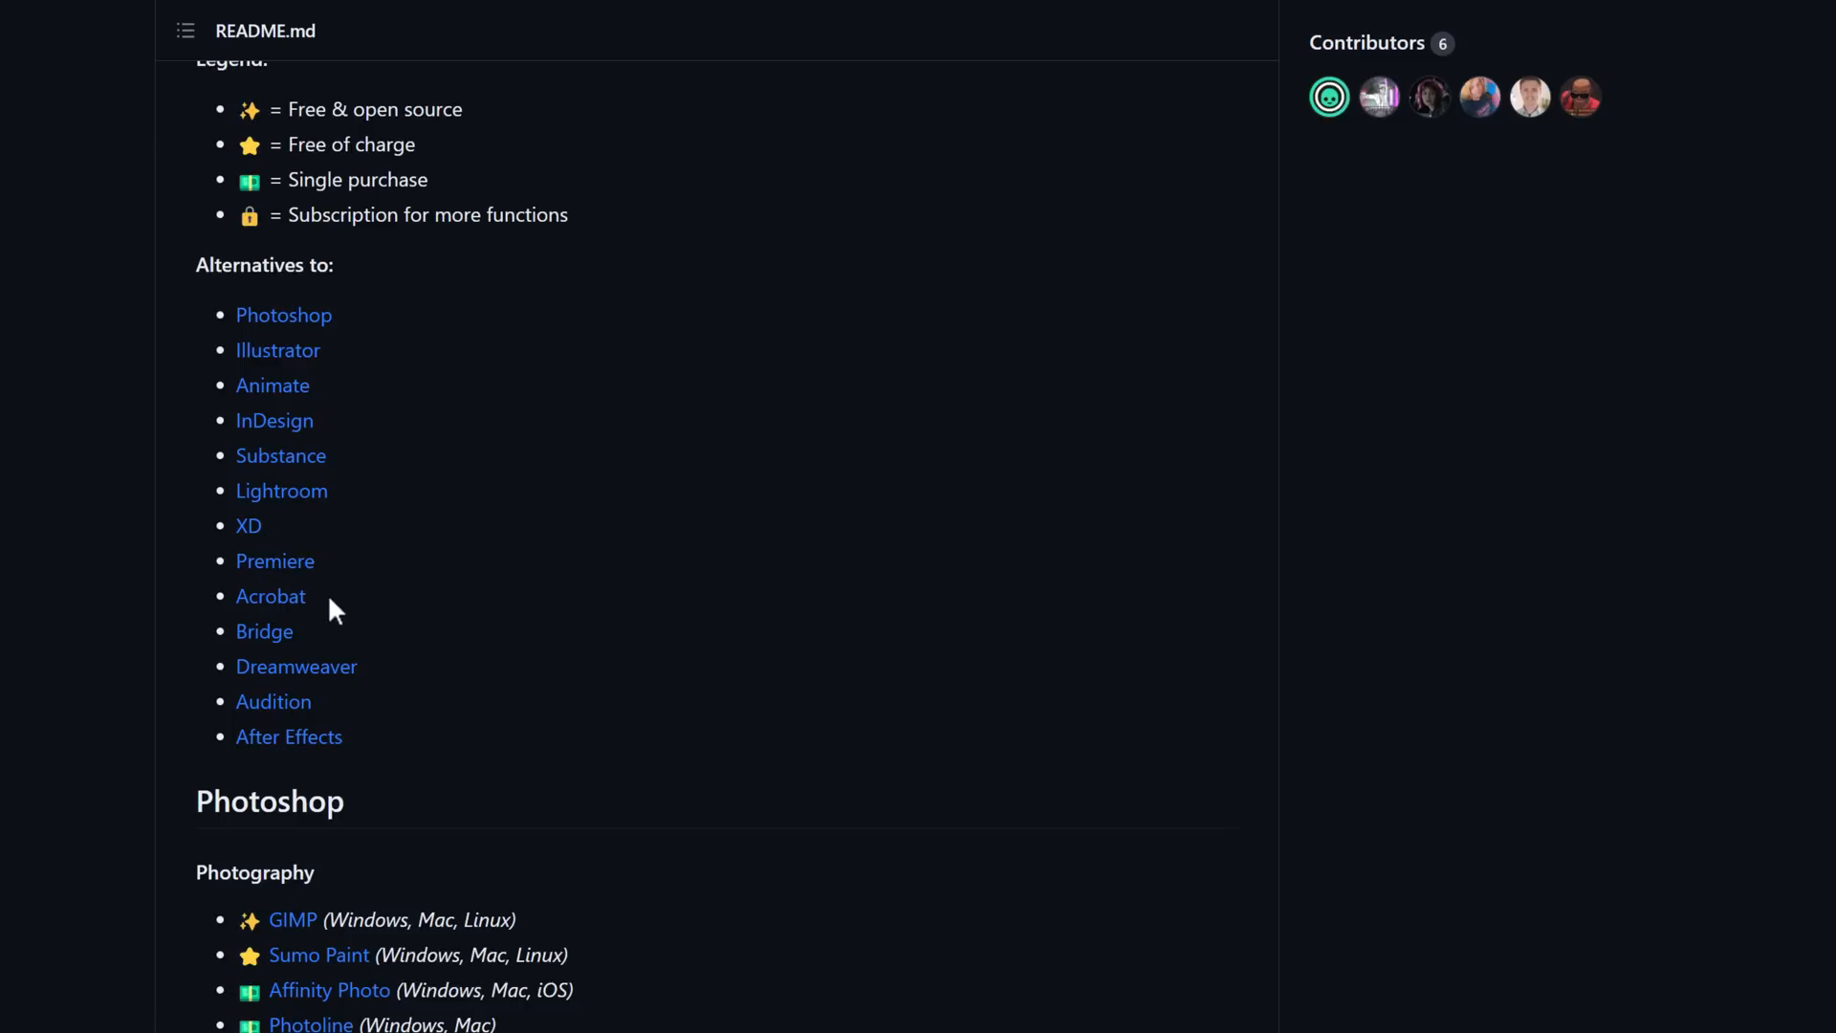
pyautogui.moveTo(614, 738)
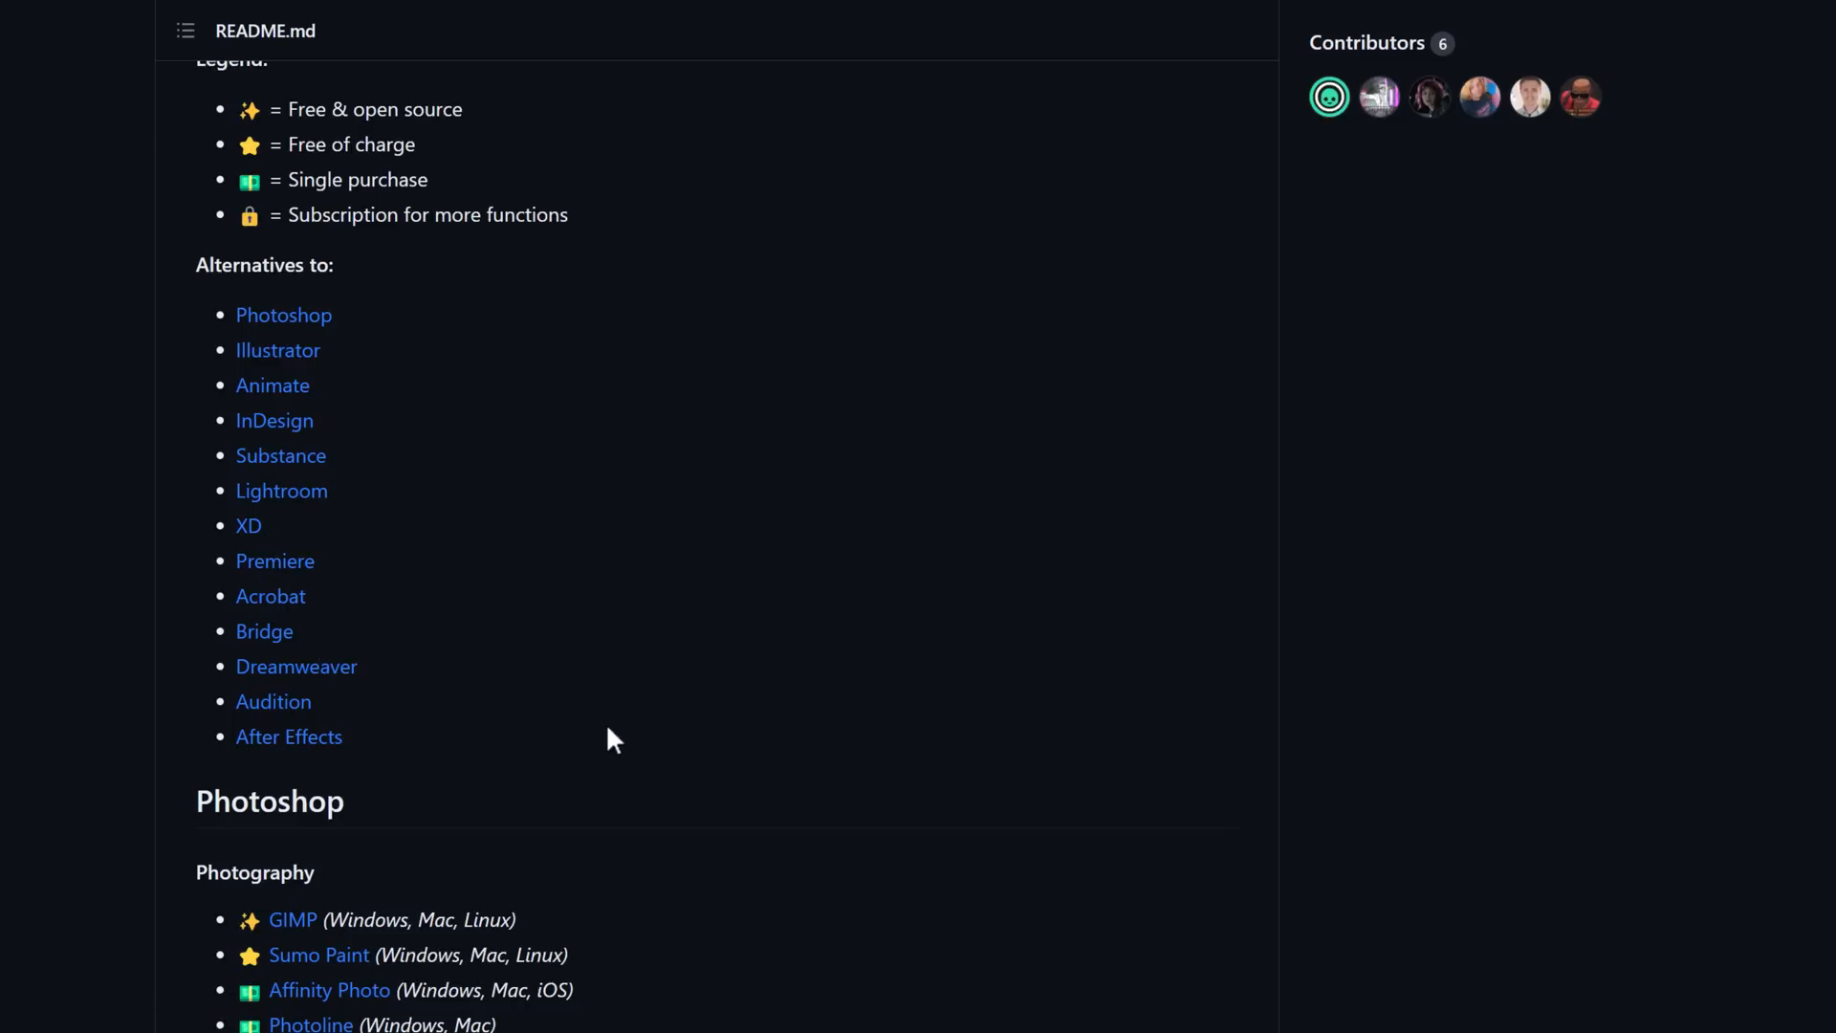
pyautogui.scroll(-3)
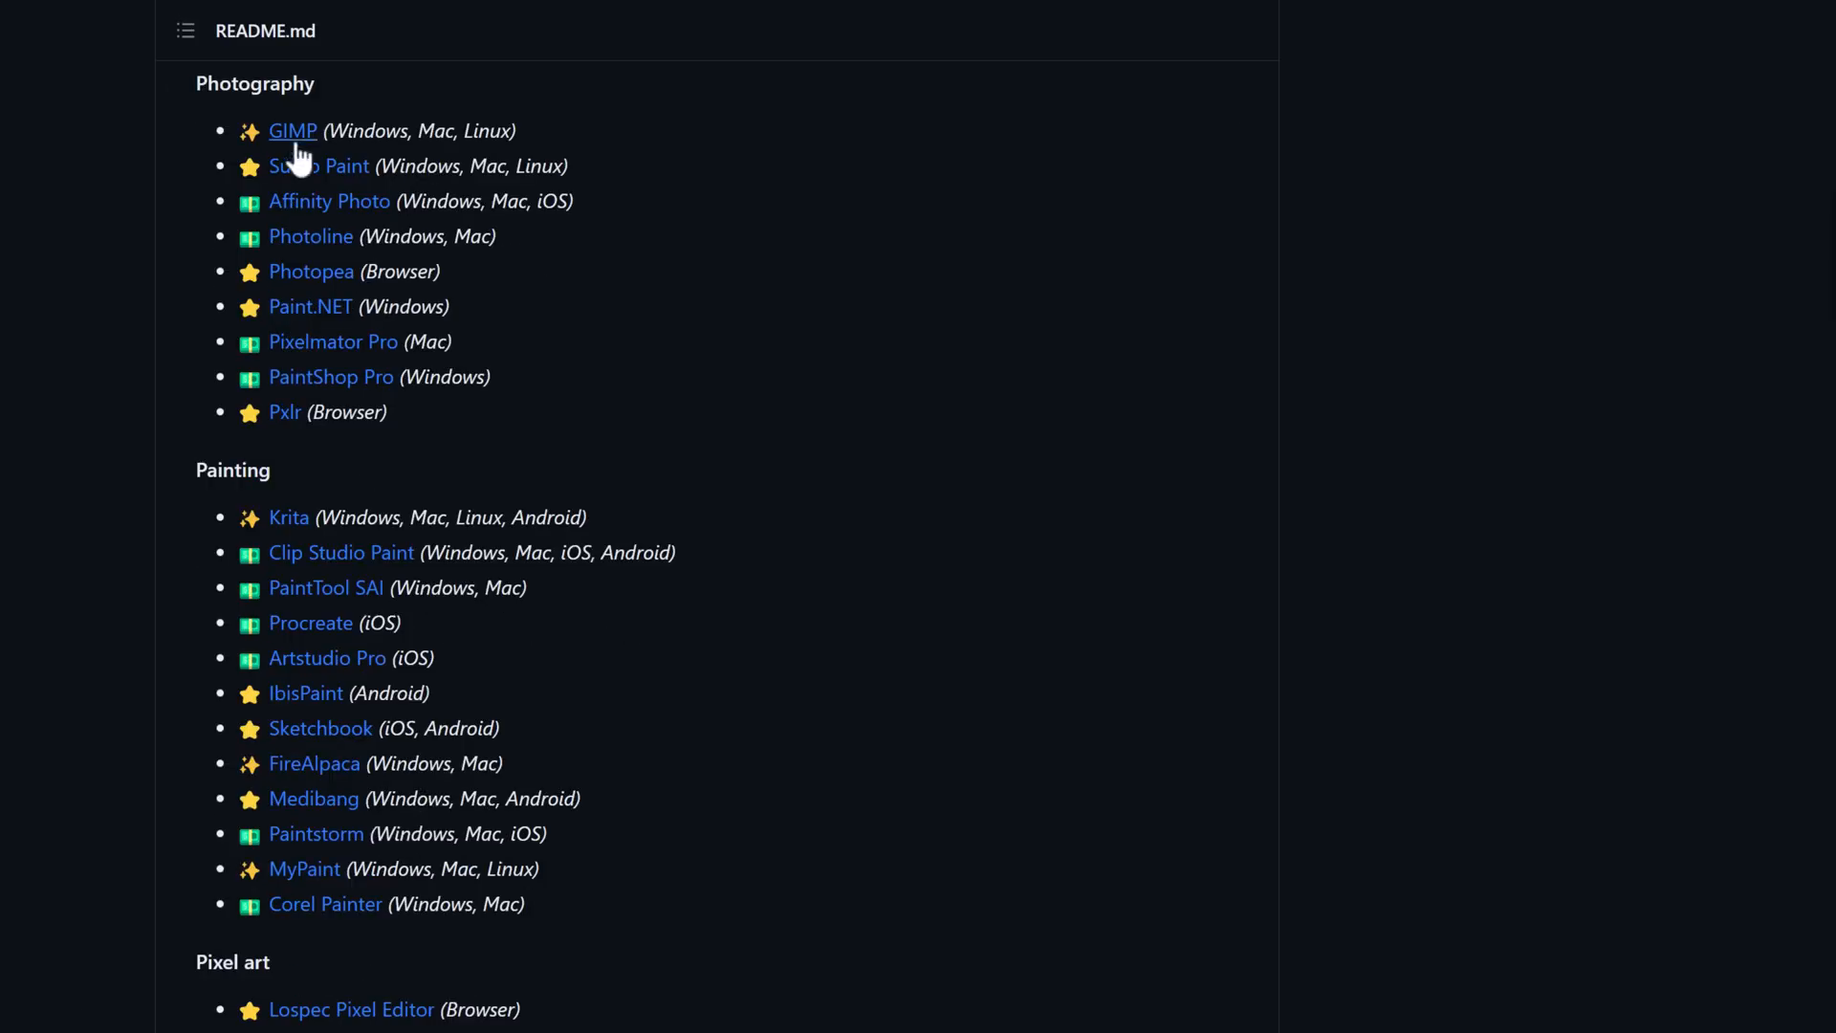
pyautogui.moveTo(413, 155)
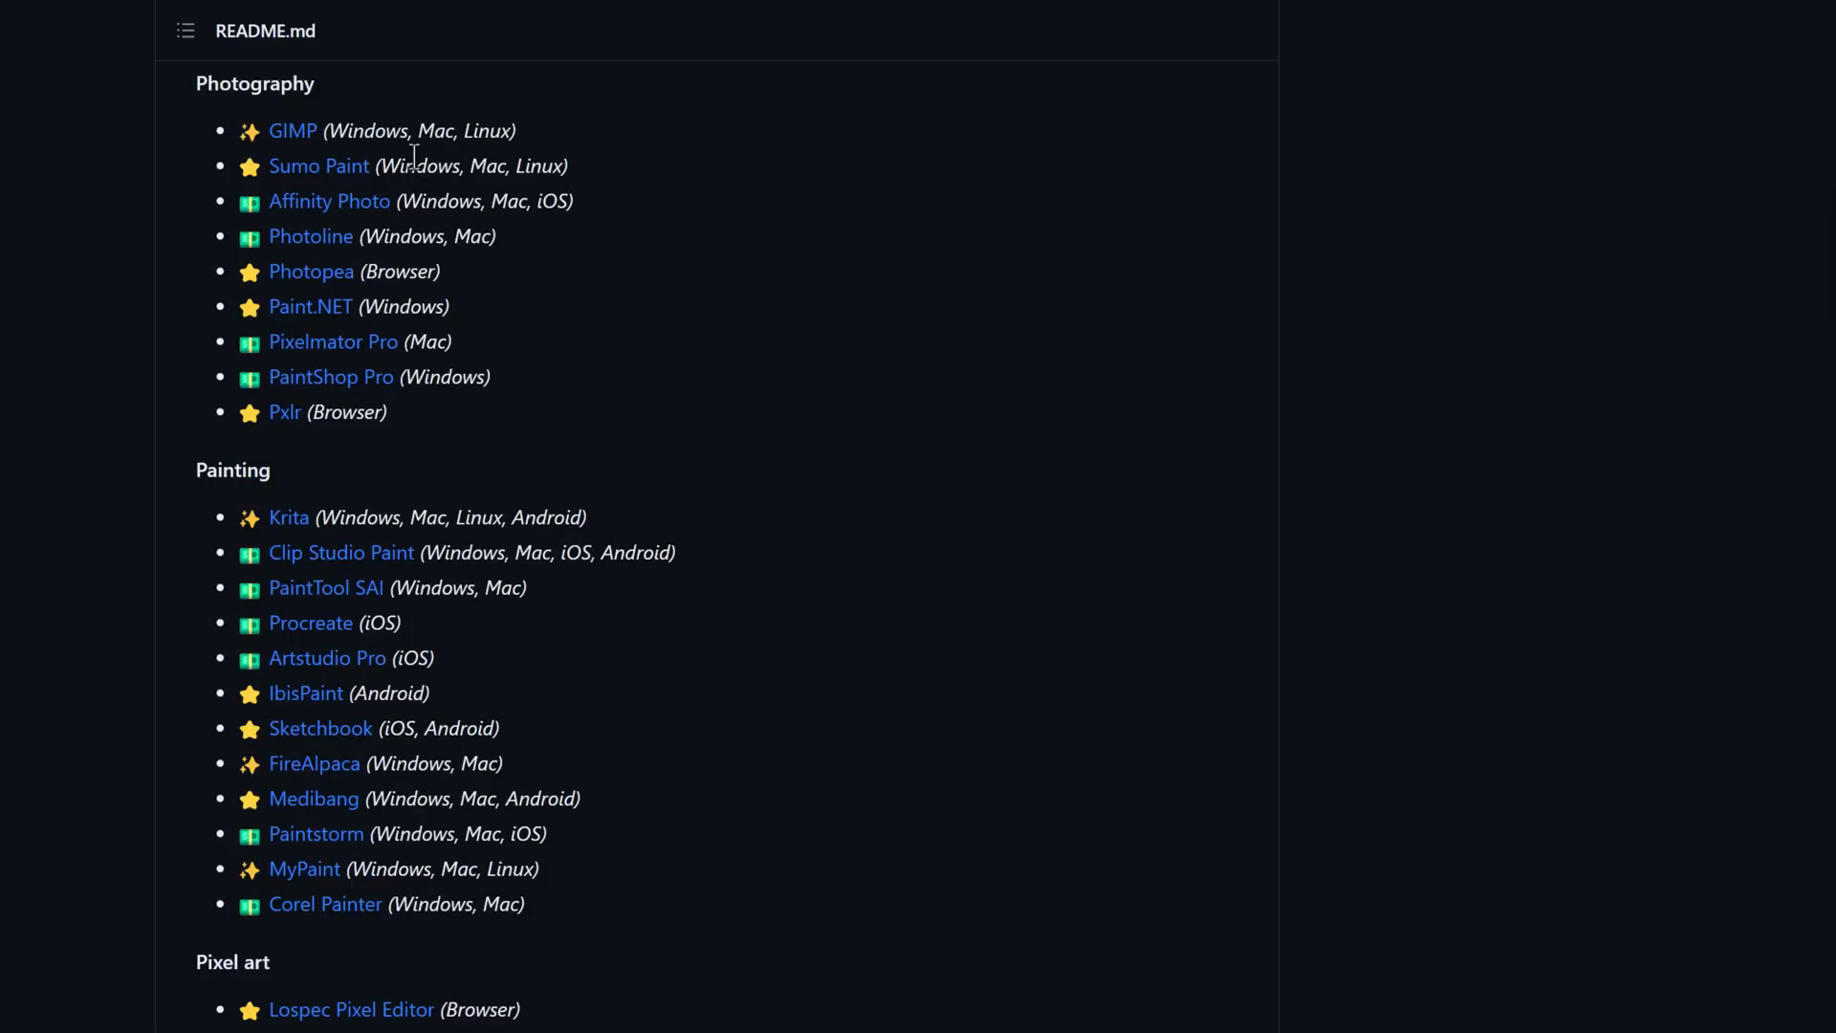
pyautogui.moveTo(333, 341)
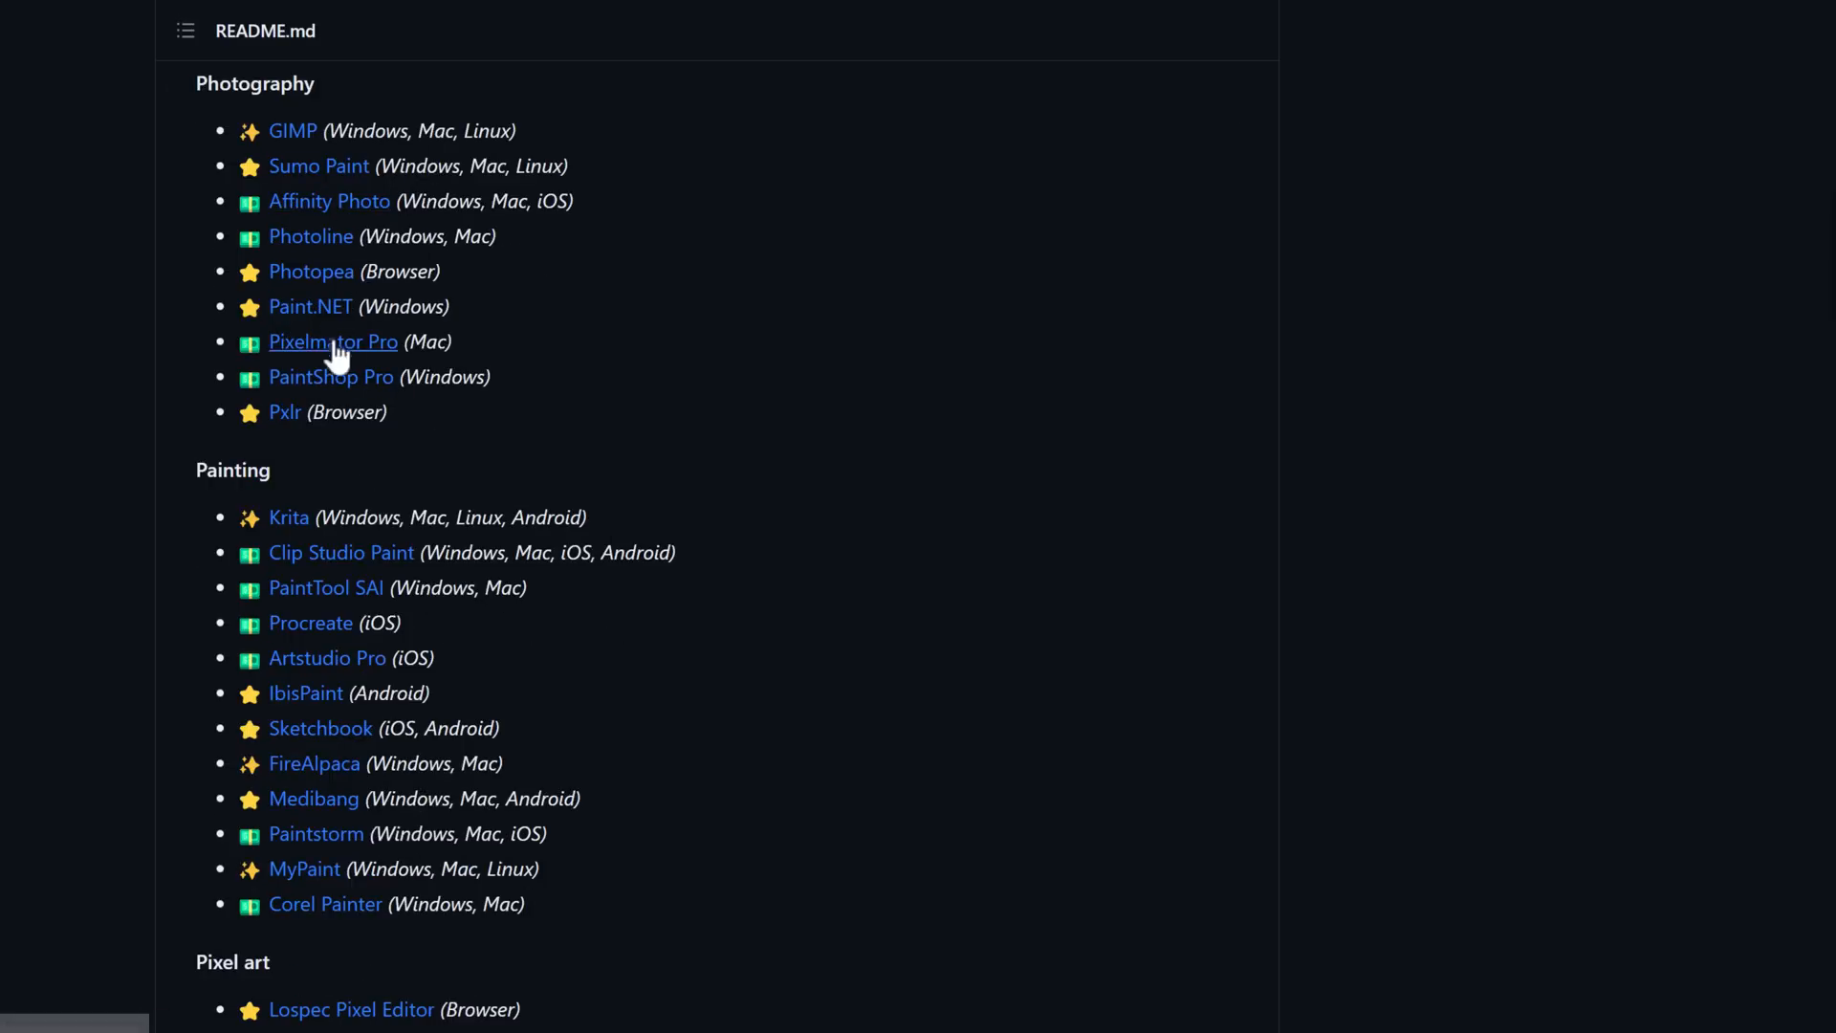
pyautogui.scroll(3)
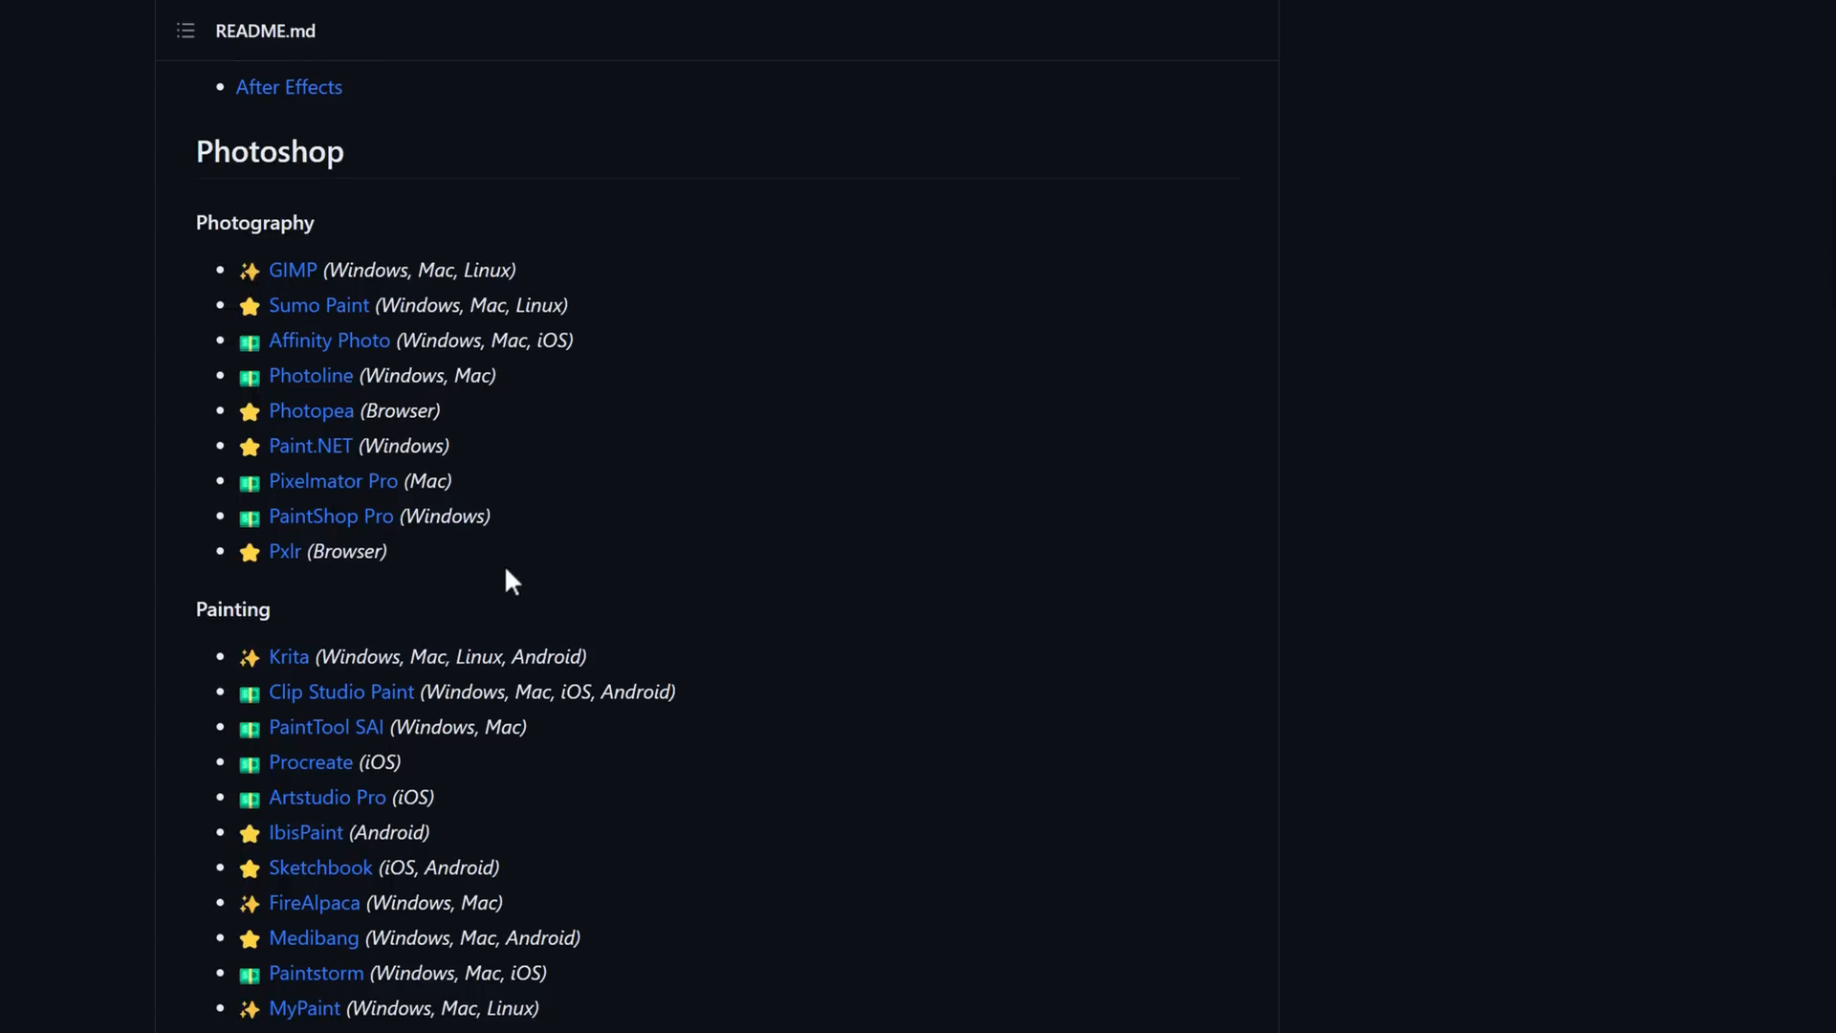
# Step: Continue down past the Illustrator alternatives until the Animate list is showing
pyautogui.scroll(-3)
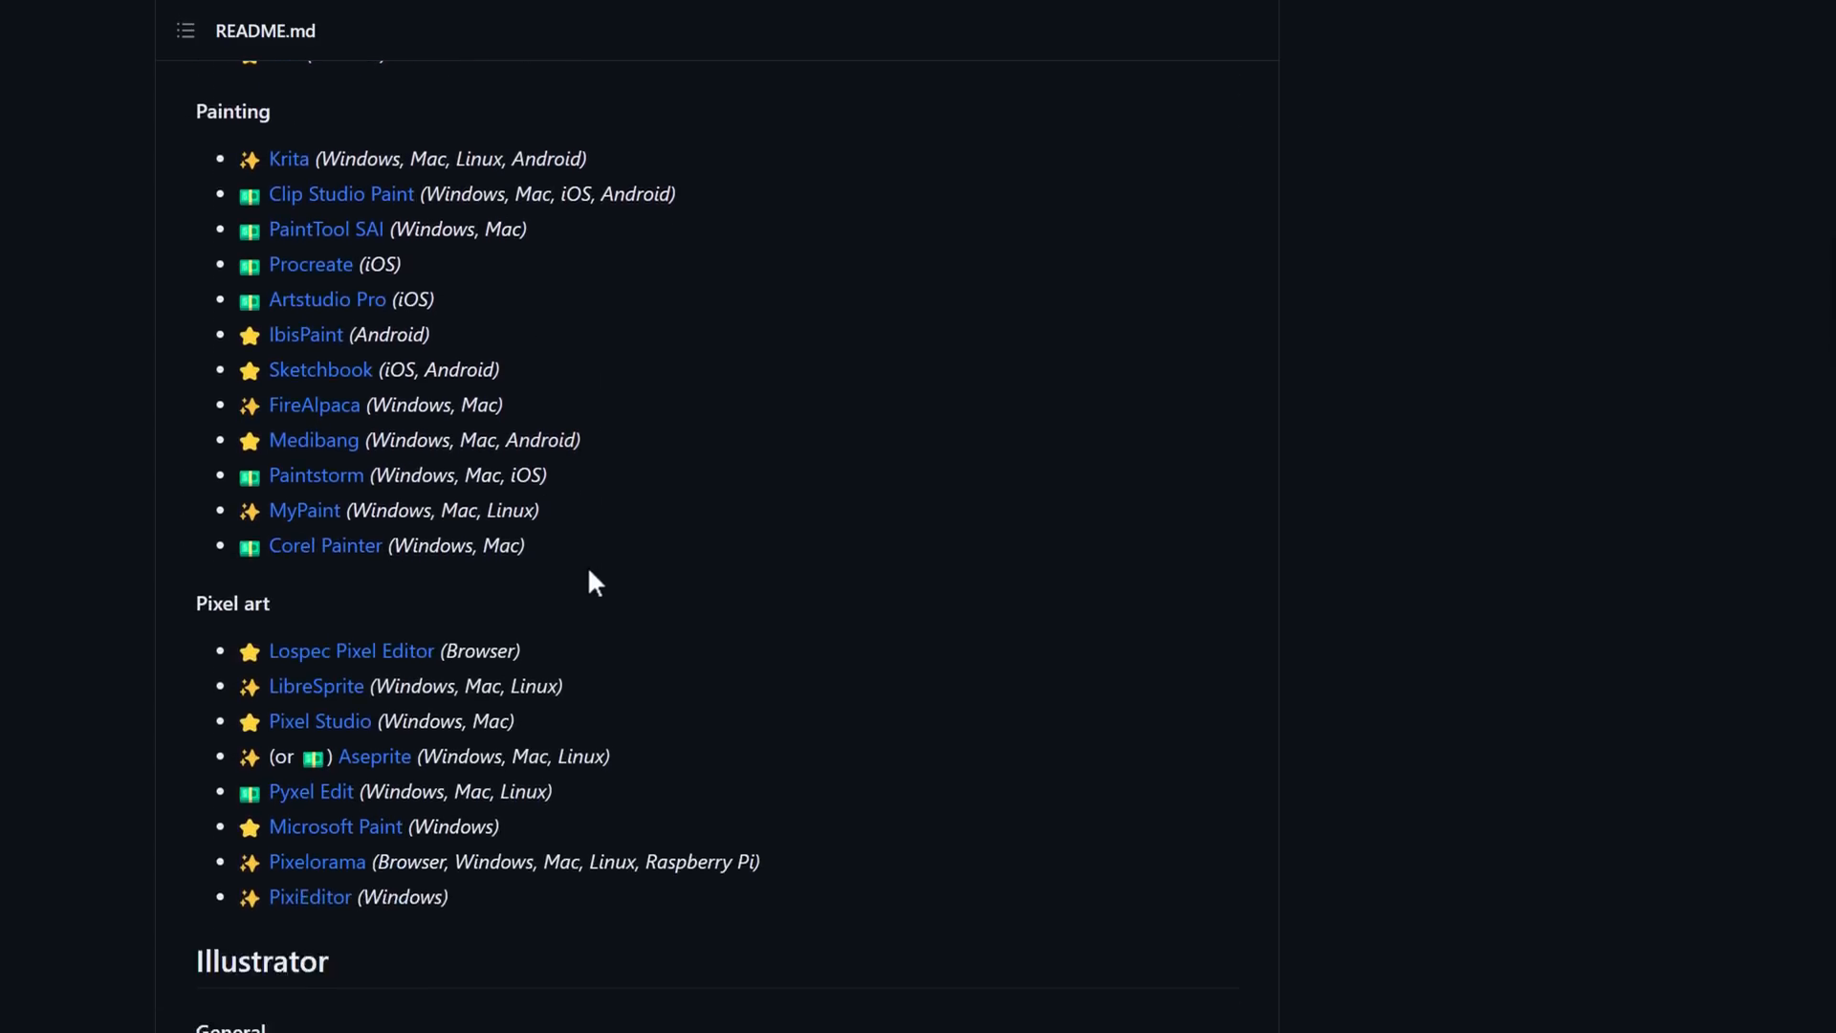
pyautogui.scroll(-3)
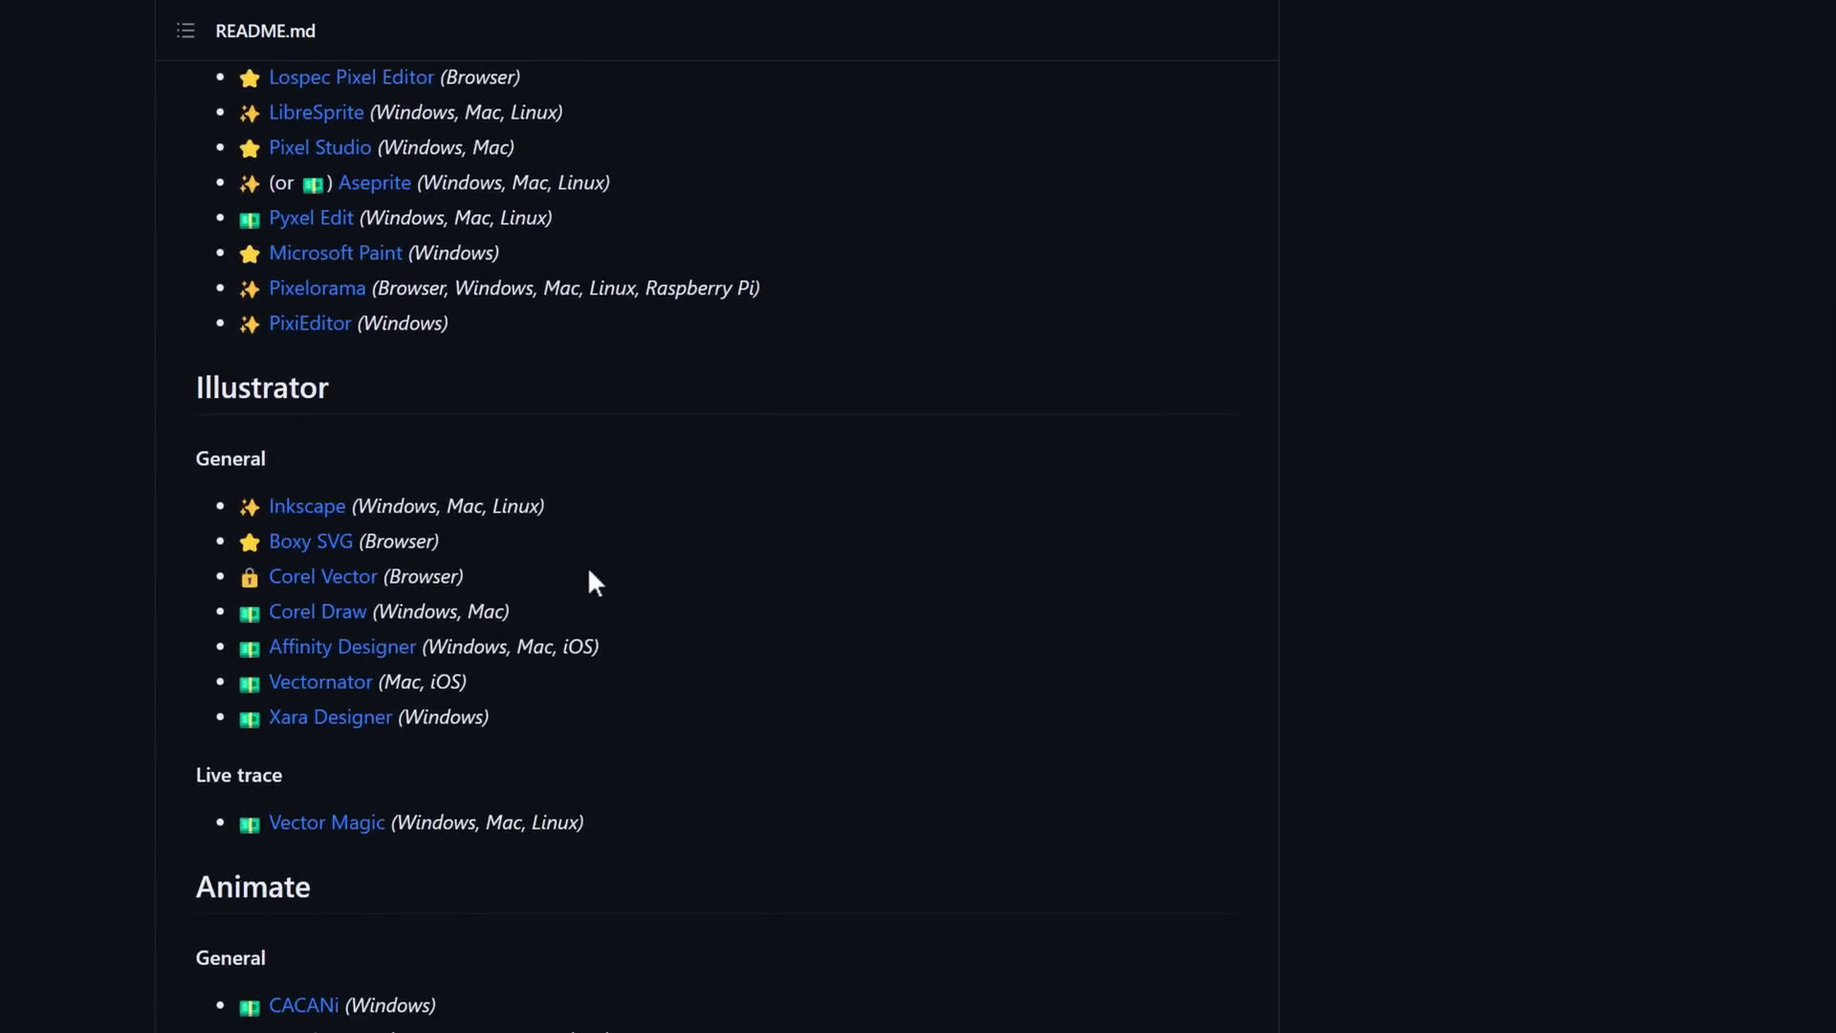
pyautogui.scroll(-3)
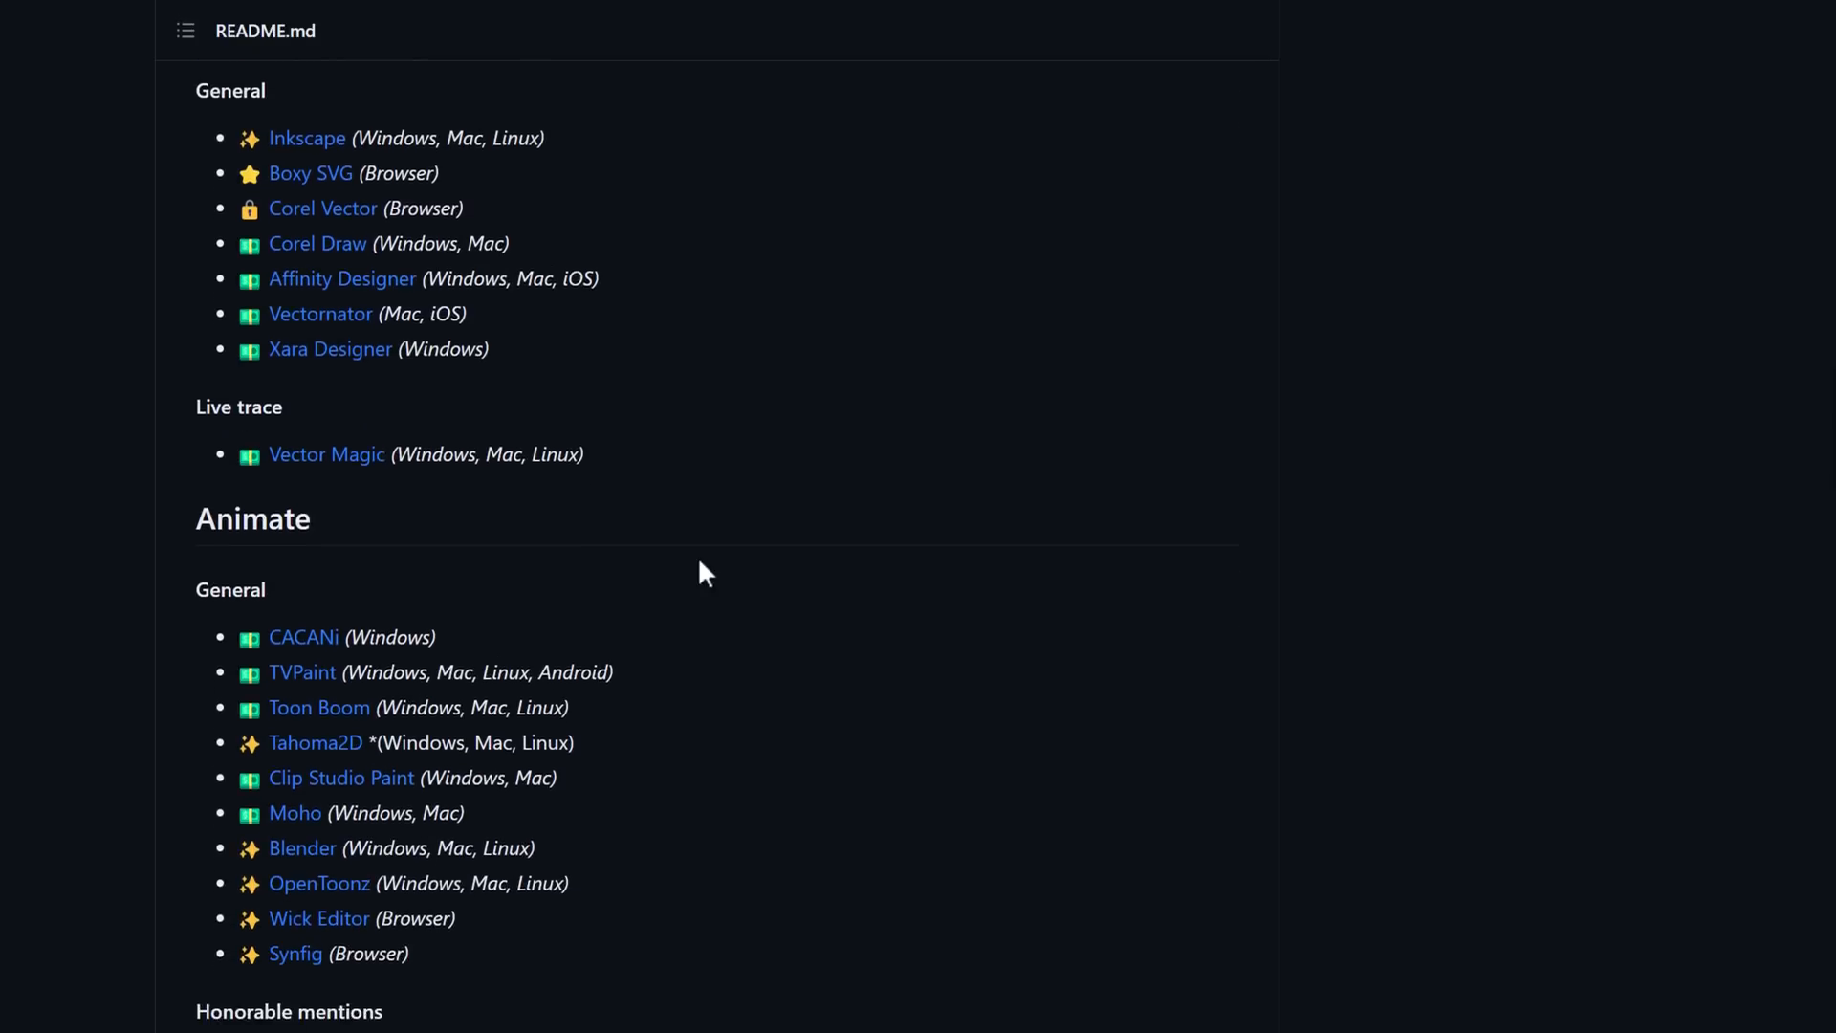
pyautogui.scroll(-3)
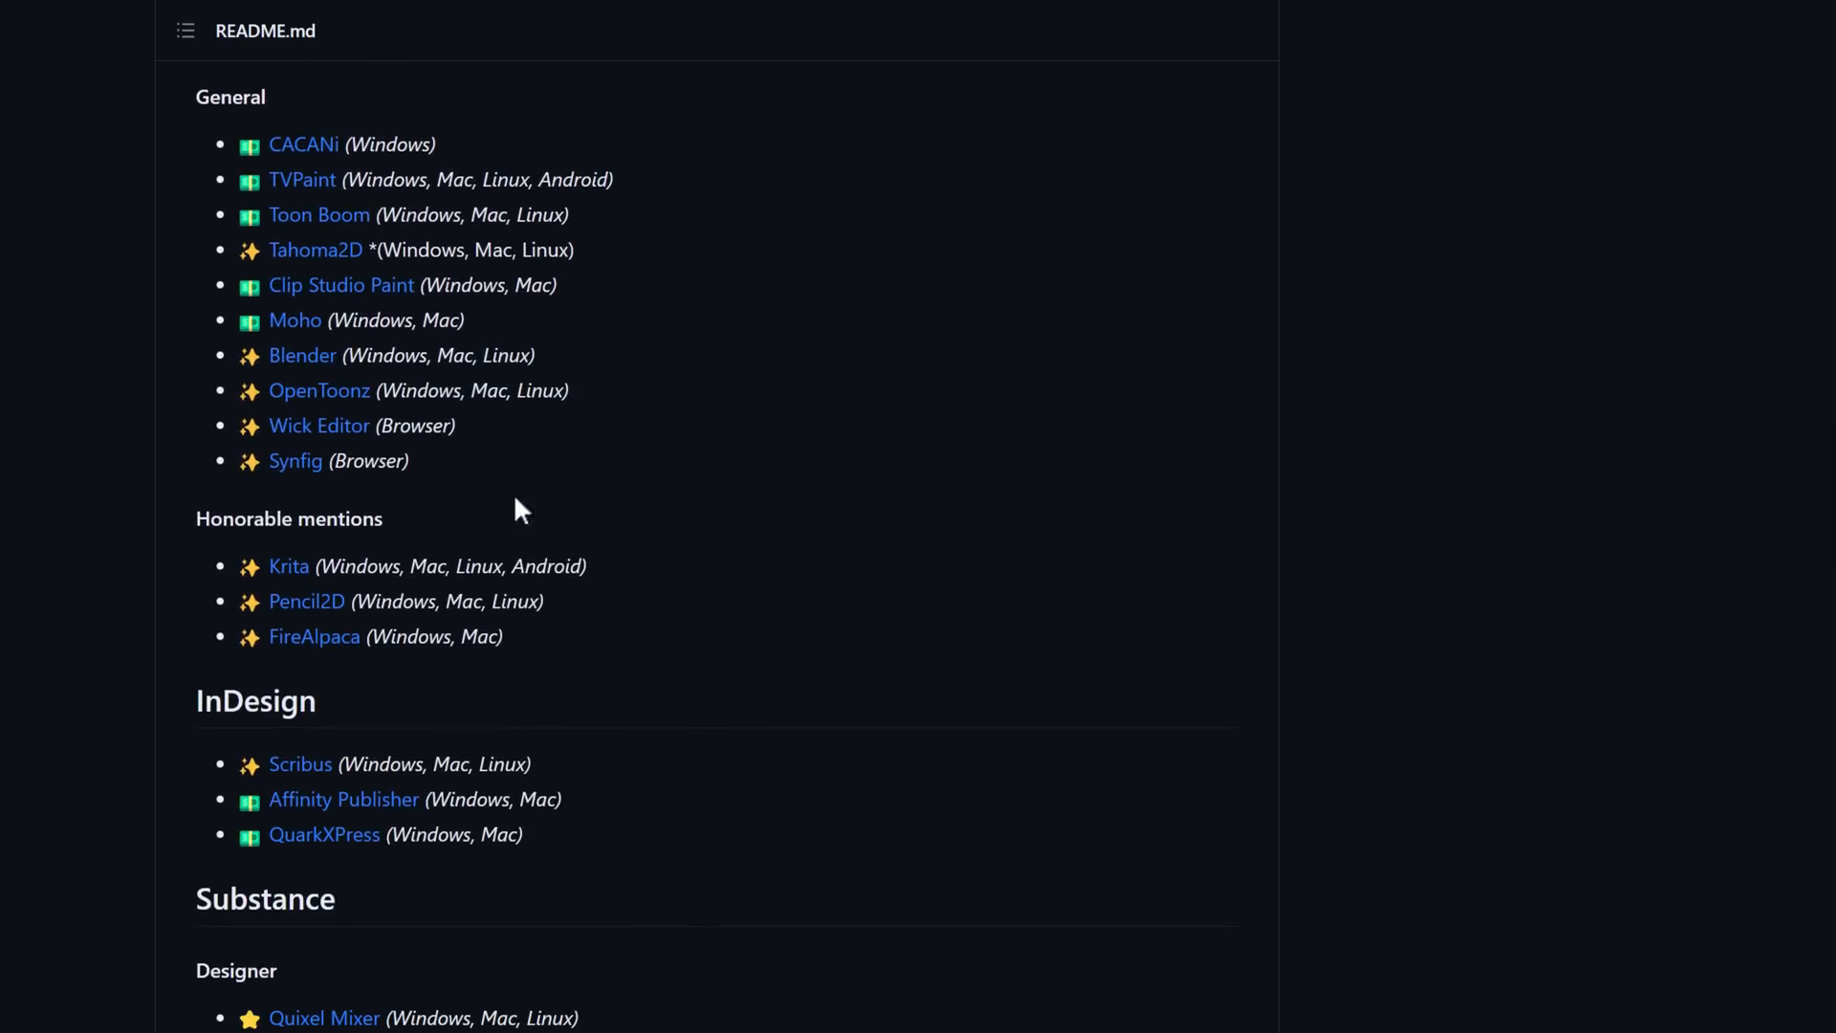
pyautogui.scroll(-3)
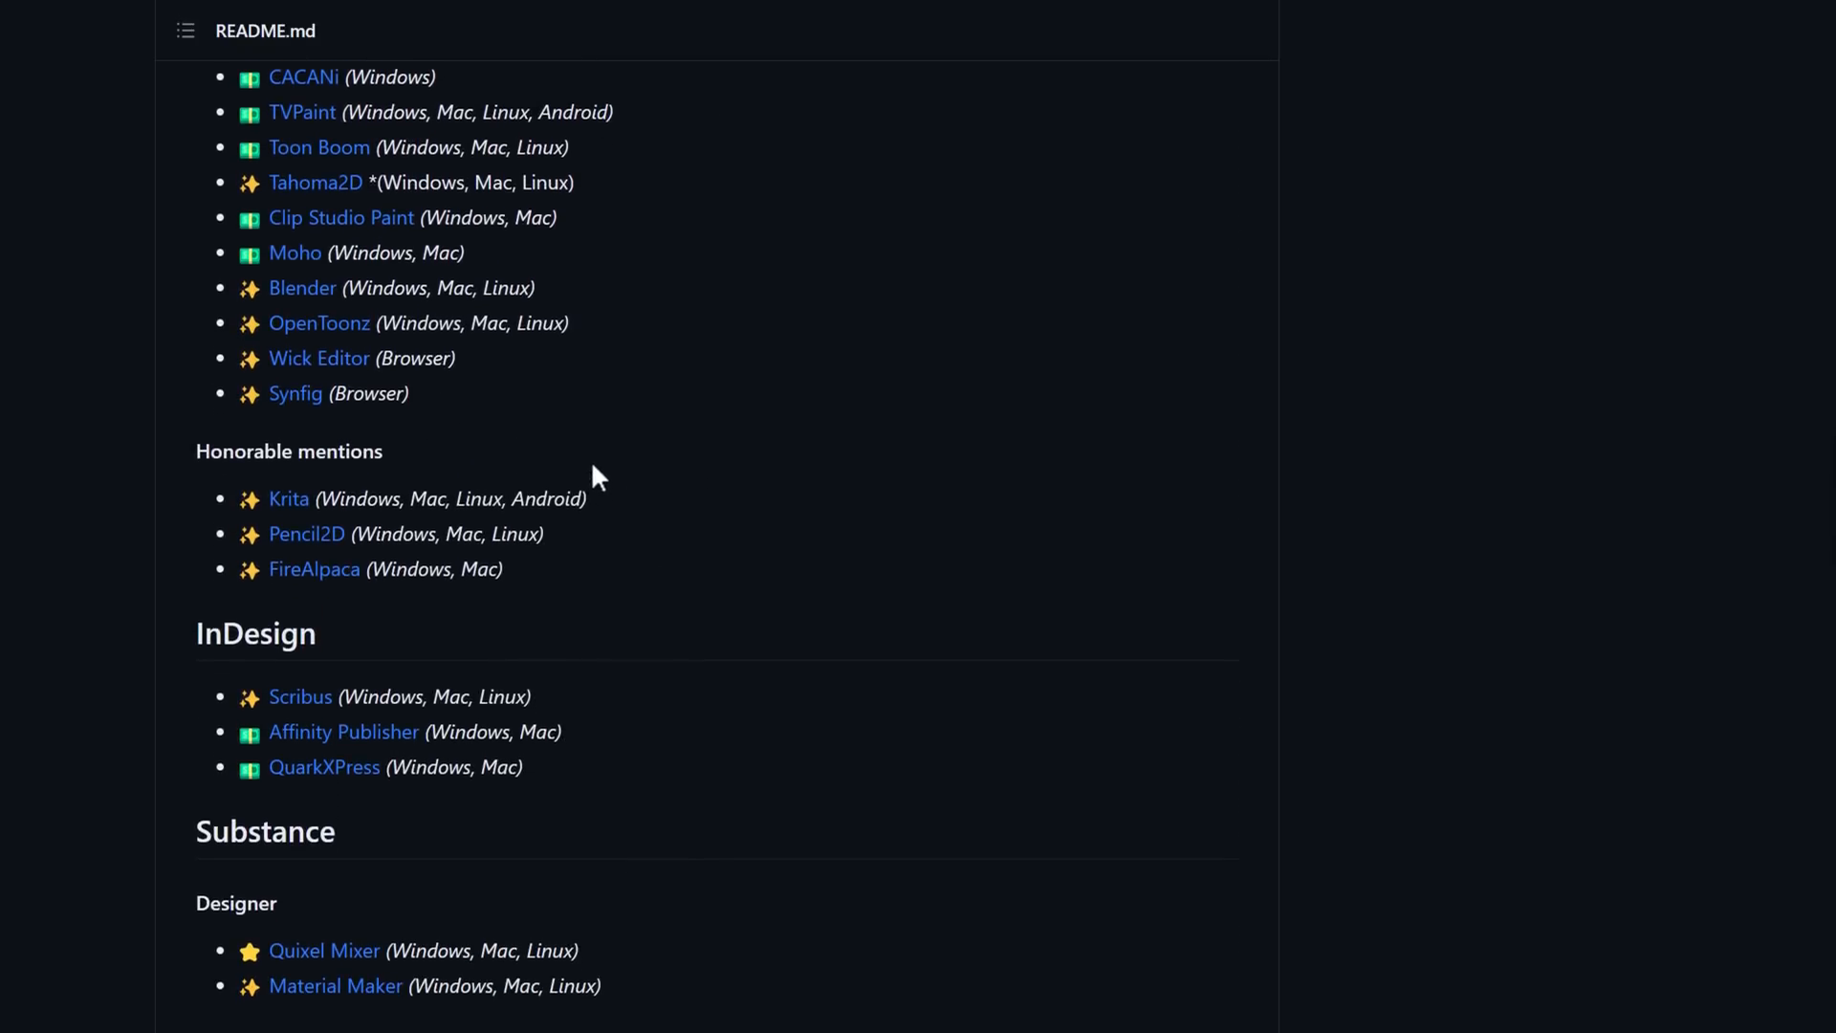
pyautogui.scroll(3)
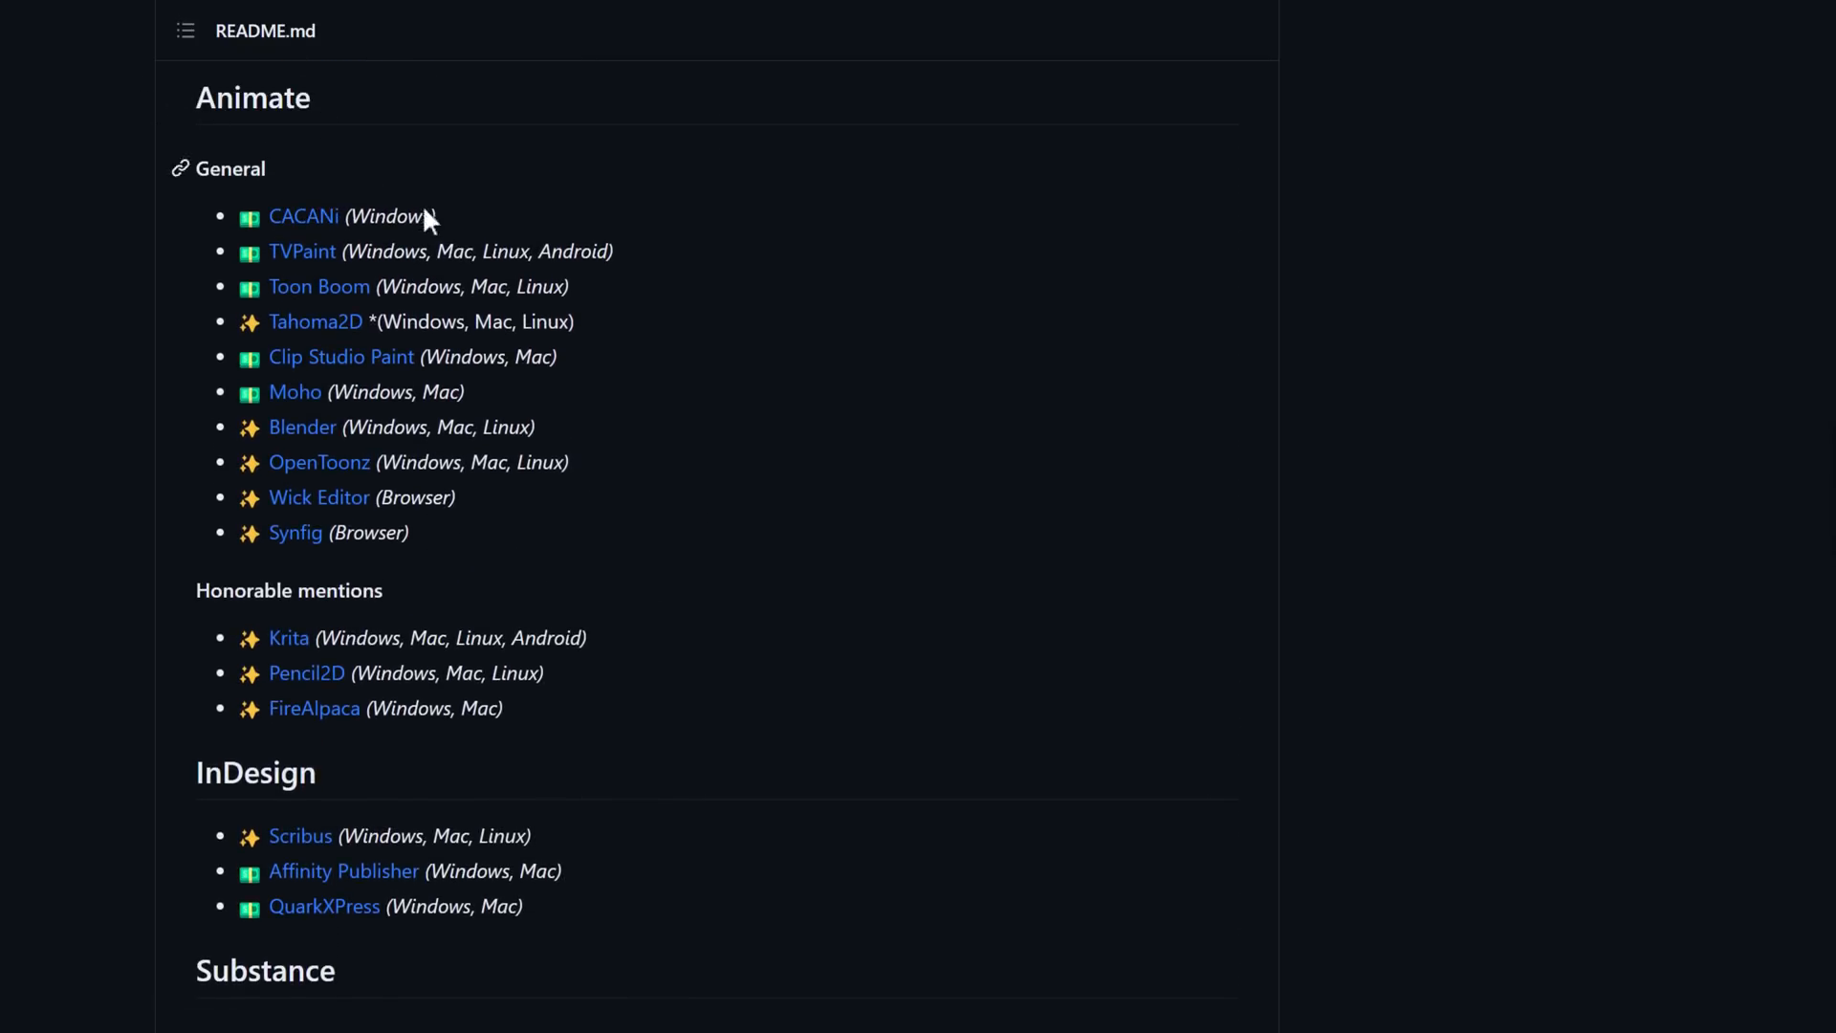
pyautogui.moveTo(452, 231)
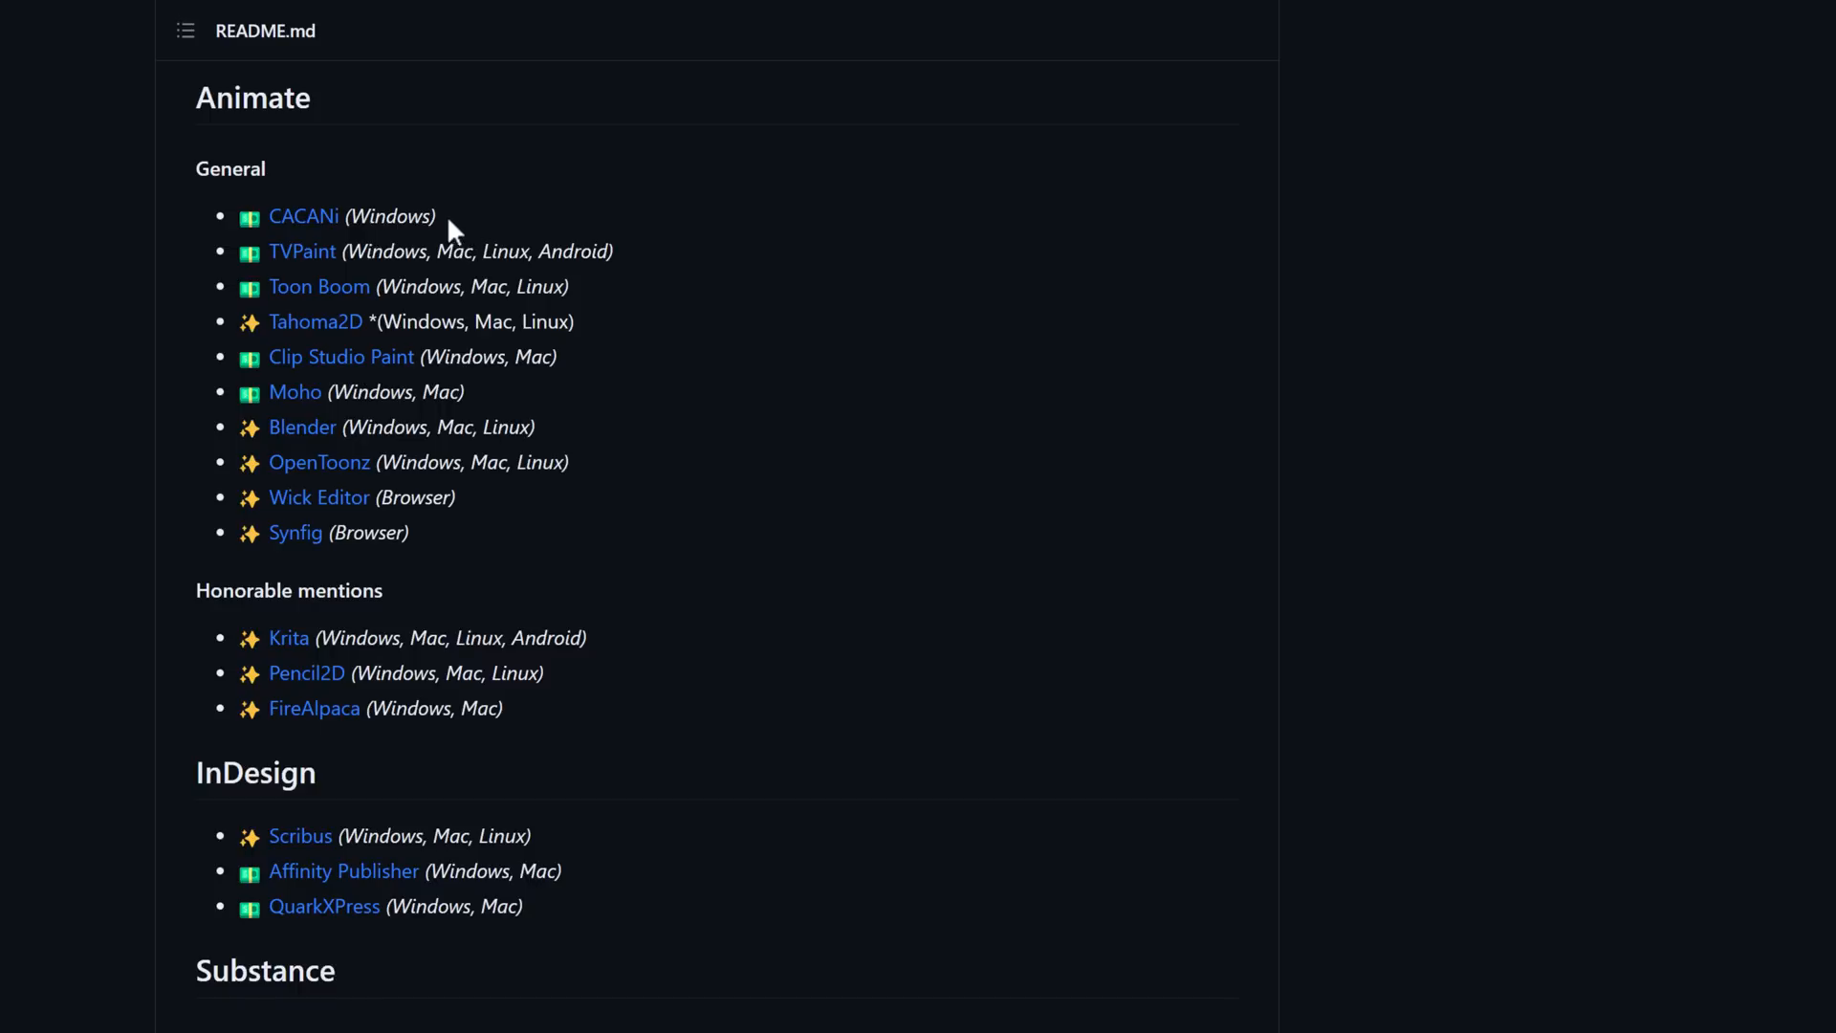
pyautogui.moveTo(294, 390)
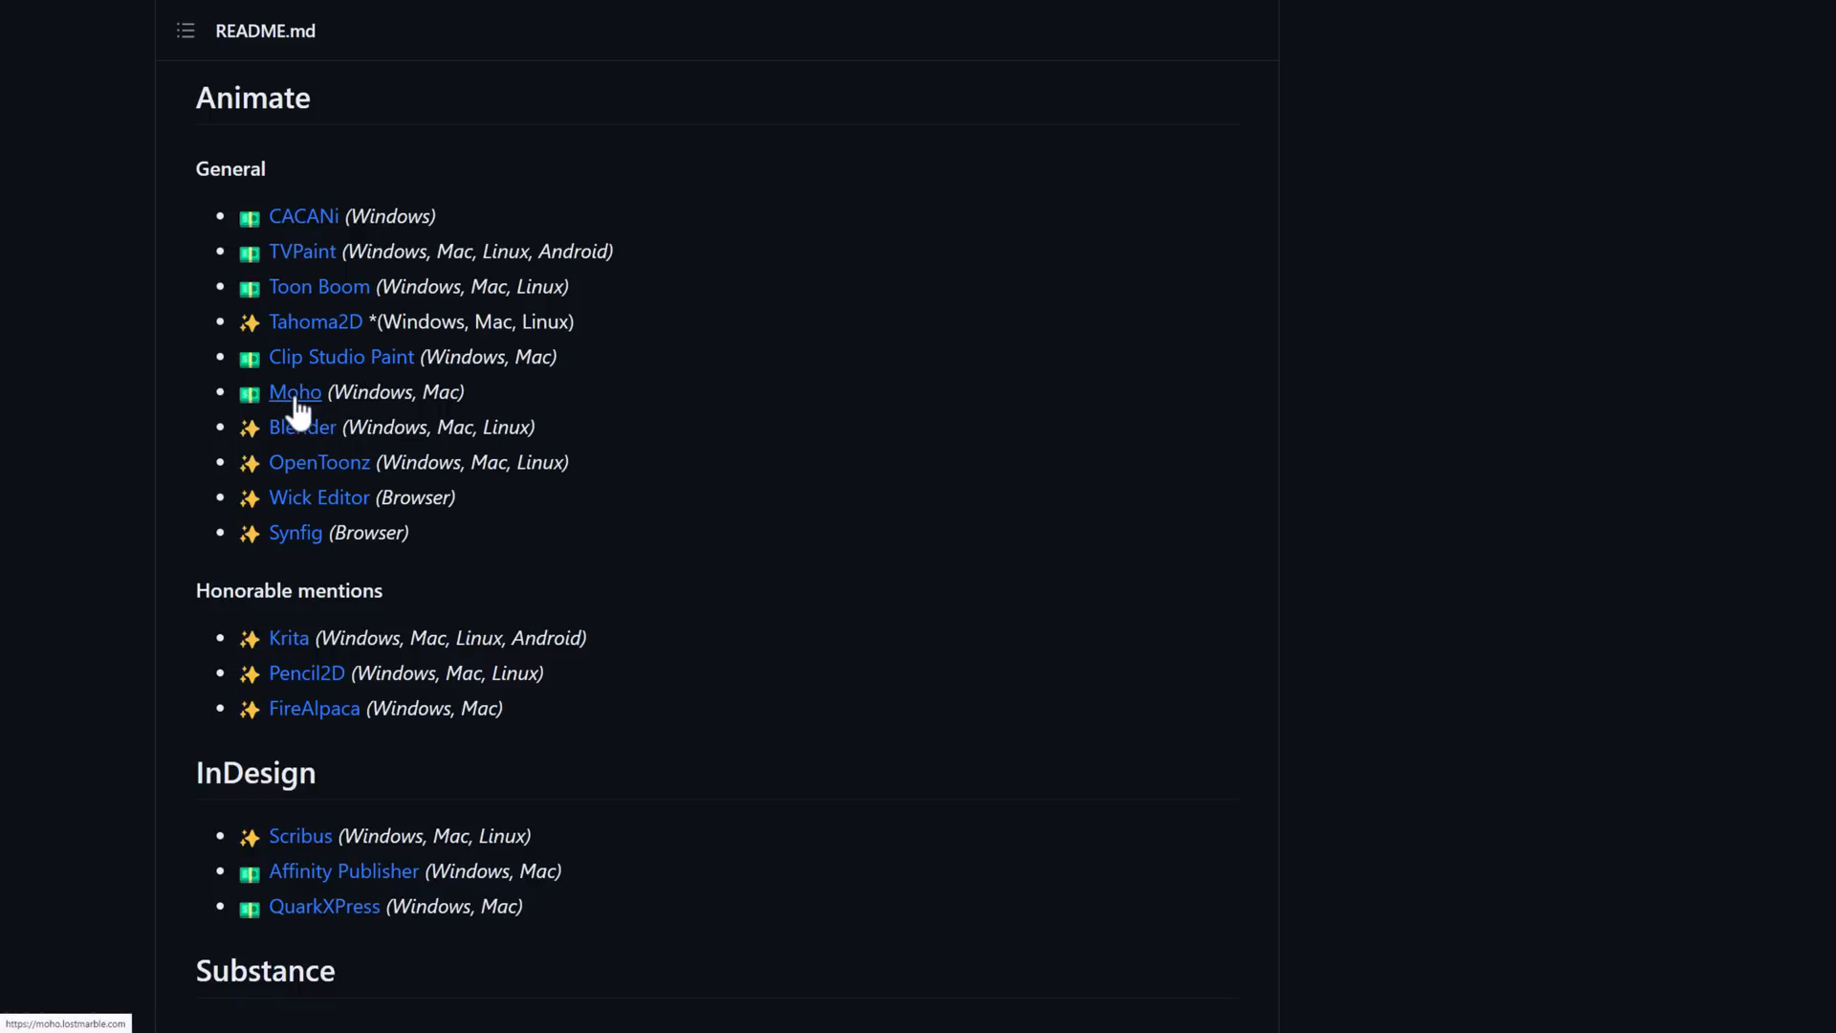
pyautogui.moveTo(302, 426)
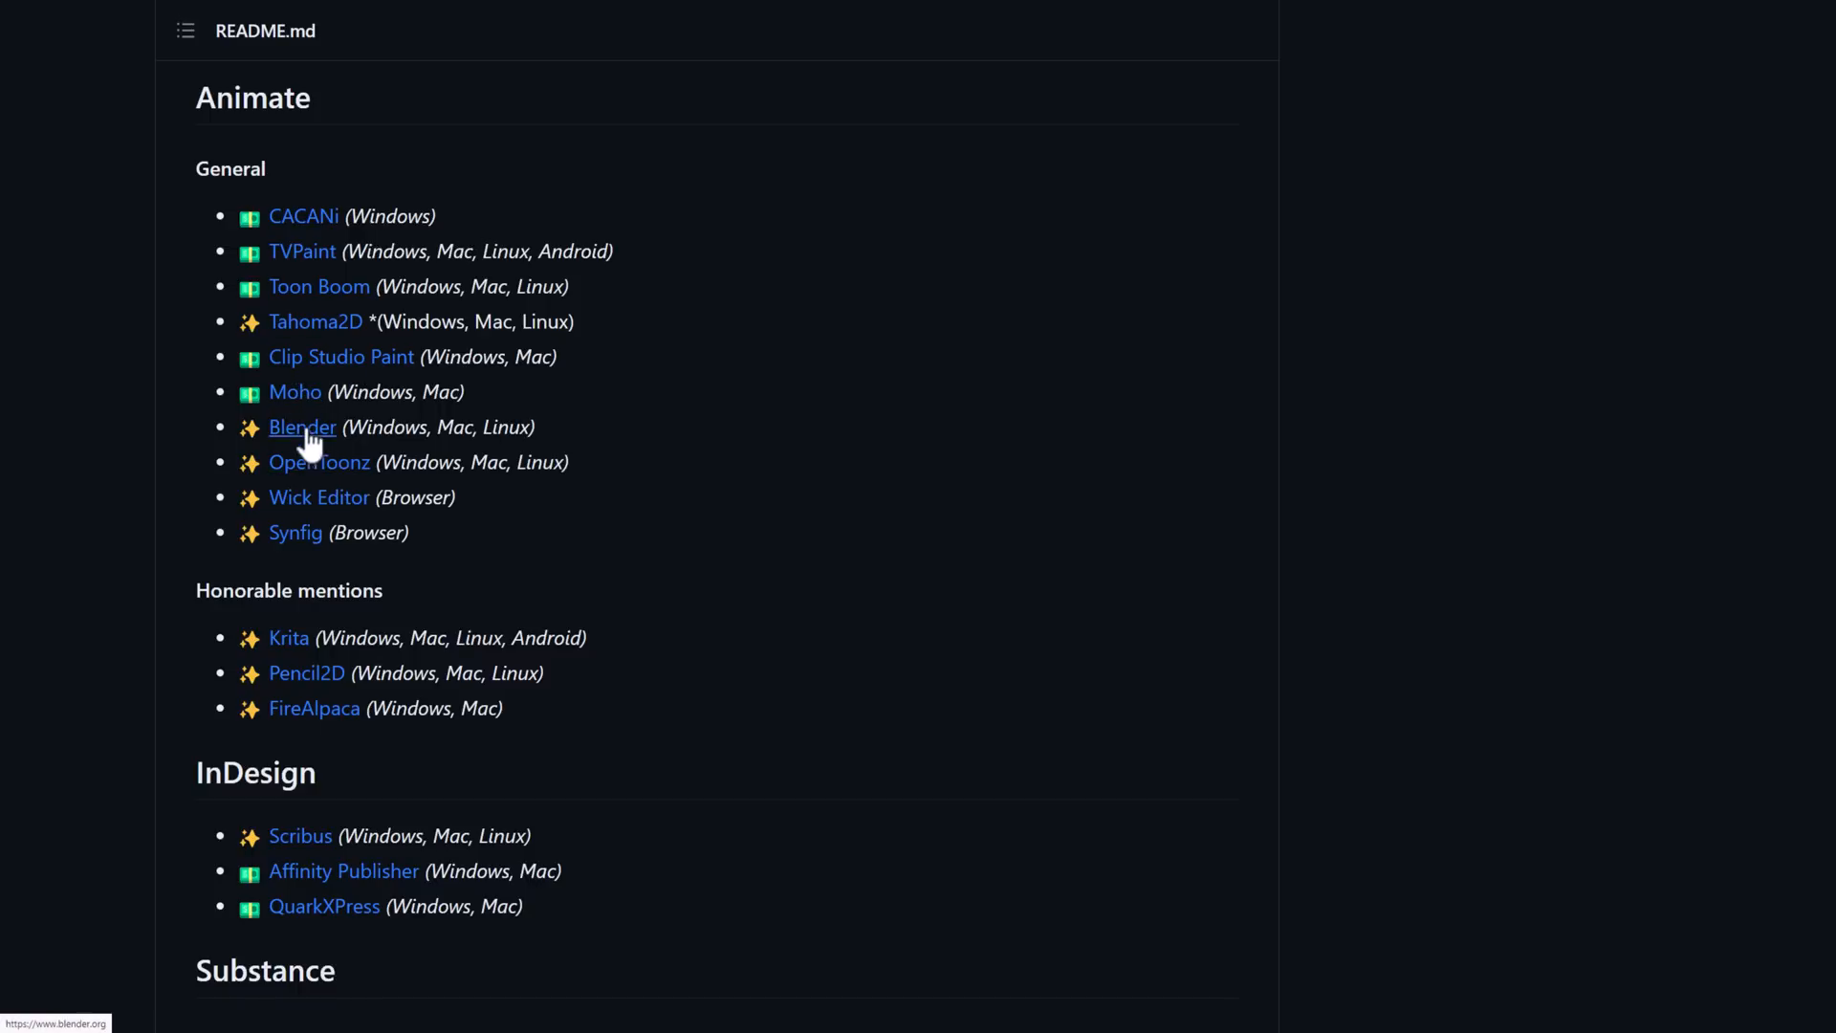
pyautogui.moveTo(319, 497)
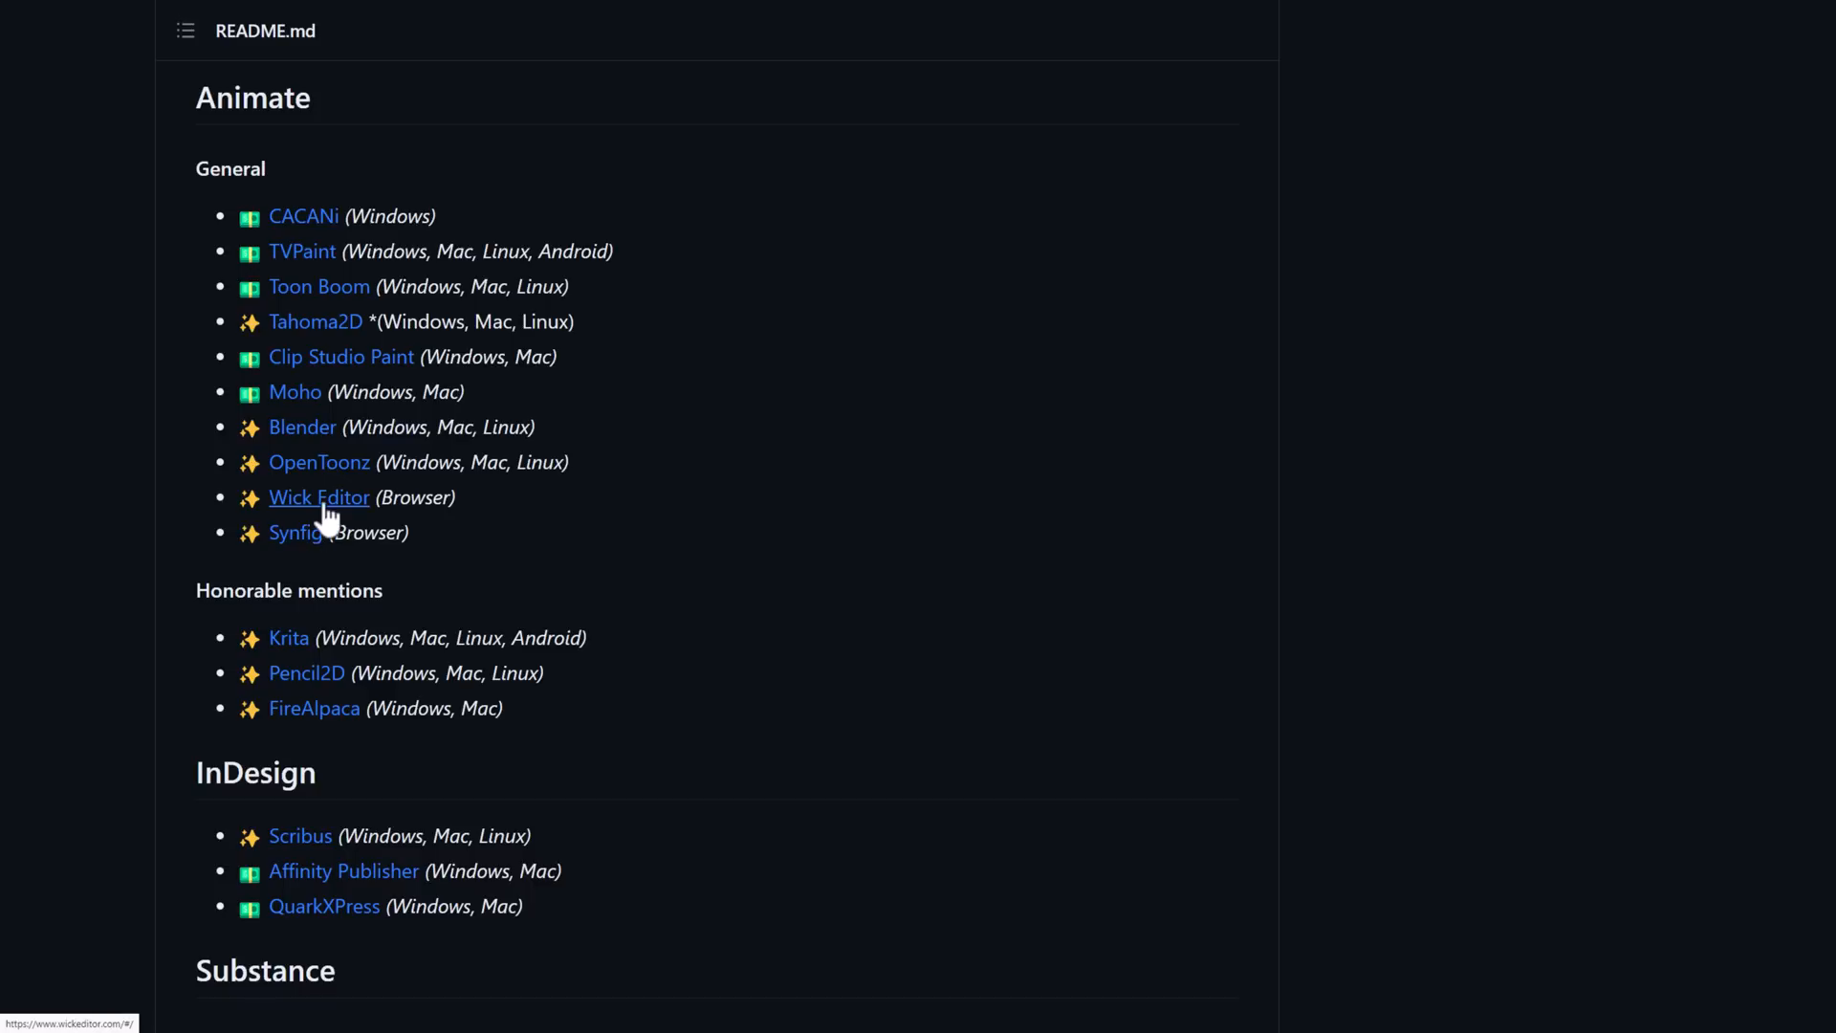
pyautogui.moveTo(313, 322)
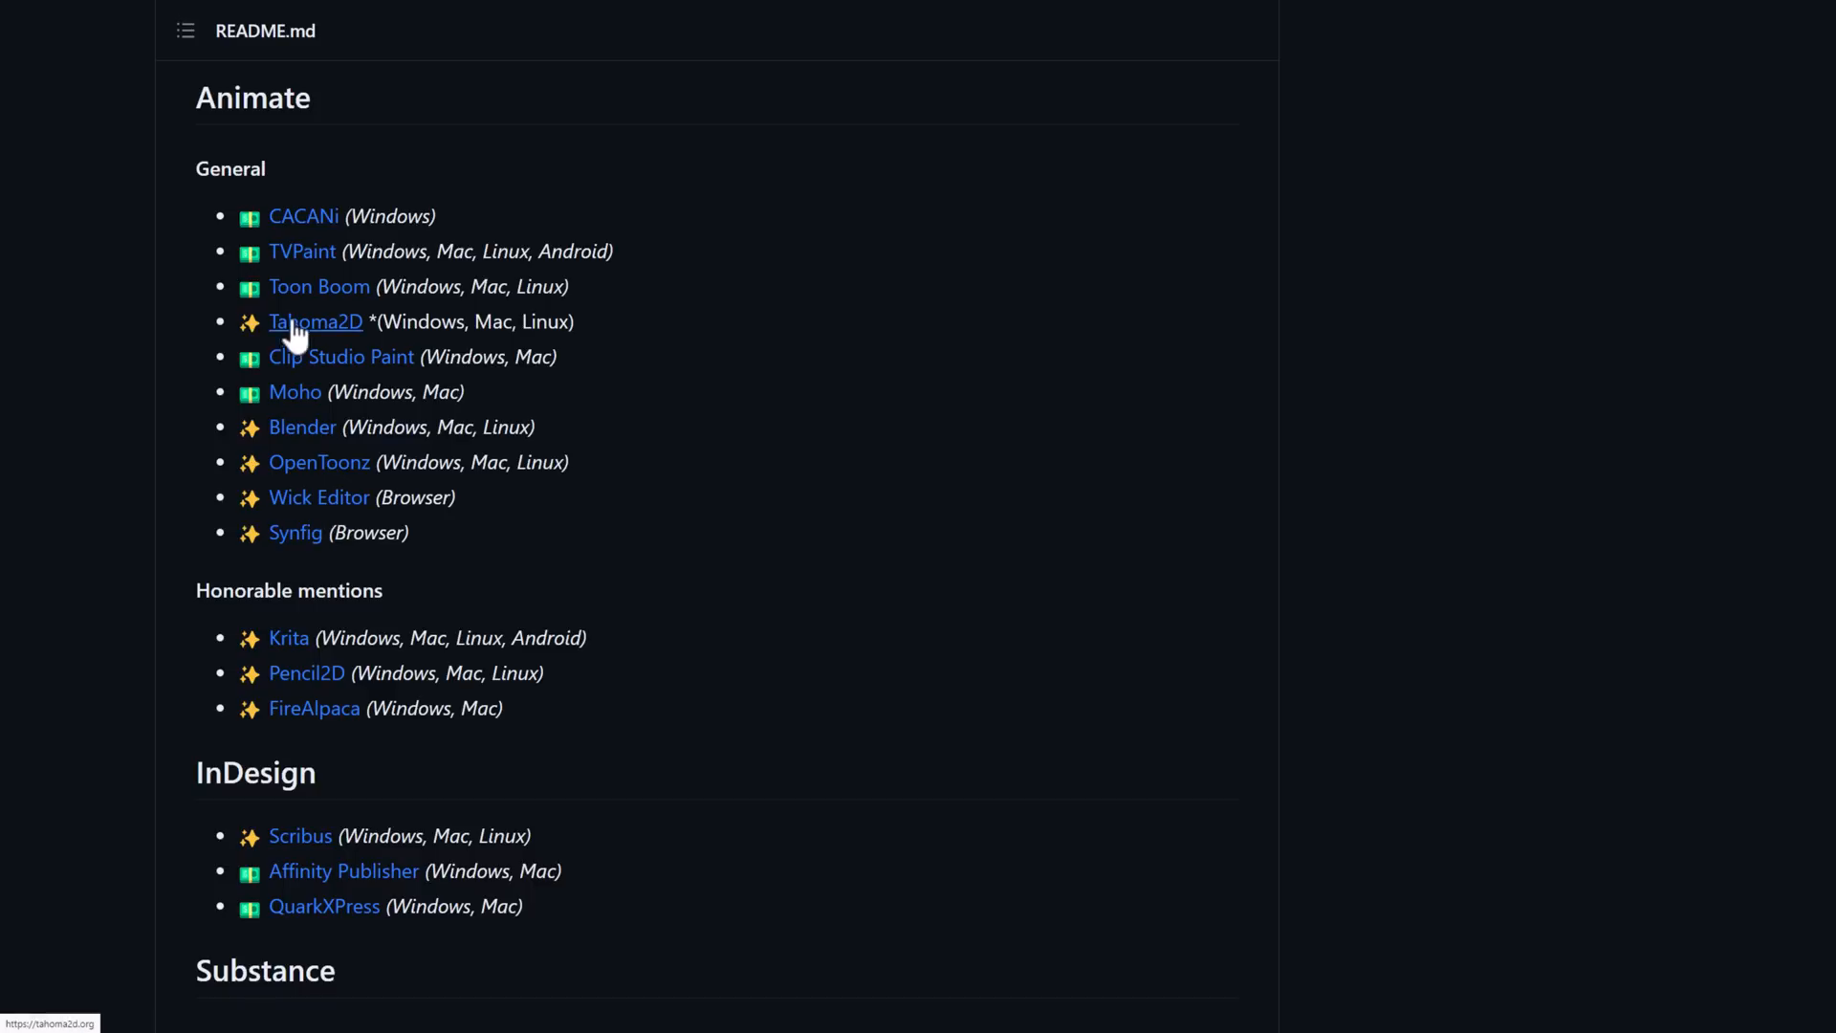
pyautogui.moveTo(319, 286)
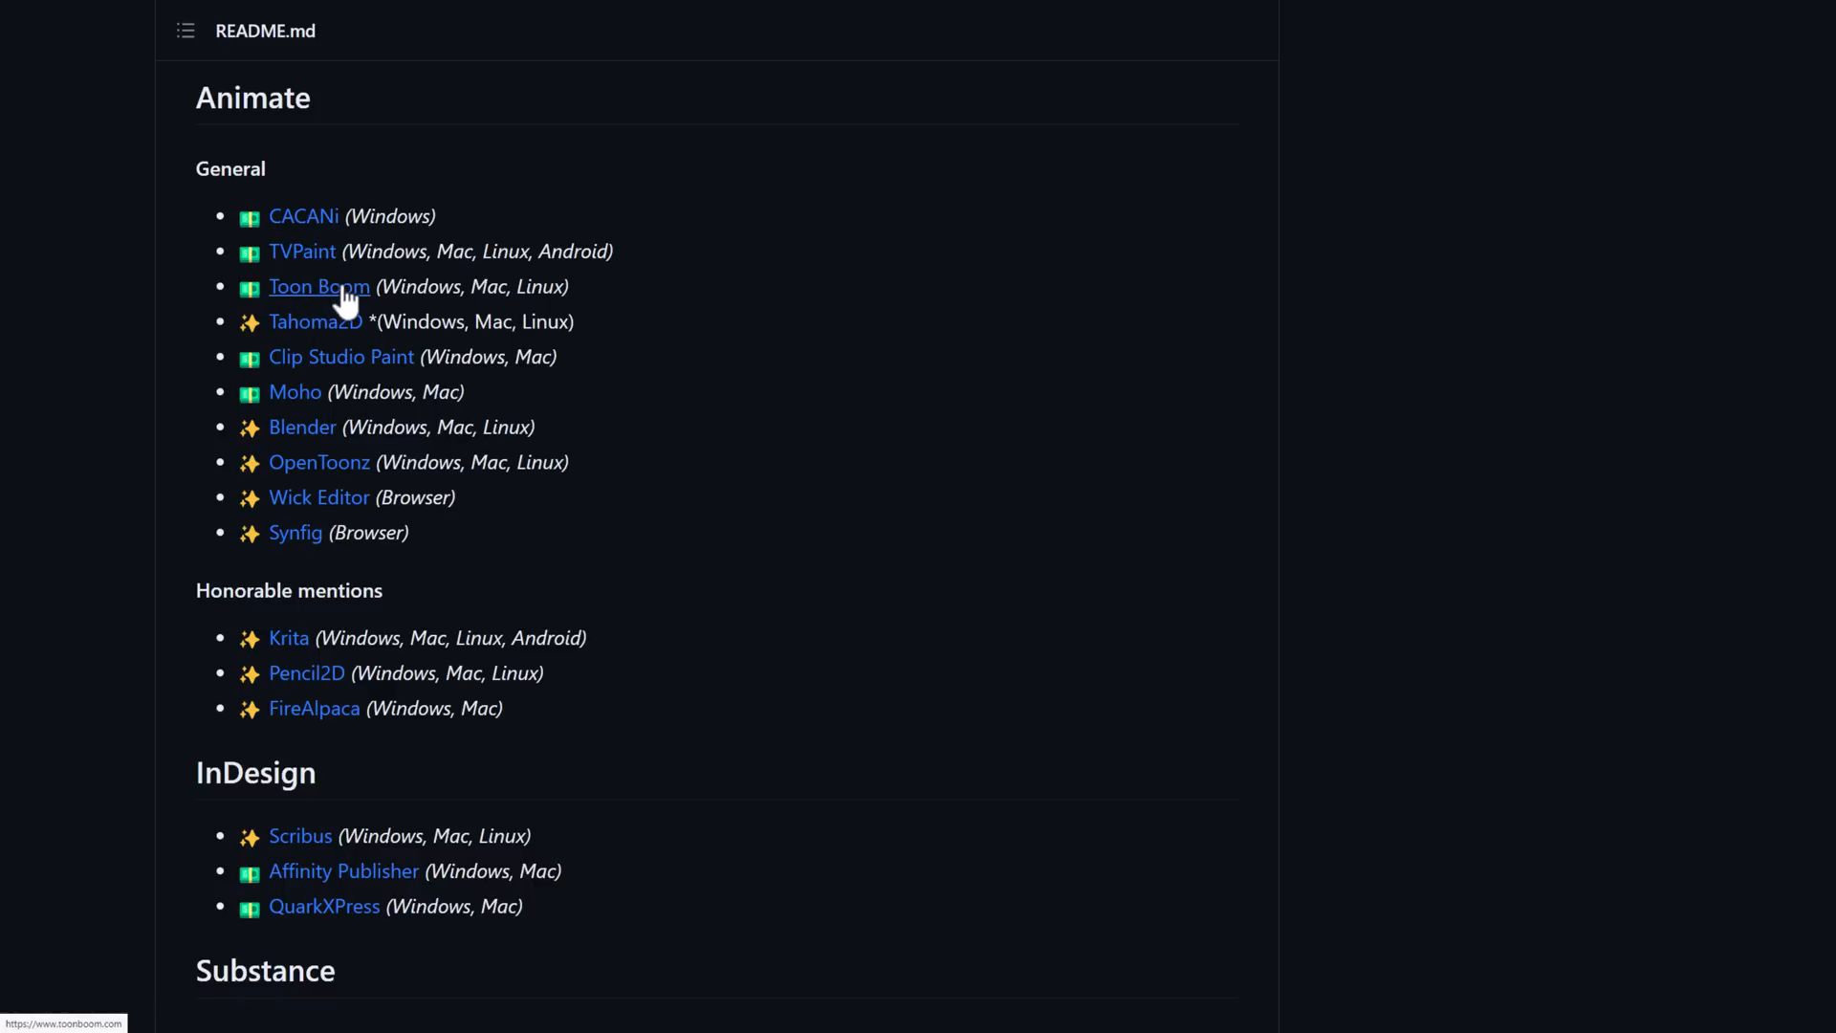
pyautogui.moveTo(275, 186)
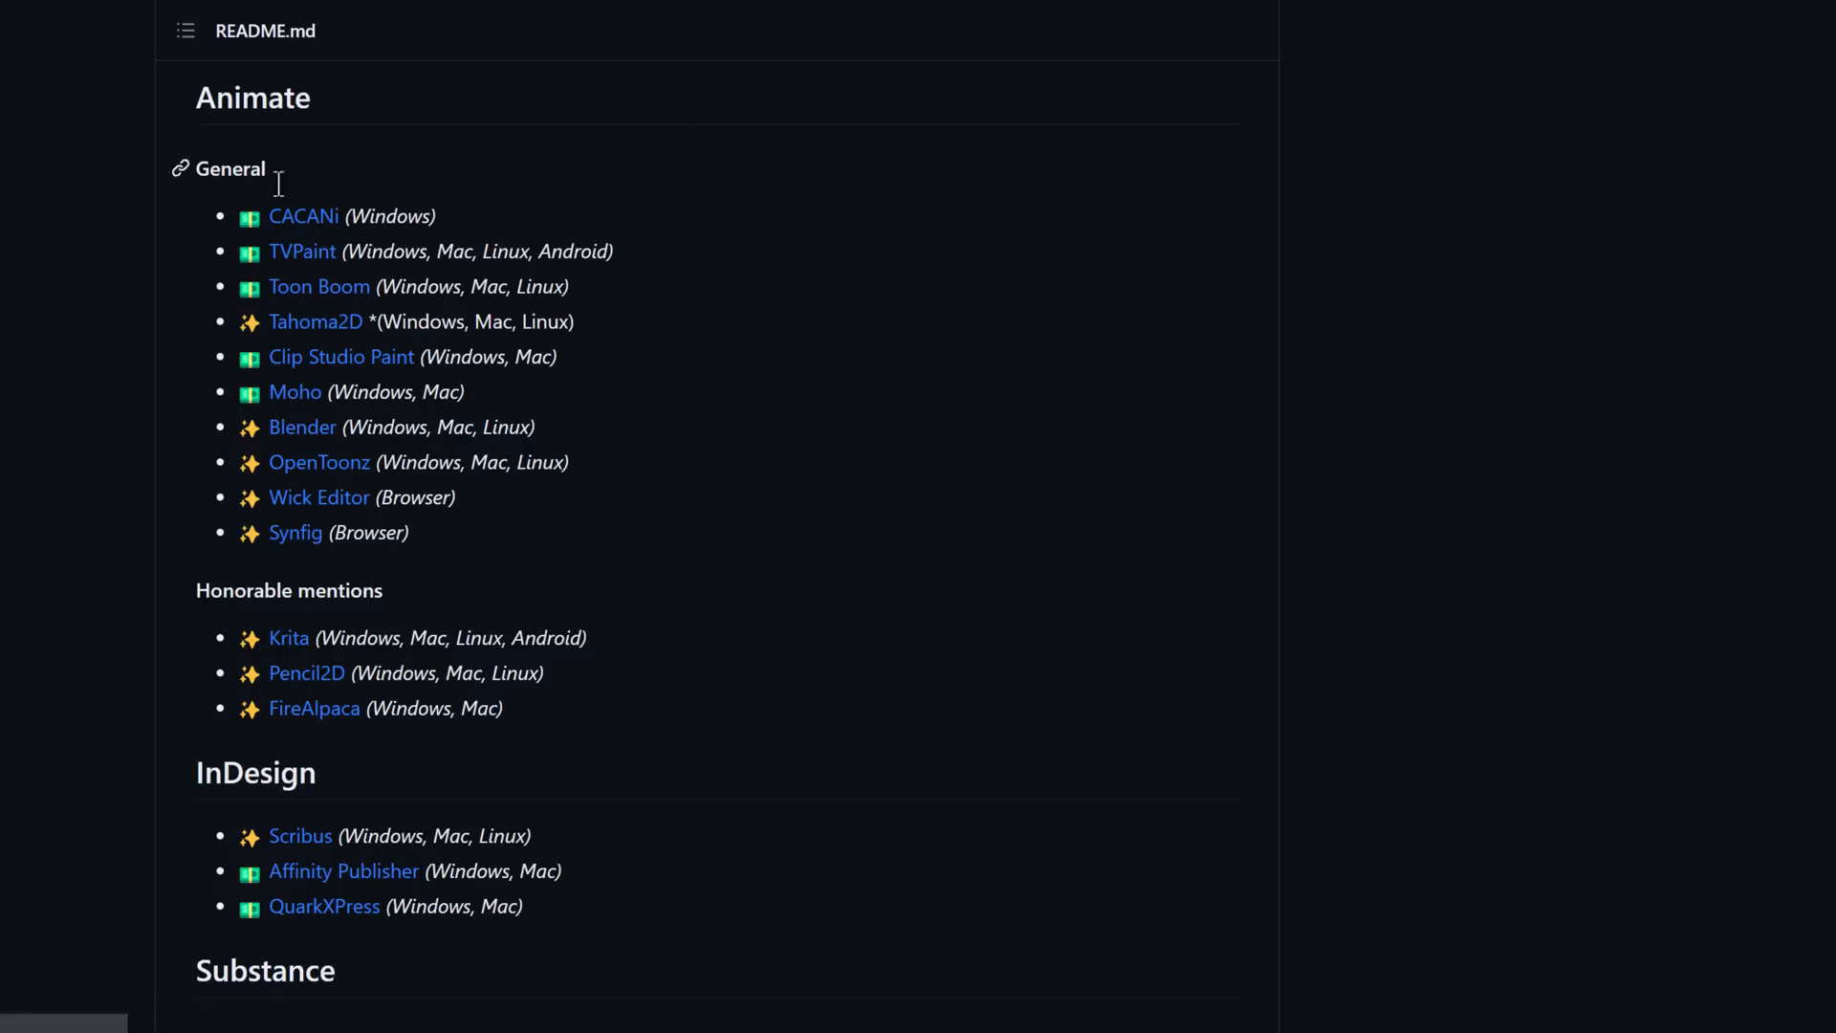
pyautogui.moveTo(702, 424)
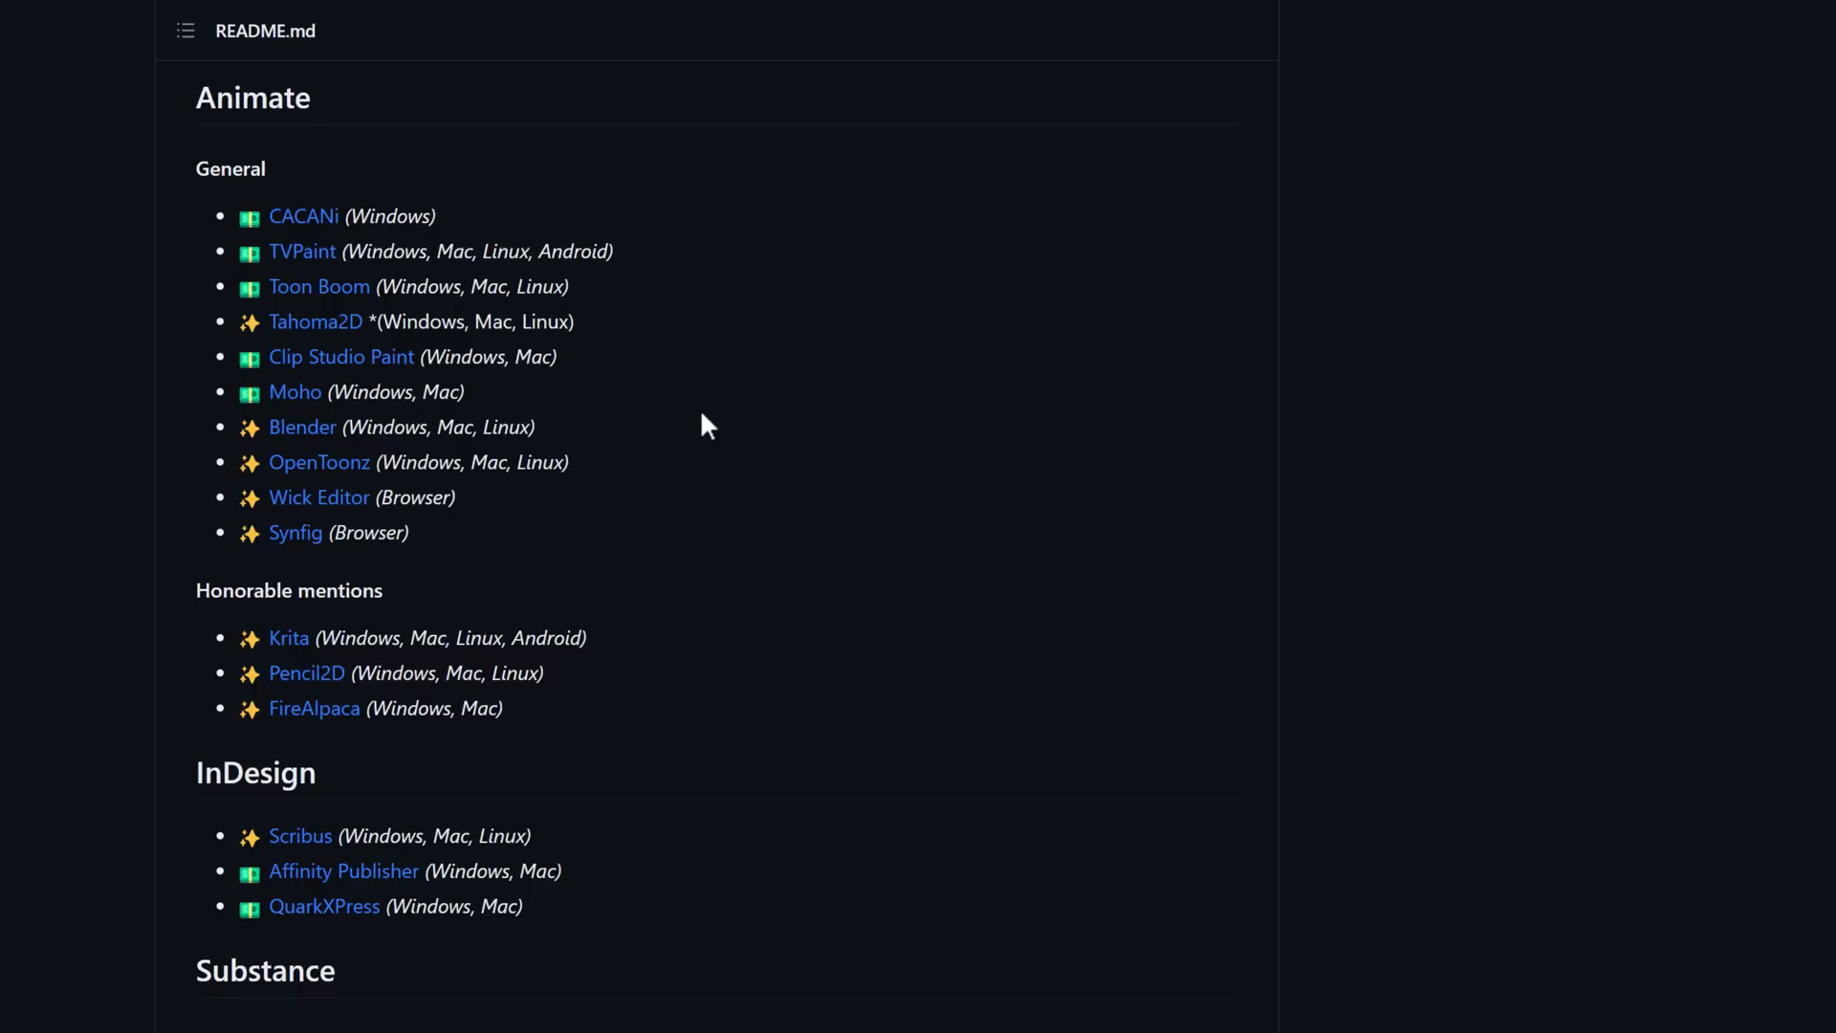
# Step: Scroll the README through the Substance, Lightroom, XD and Premiere alternatives sections
pyautogui.scroll(-3)
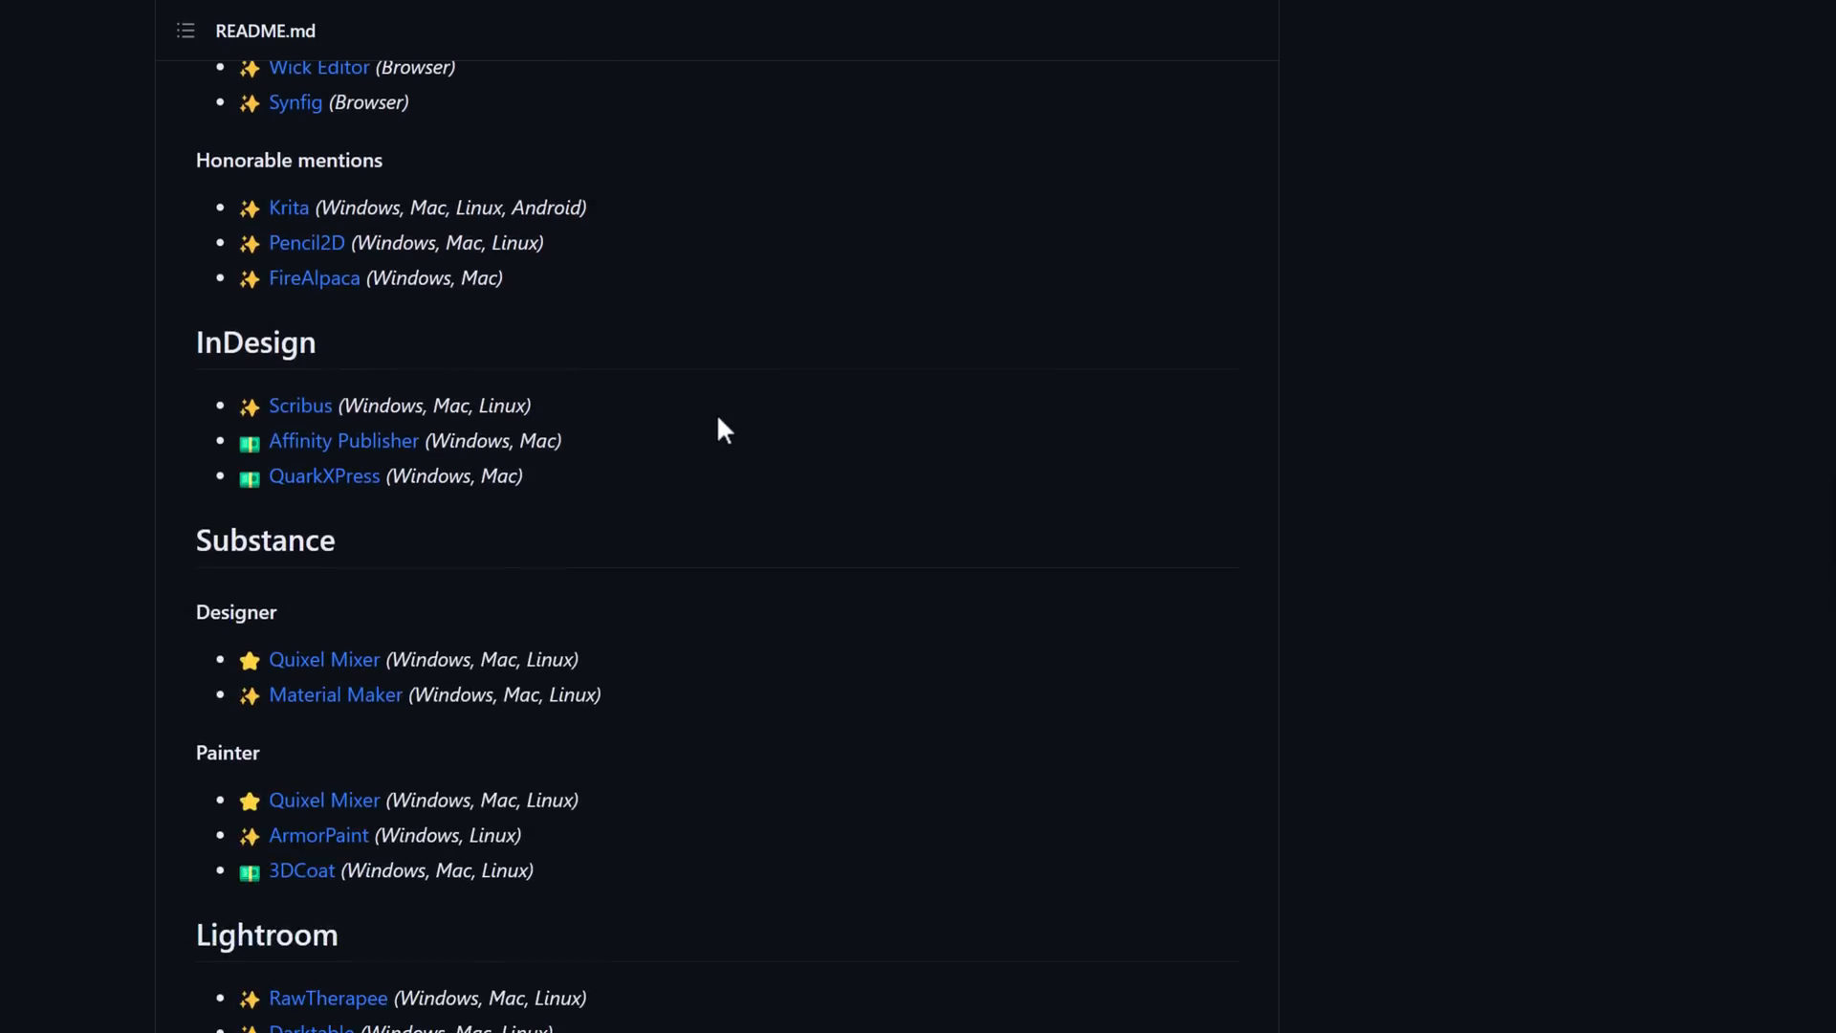
pyautogui.scroll(-3)
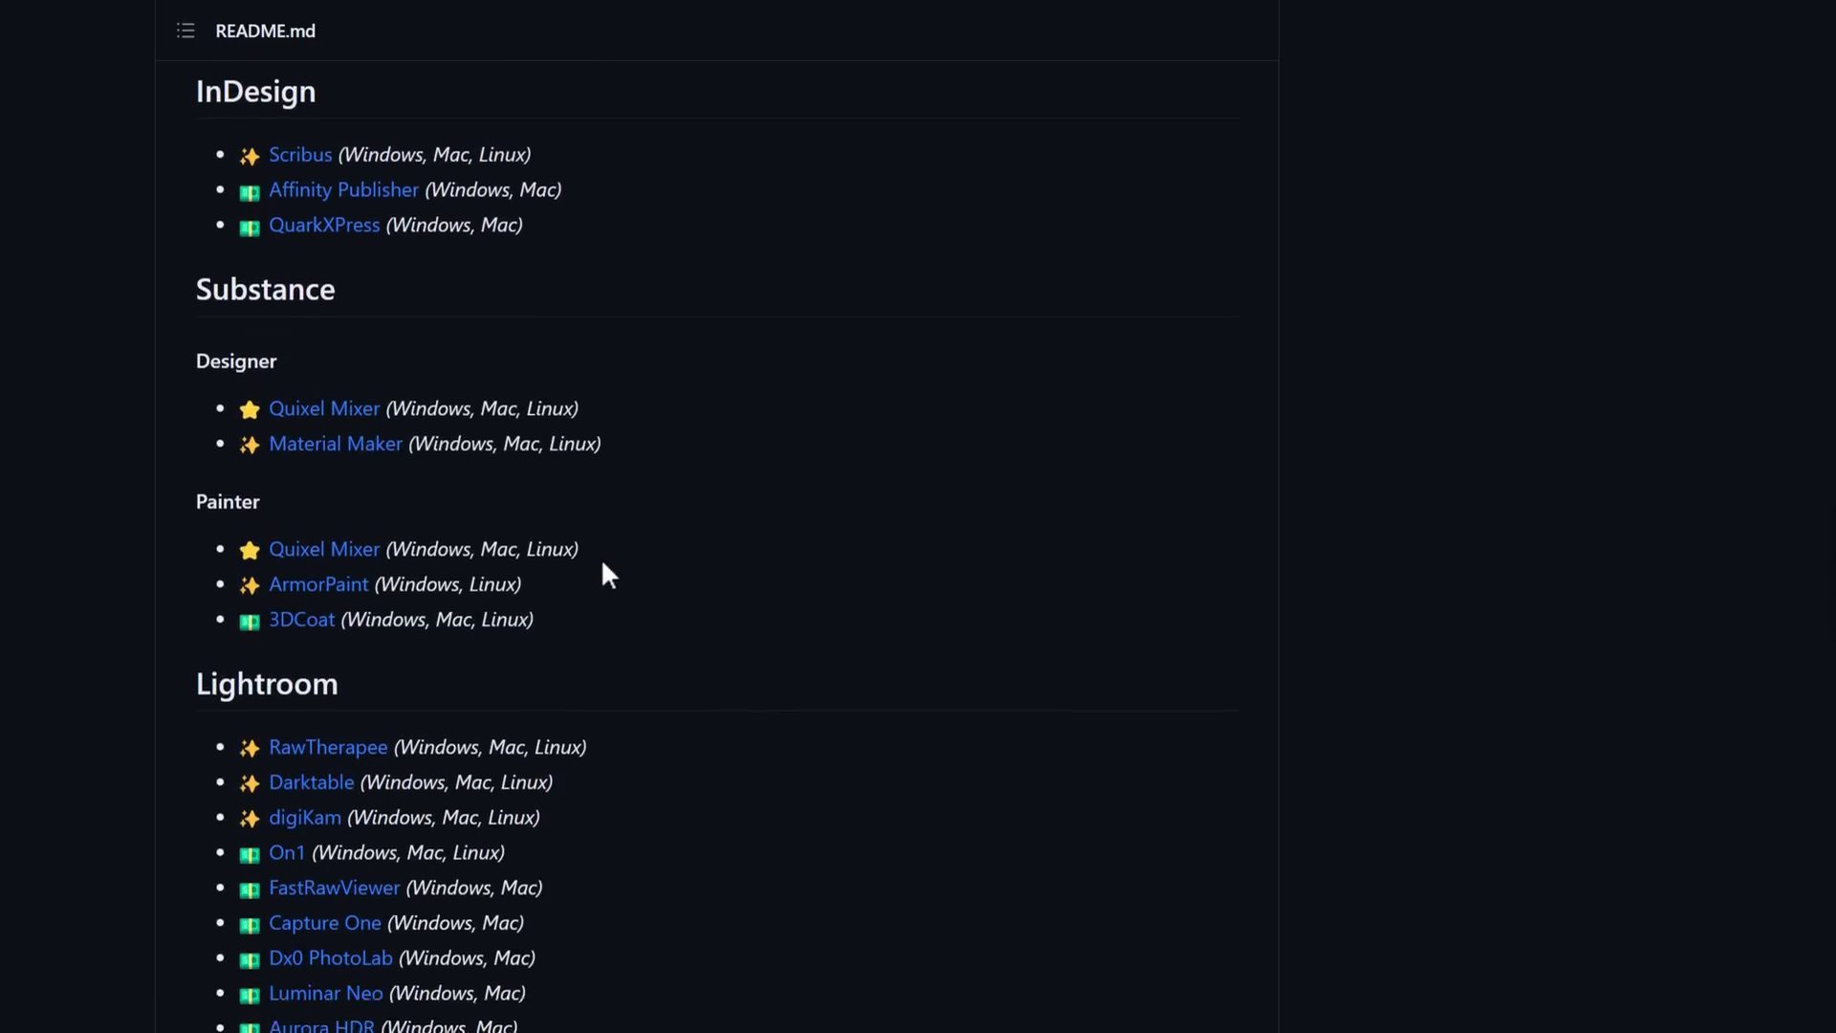
pyautogui.scroll(-3)
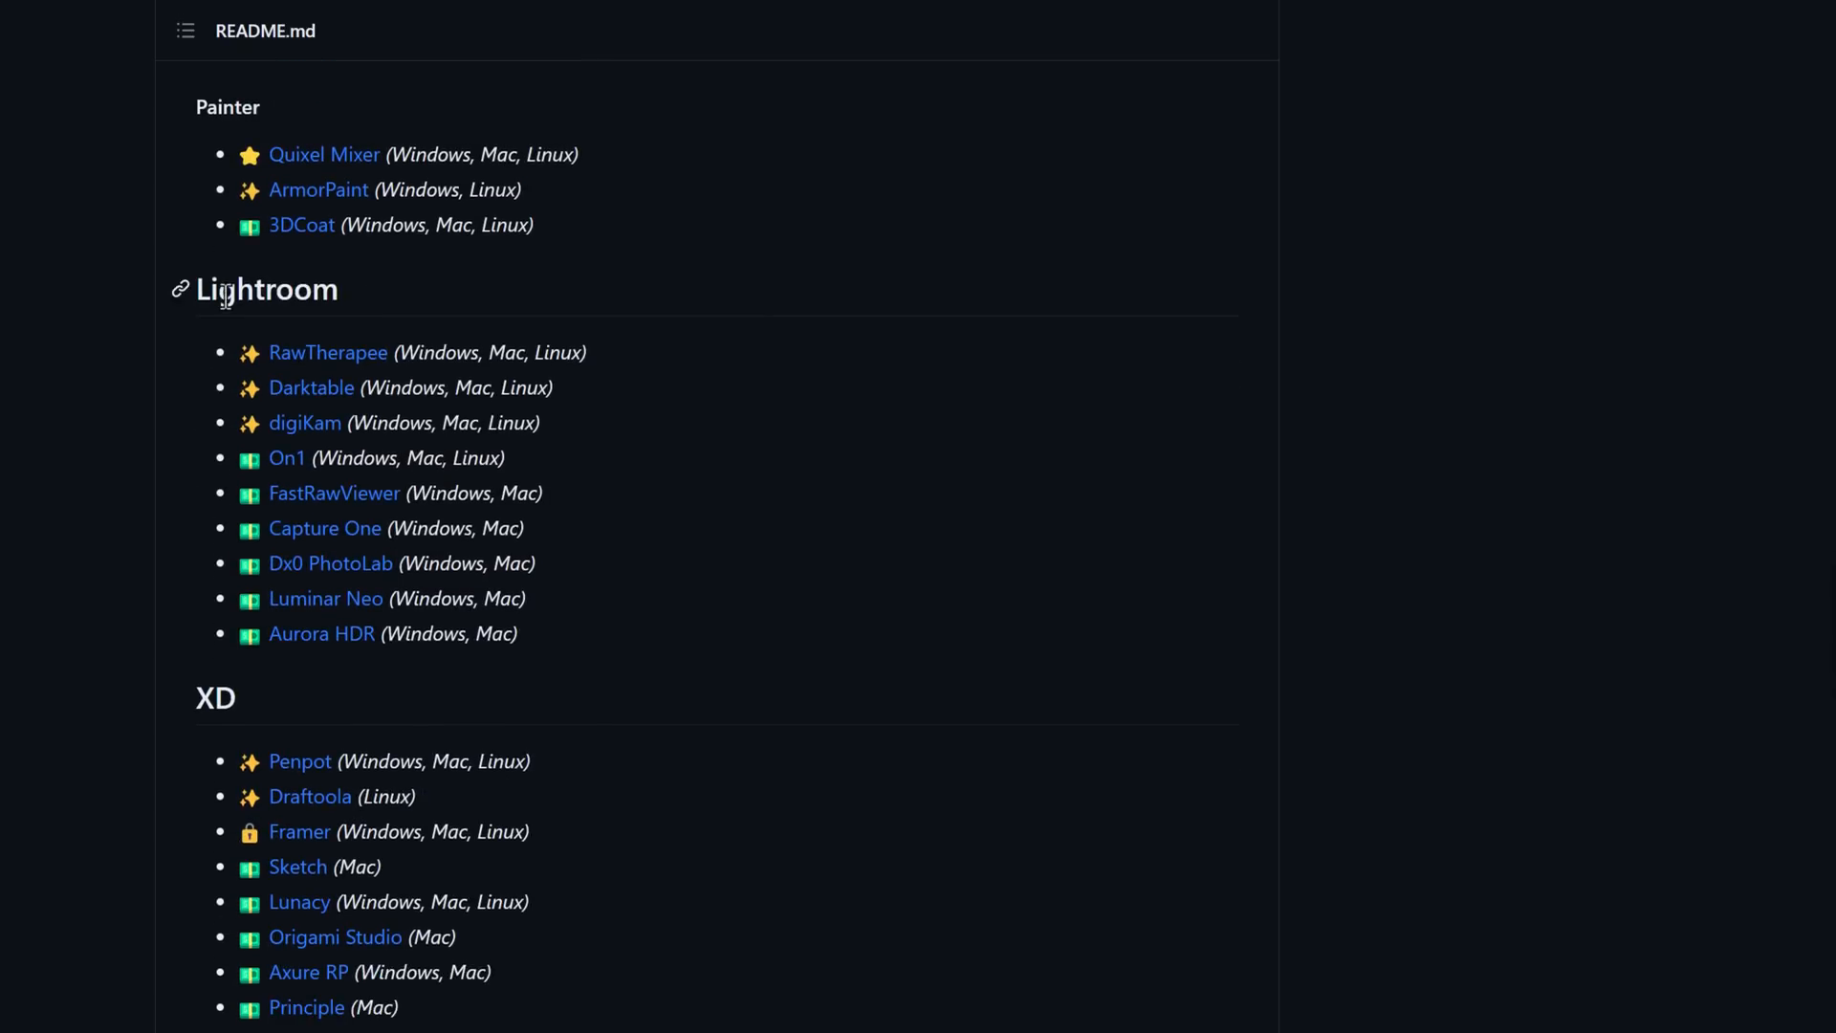
pyautogui.scroll(-3)
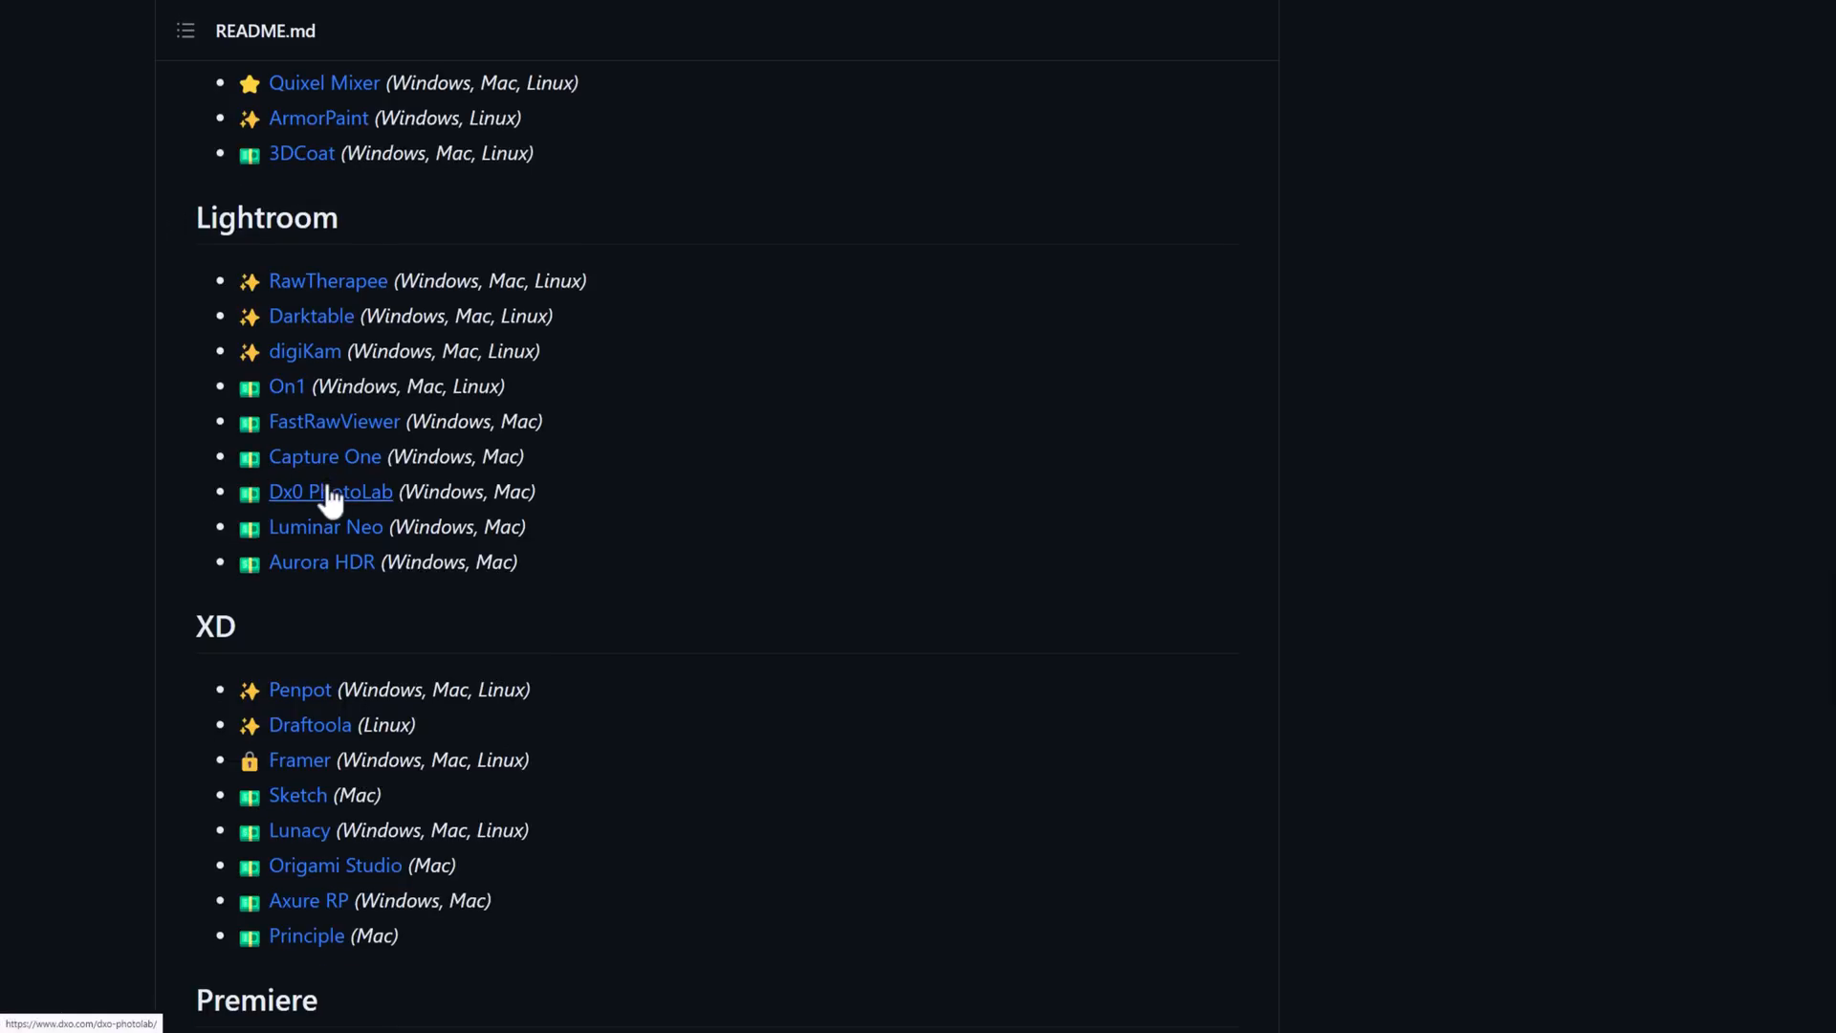
pyautogui.moveTo(343, 512)
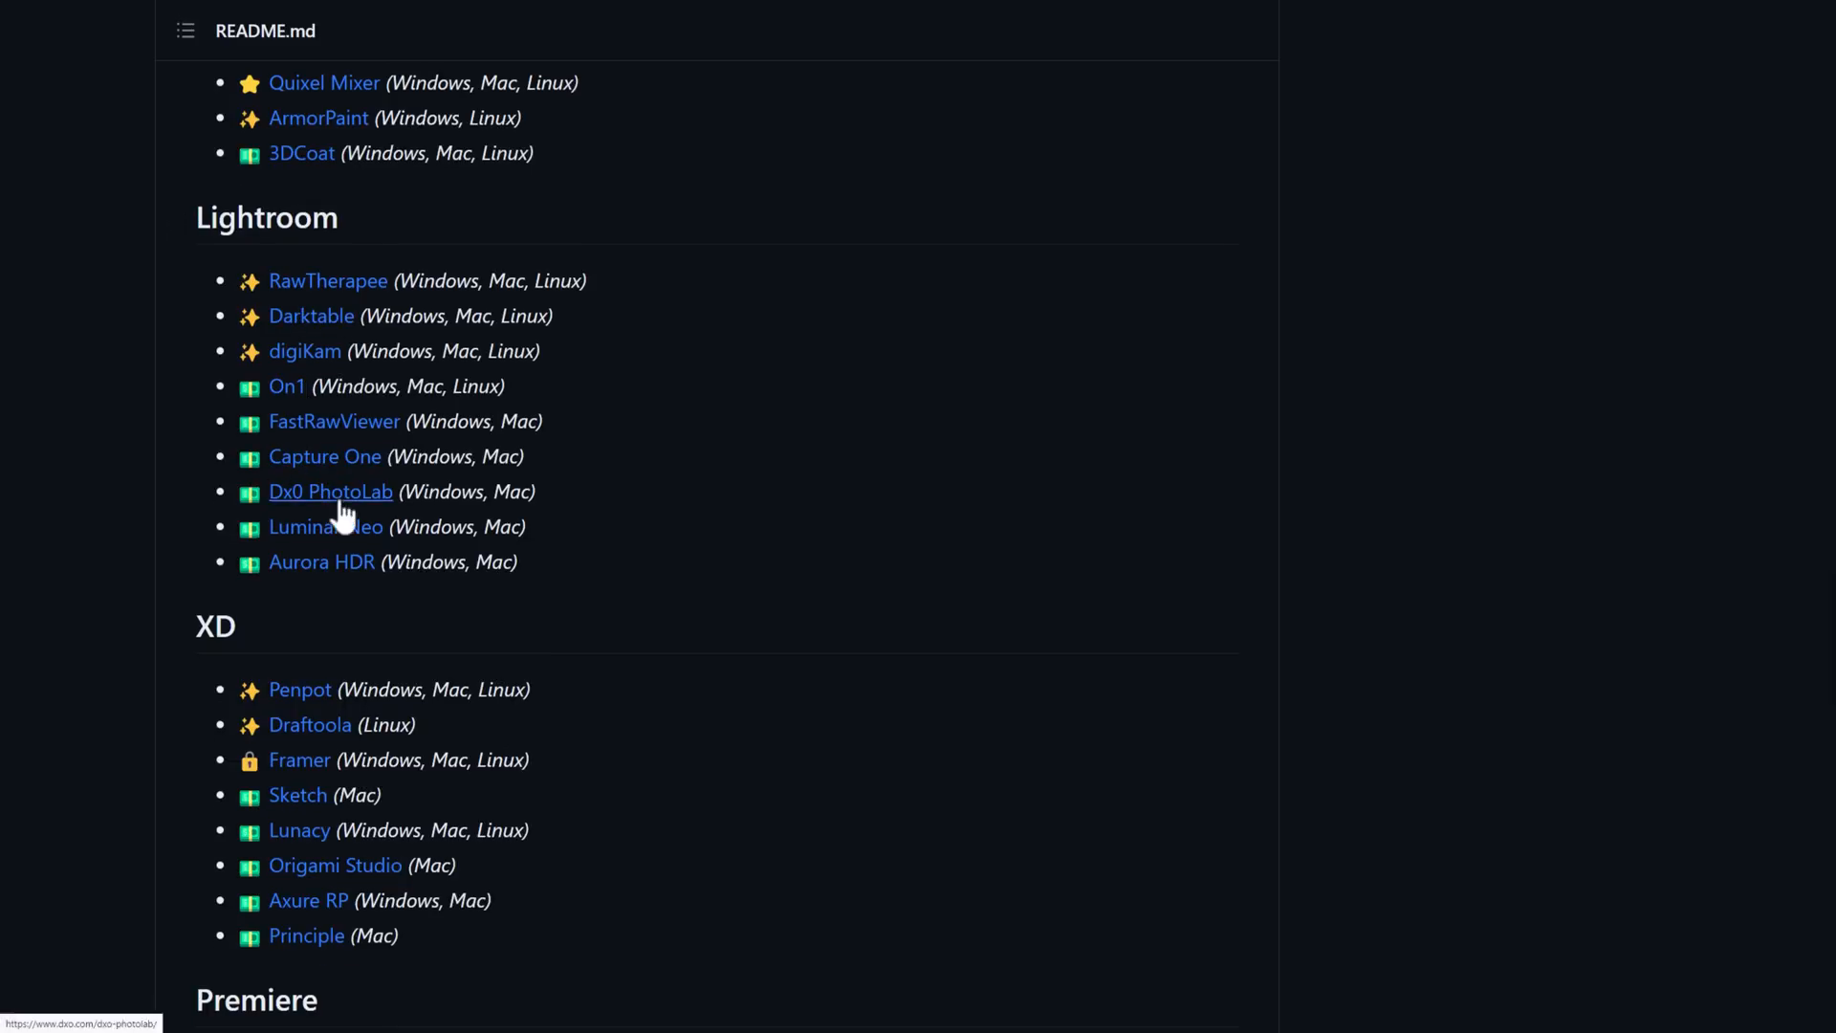
pyautogui.moveTo(805, 534)
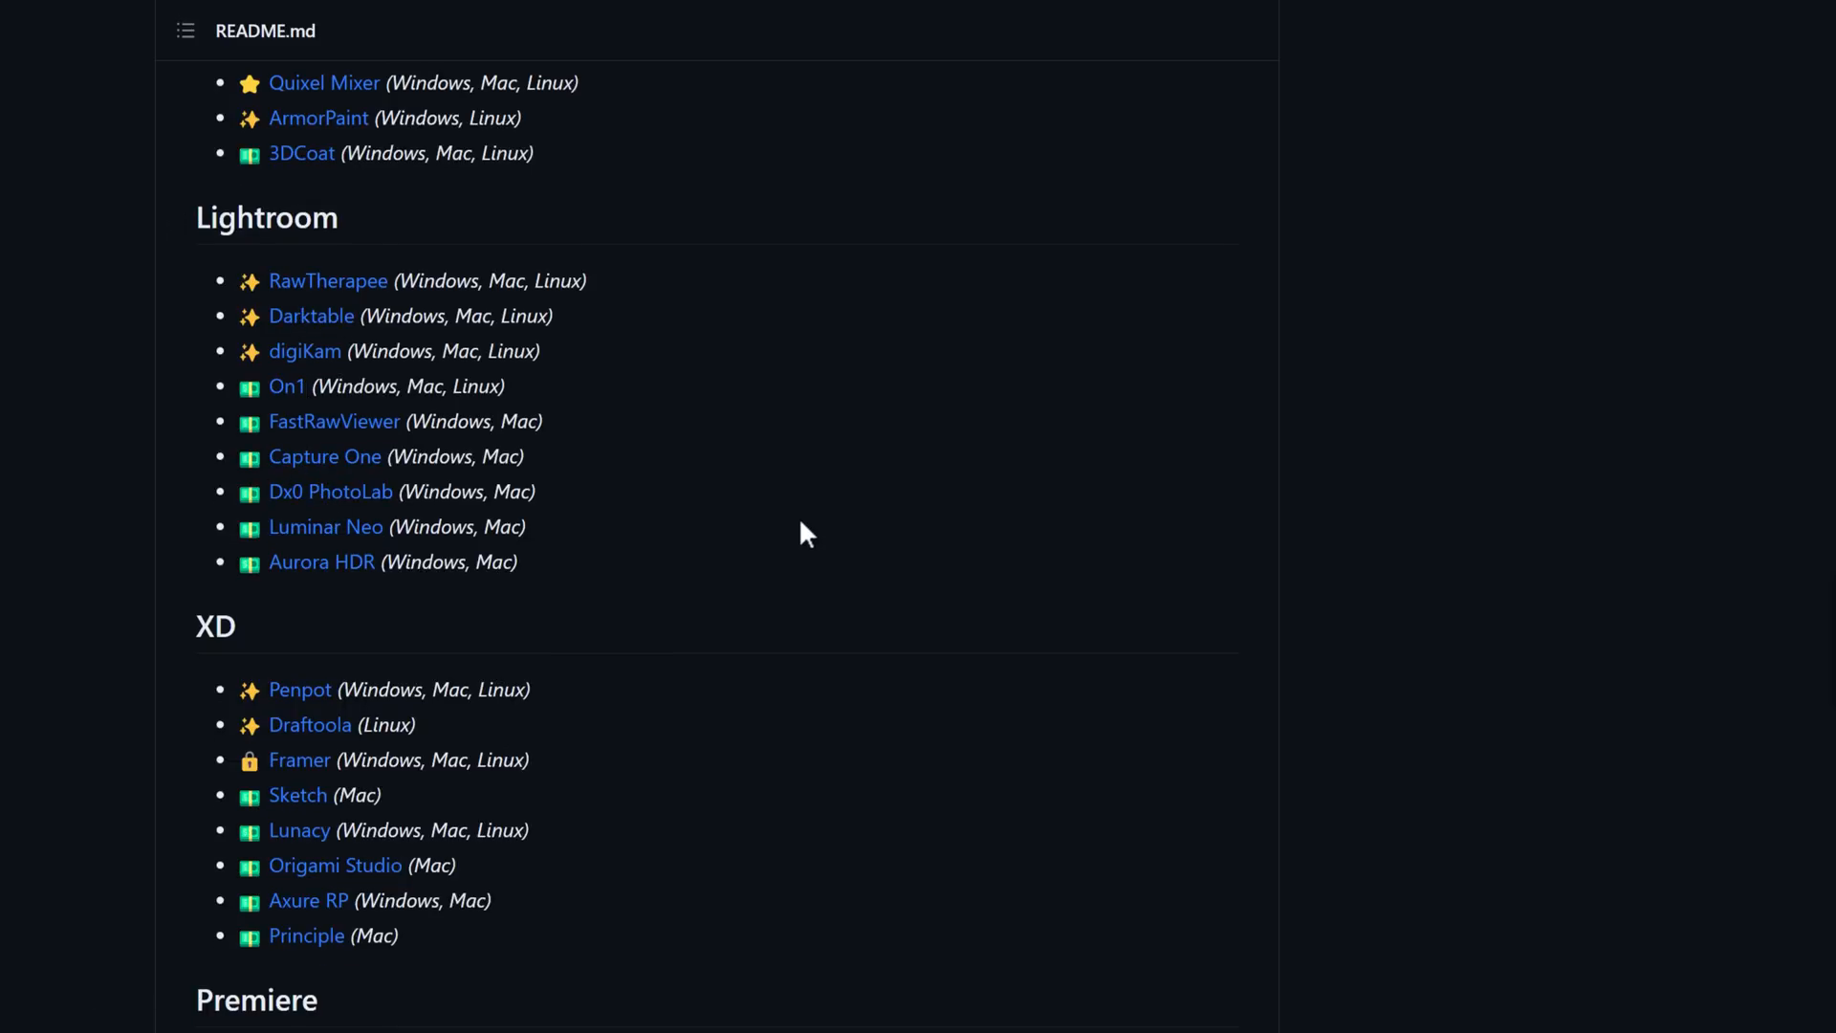
# Step: Continue past Audition and After Effects to the README's end, then return toward the repository top
pyautogui.scroll(-3)
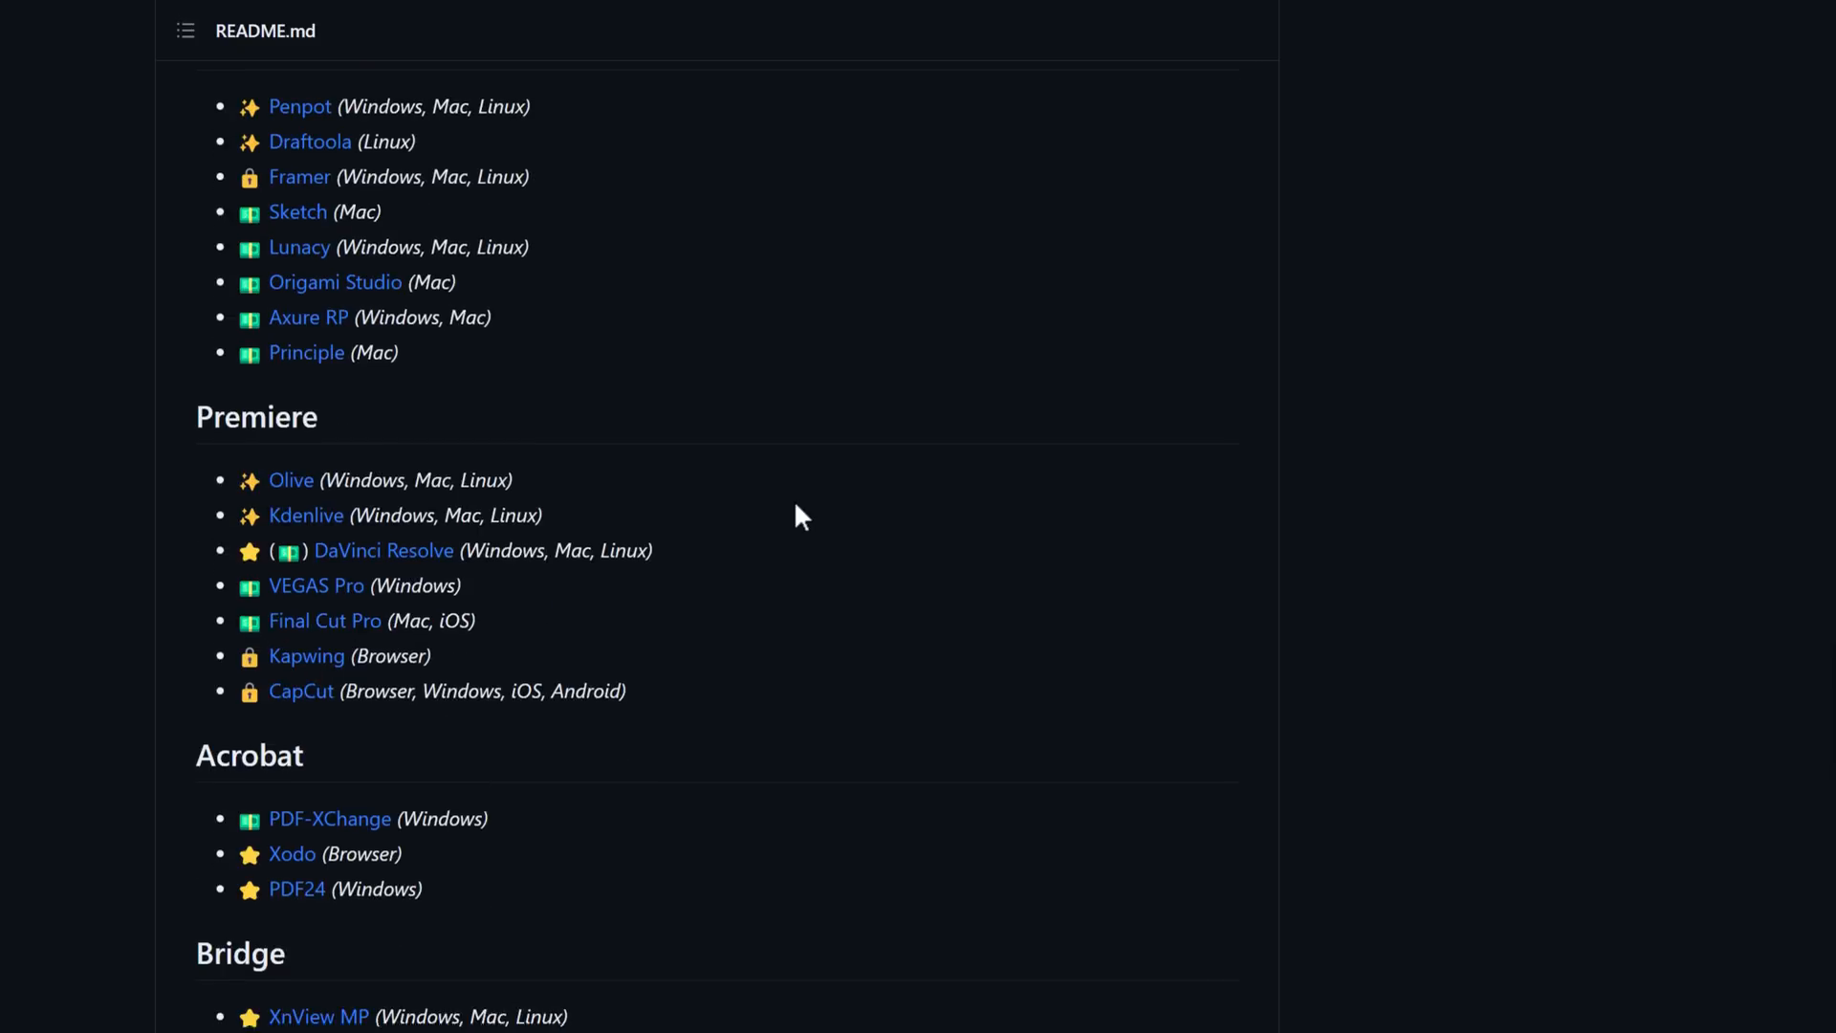
pyautogui.scroll(-3)
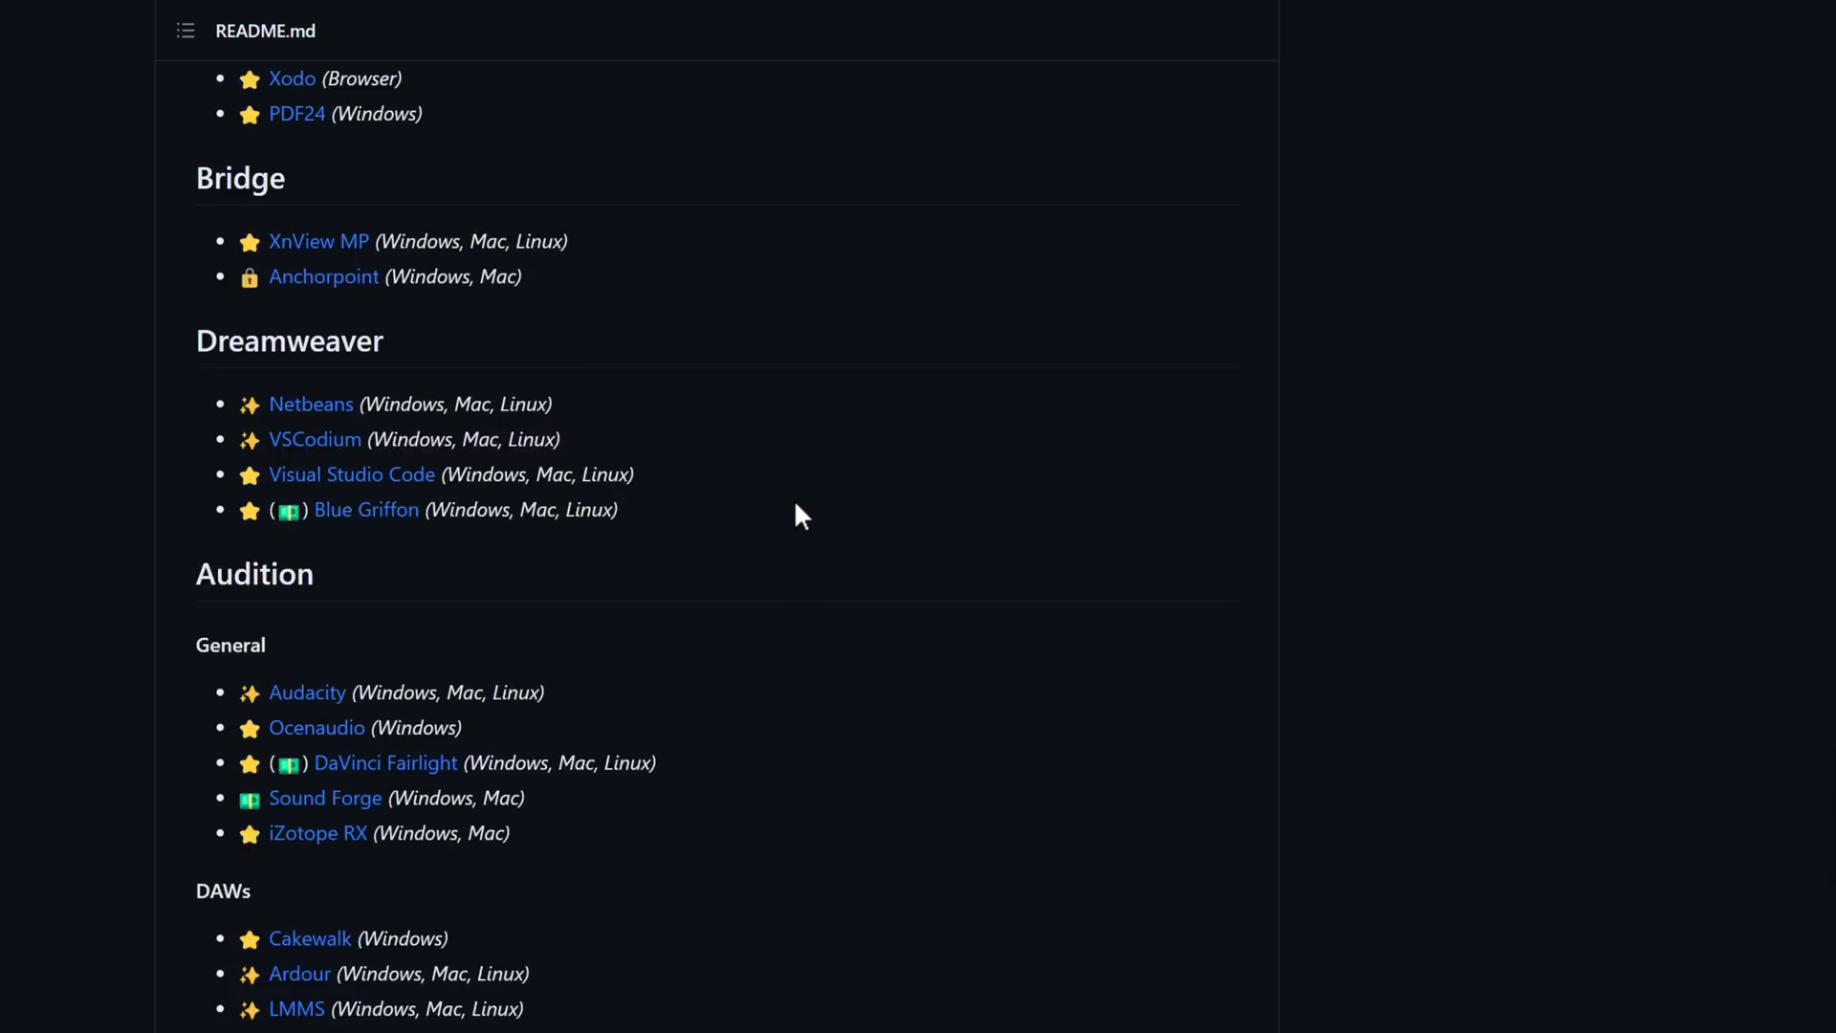
pyautogui.scroll(-3)
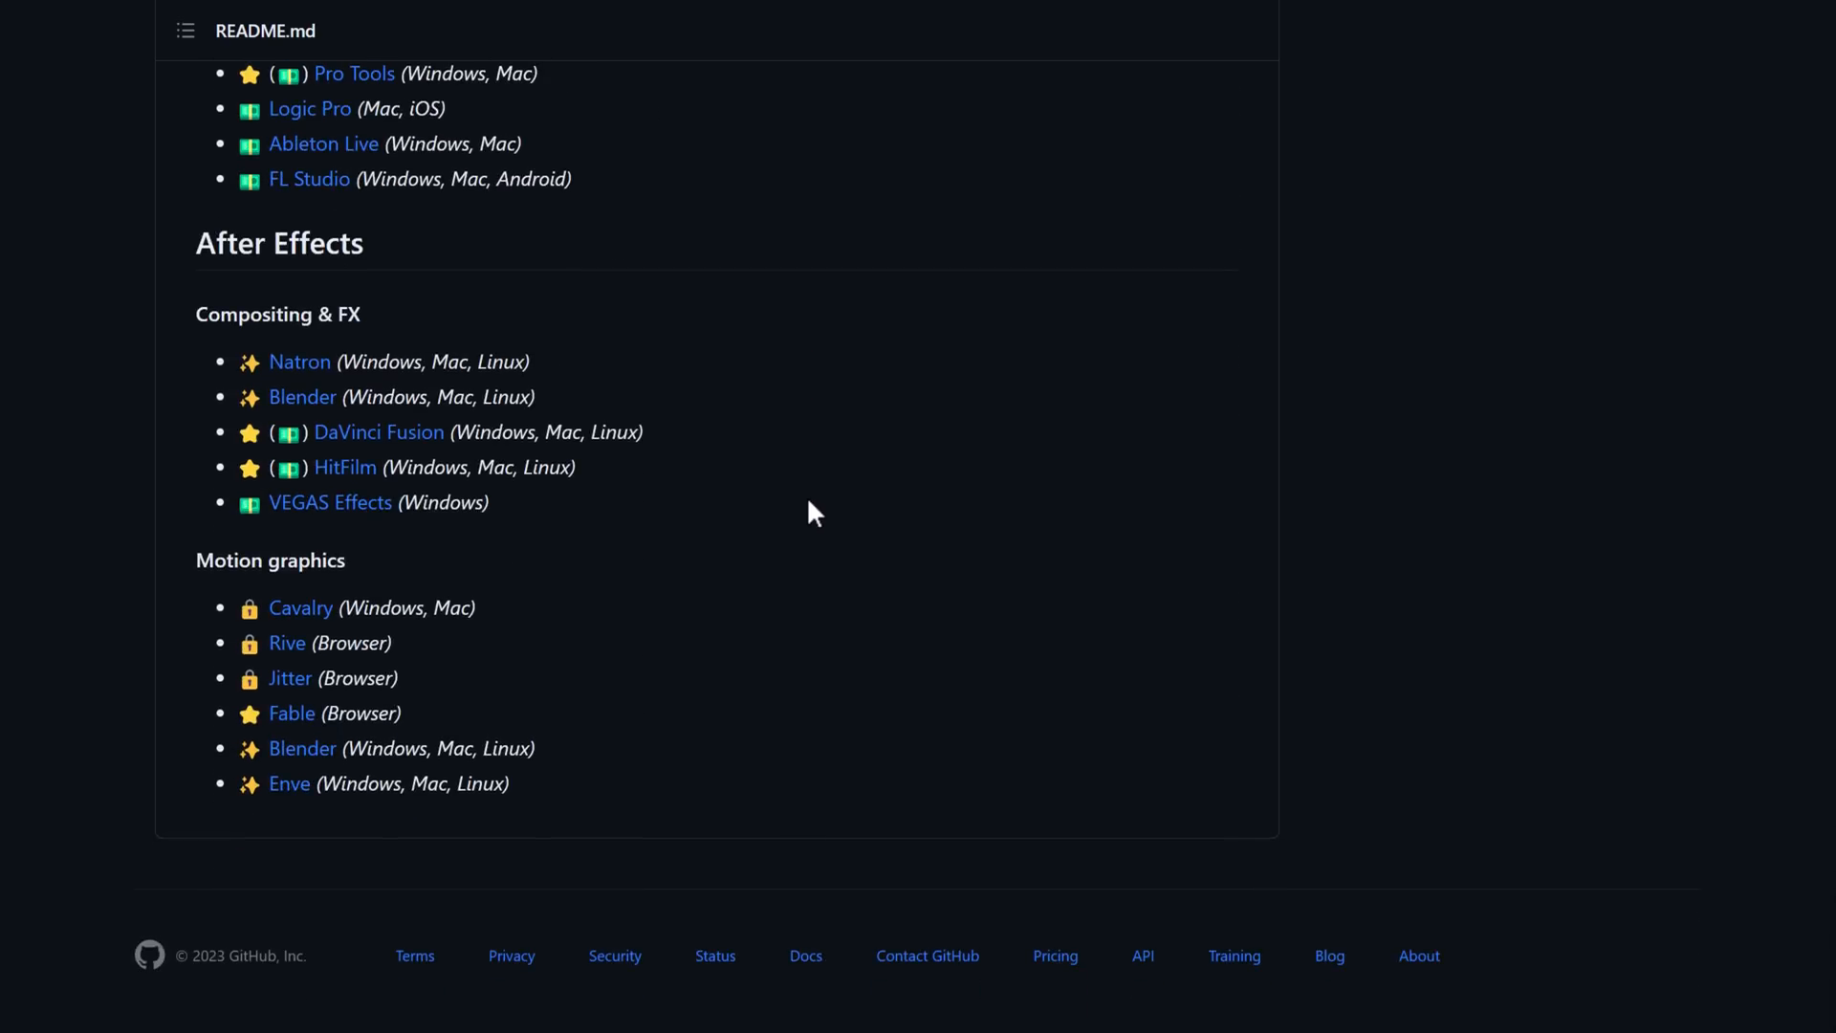
pyautogui.scroll(3)
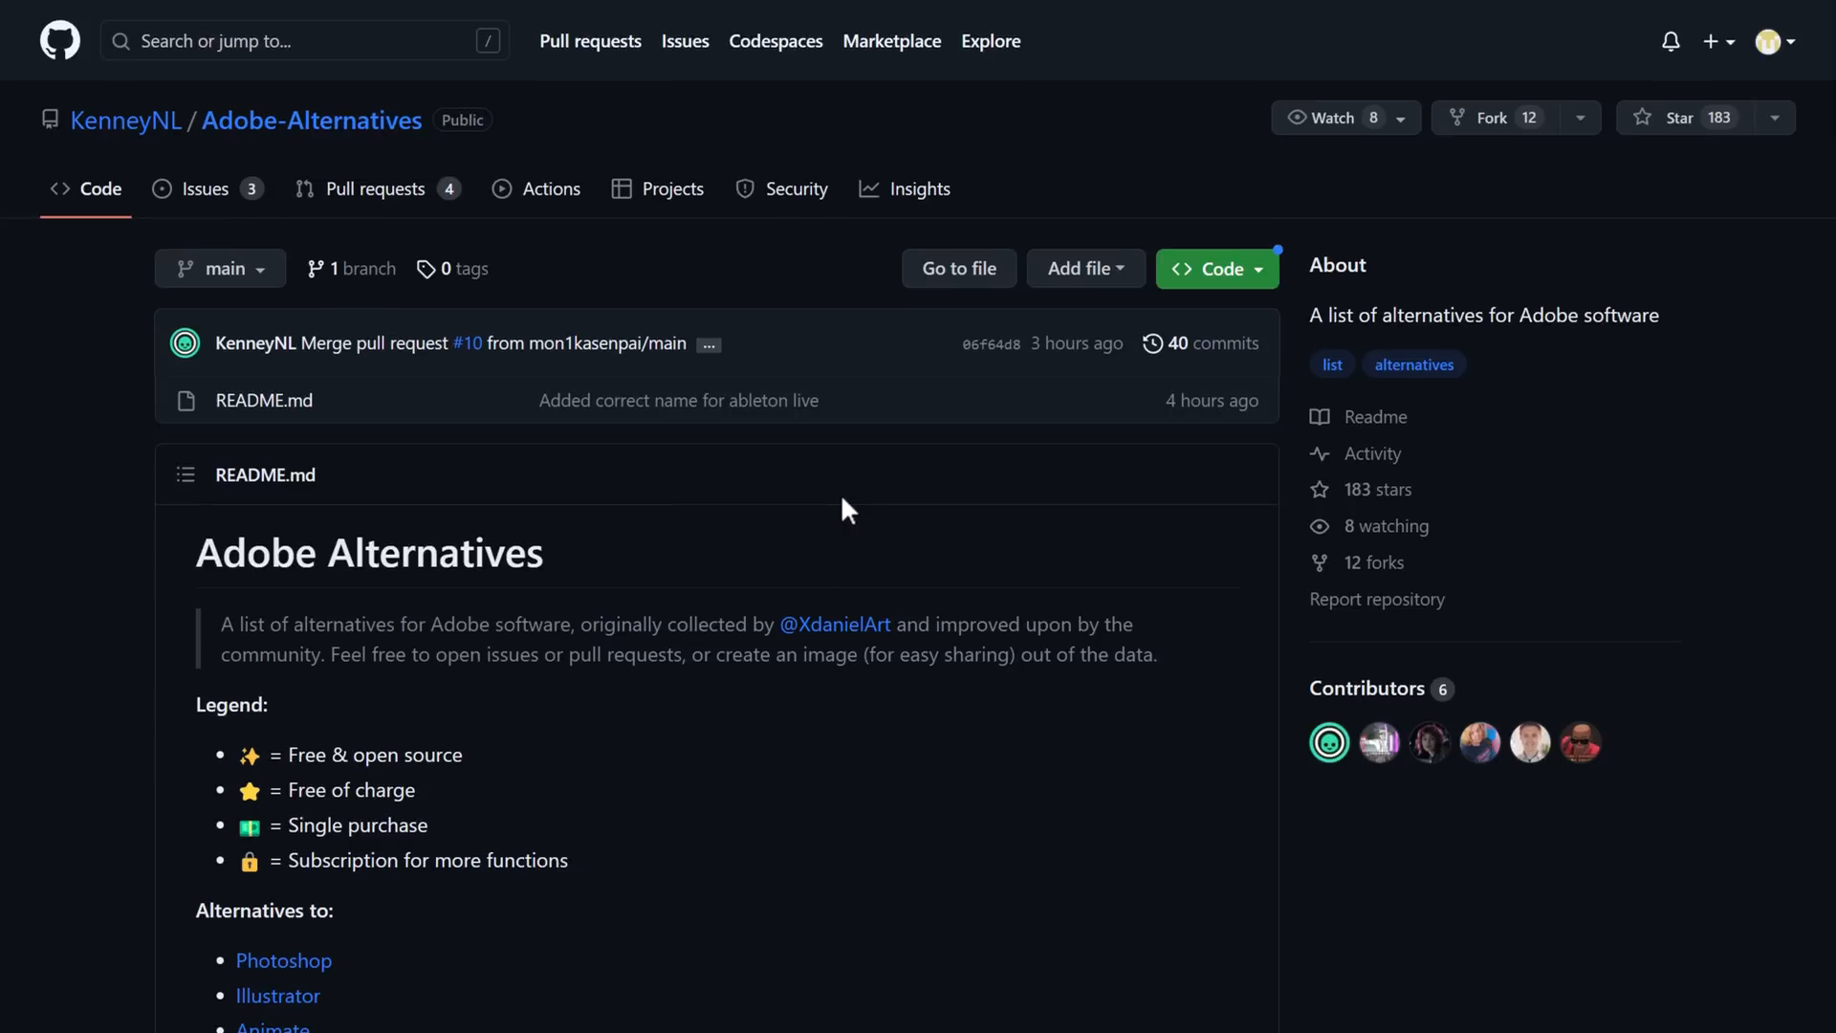
pyautogui.moveTo(864, 505)
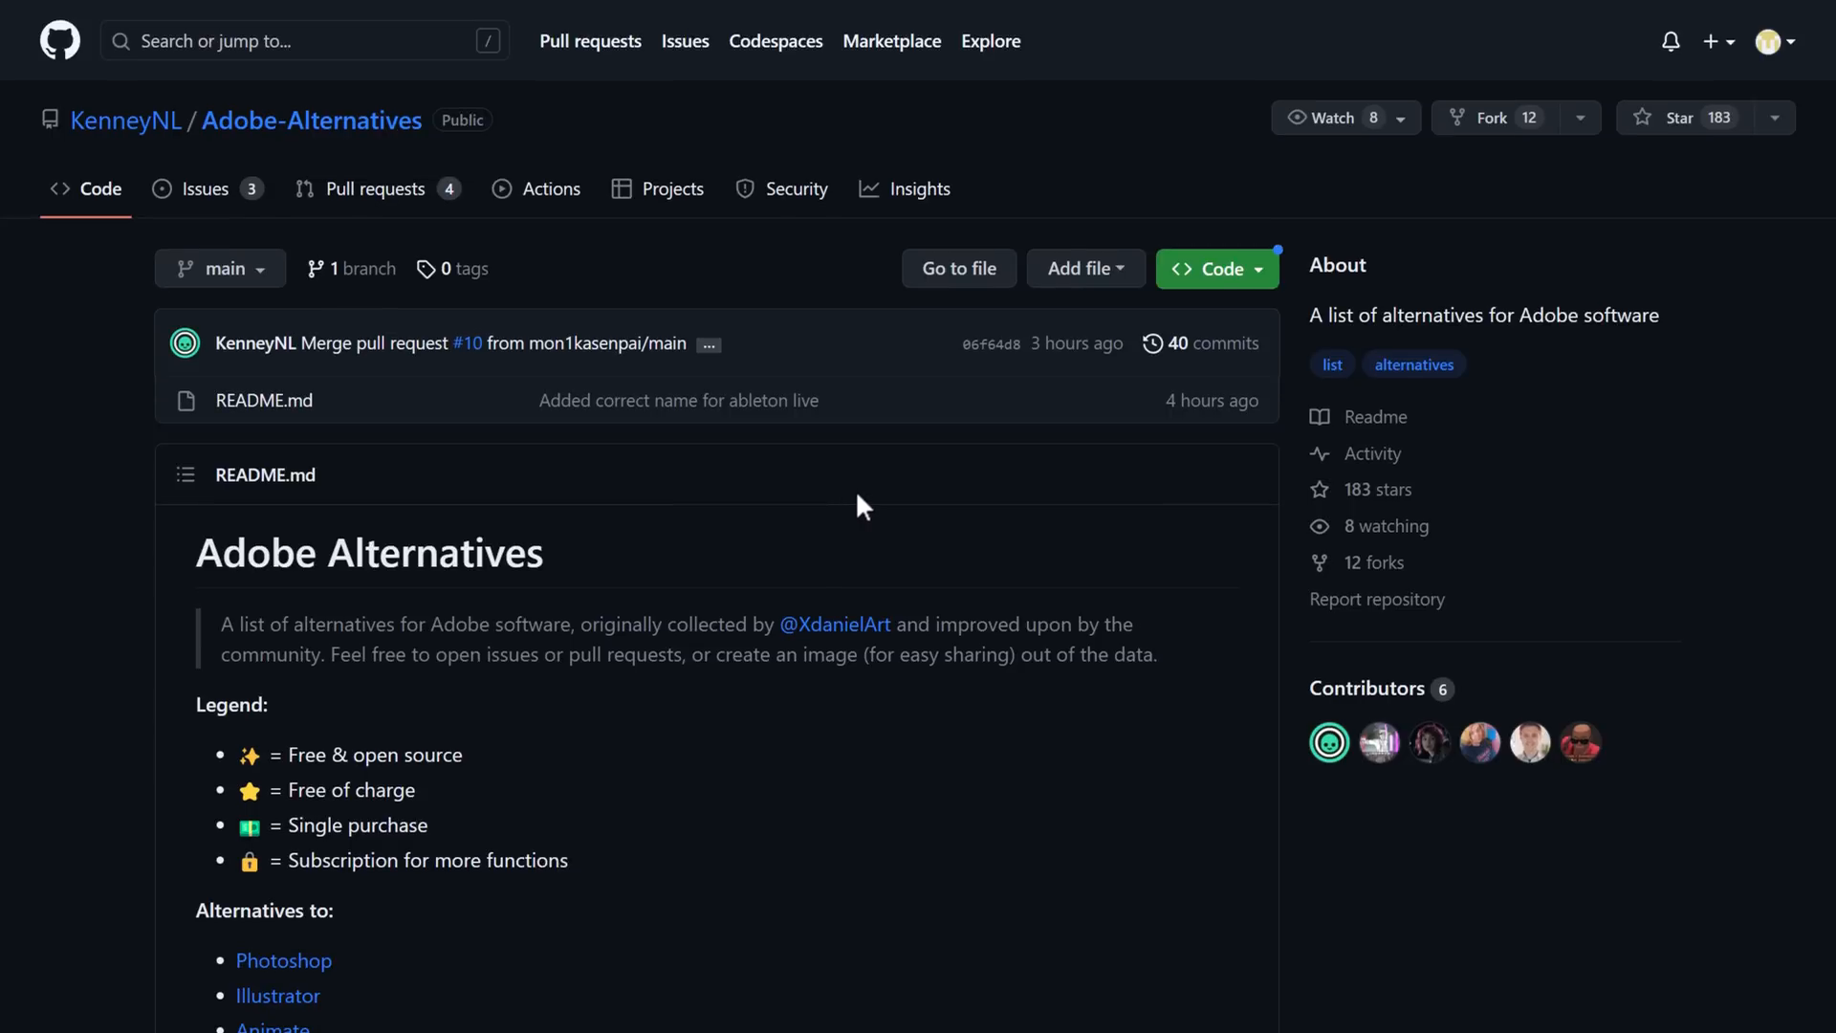